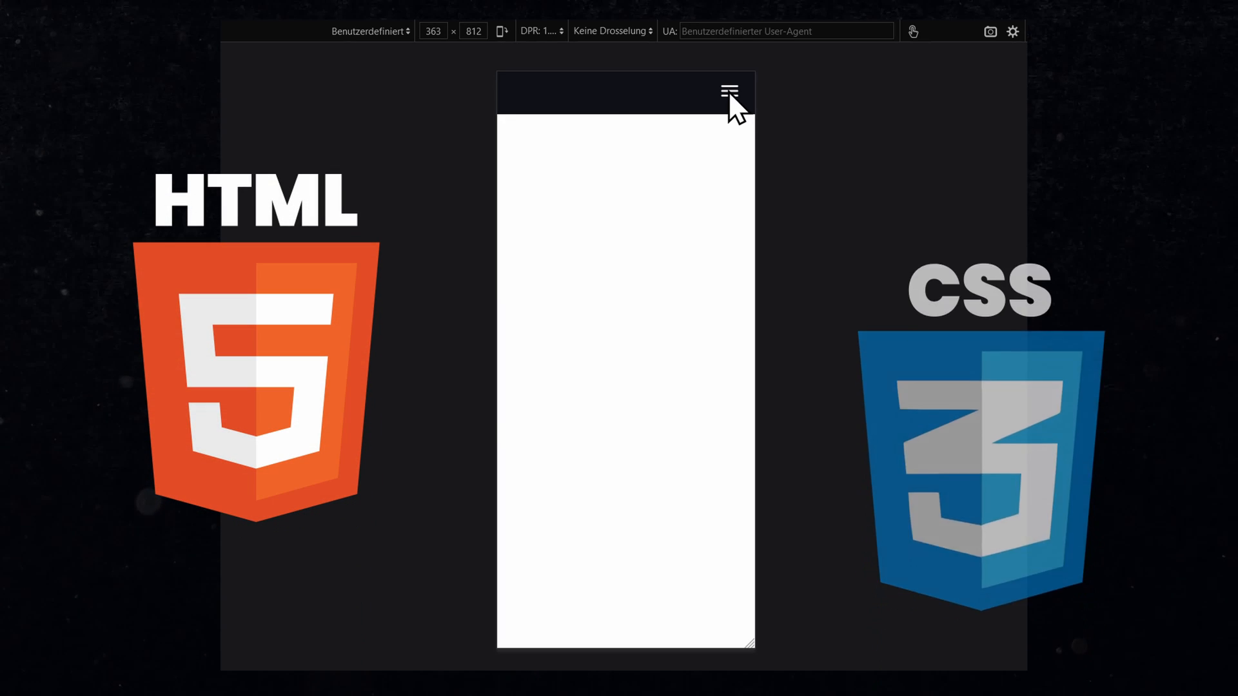
Preview the finished navbar: open and close the sliding sidebar via hamburger, close icon and overlay
left_click(730, 89)
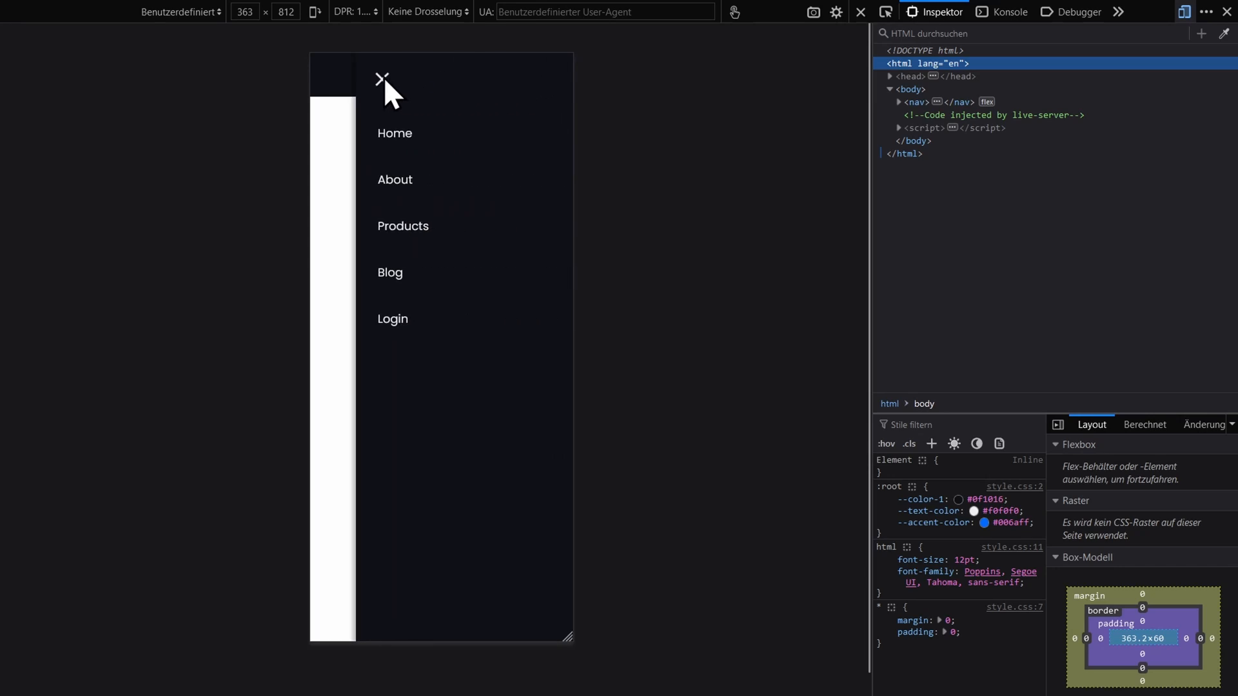
left_click(383, 80)
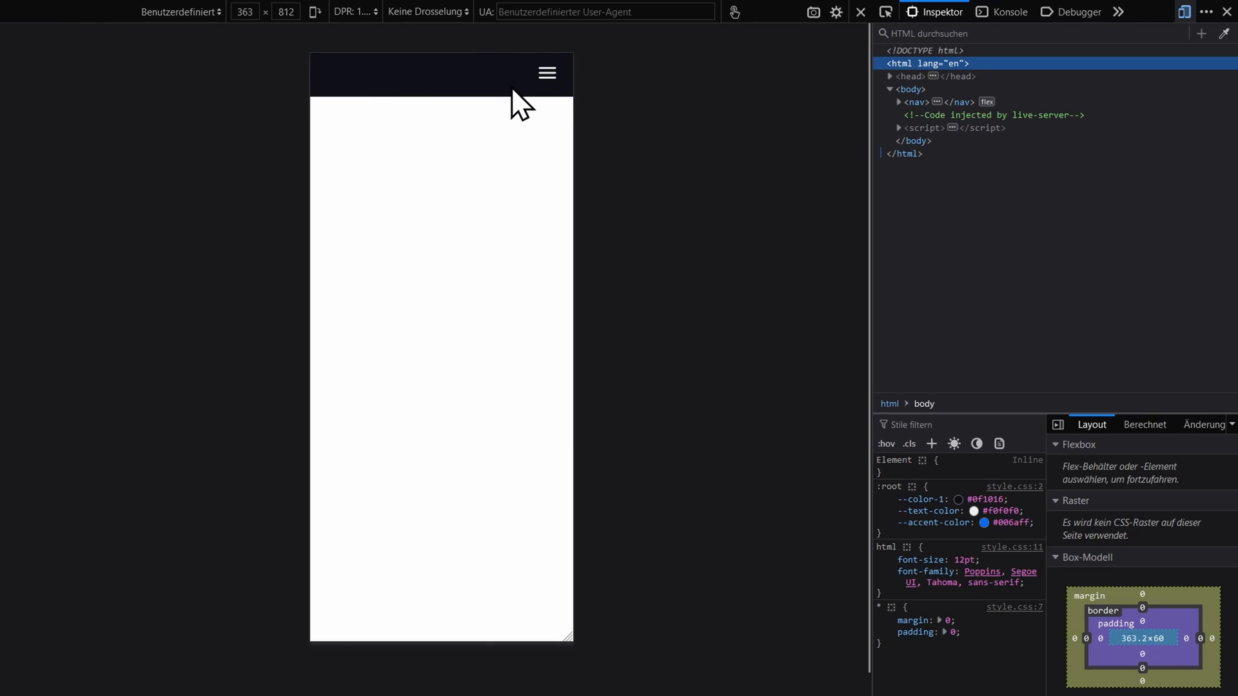
left_click(547, 72)
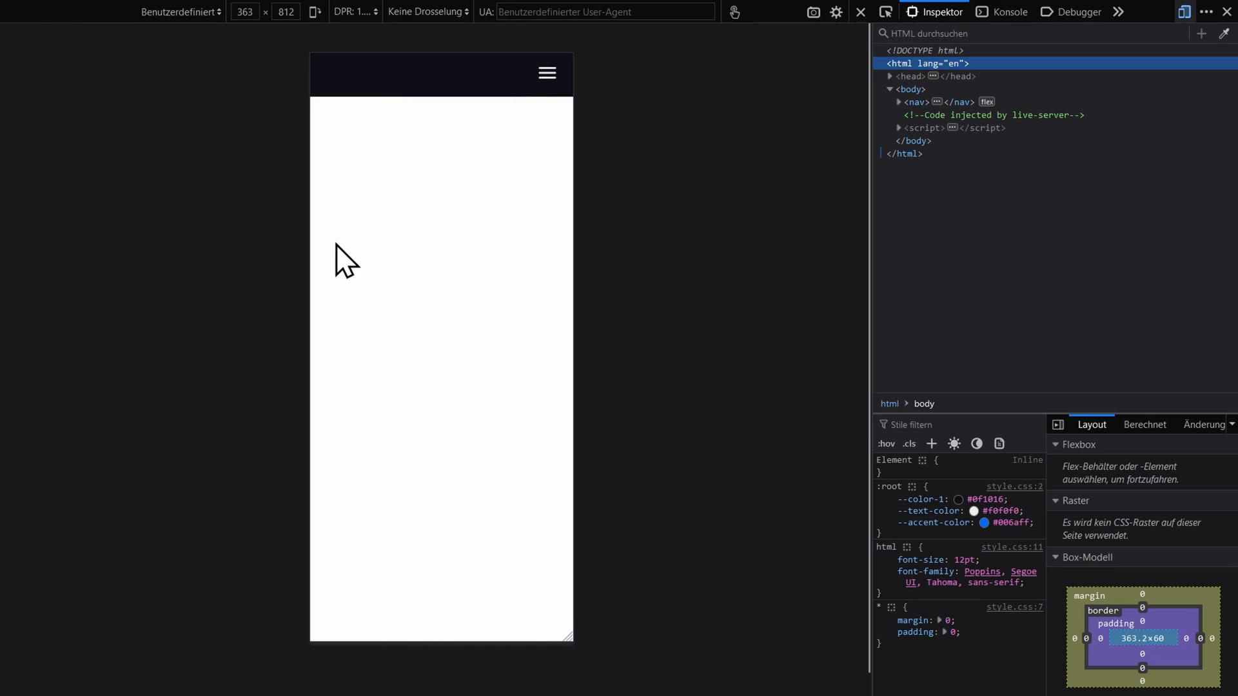
left_click(547, 72)
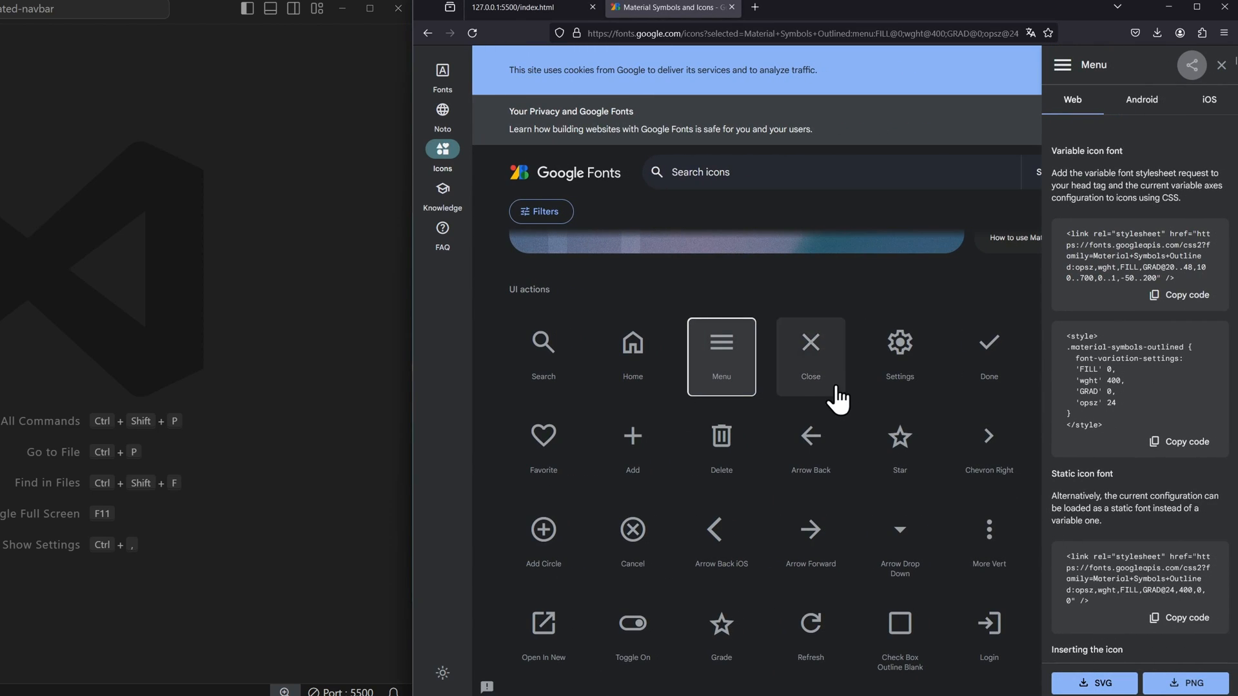
Select the Close icon in Material Symbols to download it as SVG
left_click(810, 356)
type("ind")
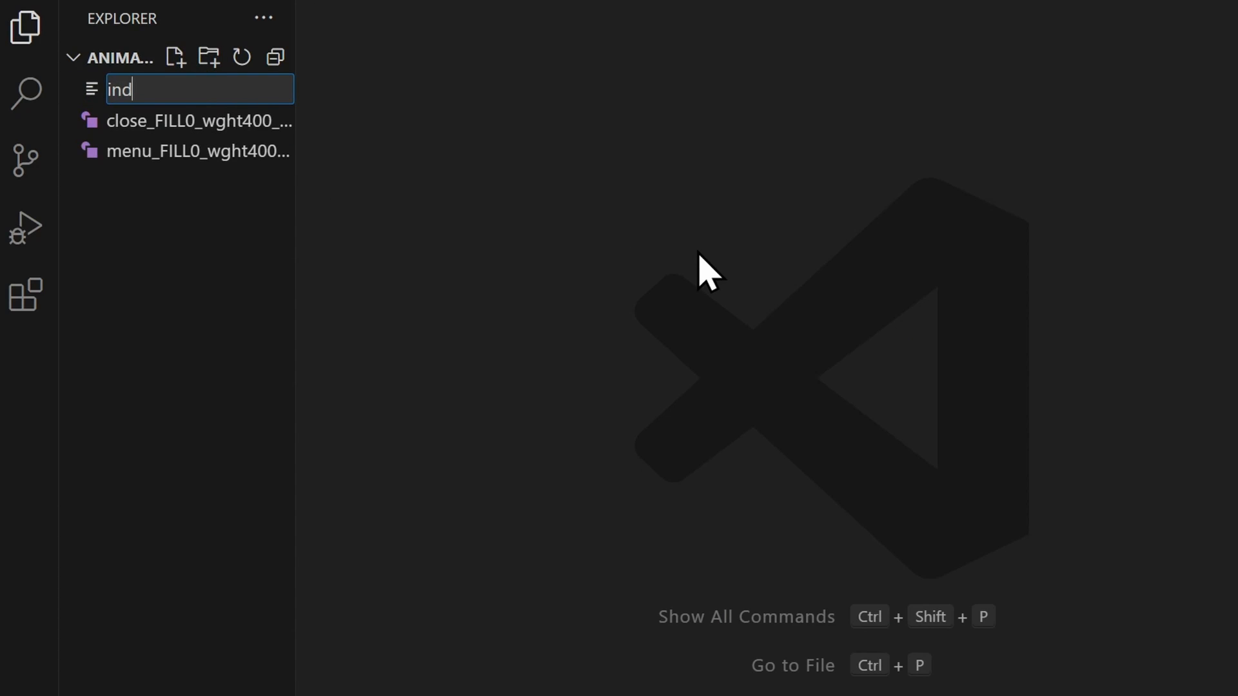
Create index.html with boilerplate and title 'Animated Navbar'
key("Enter")
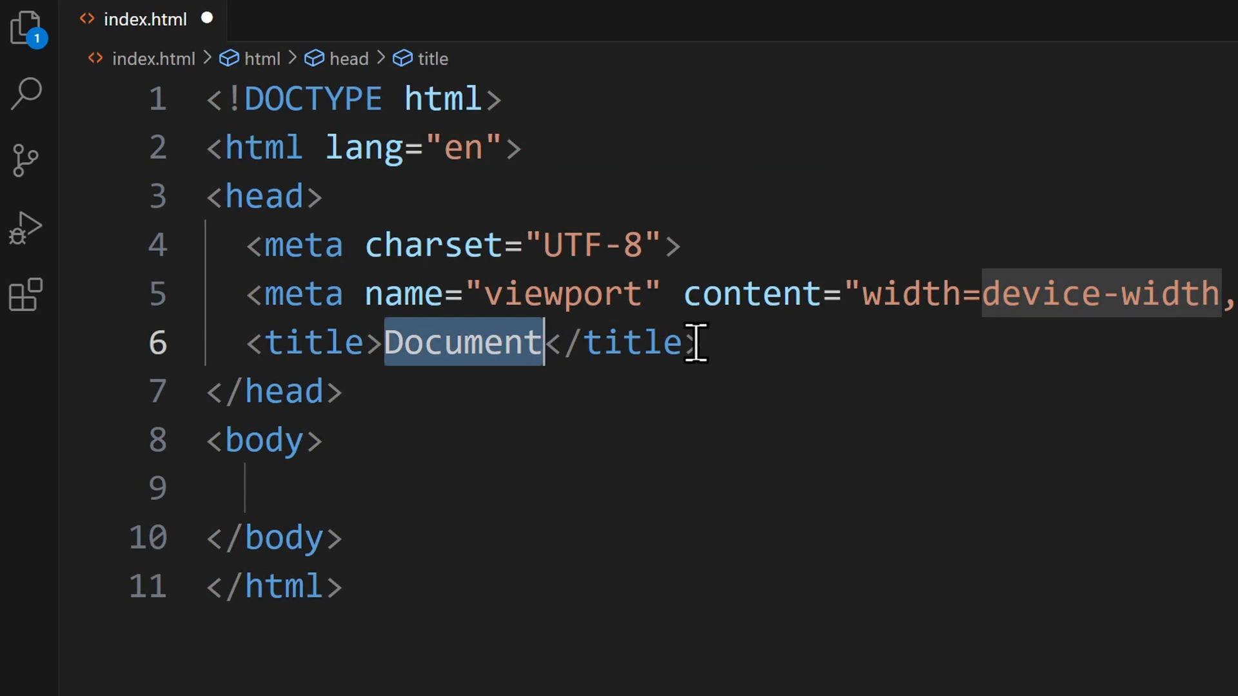
type("Anim")
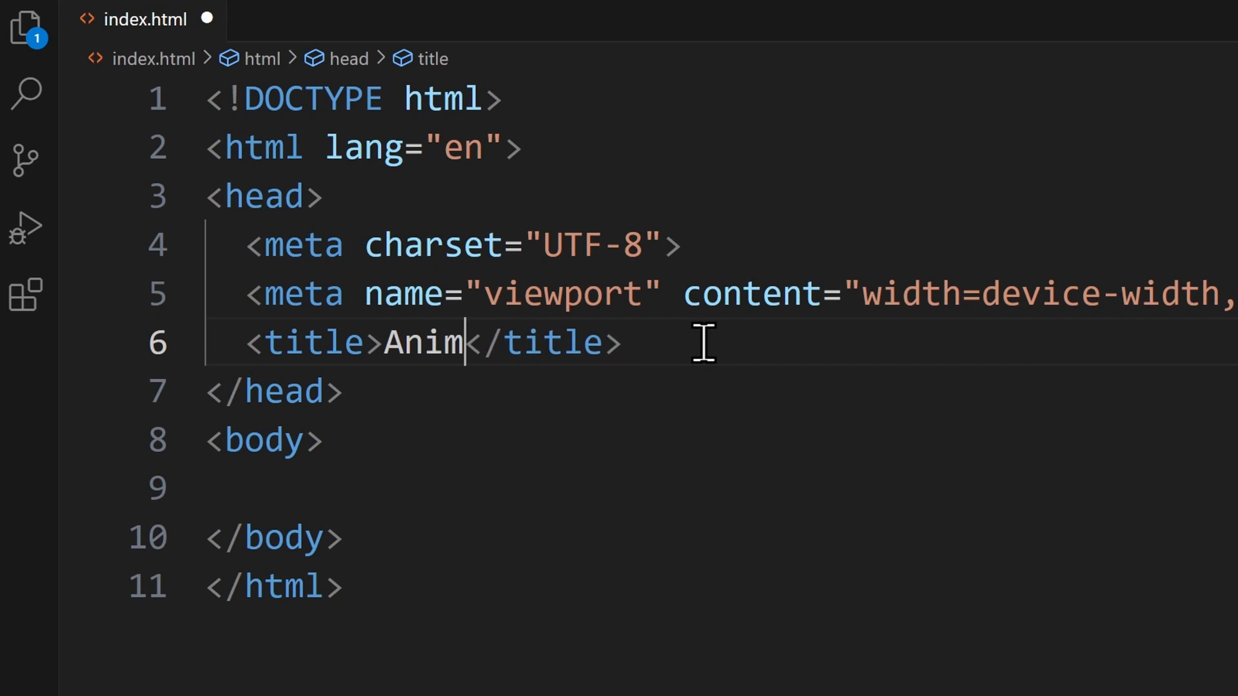
type("ated Navbar")
left_click(722, 489)
type("<nav></nav>")
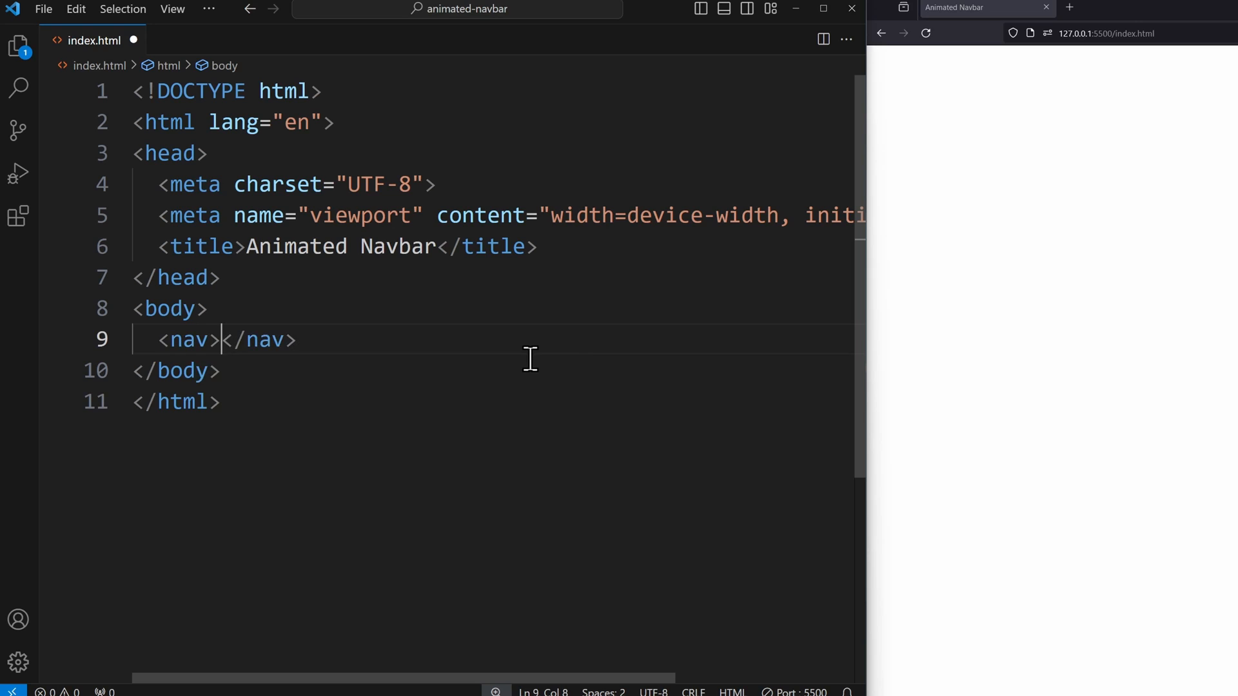
Add a checkbox input with id 'sidebar-active' inside the nav
type("input type=\"checkbox\">")
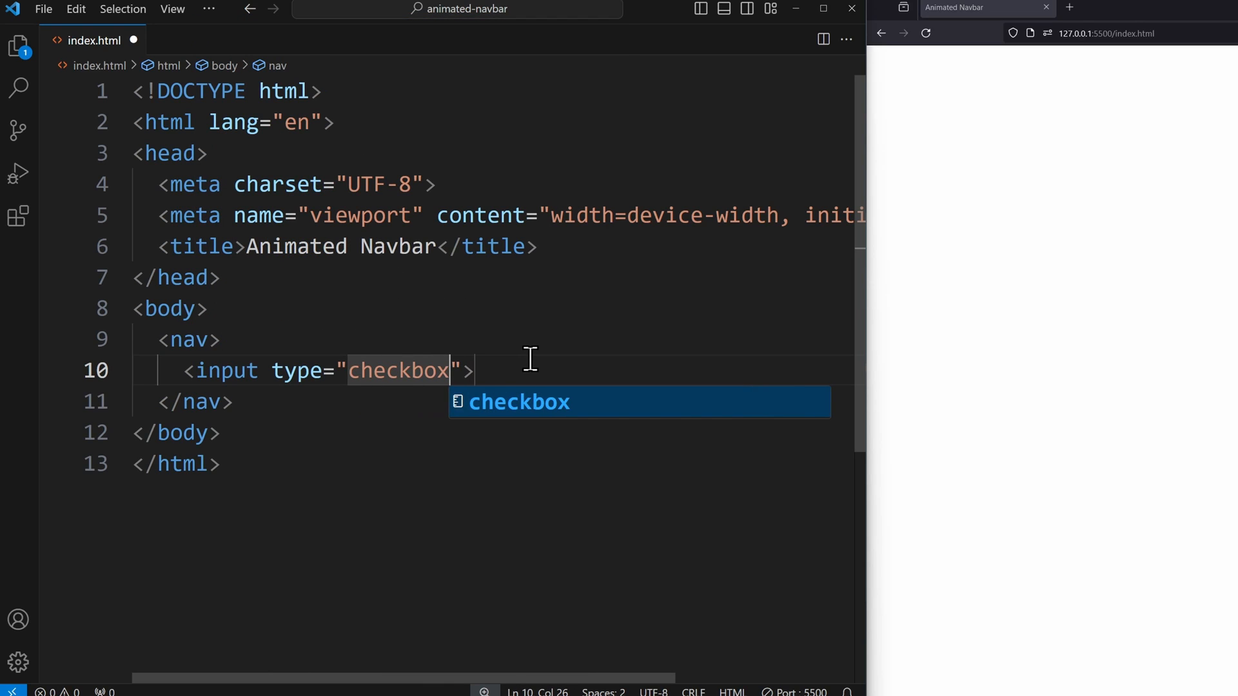
type("id")
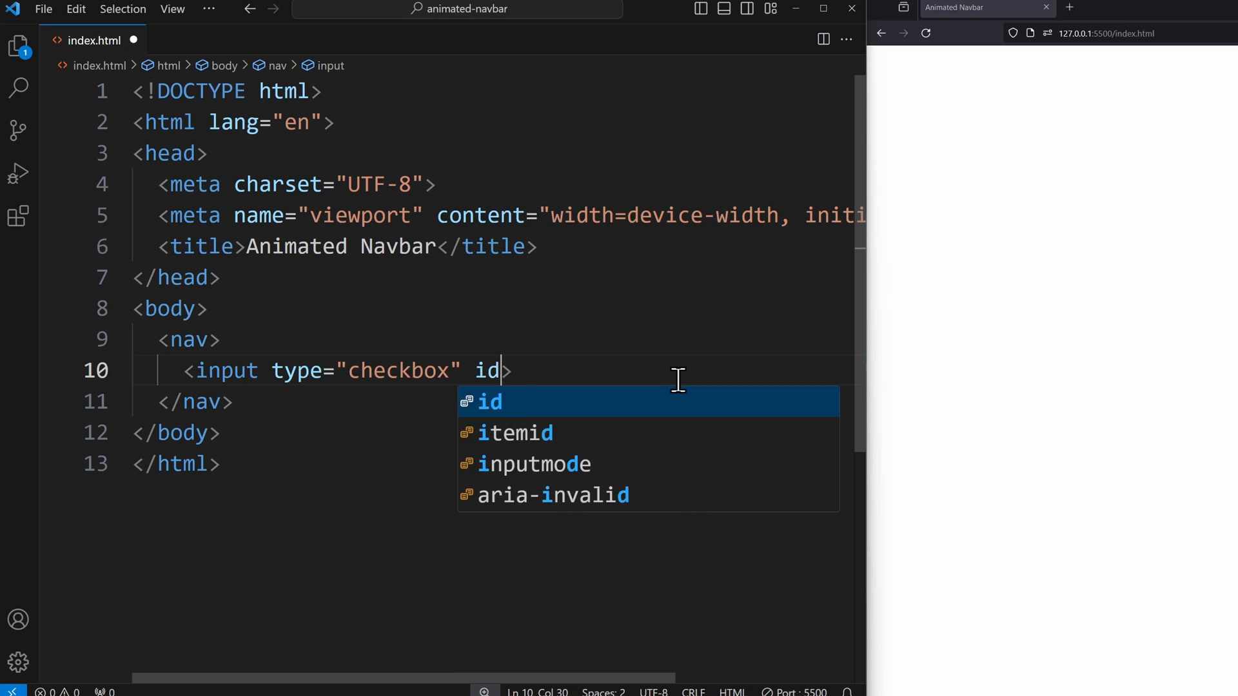
type("=\"sidebar\"")
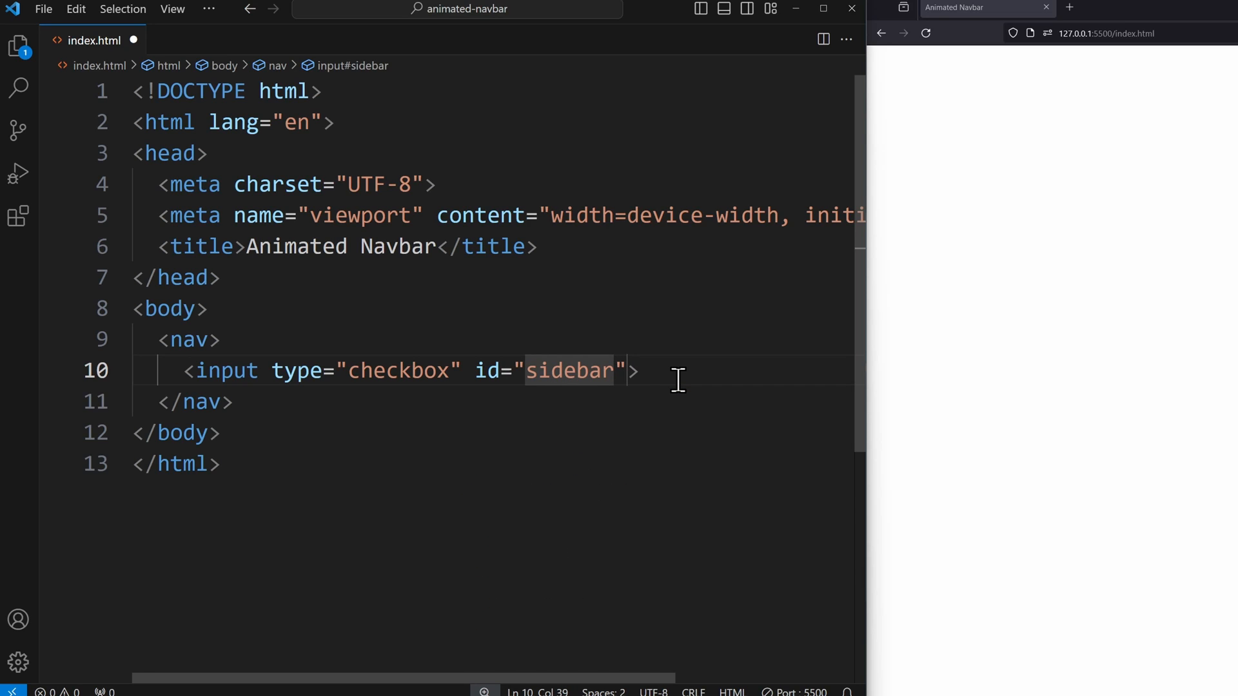
type("-active")
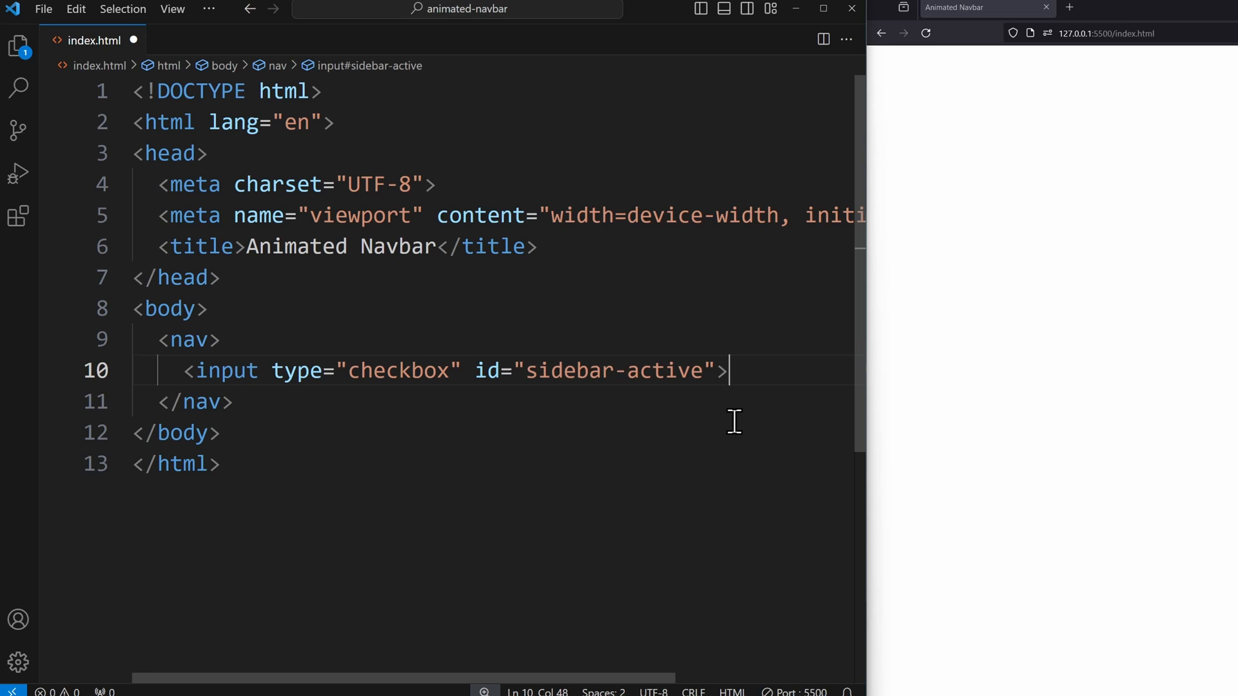
Add a label for 'sidebar-active' and open an empty line inside it
key("Enter")
type("<label for=\"\"></label>")
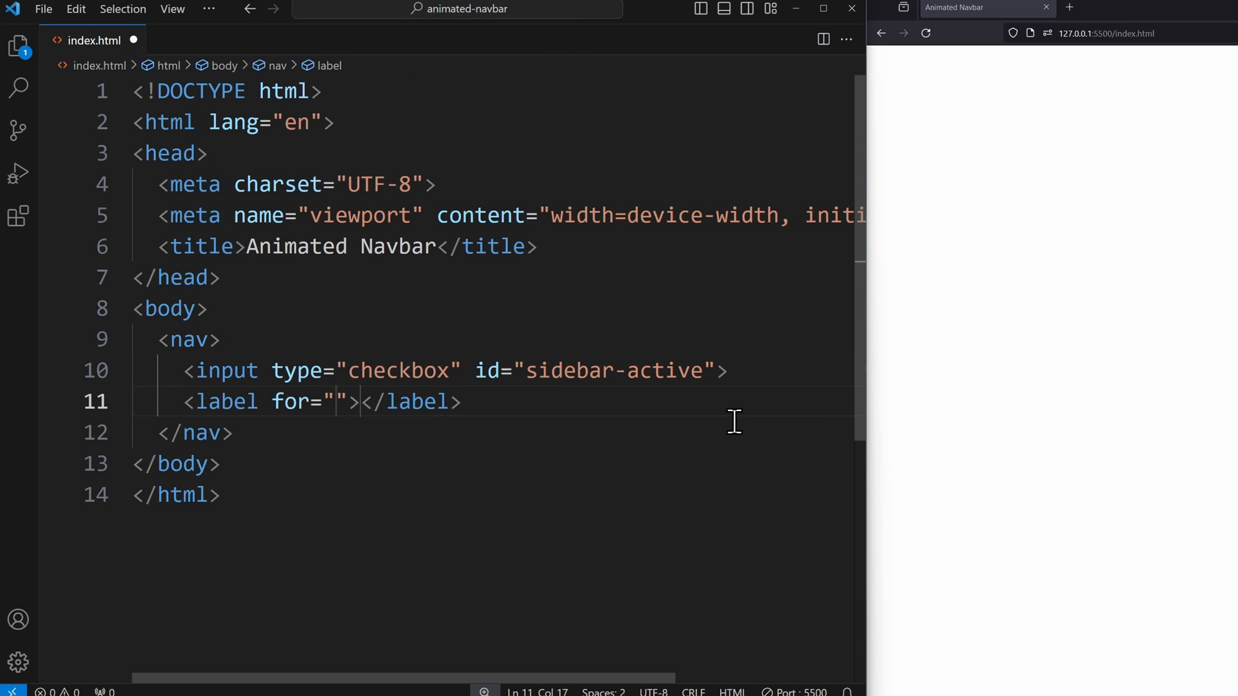
type("sidebar-active")
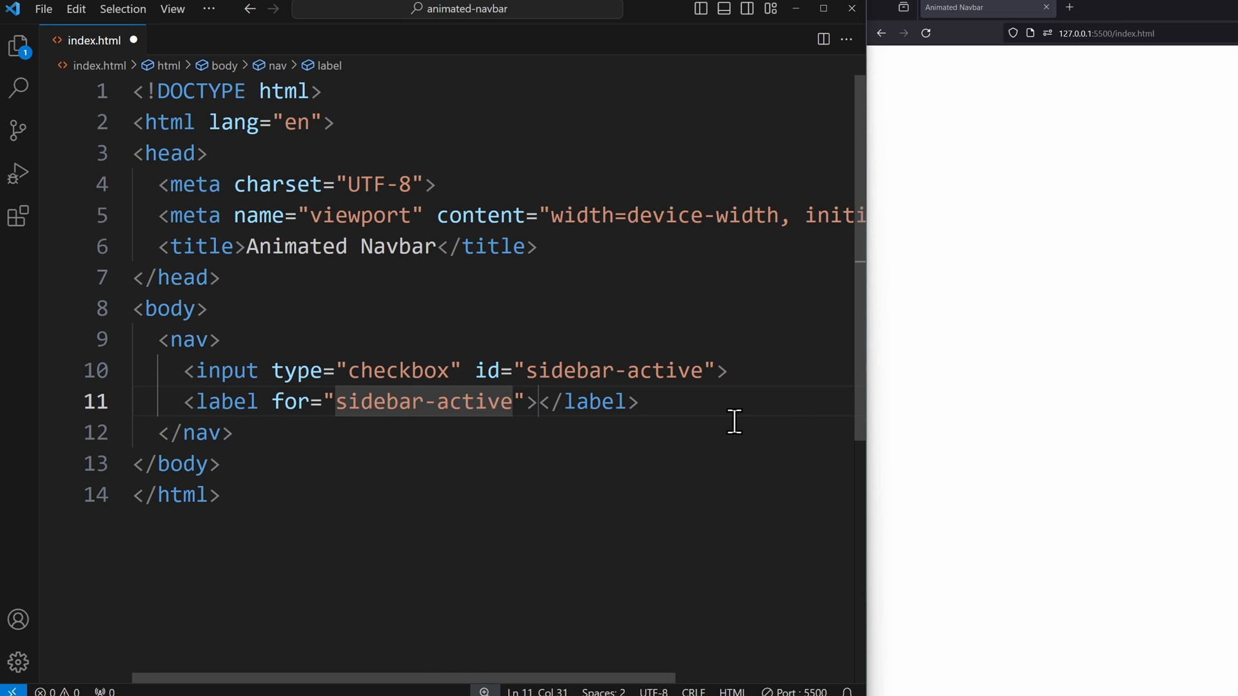
double_click(614, 370)
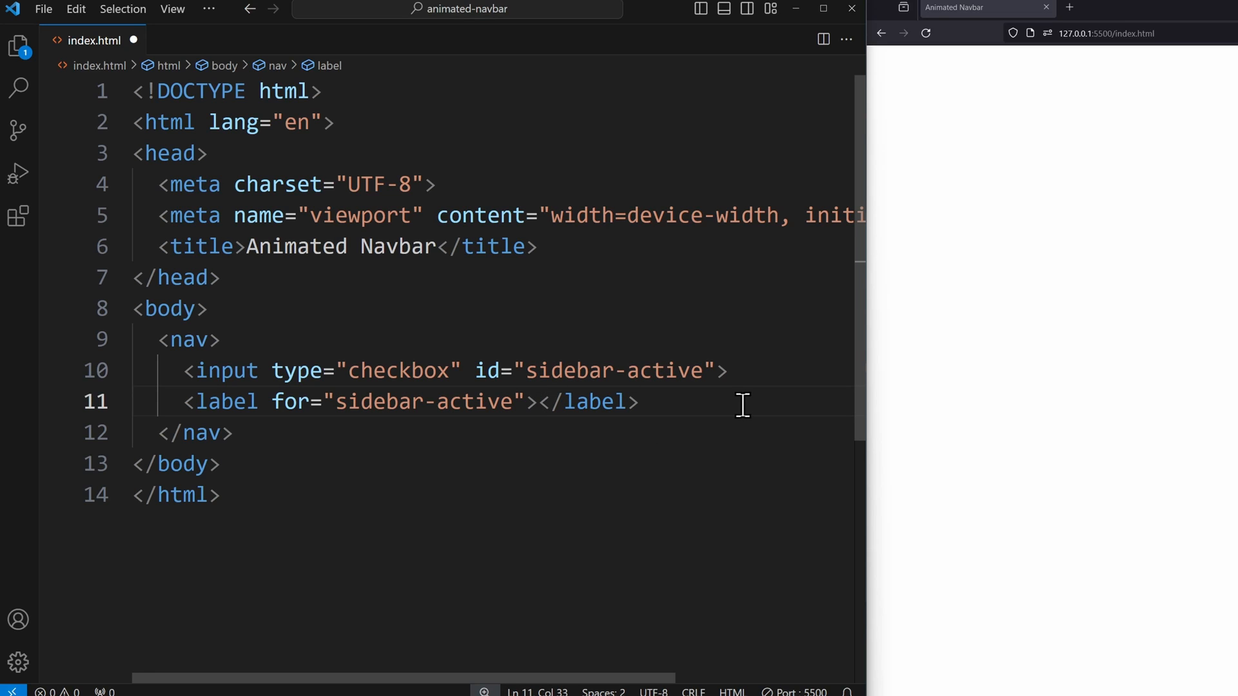
key("Enter")
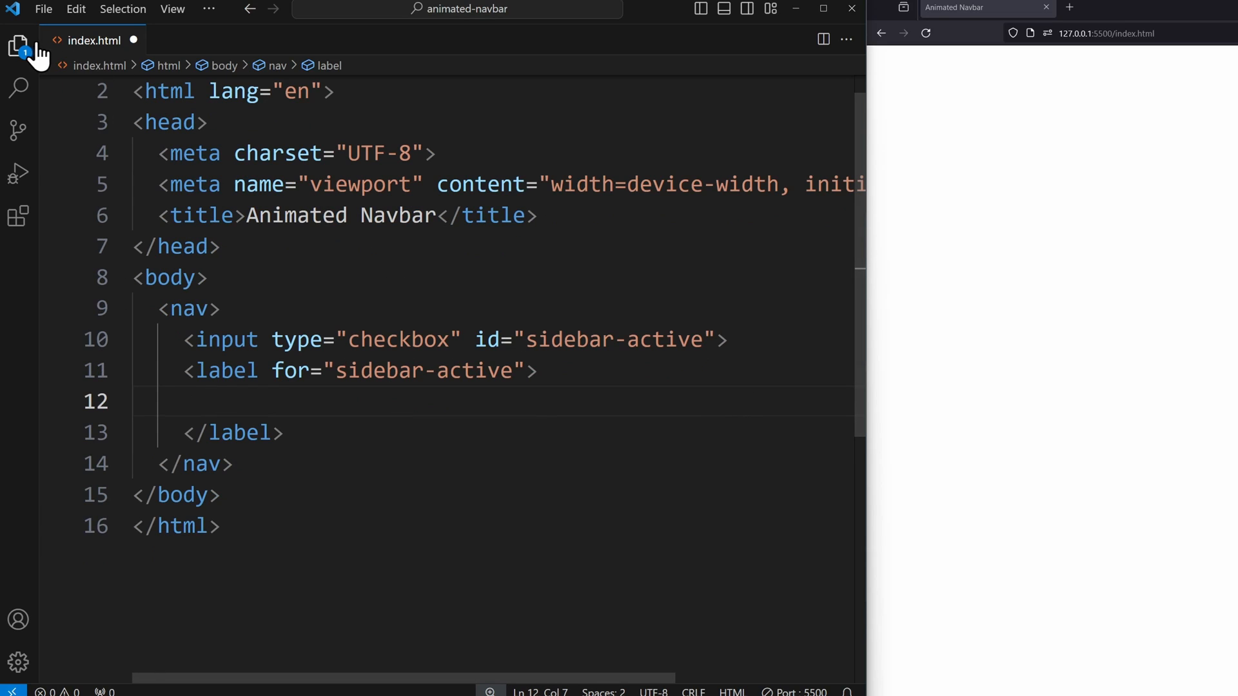
Paste the menu SVG code into the label and set its height to 32
left_click(18, 46)
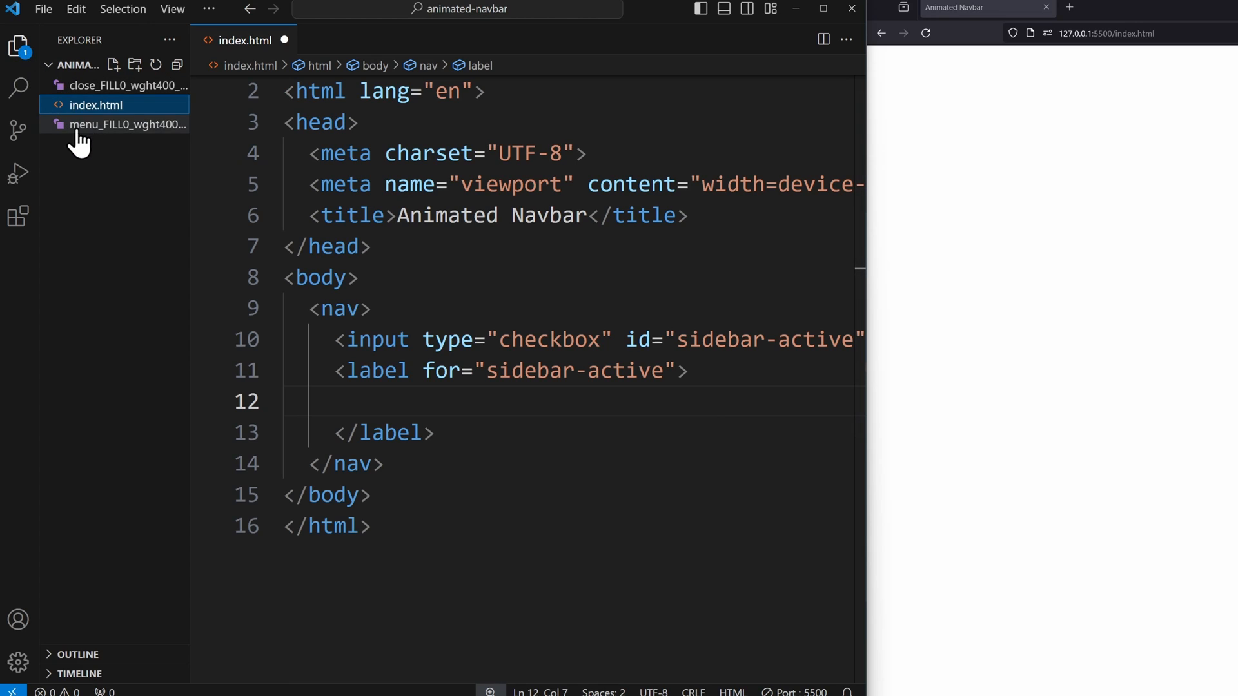
left_click(126, 124)
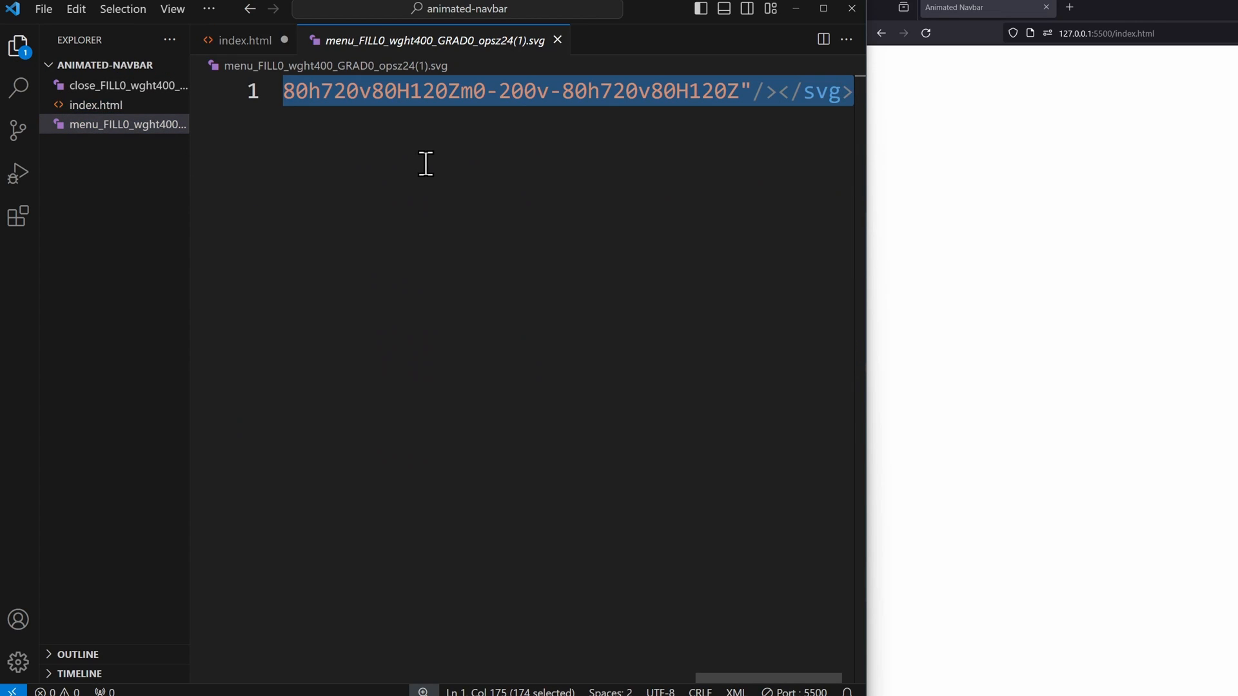
left_click(247, 40)
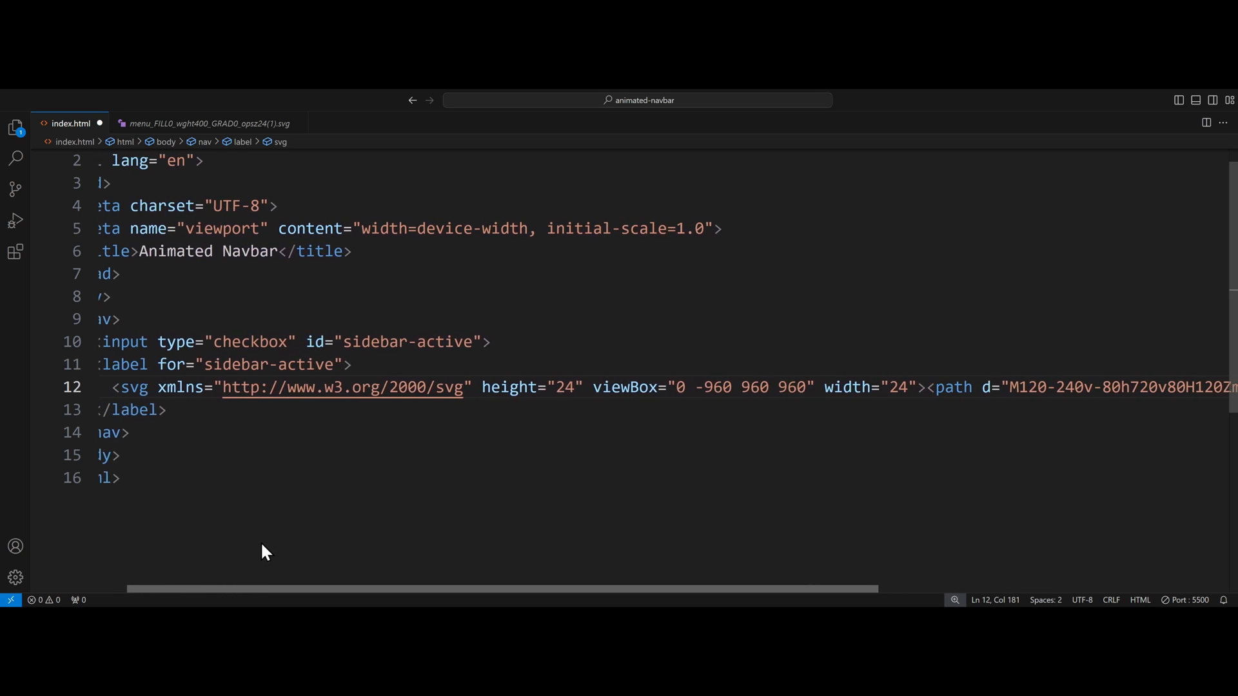
left_click(565, 387)
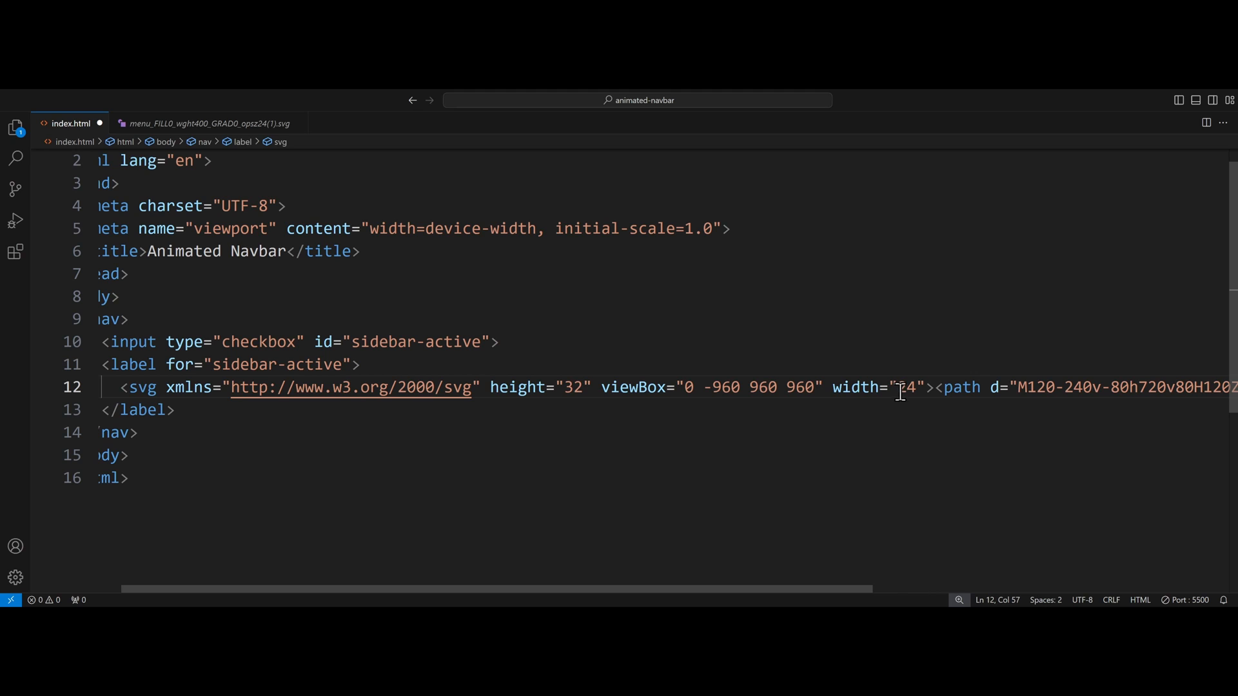
type("32\"")
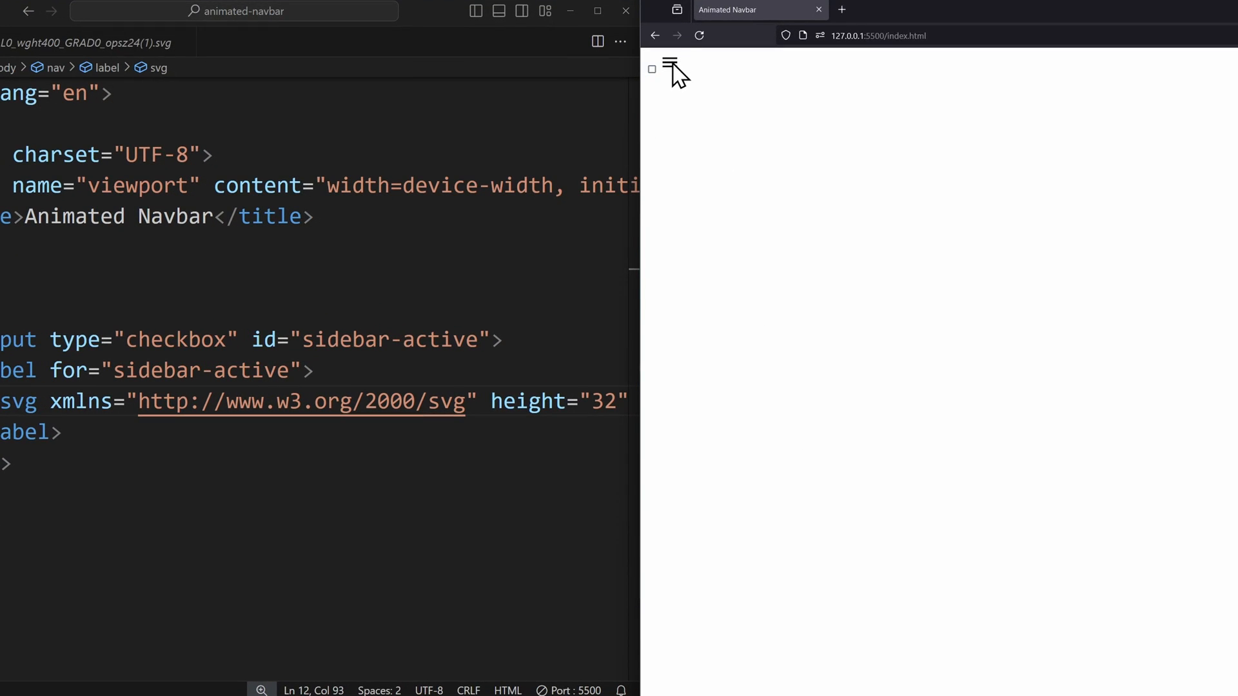
Verify in the browser that the hamburger icon toggles the checkbox on and off
left_click(651, 70)
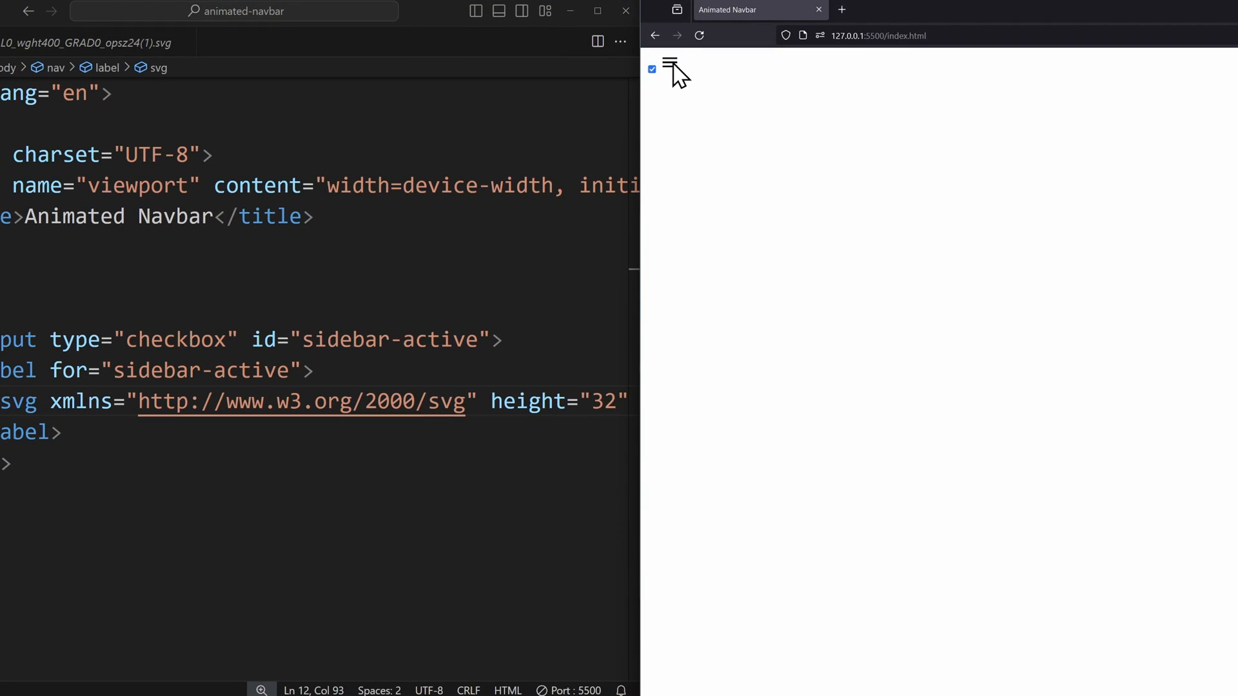
left_click(653, 70)
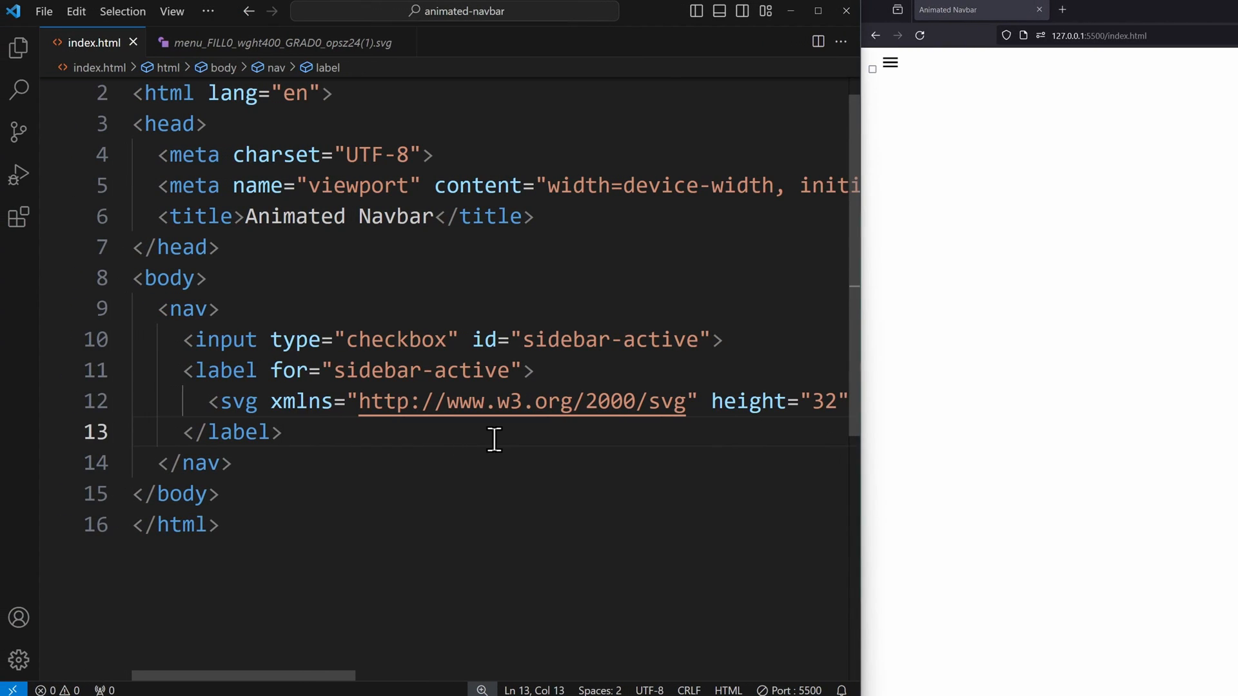
Add a .links-container div holding a second label for 'sidebar-active'
type(".links-")
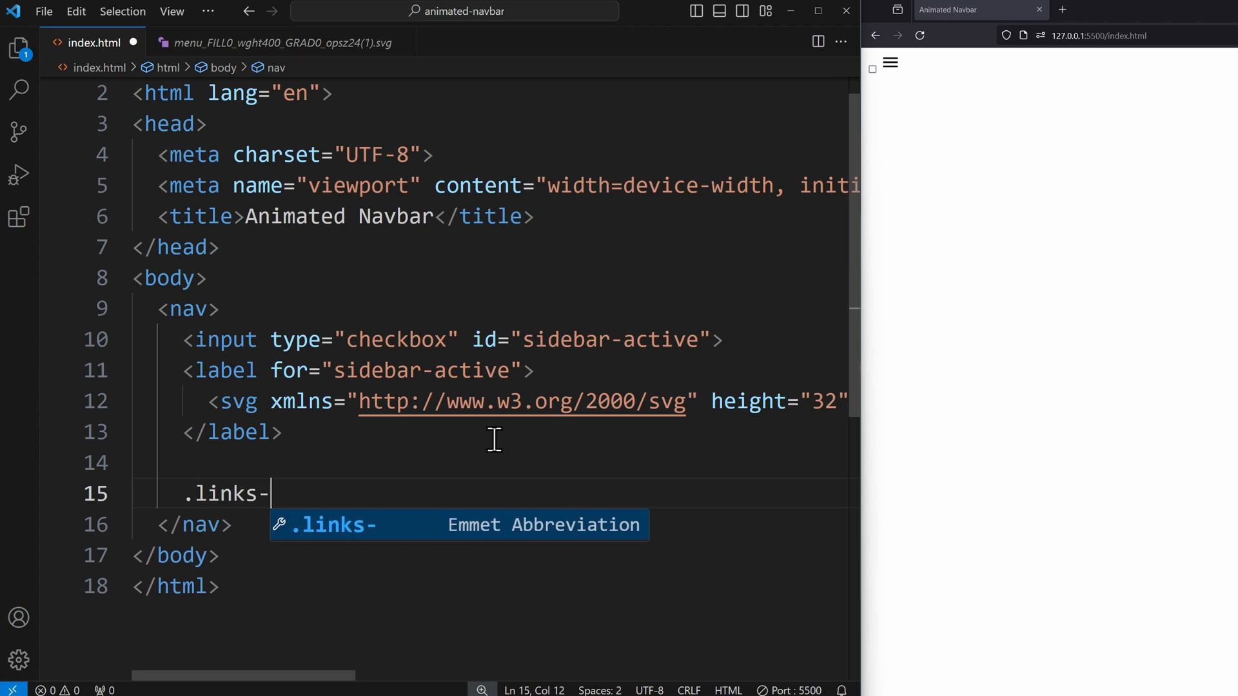
key("Tab")
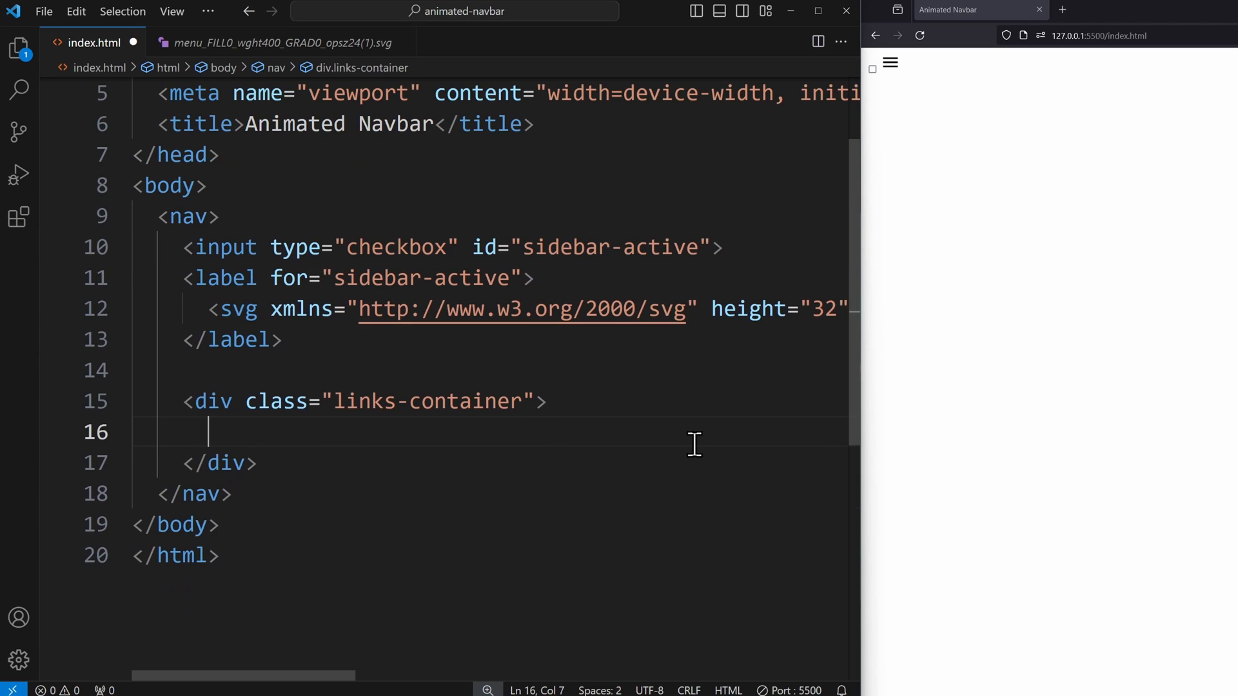
type("label for=\"sidebar-ac\"></label>")
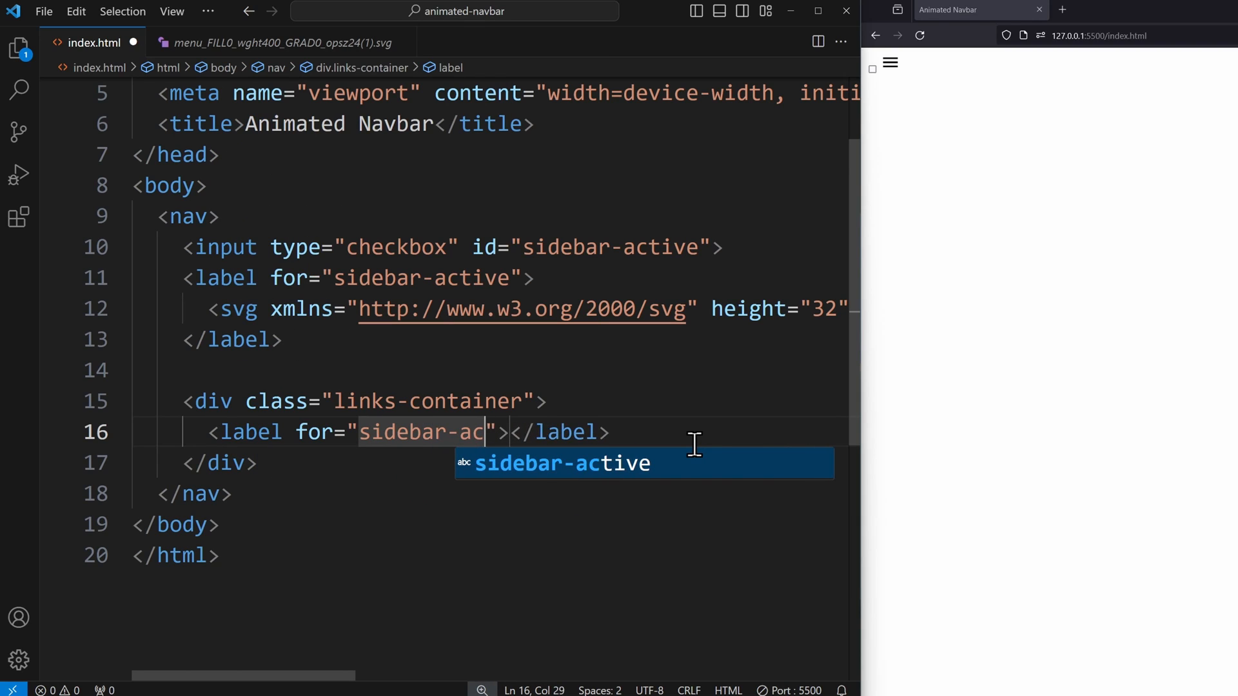
key("Tab")
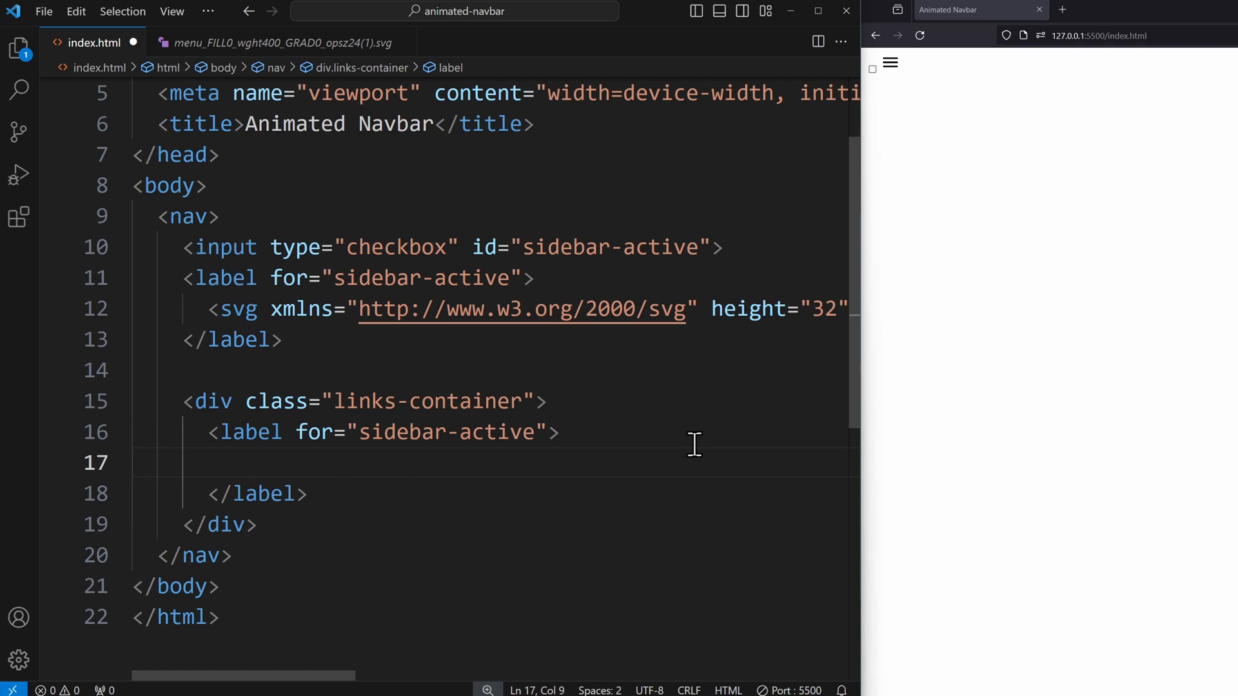
Paste the close icon SVG into that label with size 32
left_click(92, 87)
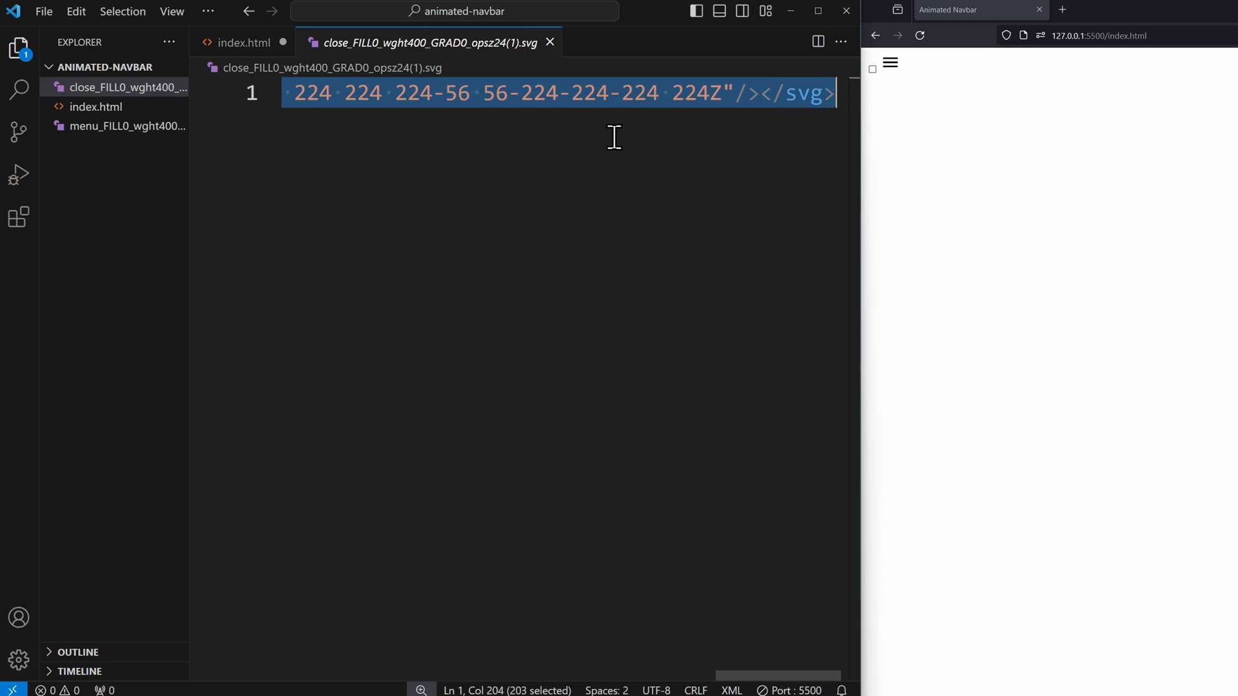
left_click(243, 41)
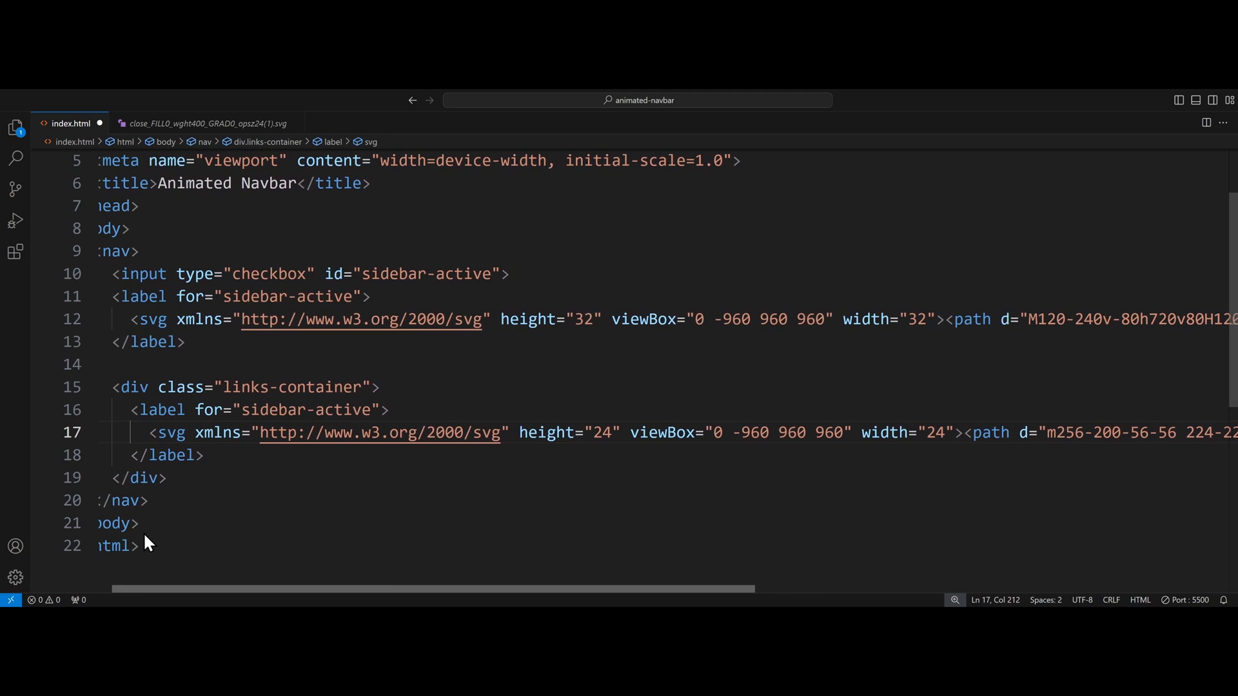
type("32")
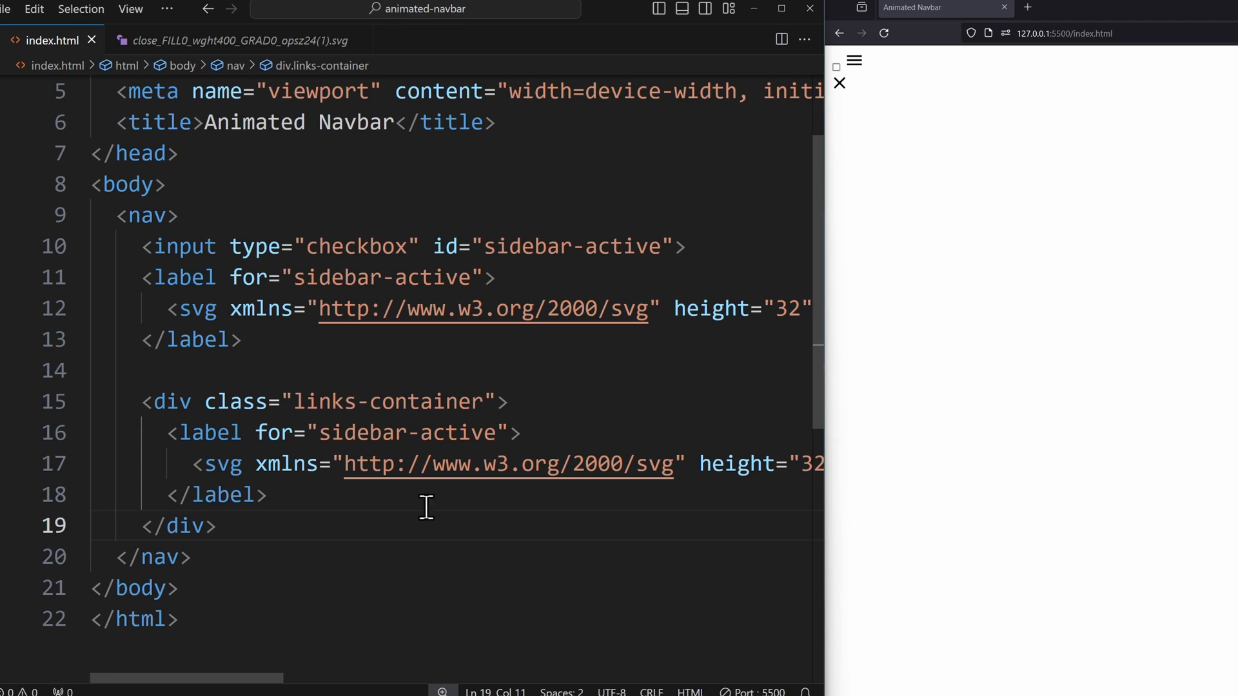
Class the two labels 'open-sidebar-button' and 'close-sidebar-button'
type("class=\"\"")
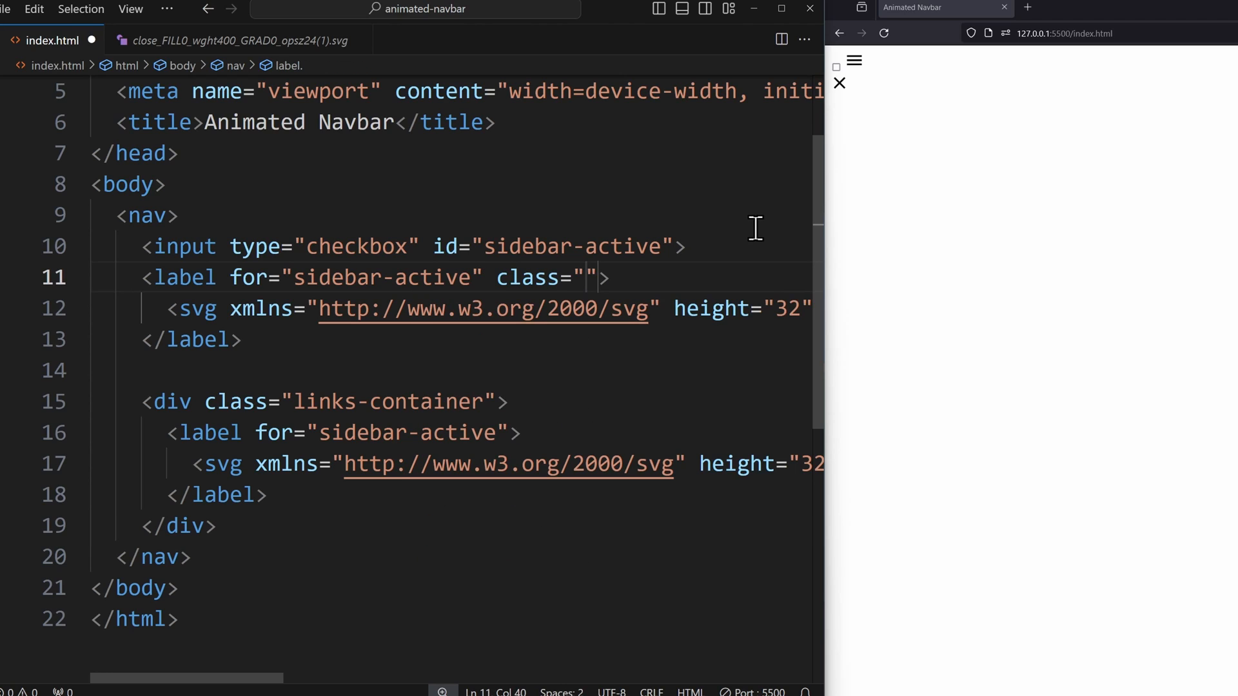
type("open-sidebar-button")
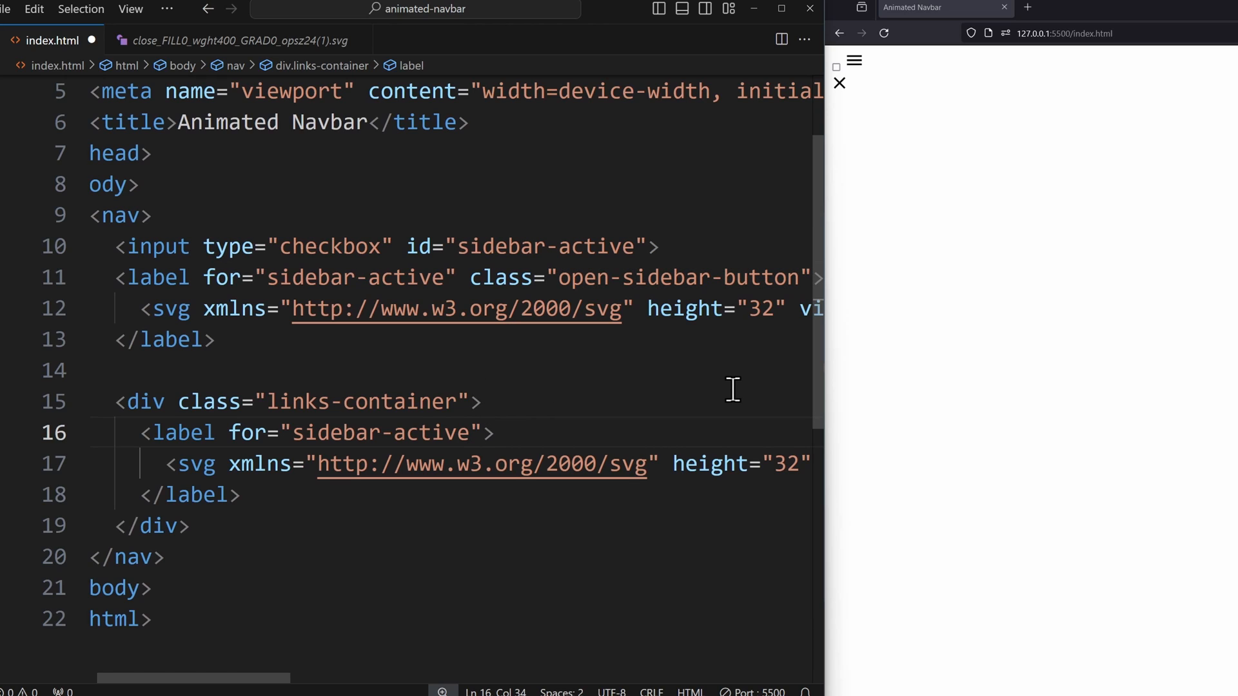
type("class=\"close-")
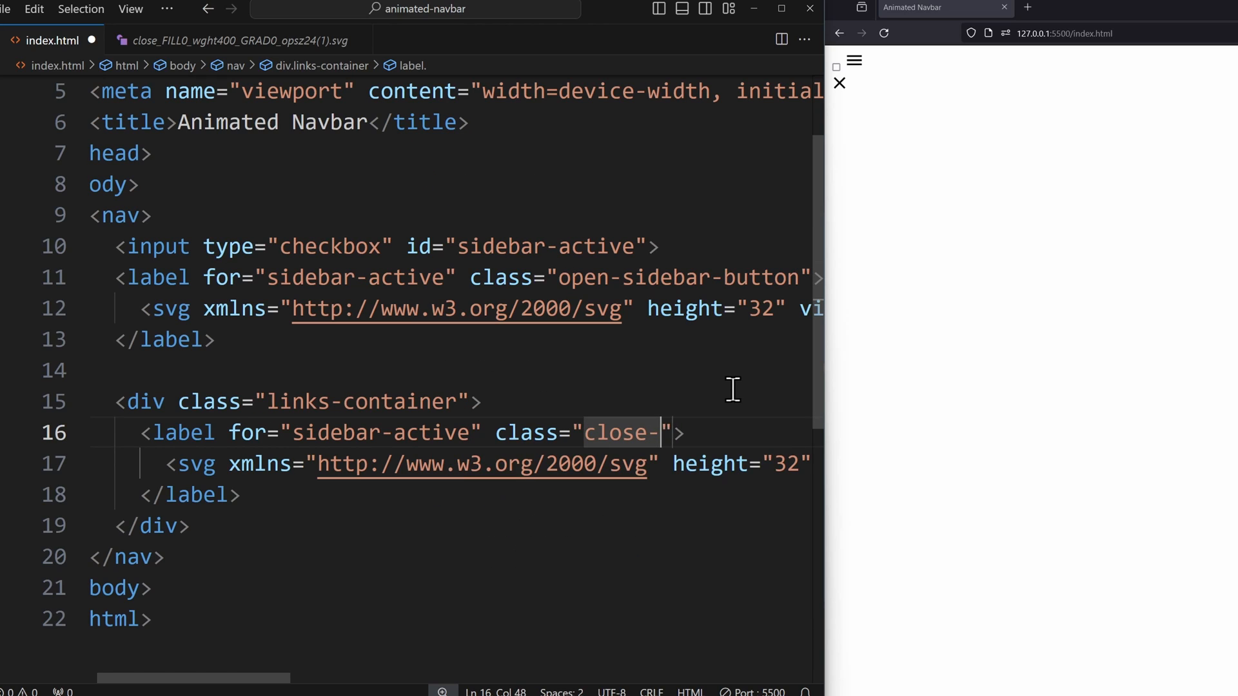
type("sidebar-button")
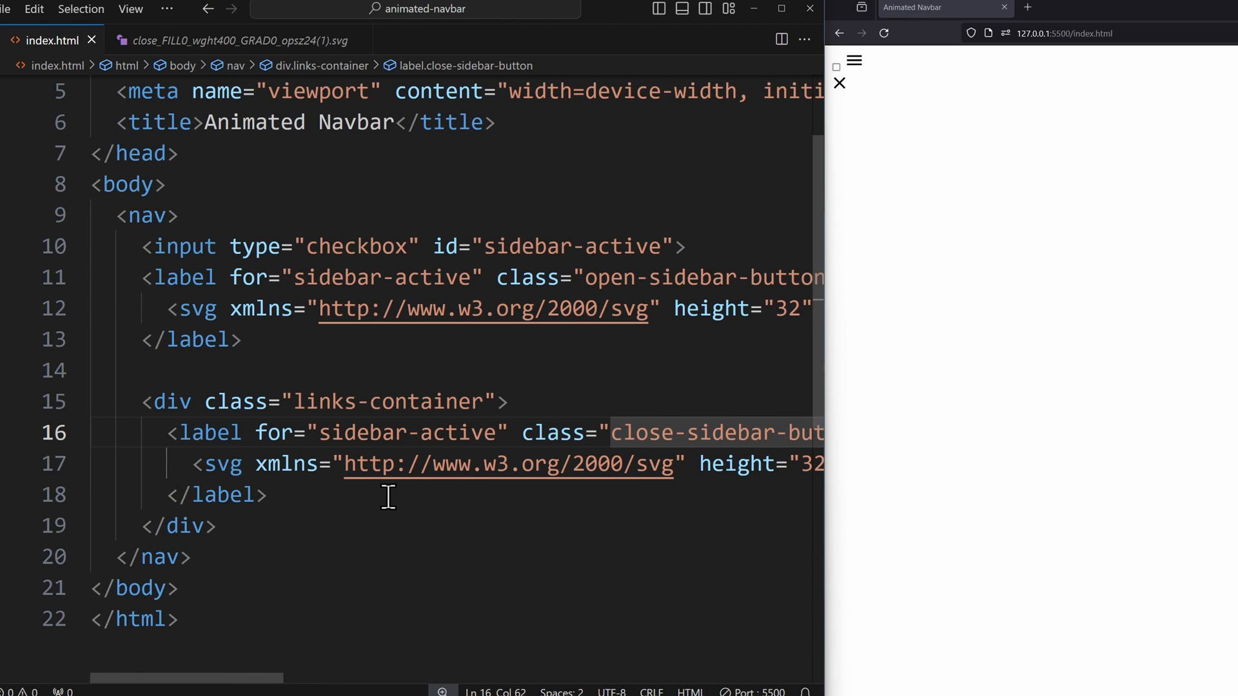
Add Home, About, Products, Blog, Login links, giving Home class 'home-link'
type("a href=\"#\">Home</a>")
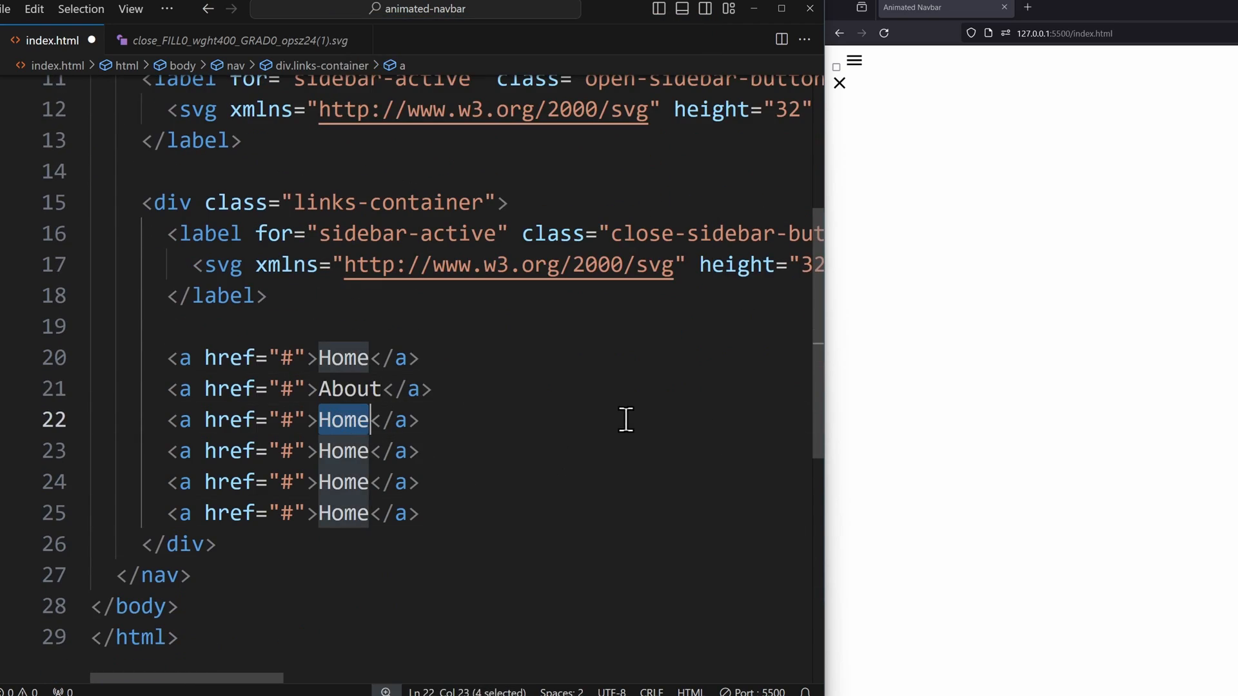
type("Products")
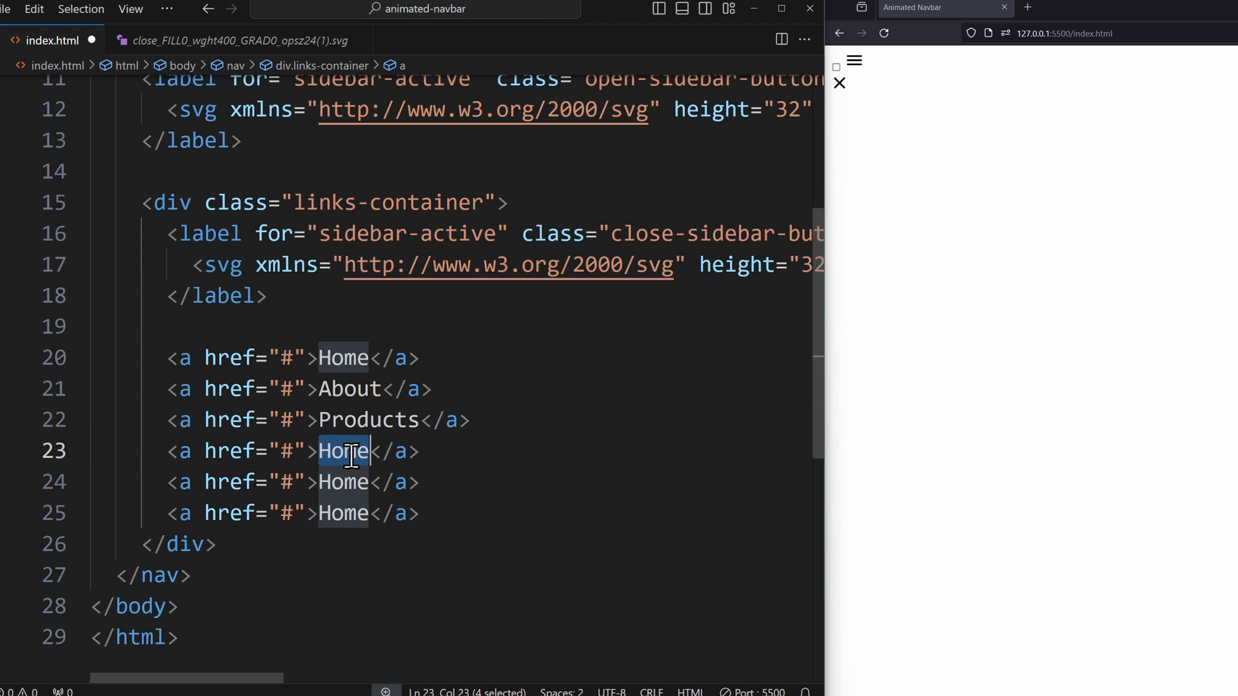
type("Blog")
left_click(457, 482)
type("Login")
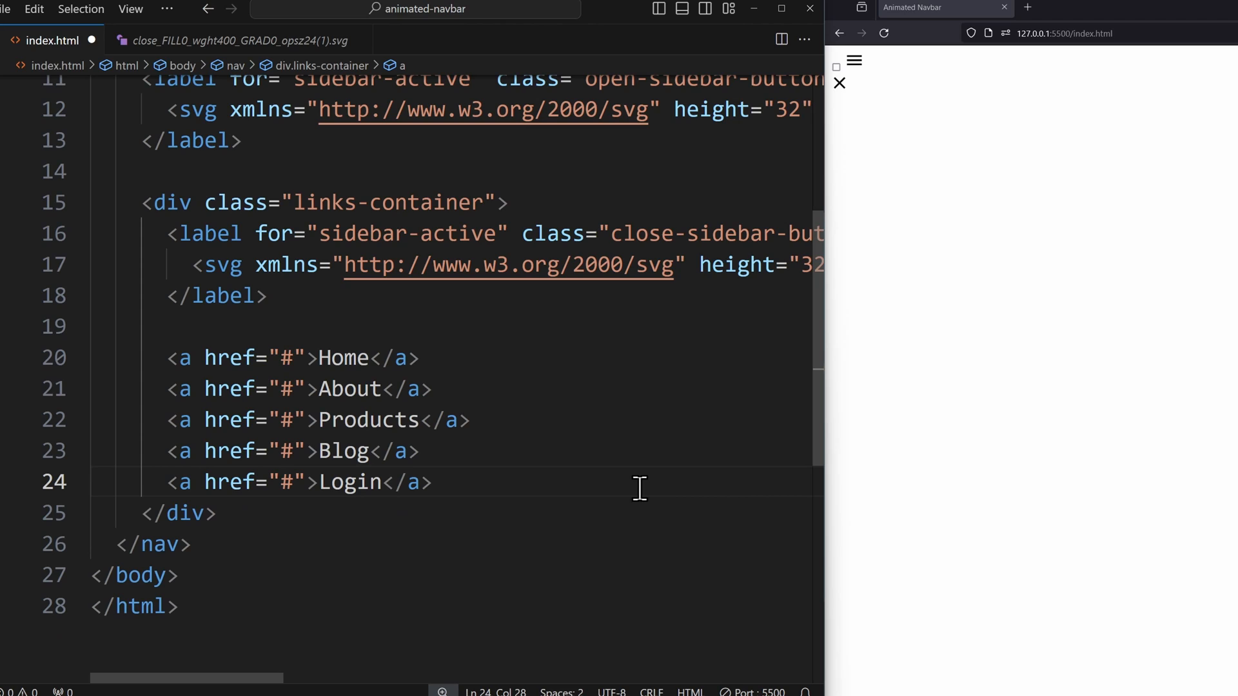
mouse_move(302, 371)
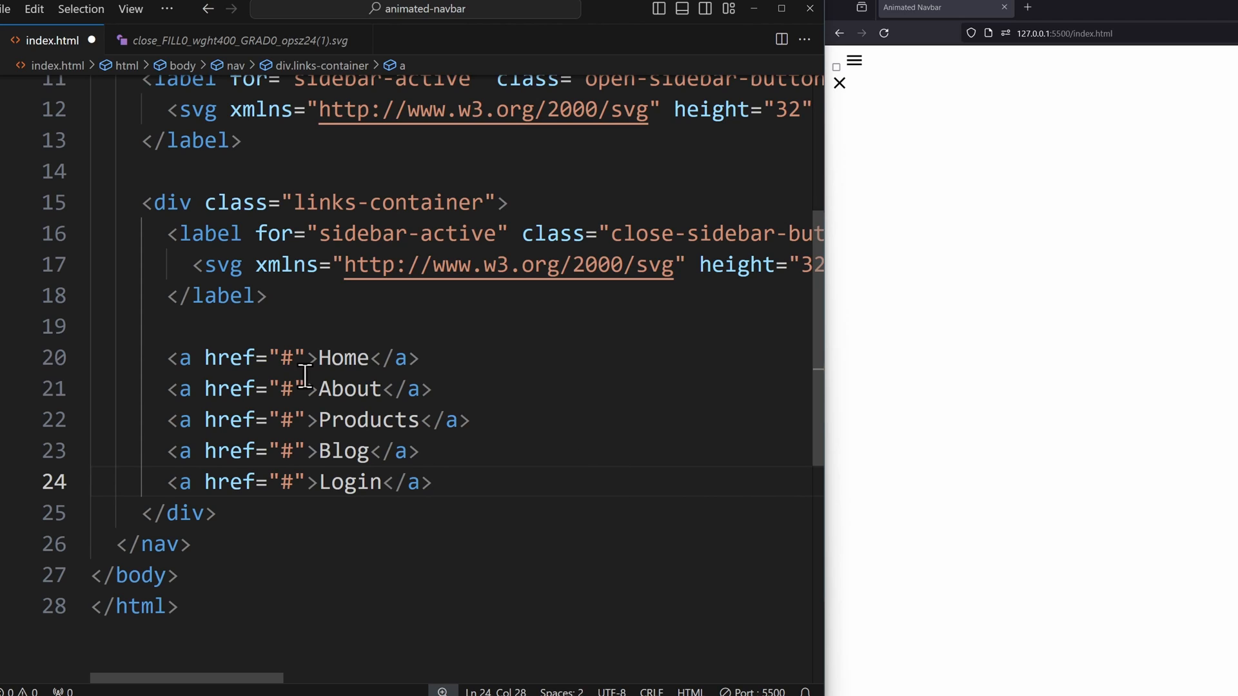
type("class=\"home-\"")
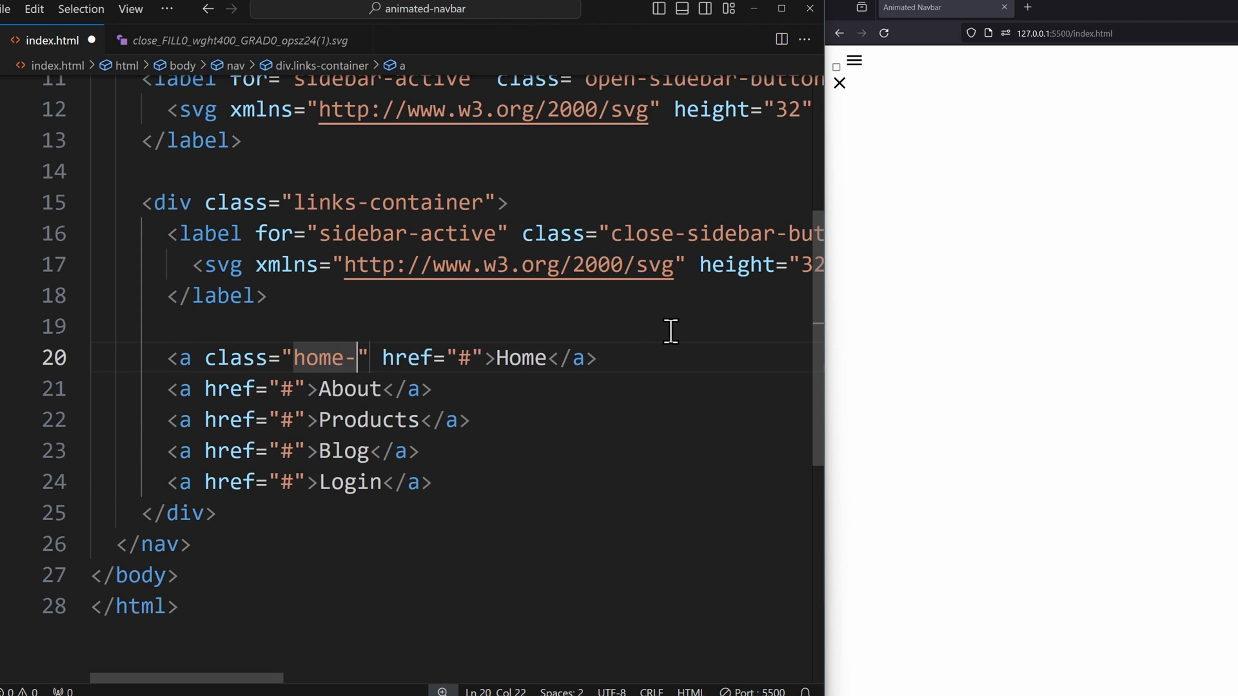
type("link")
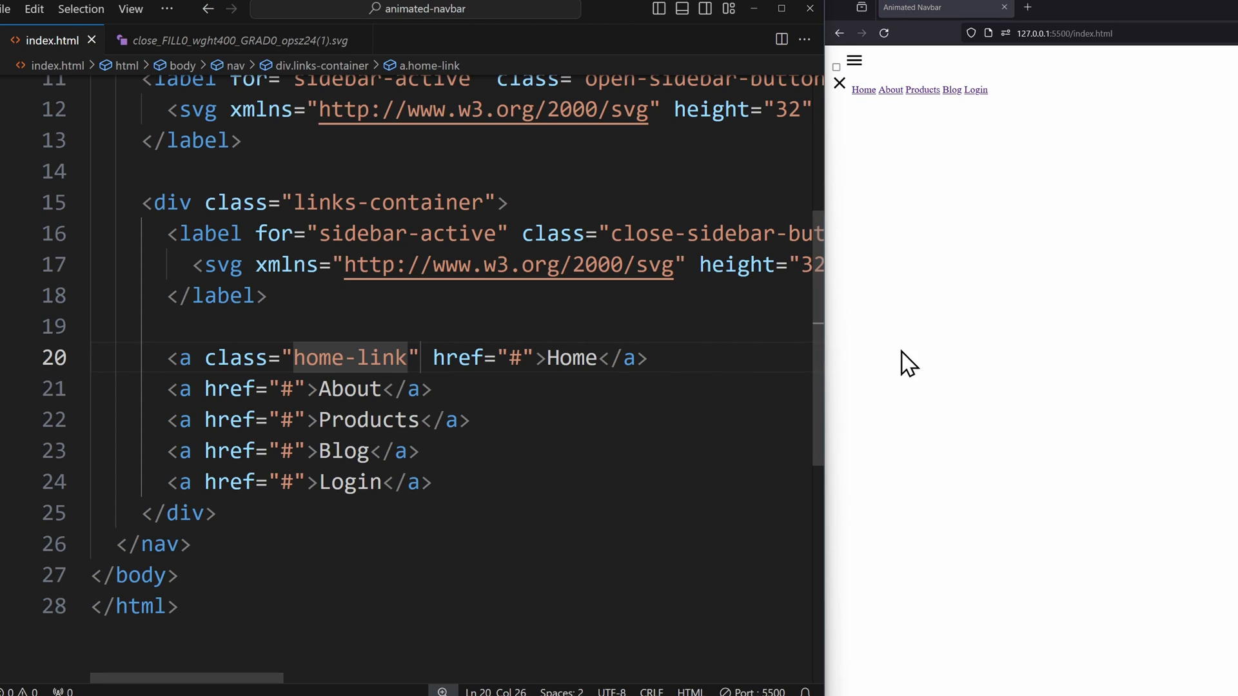
mouse_move(989, 345)
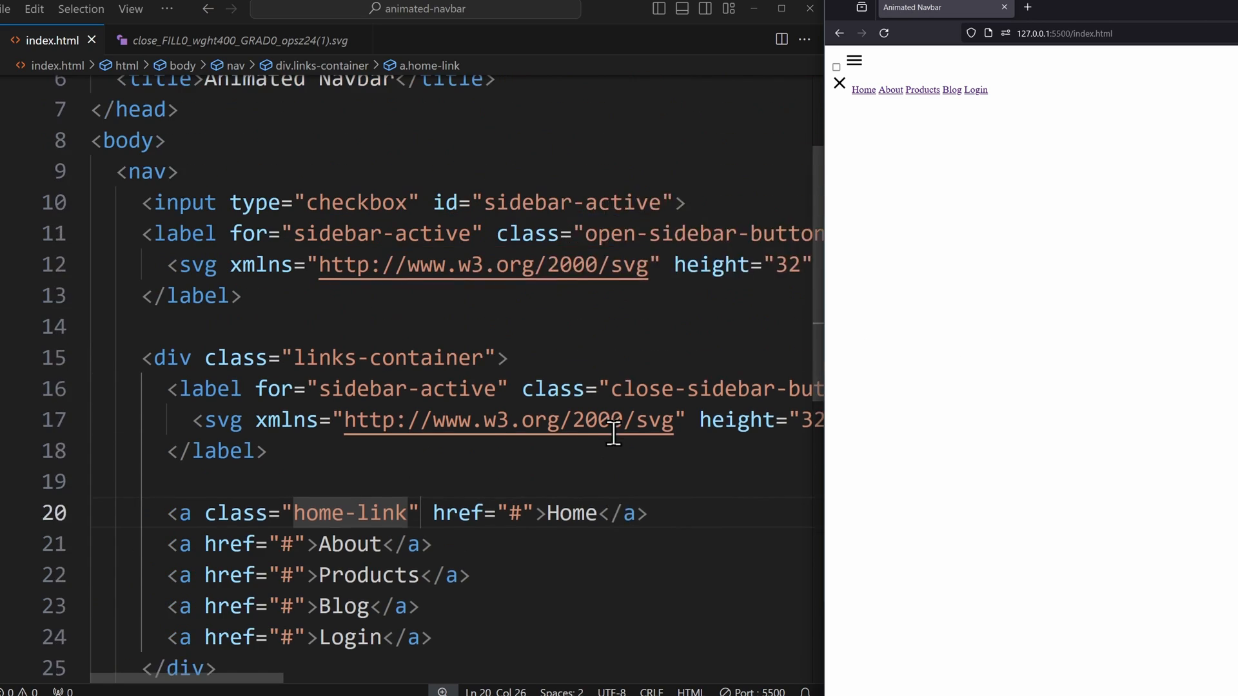
Link style.css and define :root variables --color-1 #0f101..., --text-color #f0f0f0, --accent-color #006aff
type("li")
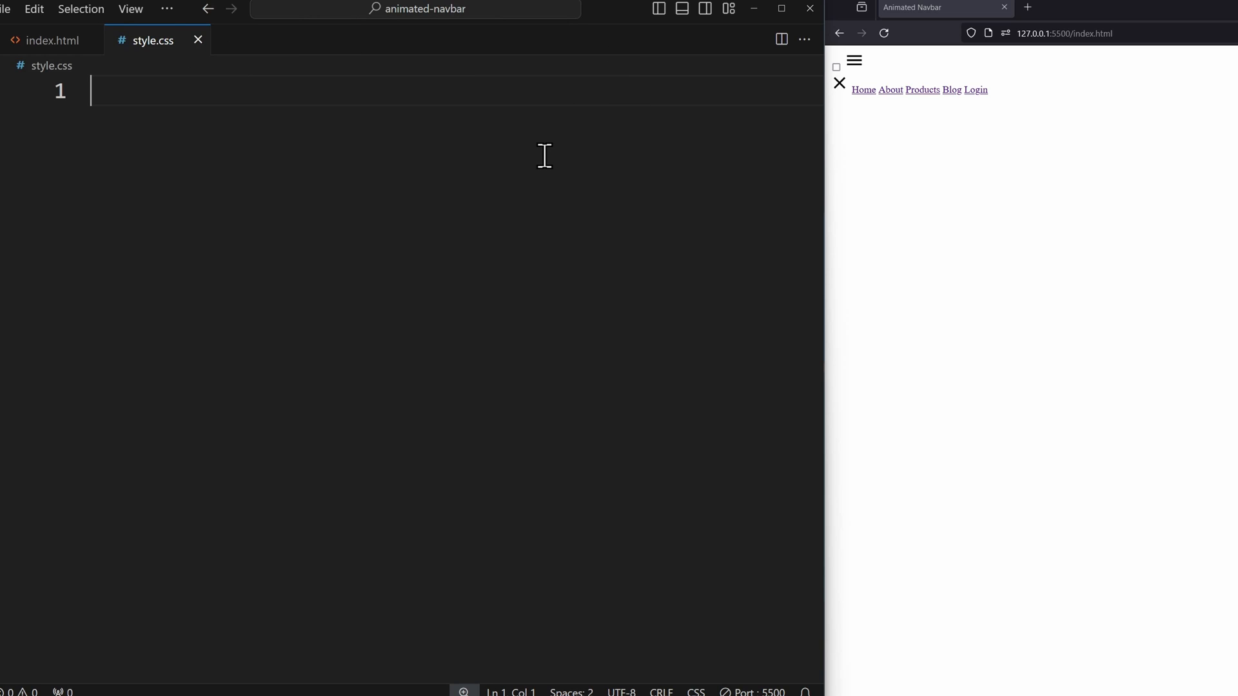
mouse_move(302, 176)
type(":root{")
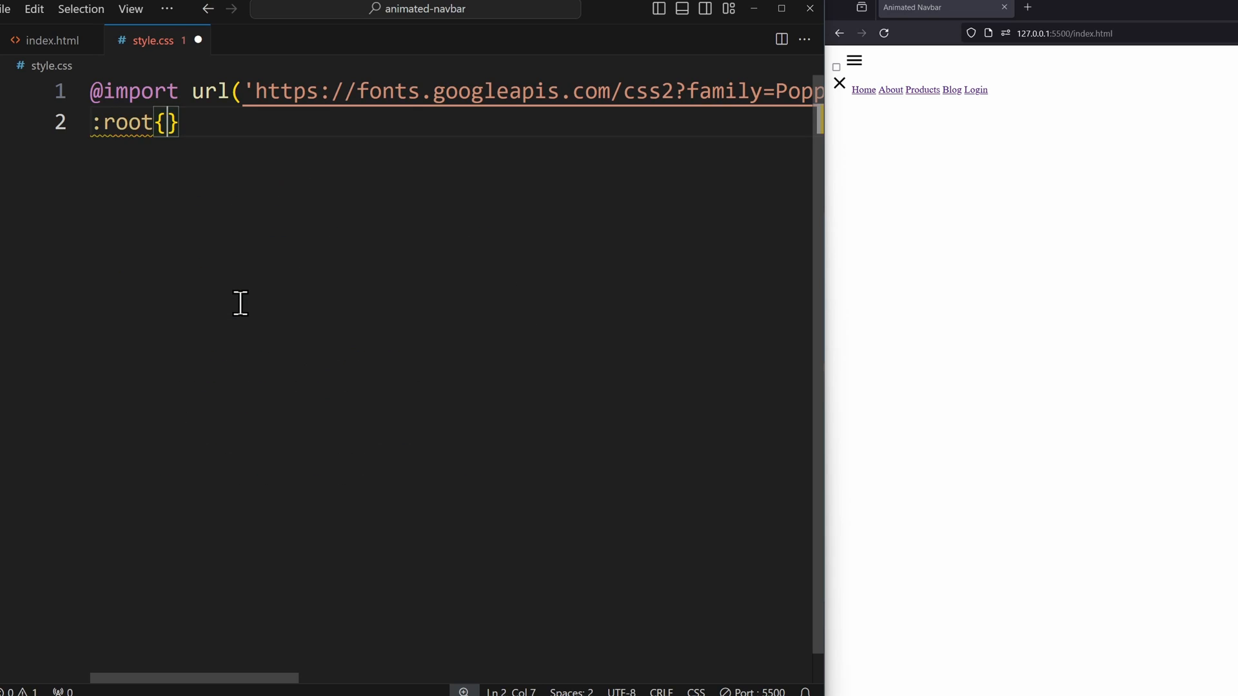
type("--color-1")
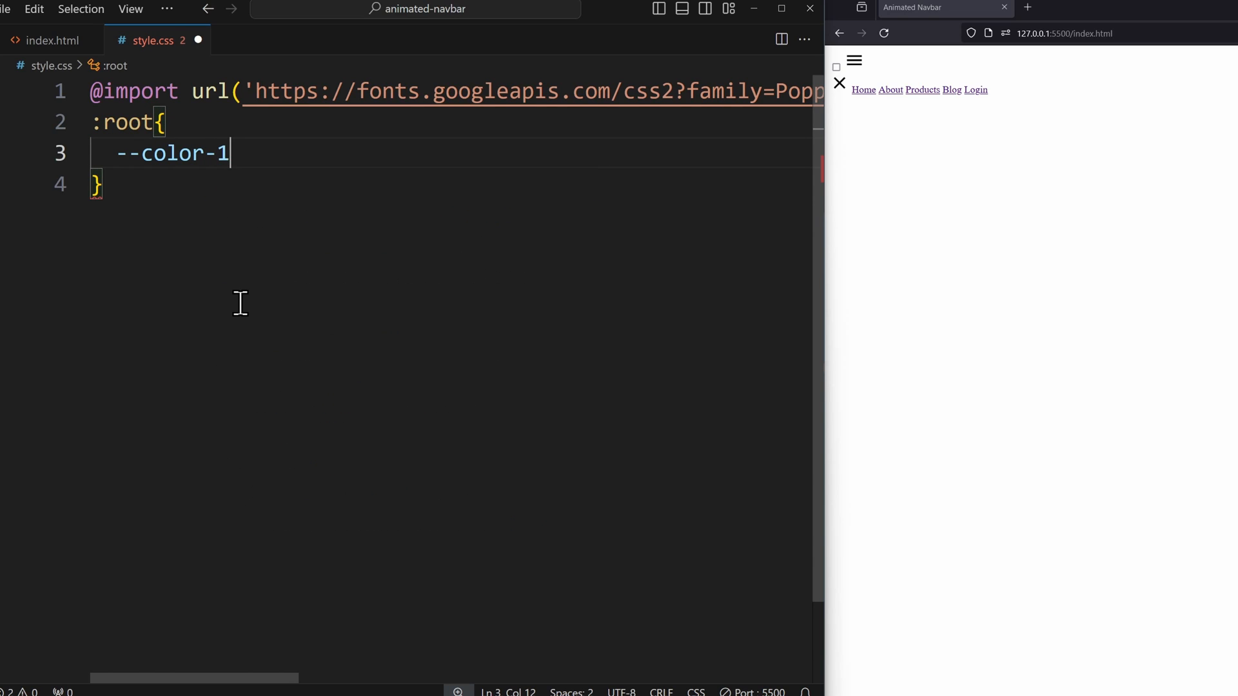
type(": #0f1016;")
type("--text-color:")
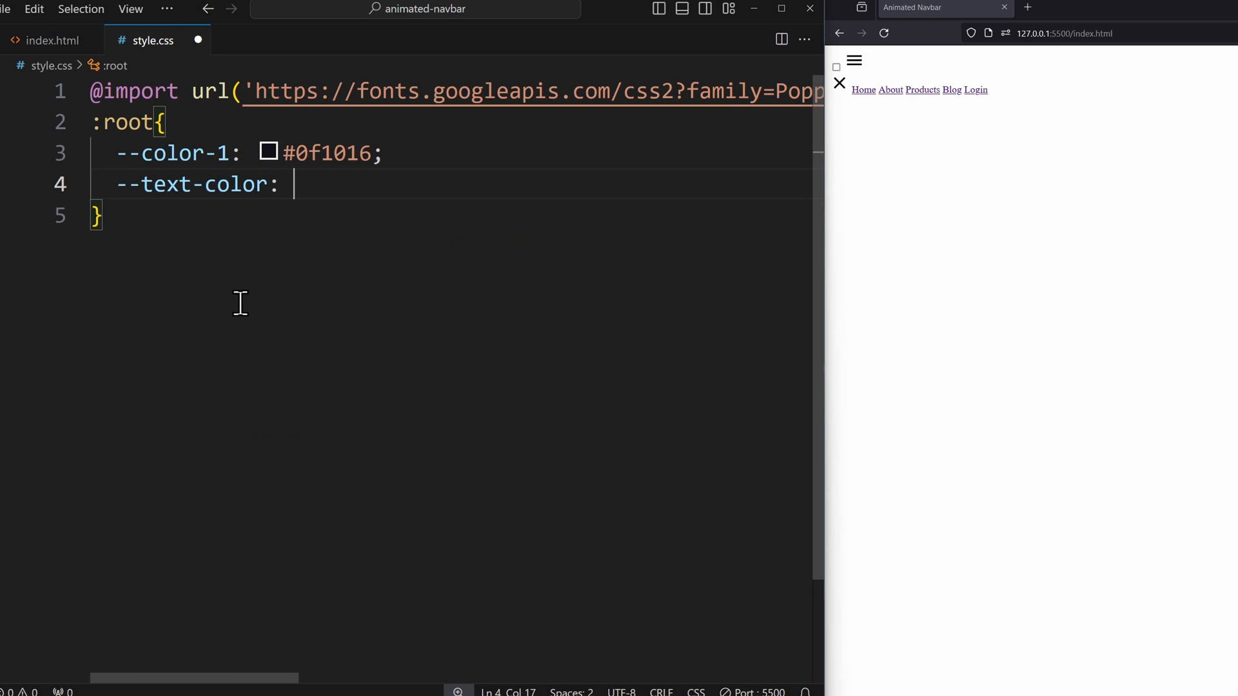
type("#f0f0f0;")
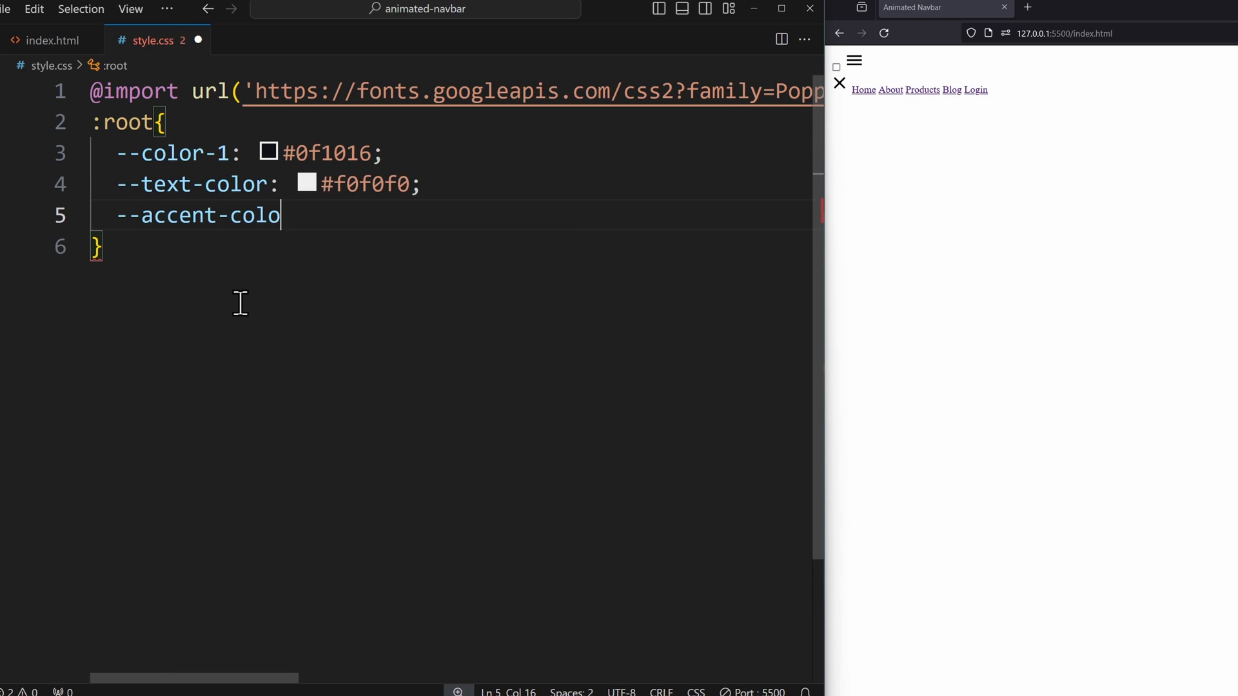
type("r: #00")
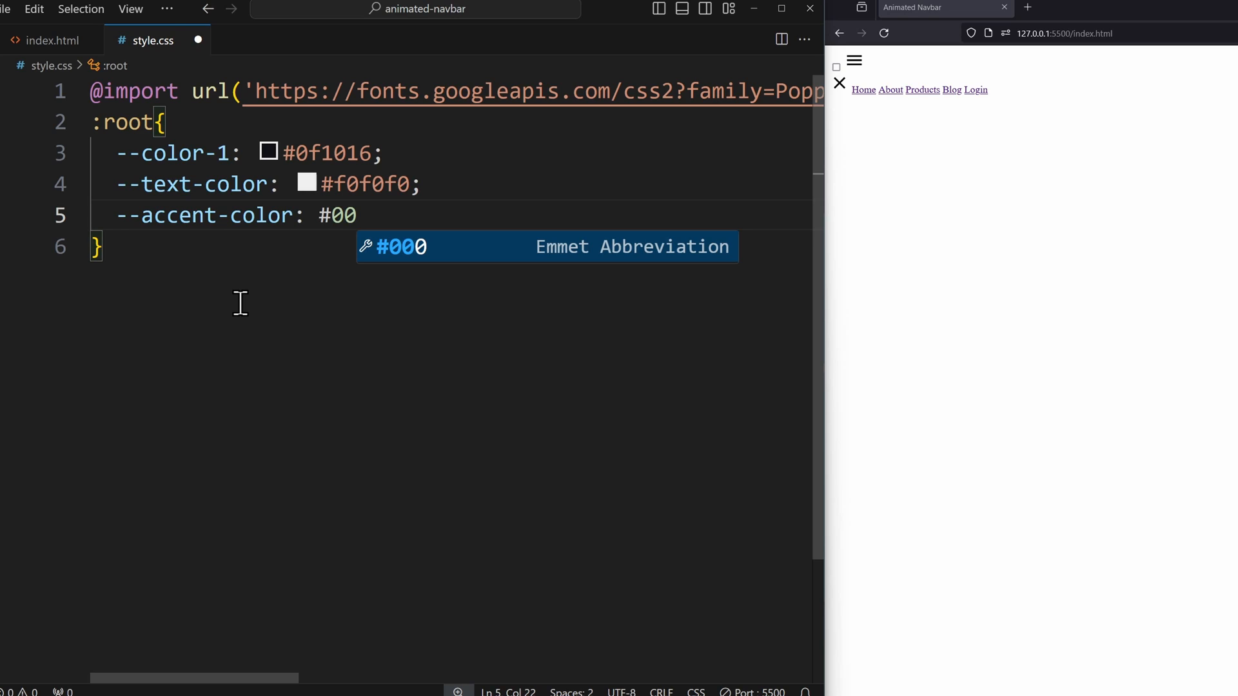
type("6aff;")
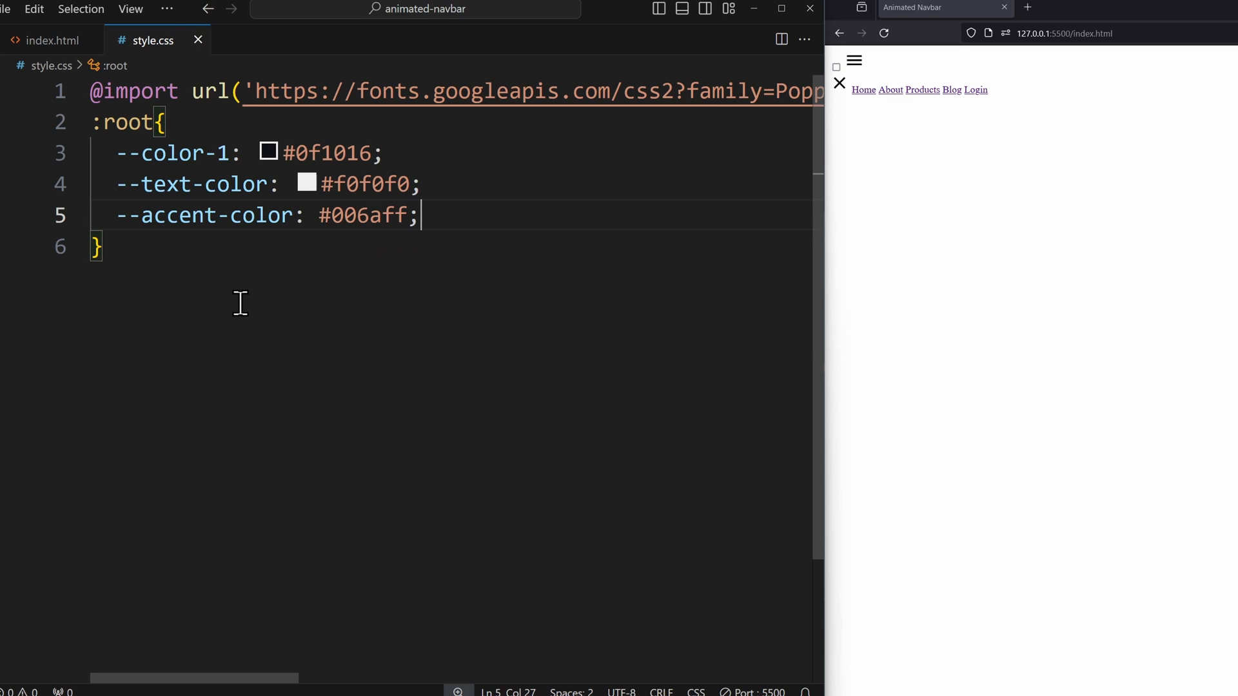
Reset margin/padding to 0 and set html to 12pt Poppins, Segoe UI
type("*{")
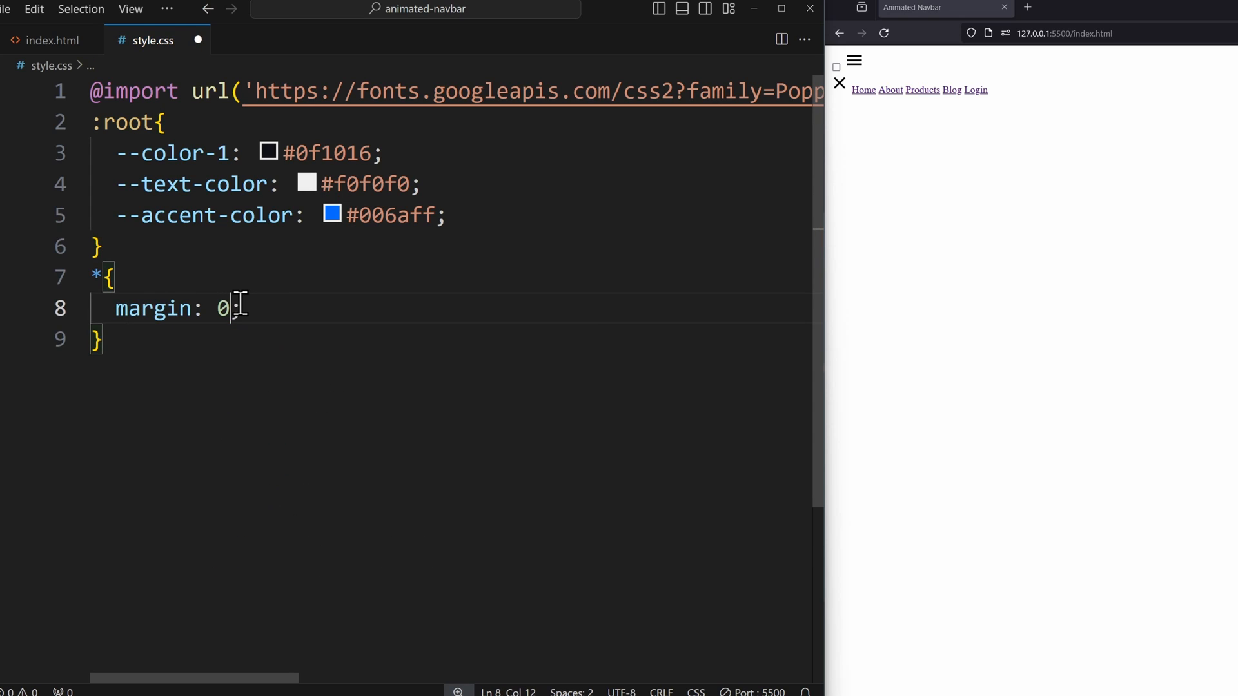
type("padding: 0;")
type("html{")
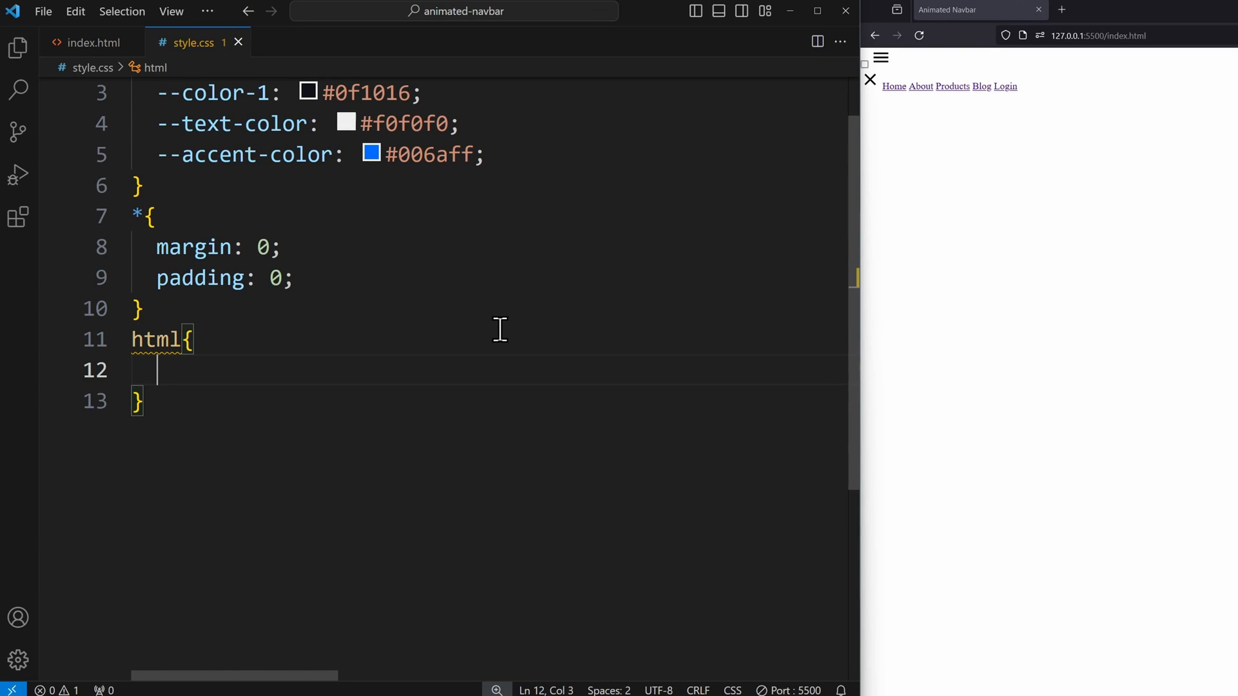
type("font-size: 12pt")
type("font-family: ;")
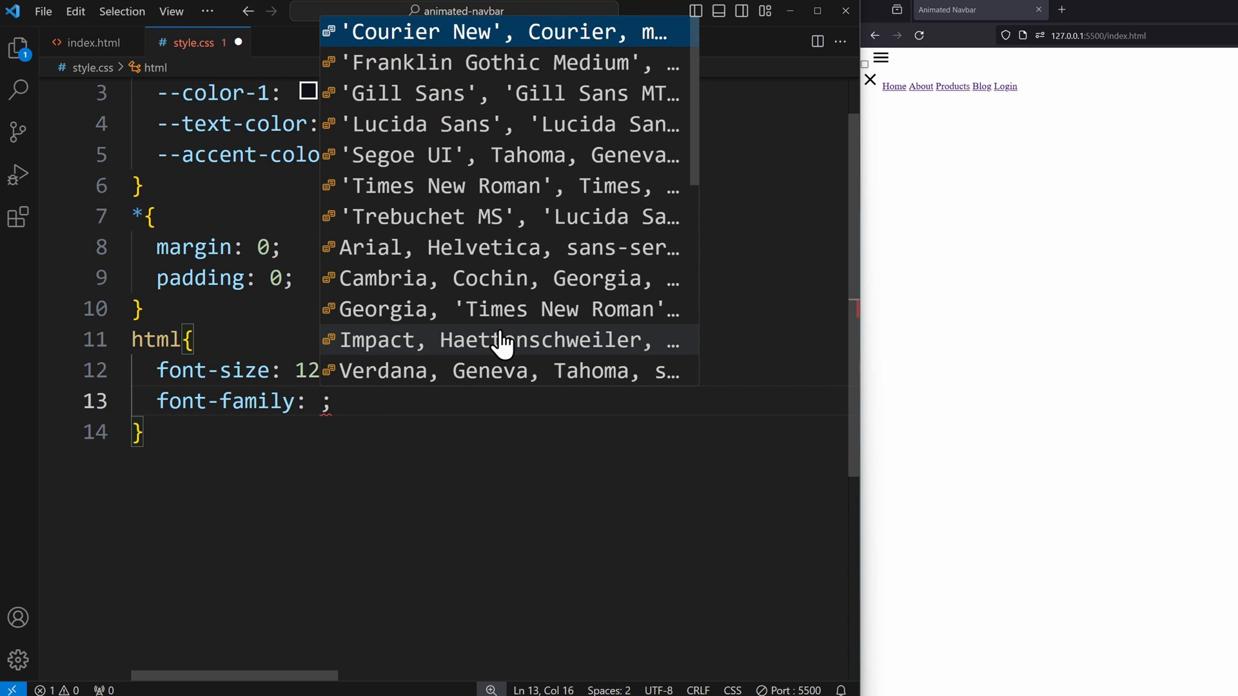
type("Poppins, Segoe UI, Tahoma, sans-serif")
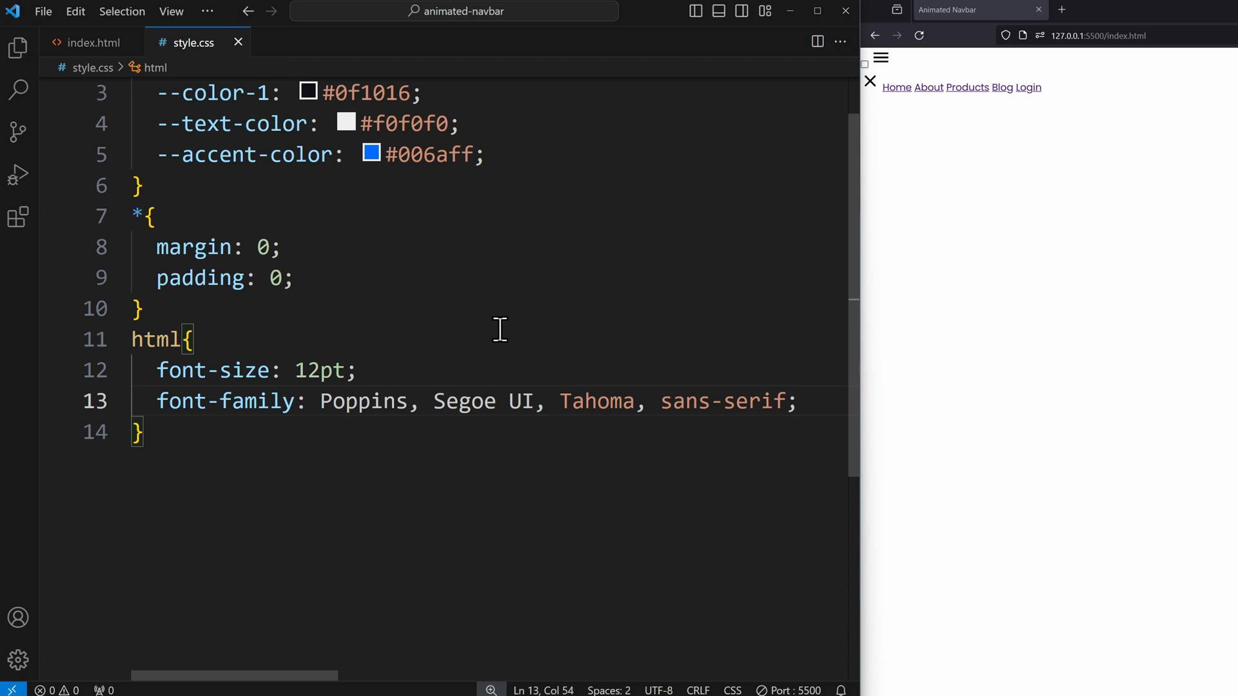
Style nav with height 60px, --color-1 background, flex with justify-content flex-end and align-items center
key("enter")
type("nav{")
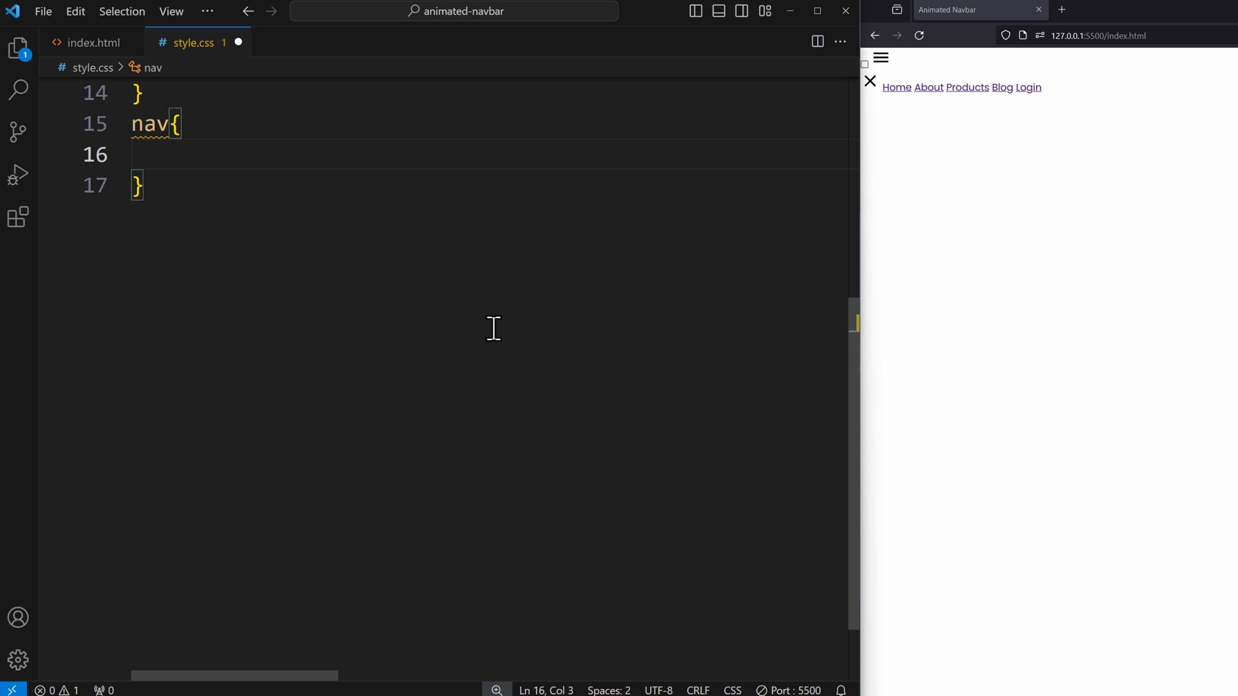
type("height: 60px;")
type("background-color: var(--color-1);")
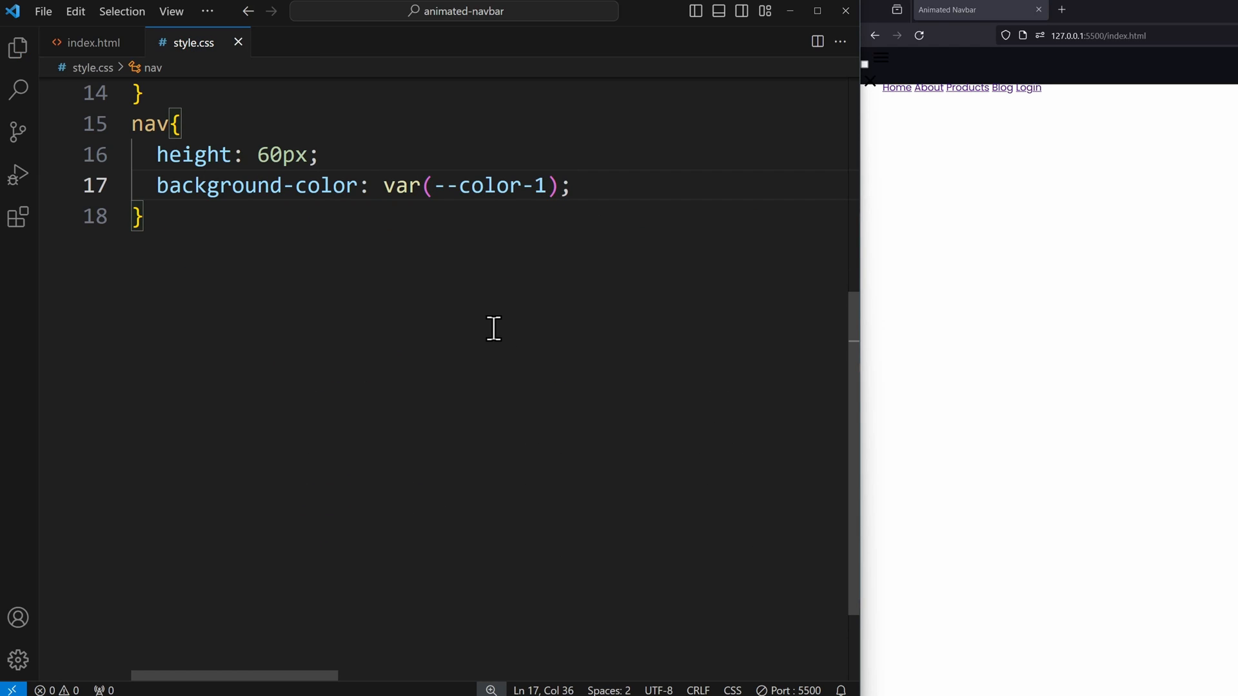
type("display: flex;")
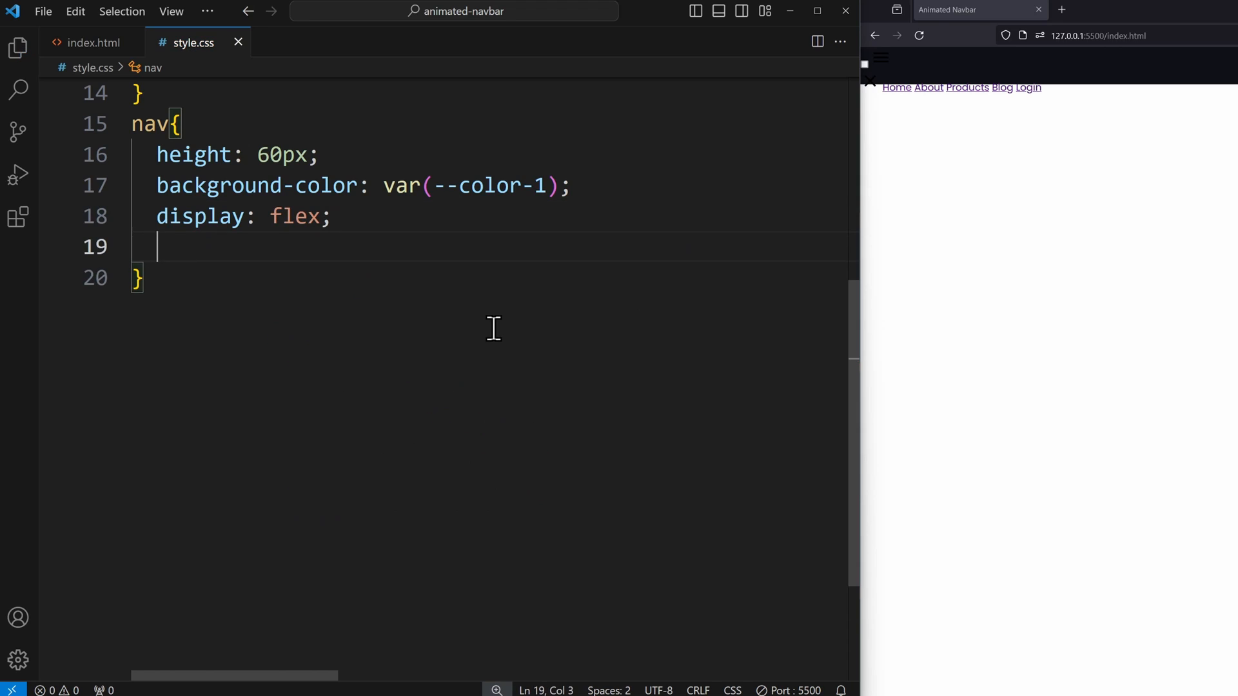
type("justify-content: flex-end;")
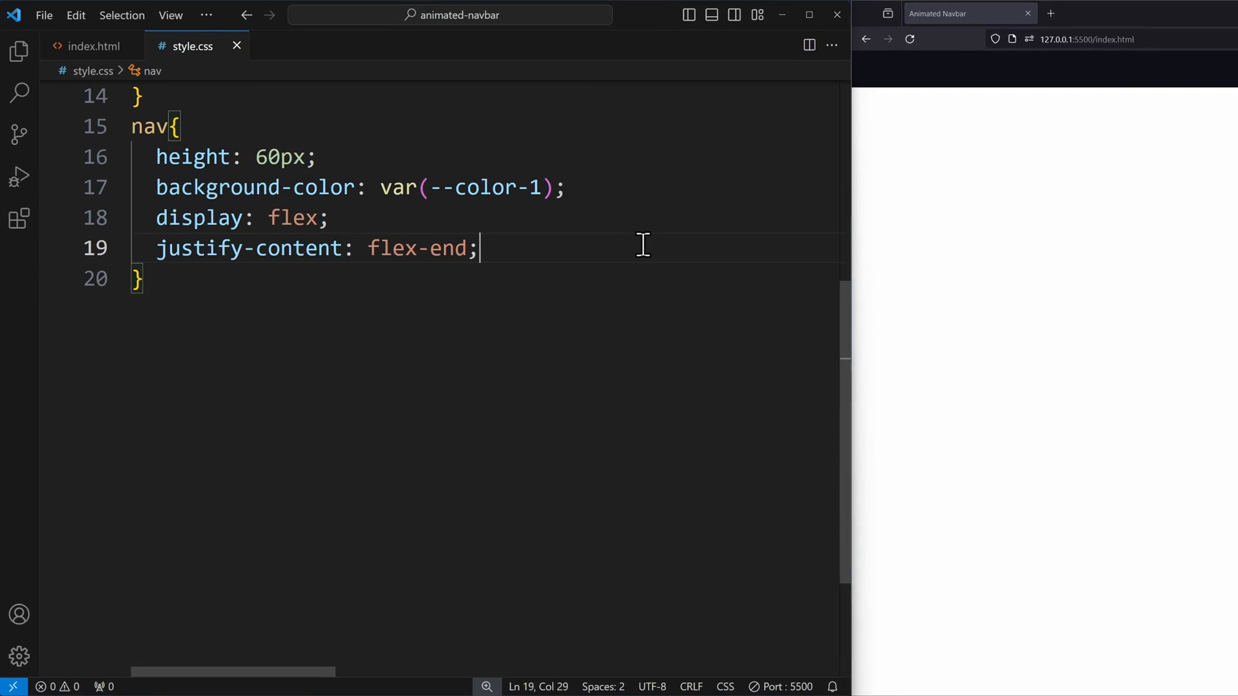
type("align-items: center;")
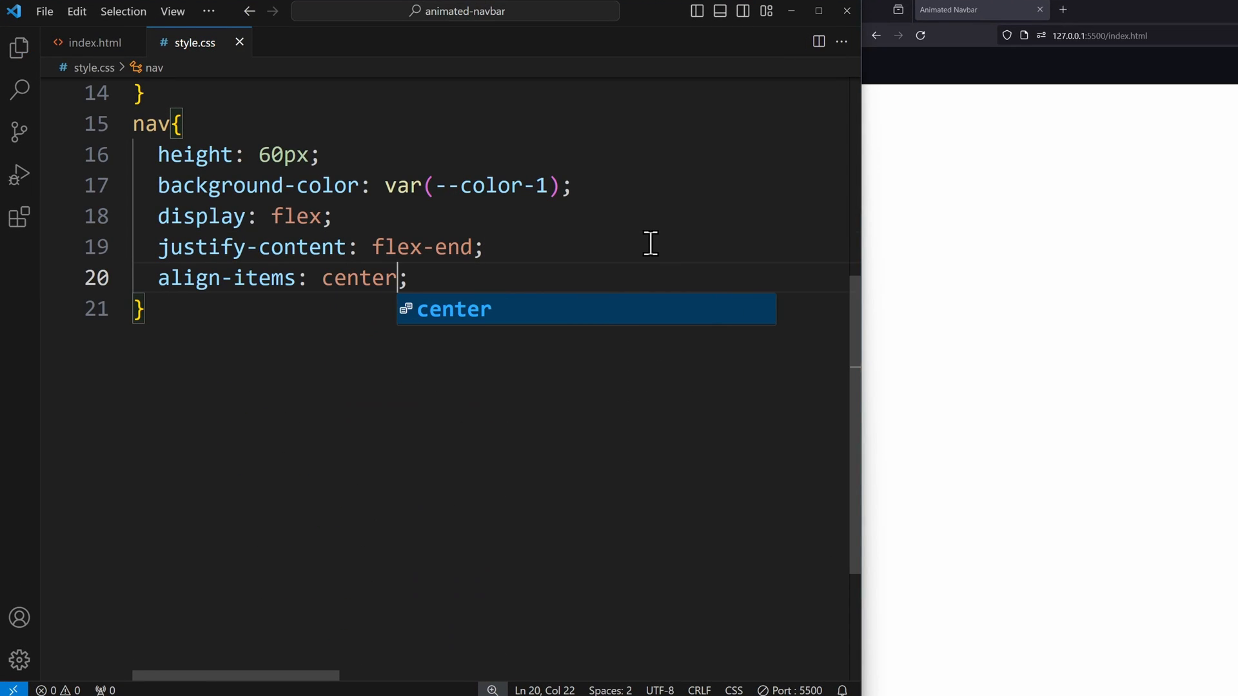
key("enter")
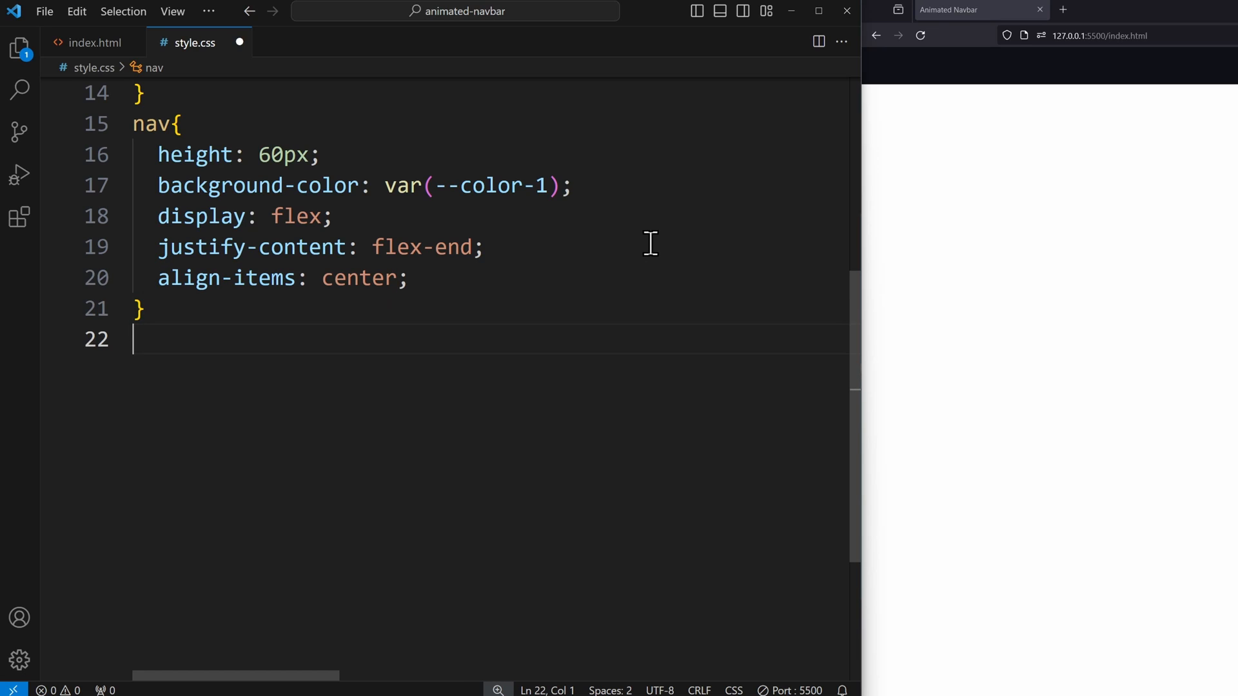
Give .links-container 100% height and width with a flex row aligned center
type(".links-container{")
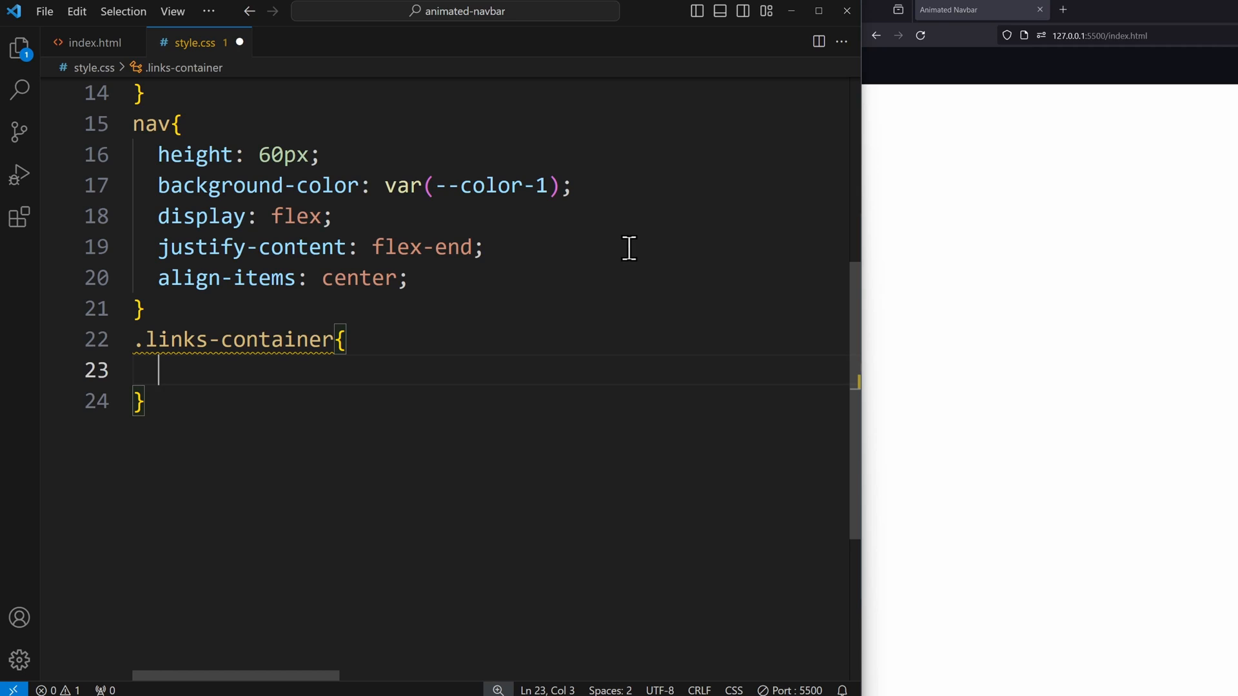
type("height: ;")
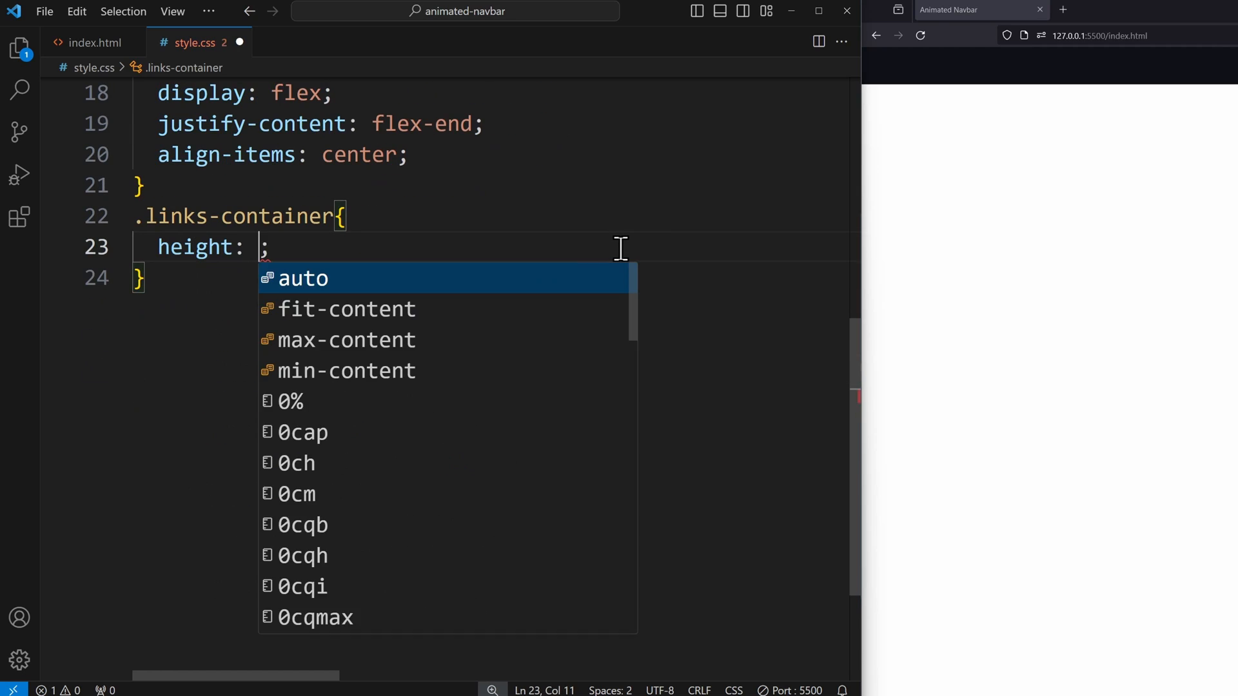
type("100%")
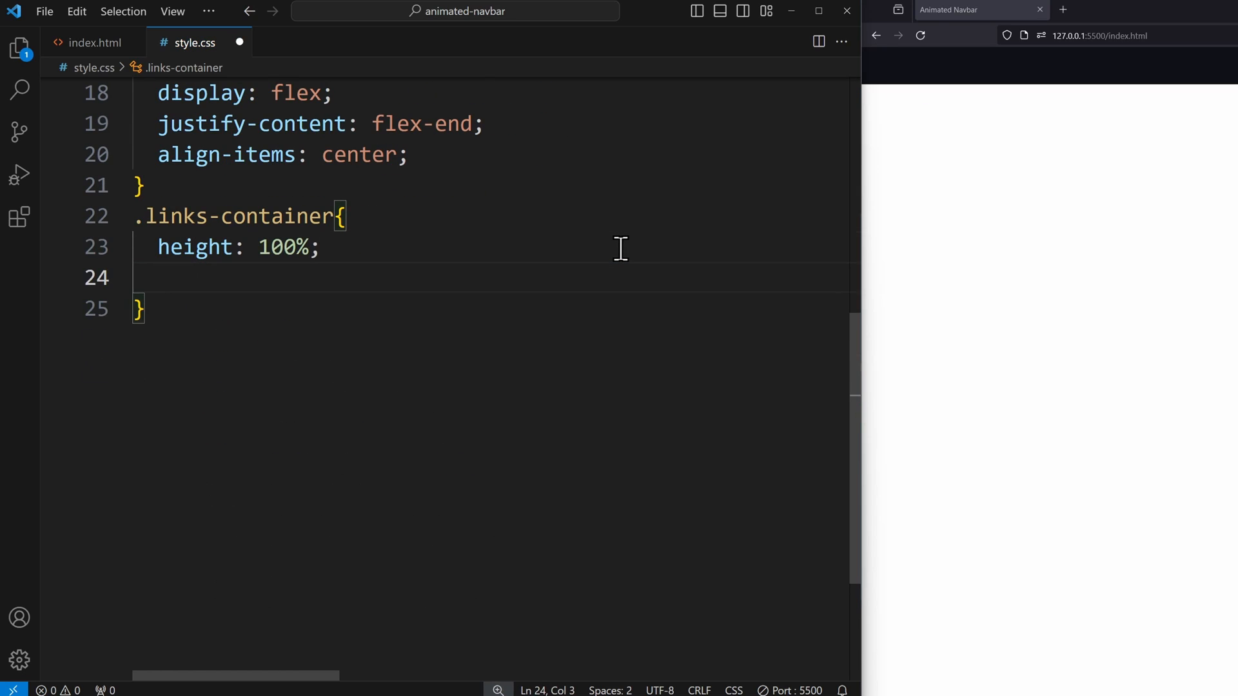
type("width: 100%;")
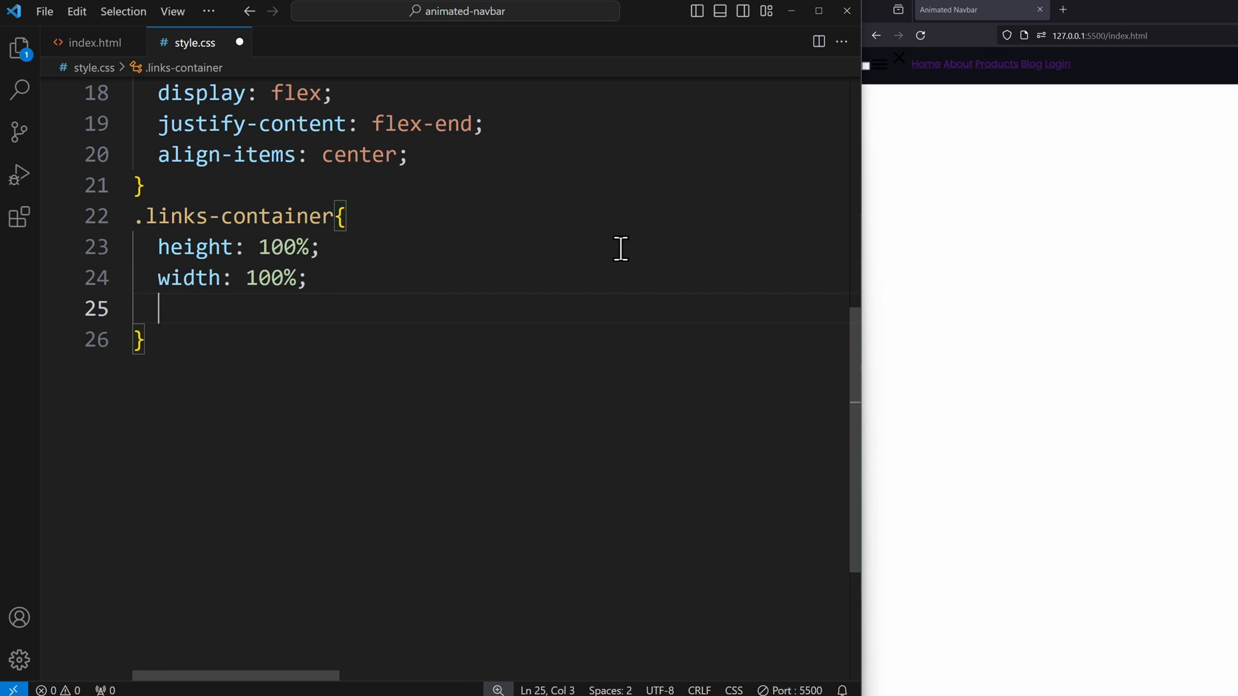
type("display: flex;")
type("flex-direction: row;")
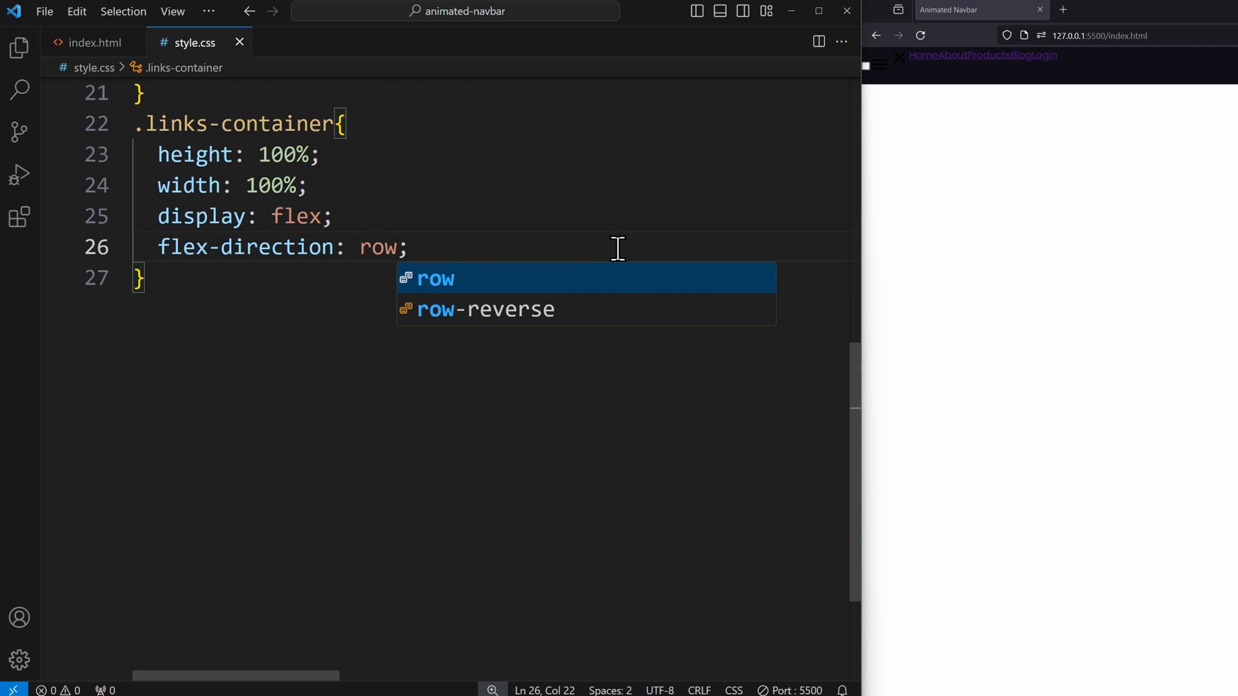
type("align-items: ;")
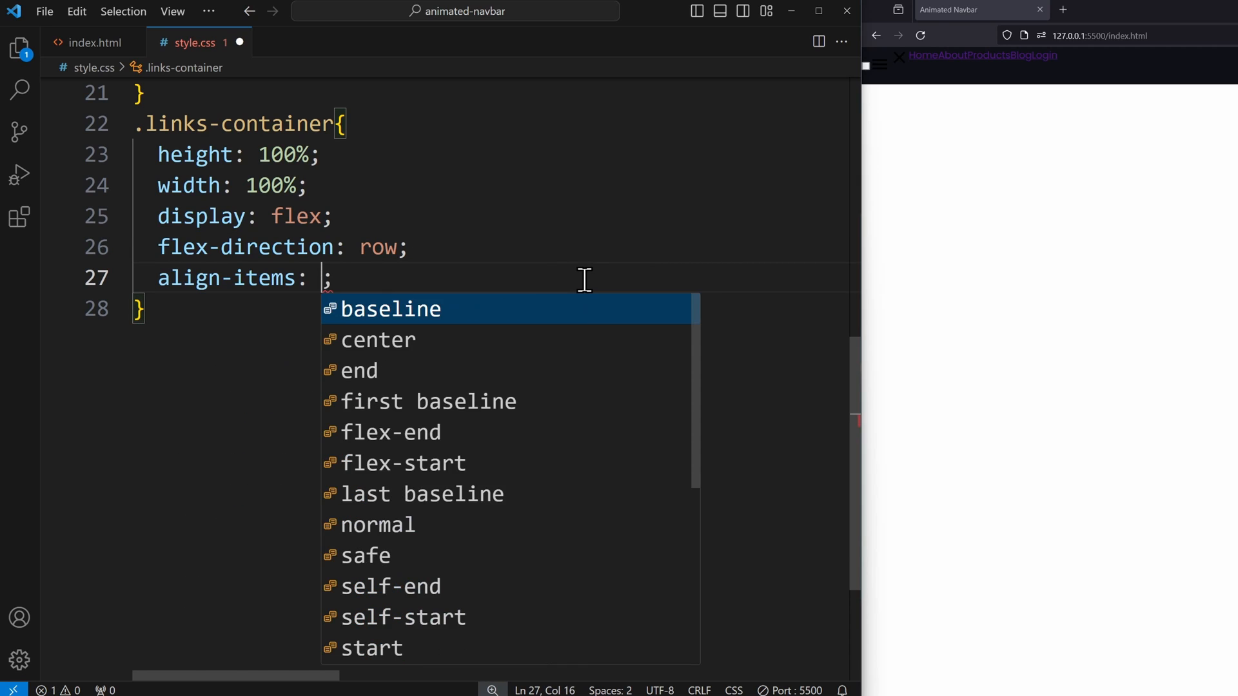
type("center")
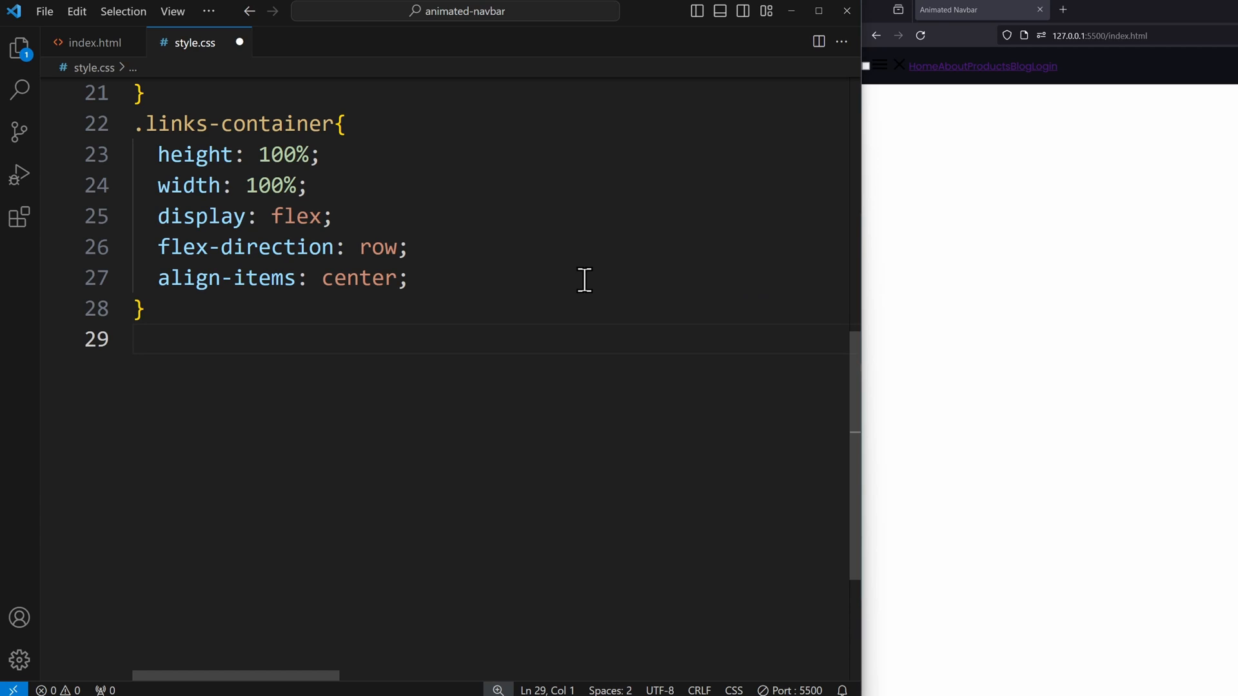
type("nav a")
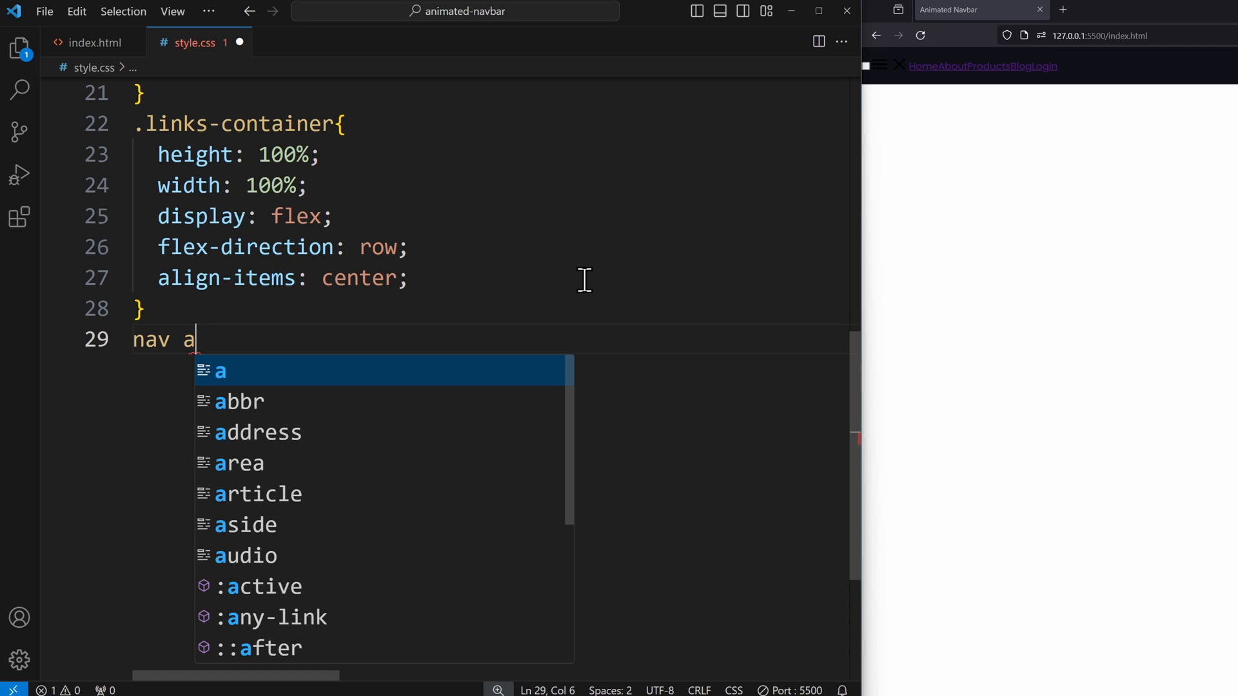
Style nav a: full height, padding 0 20px, flex centered, no text-decoration, --text-color
type("{")
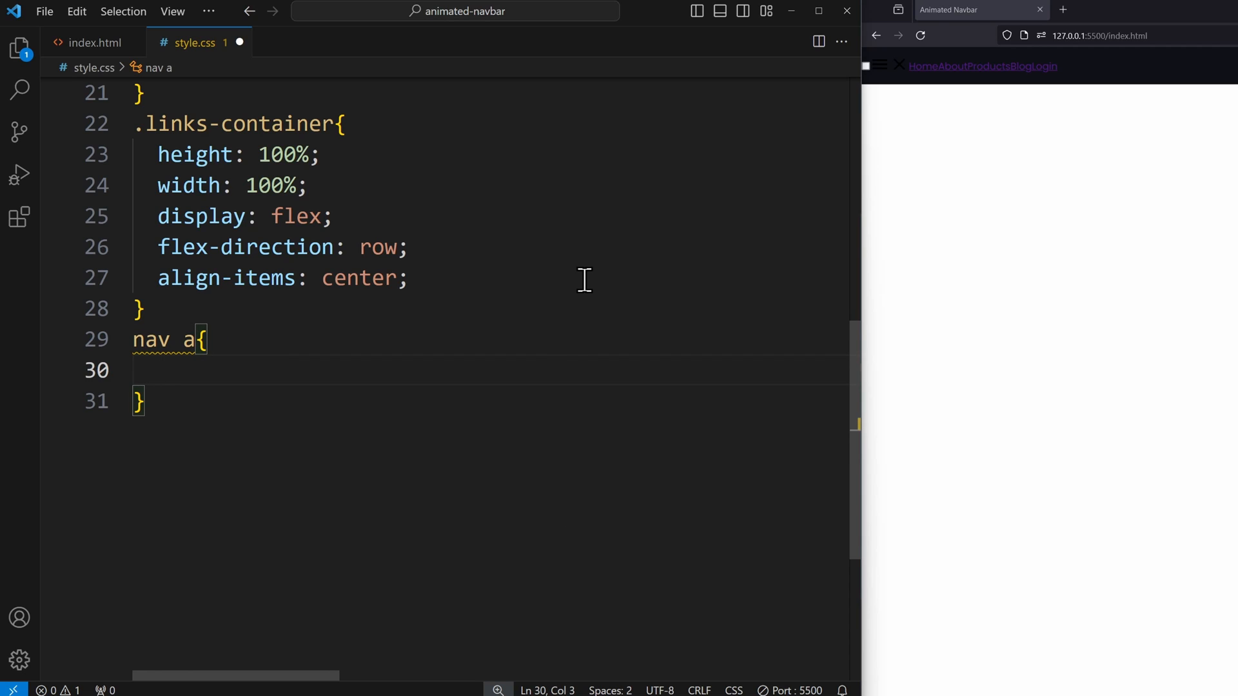
type("p")
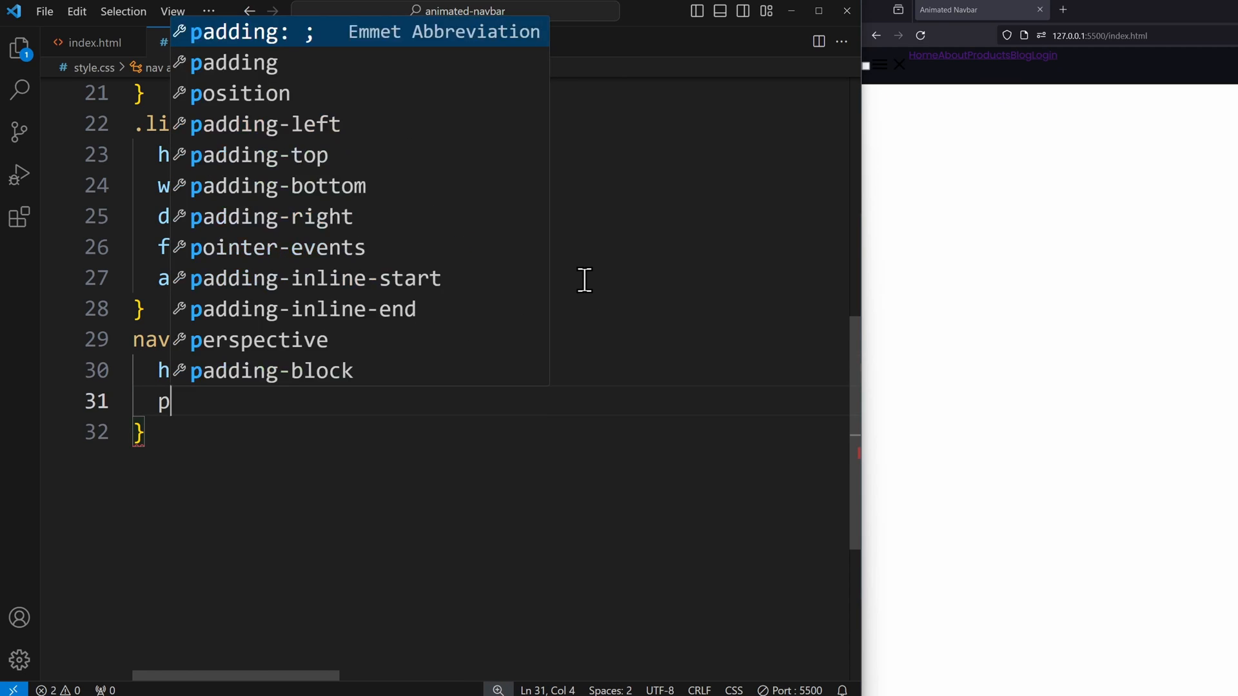
type("adding: 0 20px;")
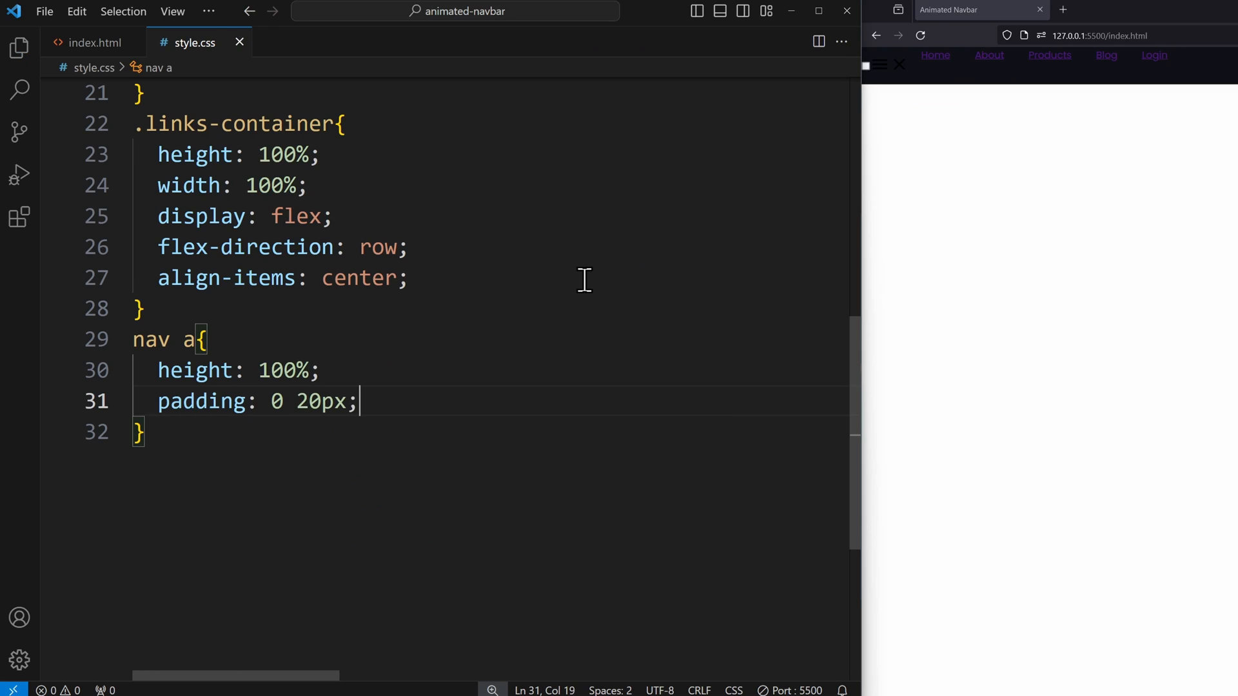
type("display: flex;")
type("align-items: center;")
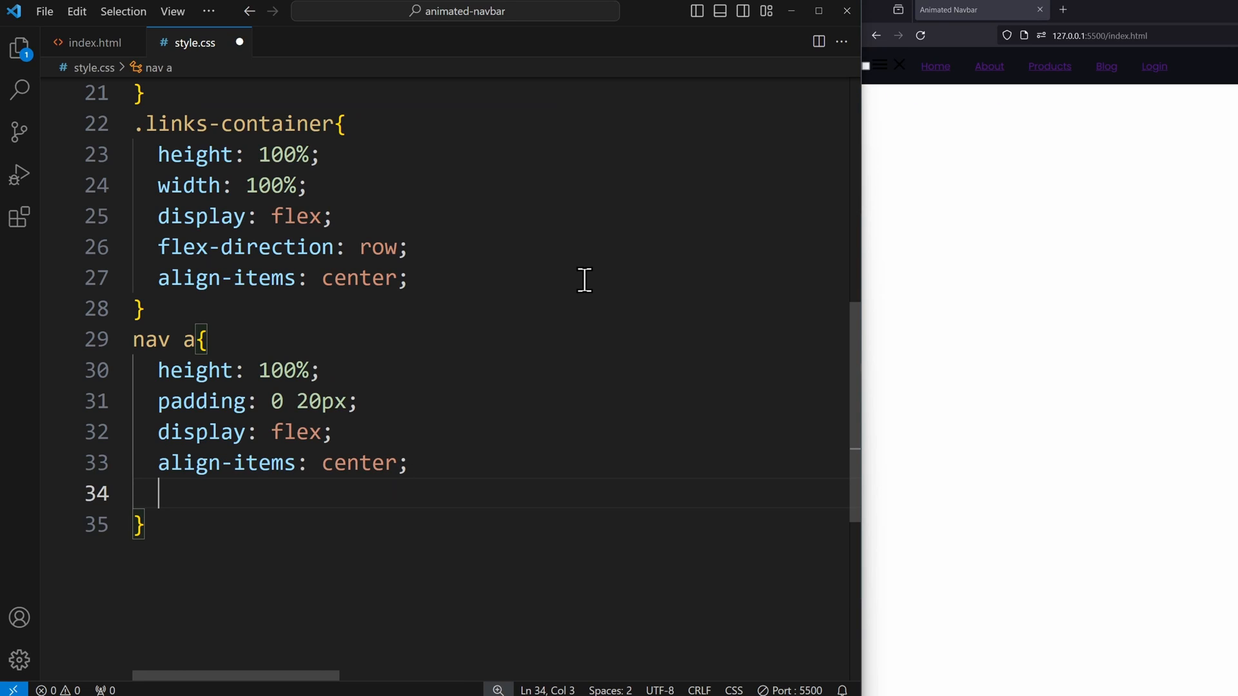
type("text-decoration: none;")
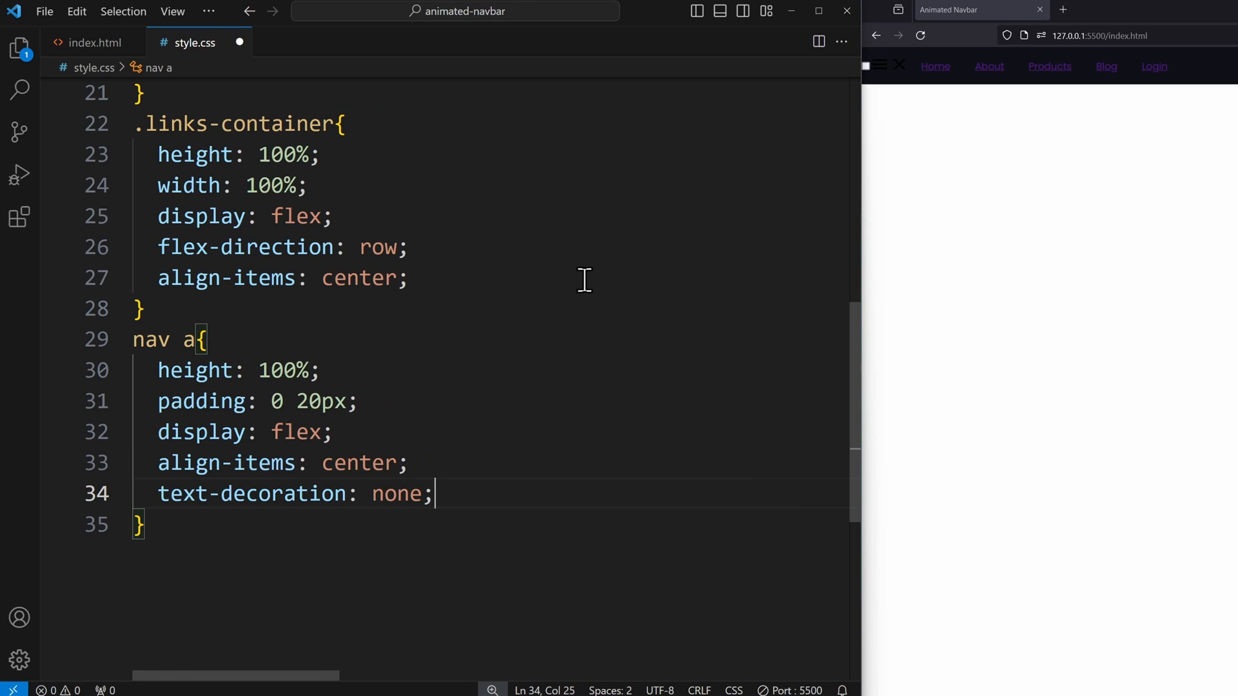
type("color: var(--text-color);")
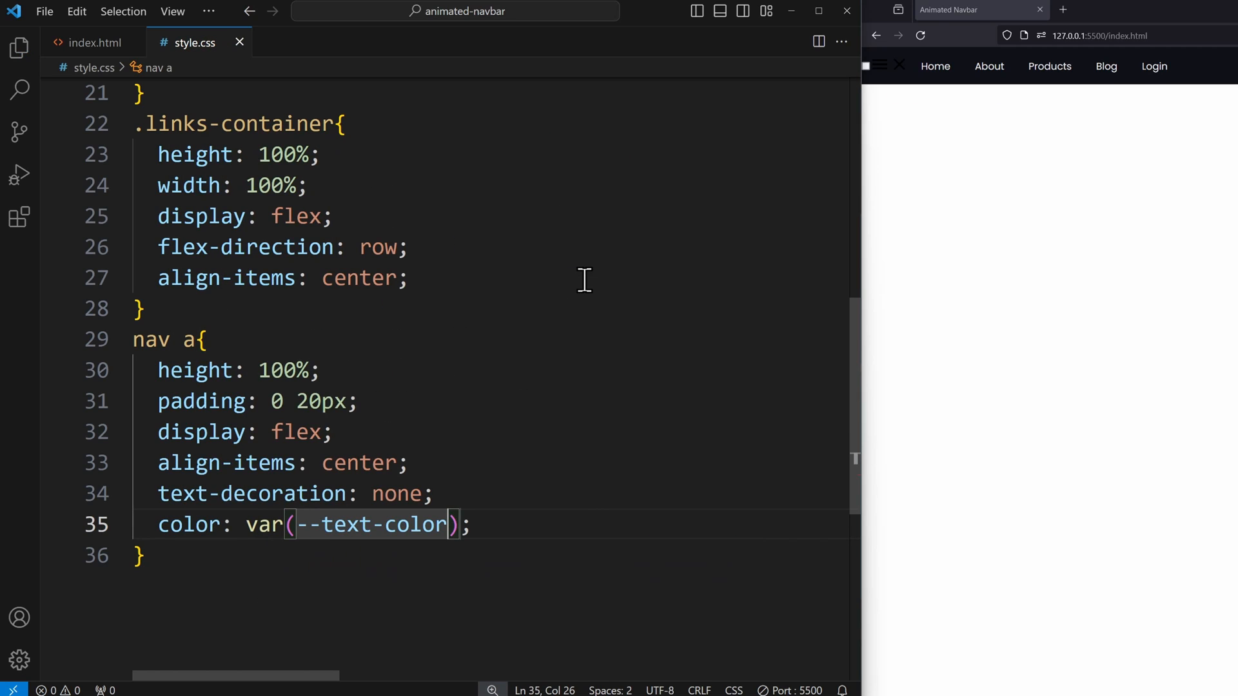
Give nav a:hover the --accent-color background
type("nav")
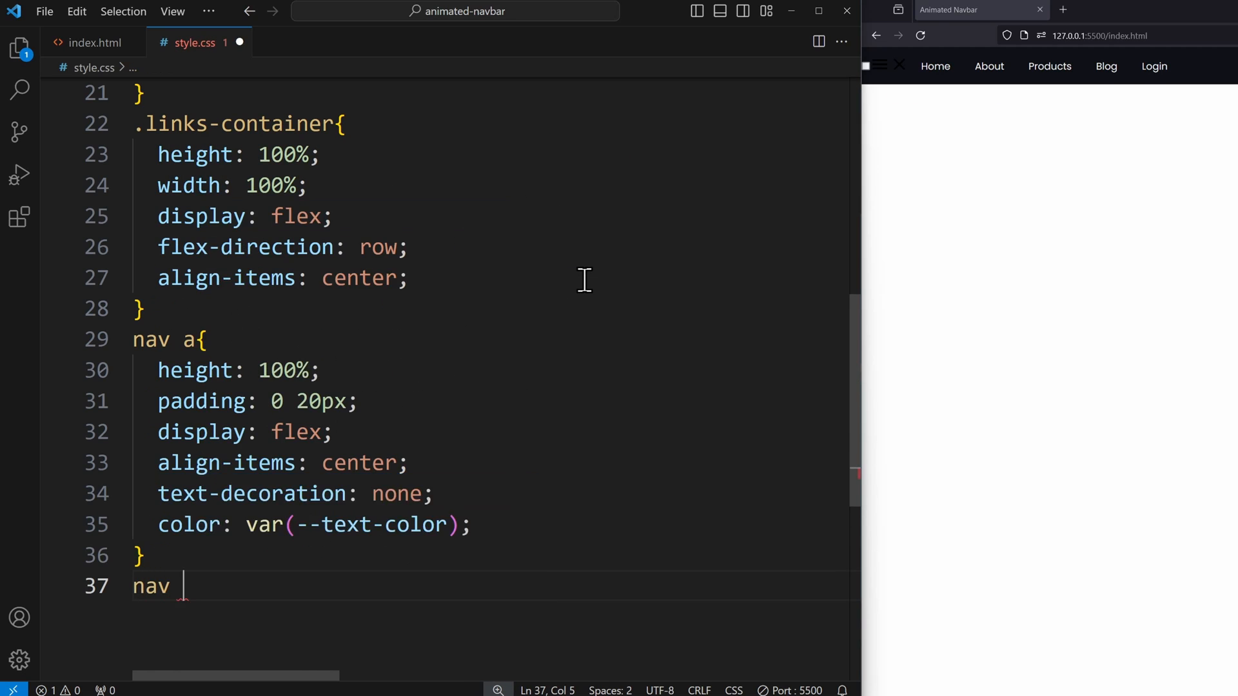
type("a:hover{")
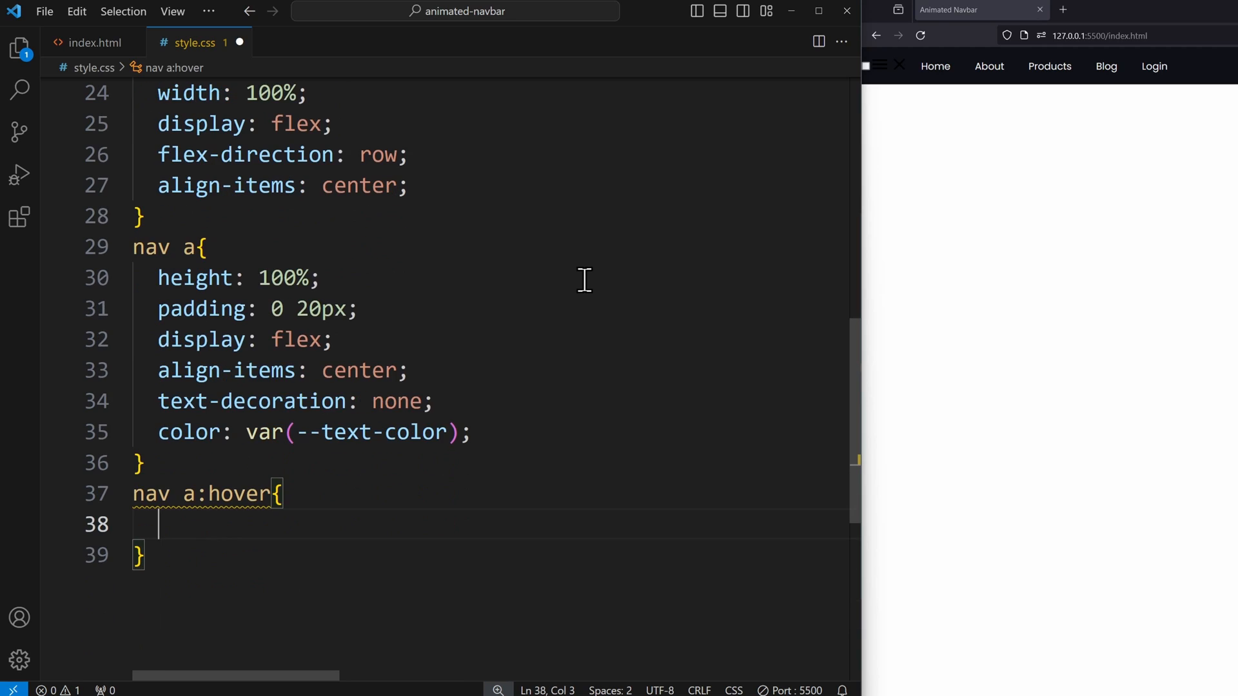
type("background-color: var(--accent-color);")
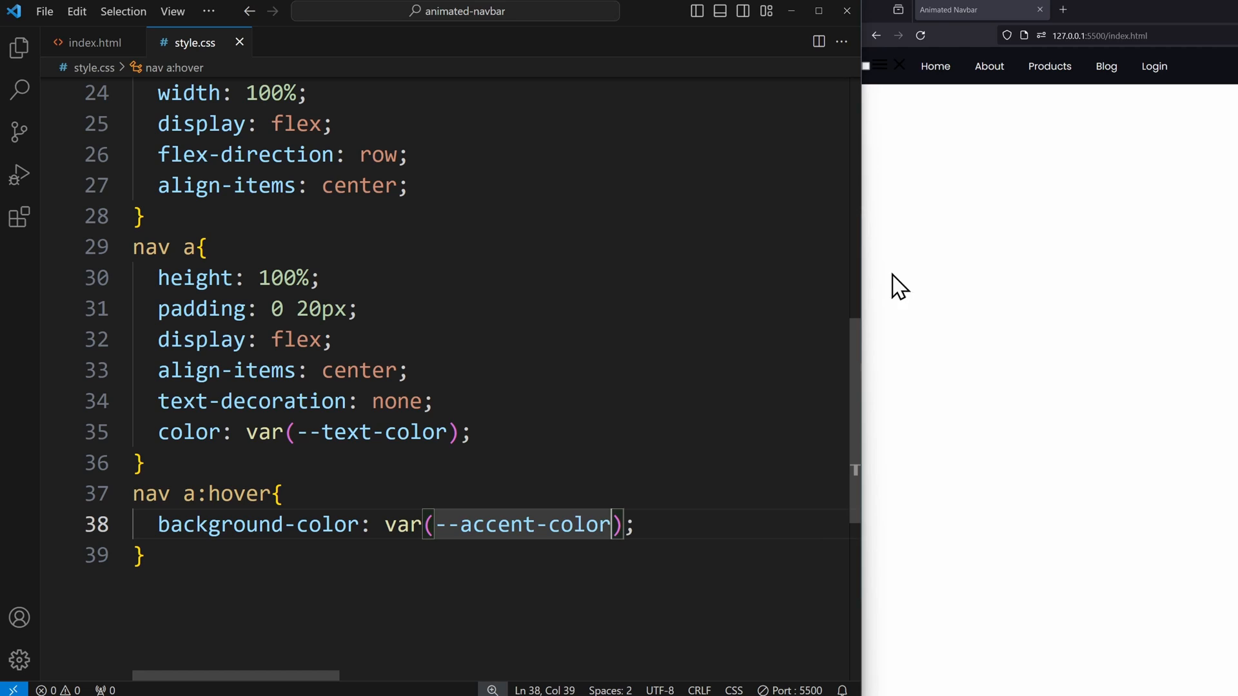
mouse_move(1050, 66)
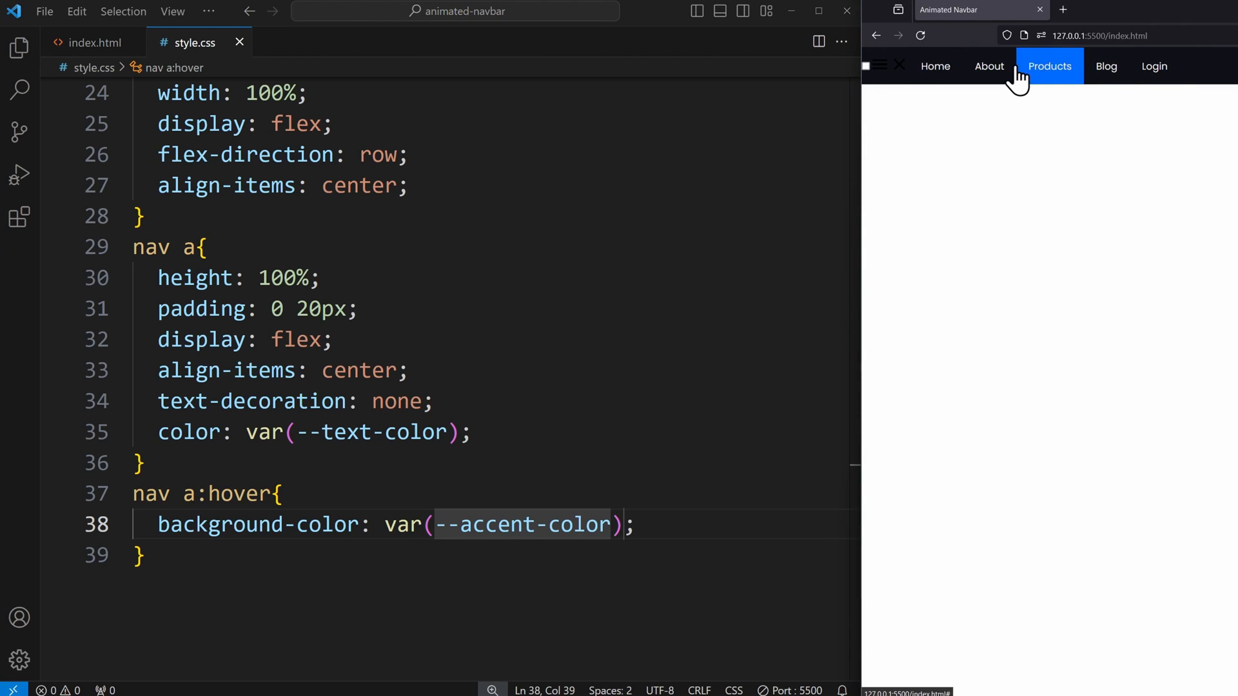
mouse_move(989, 66)
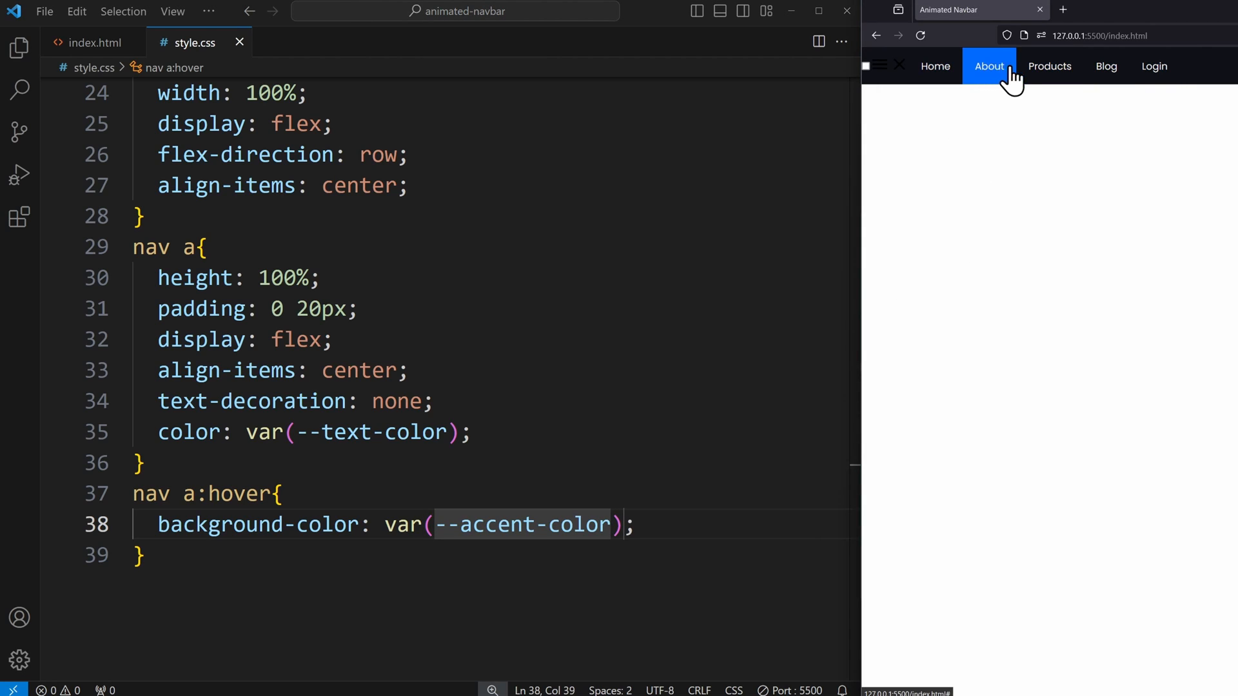
mouse_move(837, 318)
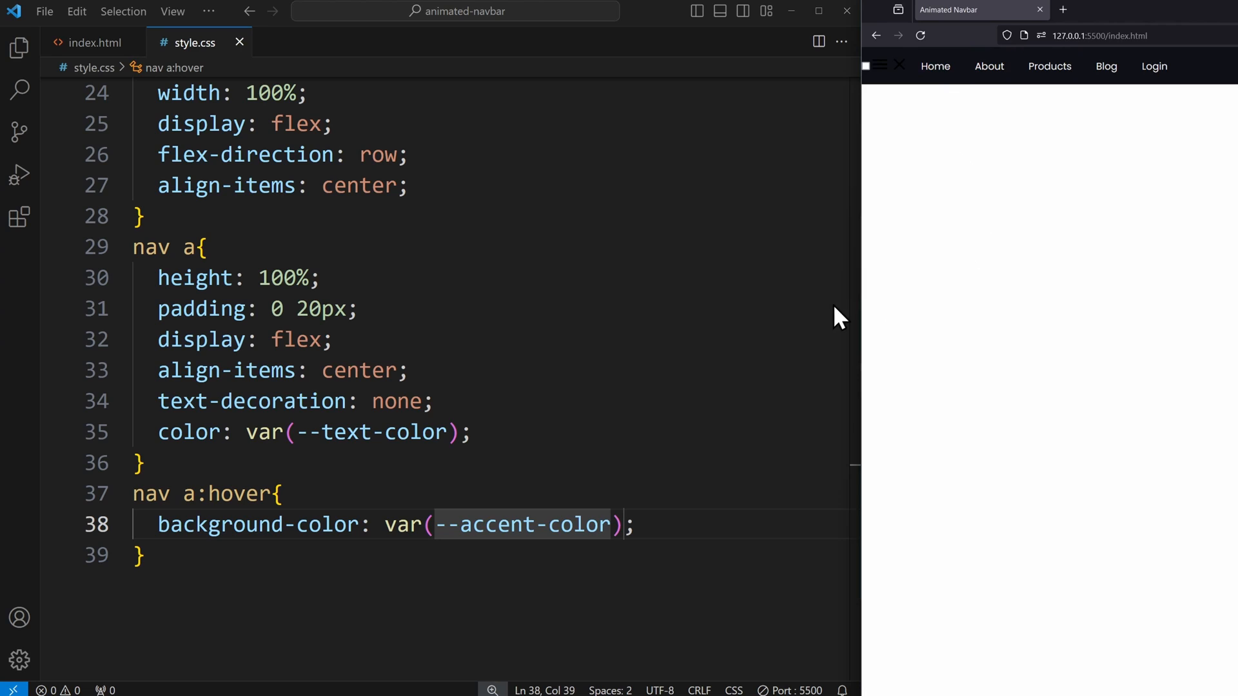
Add nav .home-link { margin-right: auto } to push Home to the left
scroll("down", 3)
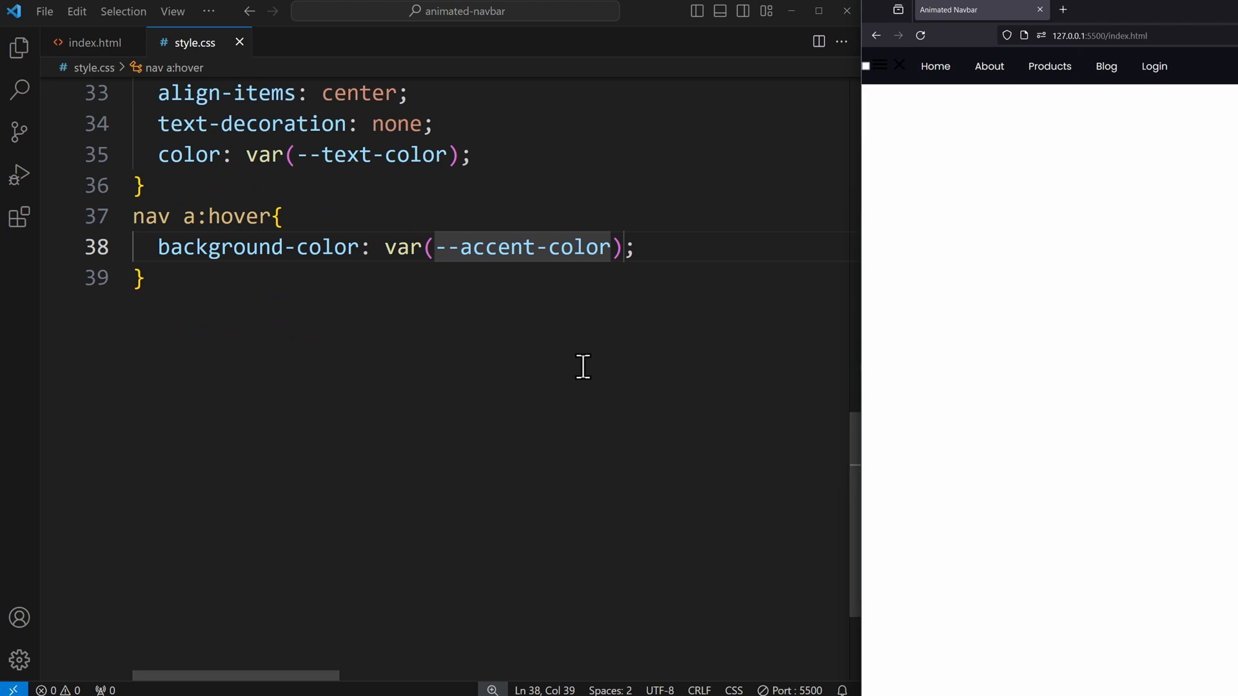
type("nav .home-")
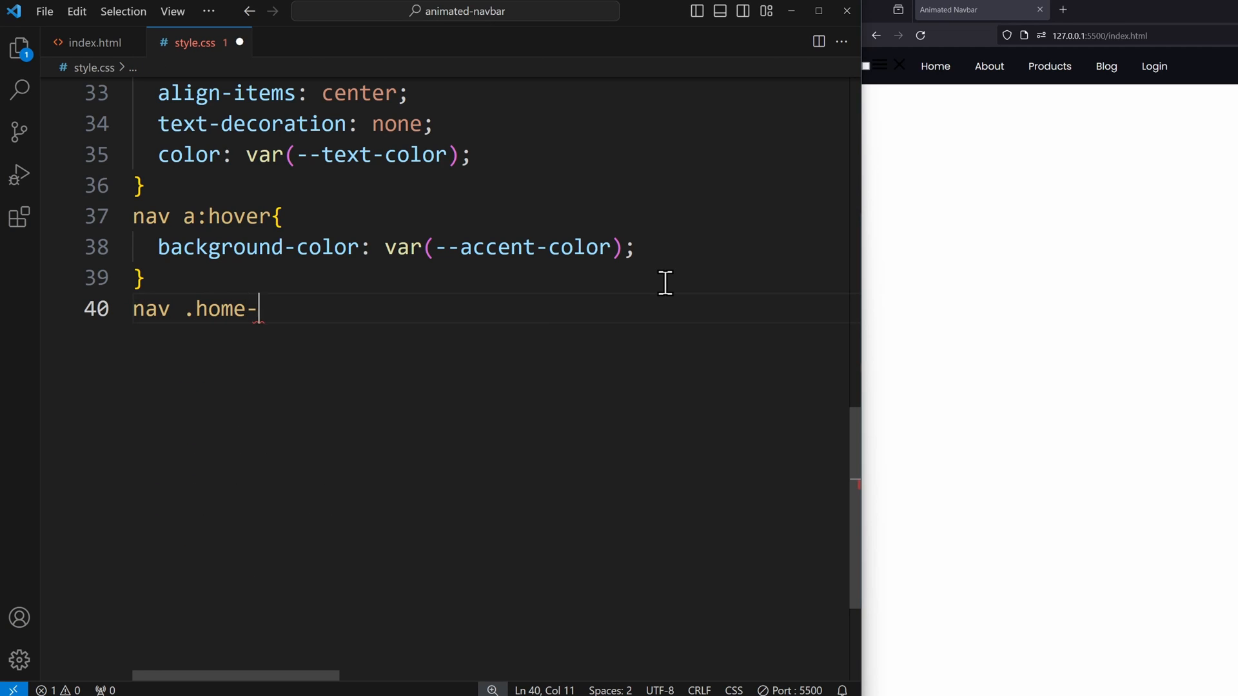
type("link{")
type("margin-right: auto;")
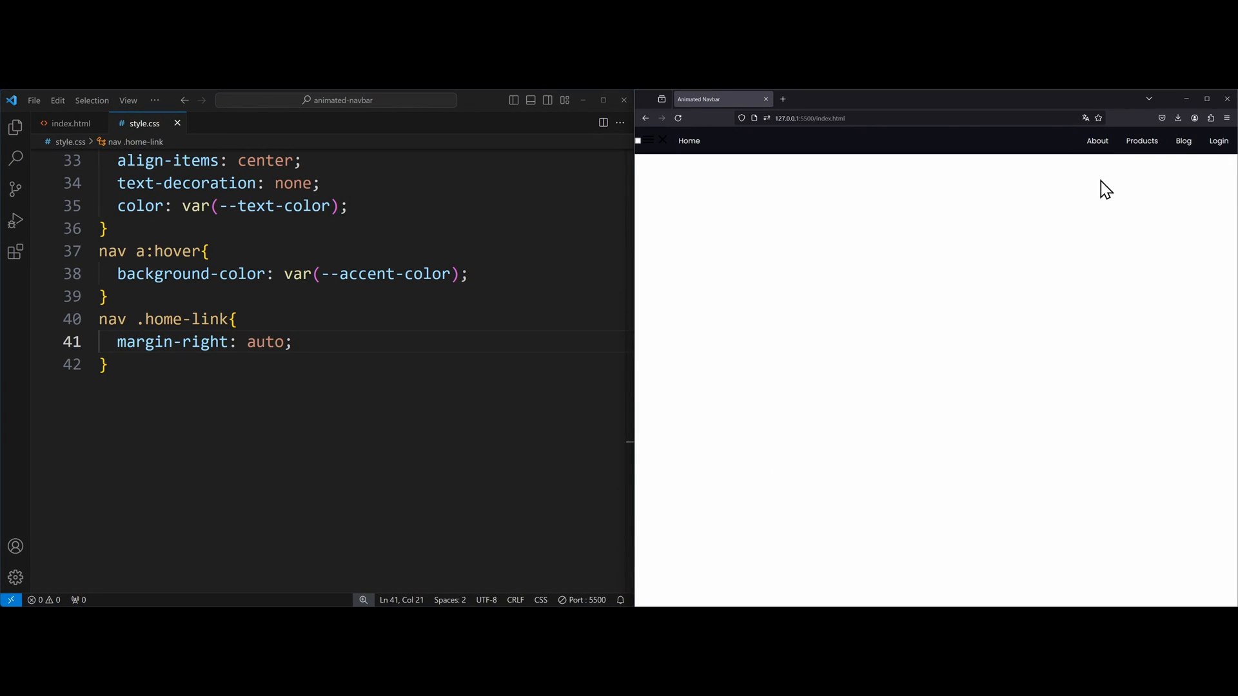
mouse_move(787, 211)
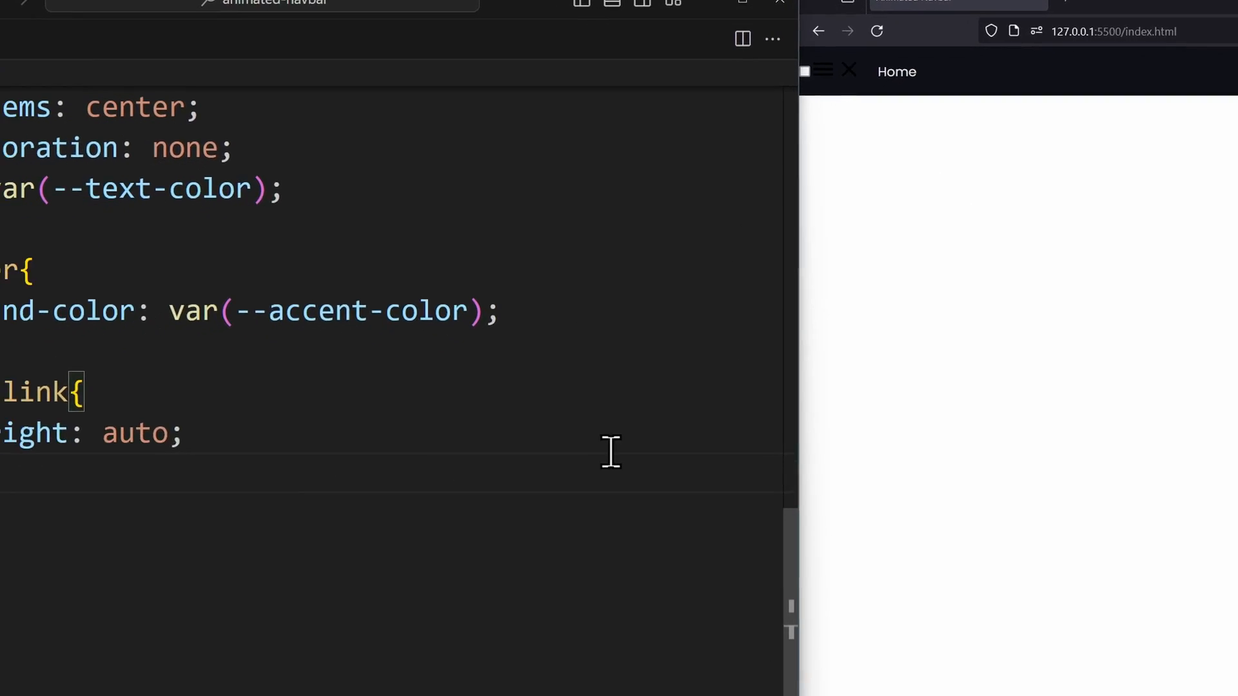
Fill nav svg icons with var(--text-color) and start a #sidebar-active rule to hide the checkbox
type("nav svg{")
type("fill: ;")
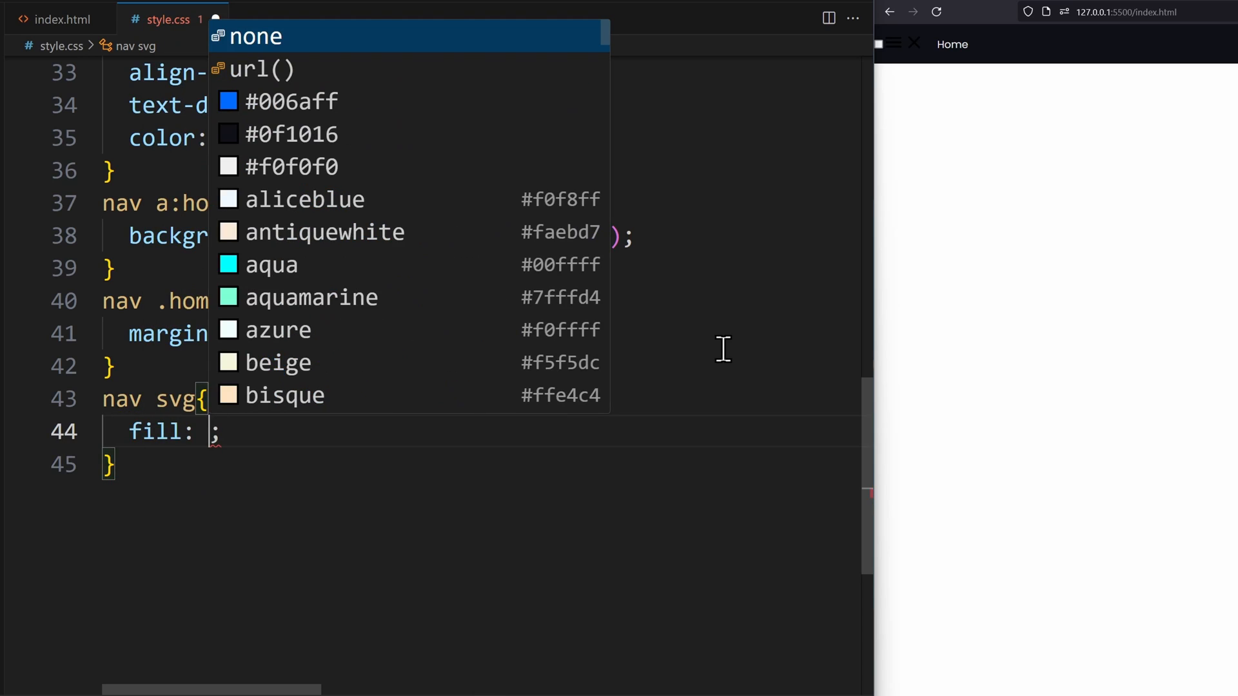
type("var(--text-color)")
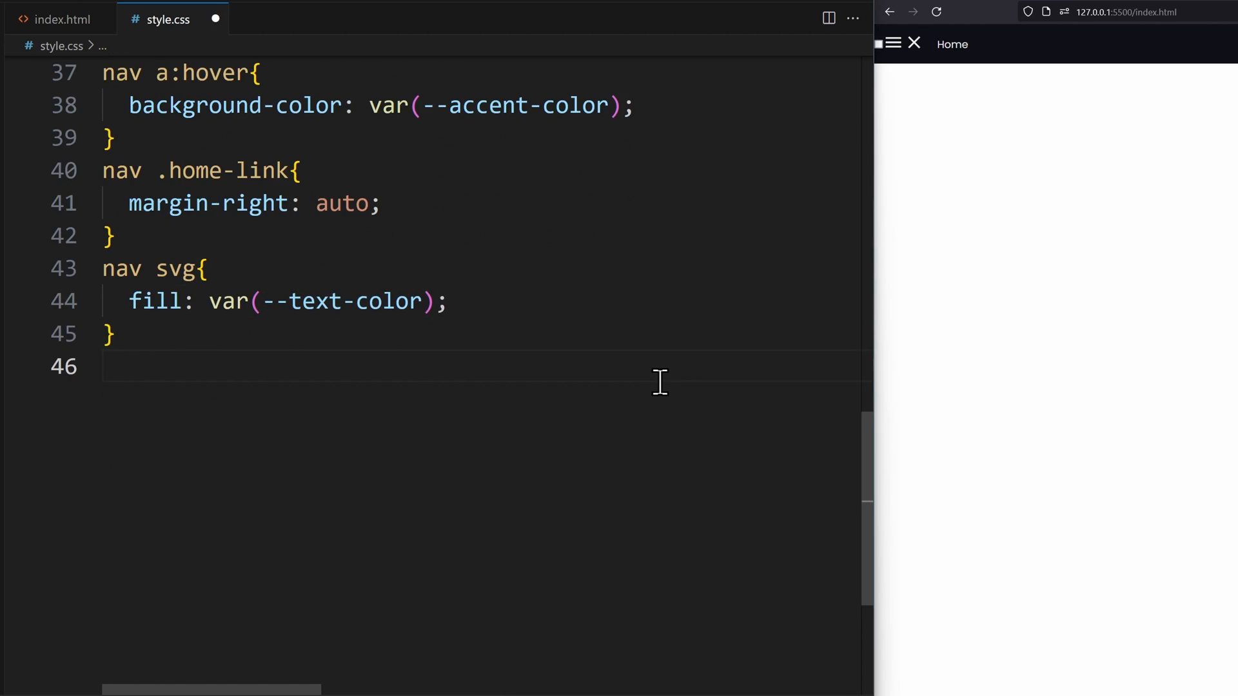
type("#sidebar-active{")
type("display: none;")
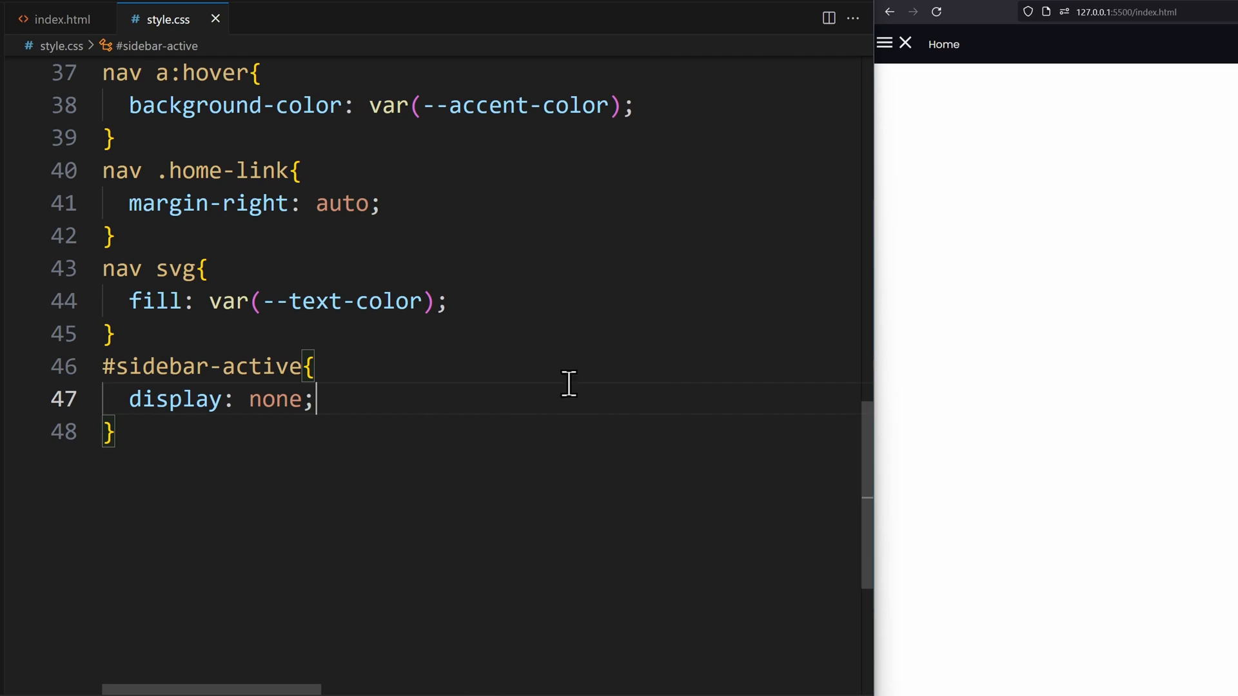
Hide .open-sidebar-button and .close-sidebar-button by default with display: none
scroll("down", 3)
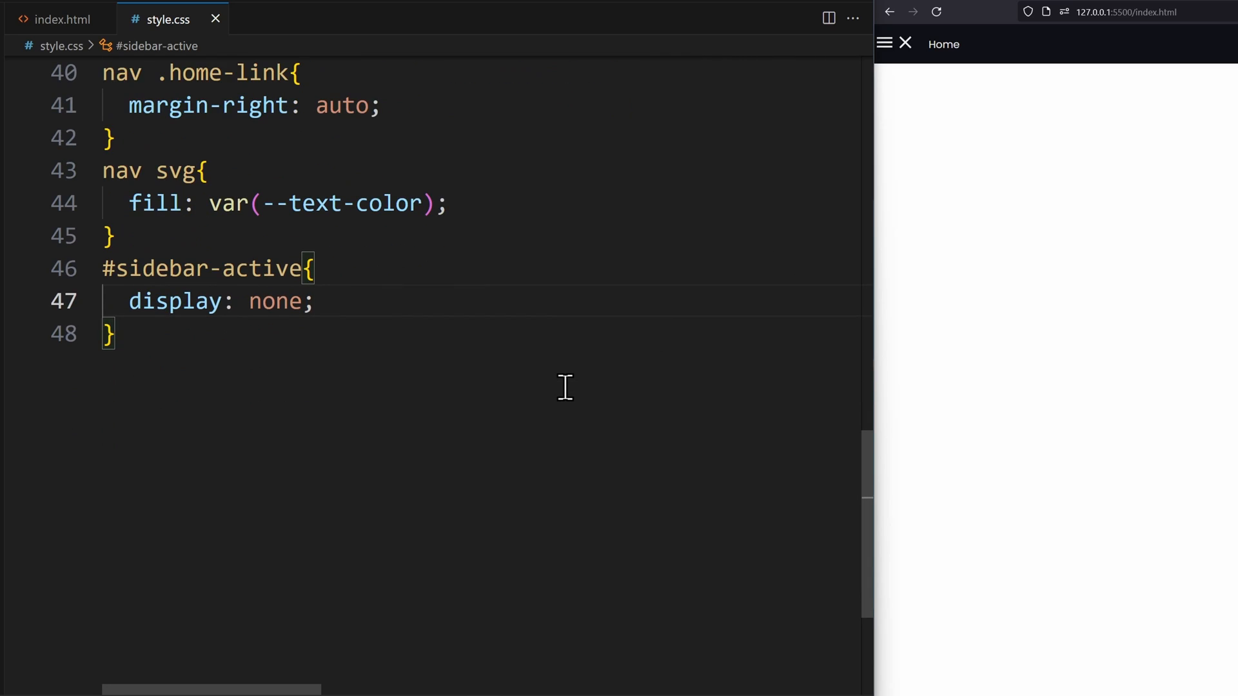
type(".open-side")
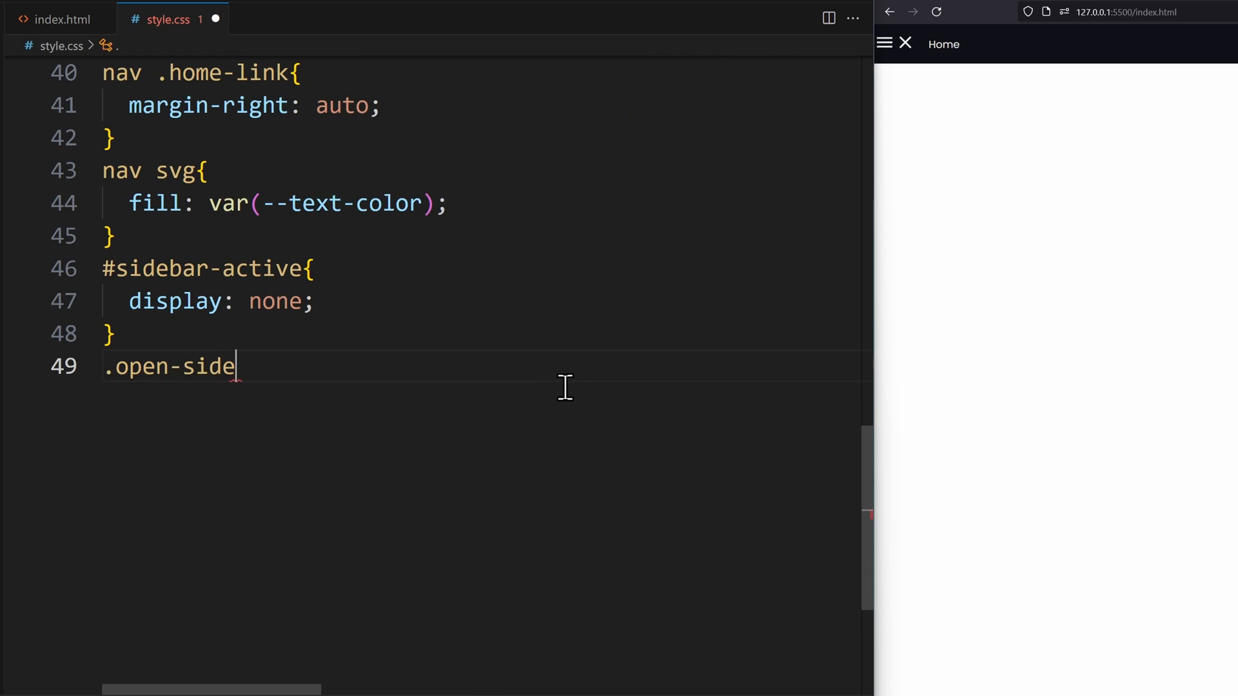
type("bar-button{")
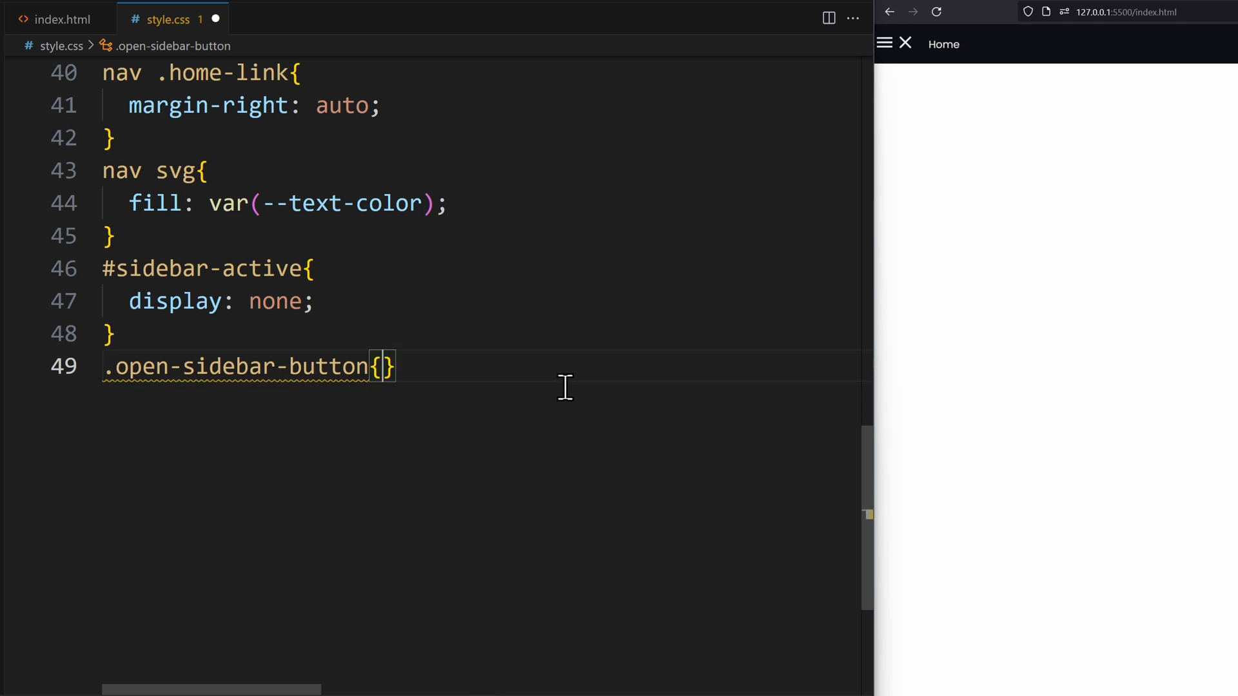
type("display: none;")
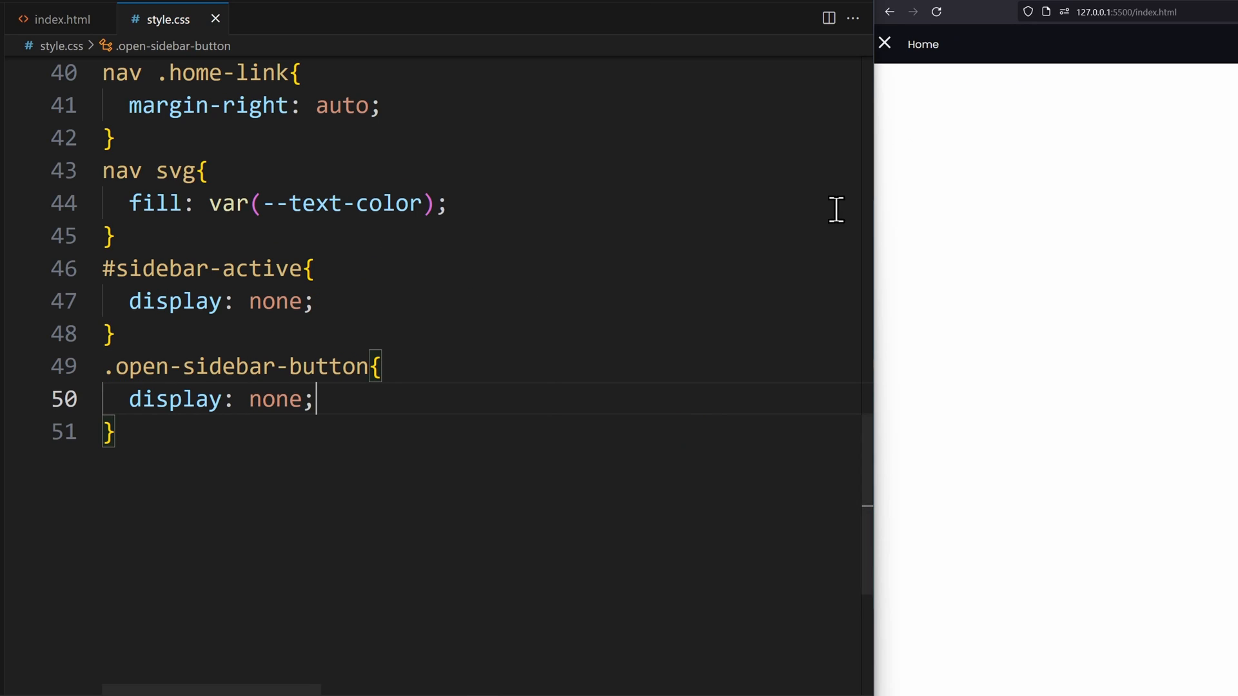
type(", .close-")
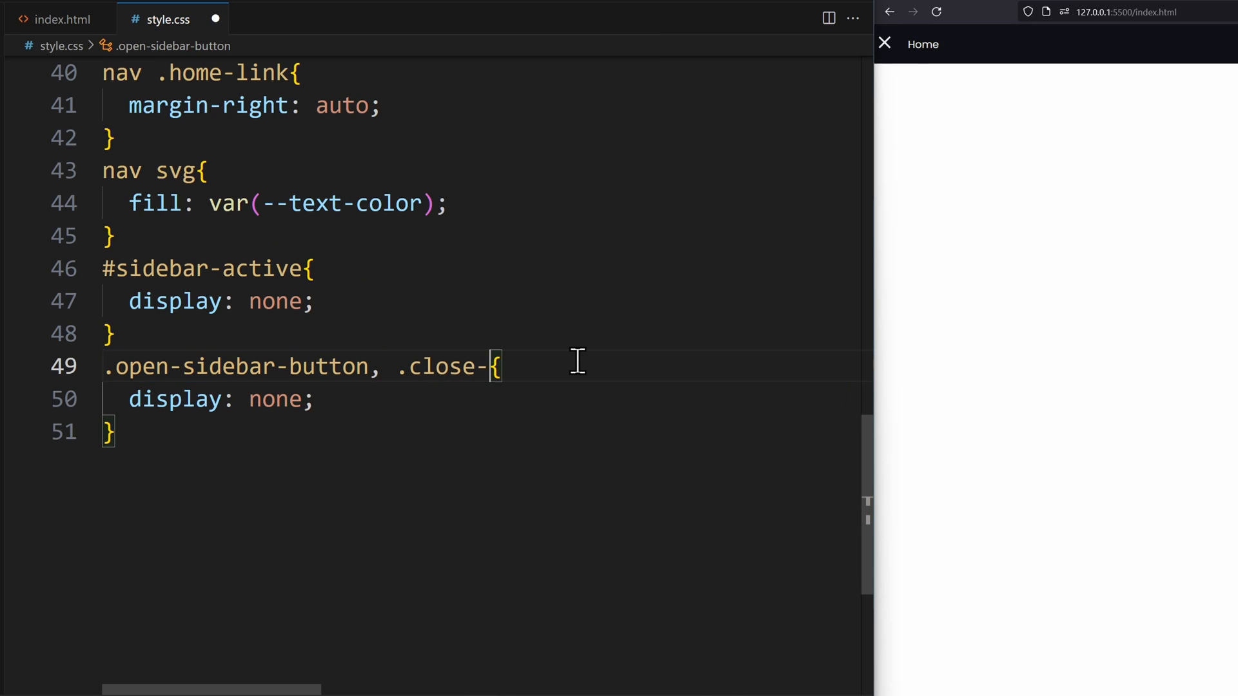
type("sidebar-button")
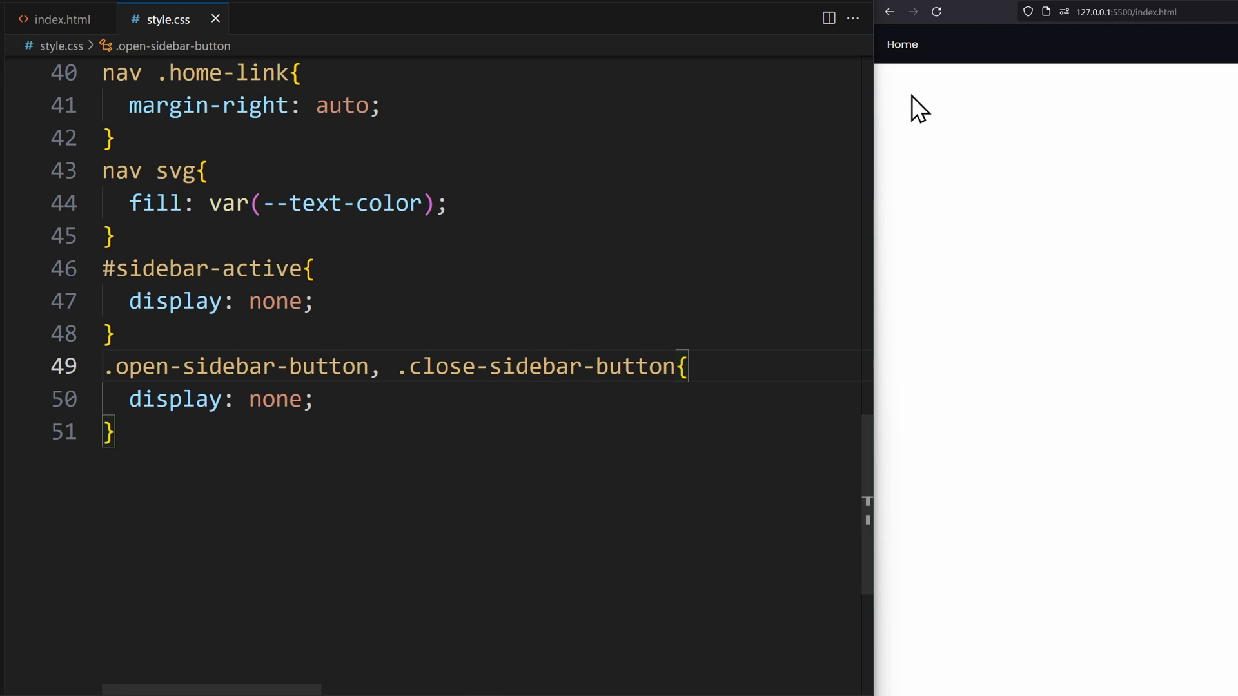
mouse_move(916, 307)
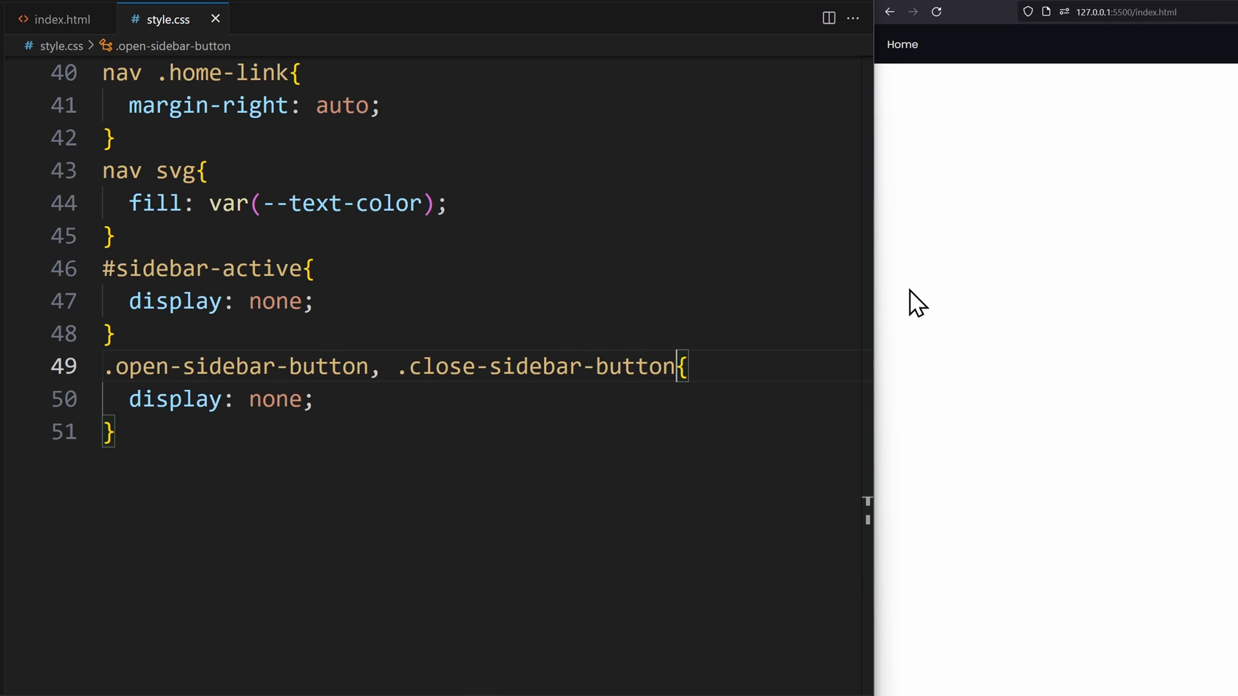
key("enter")
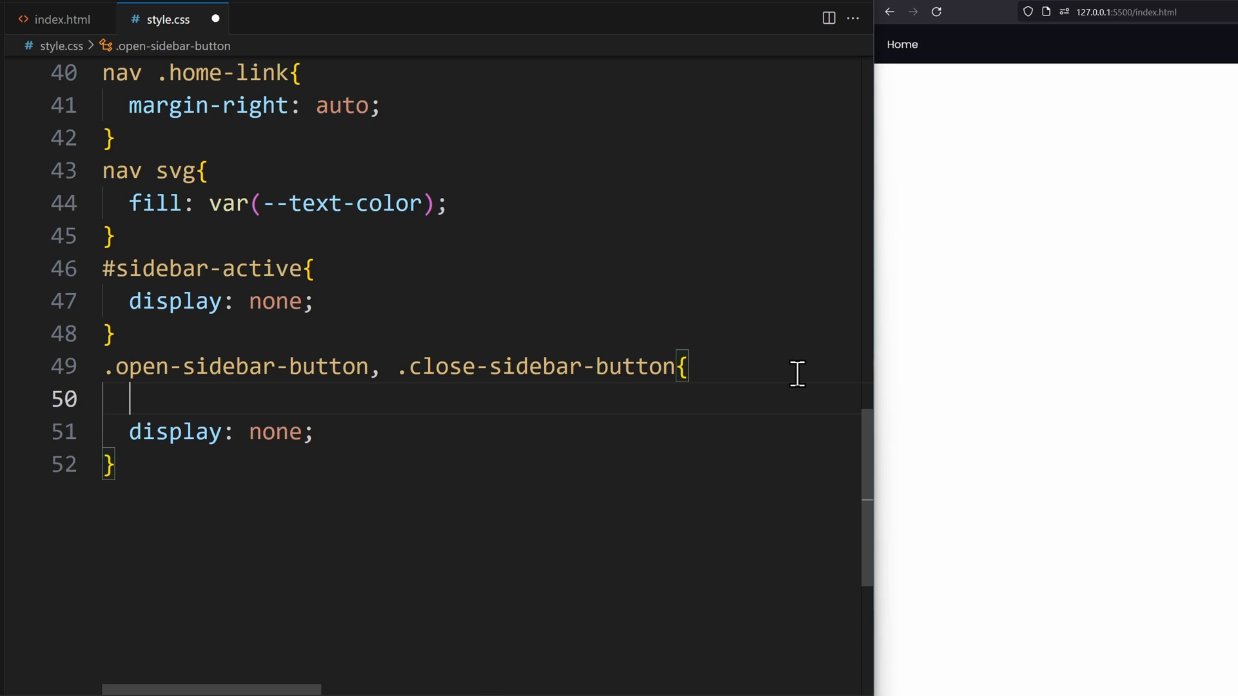
type("padding: 0 20px;")
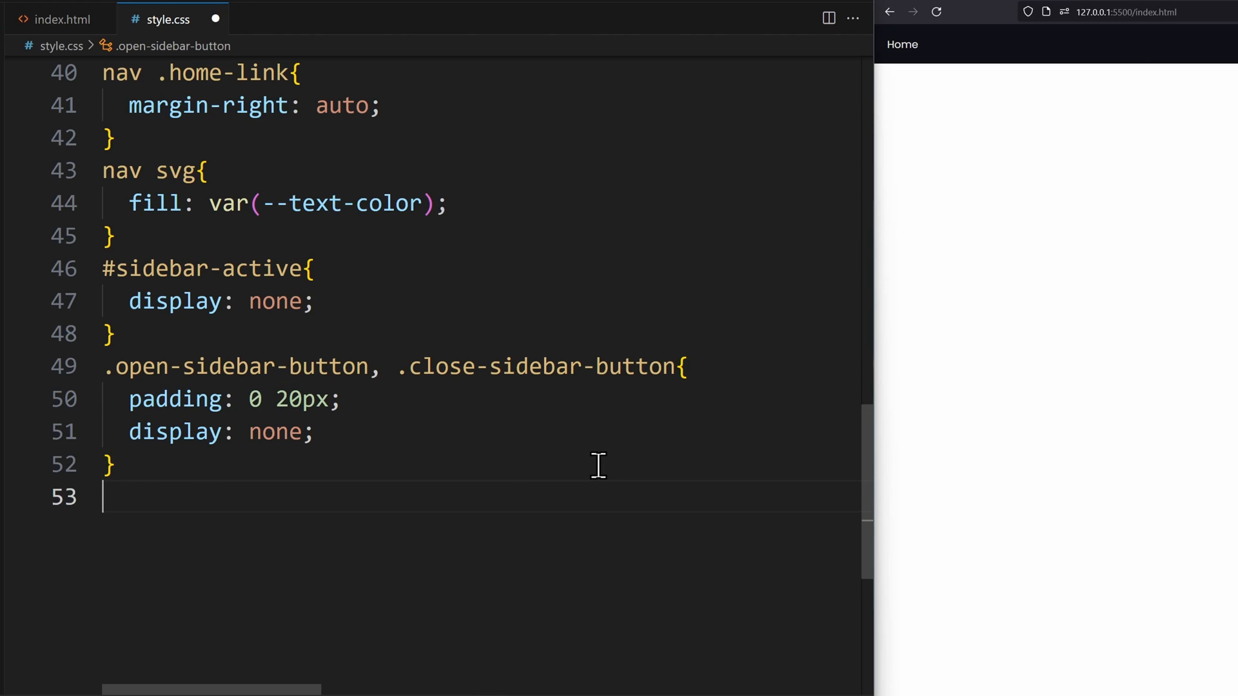
type("@media(")
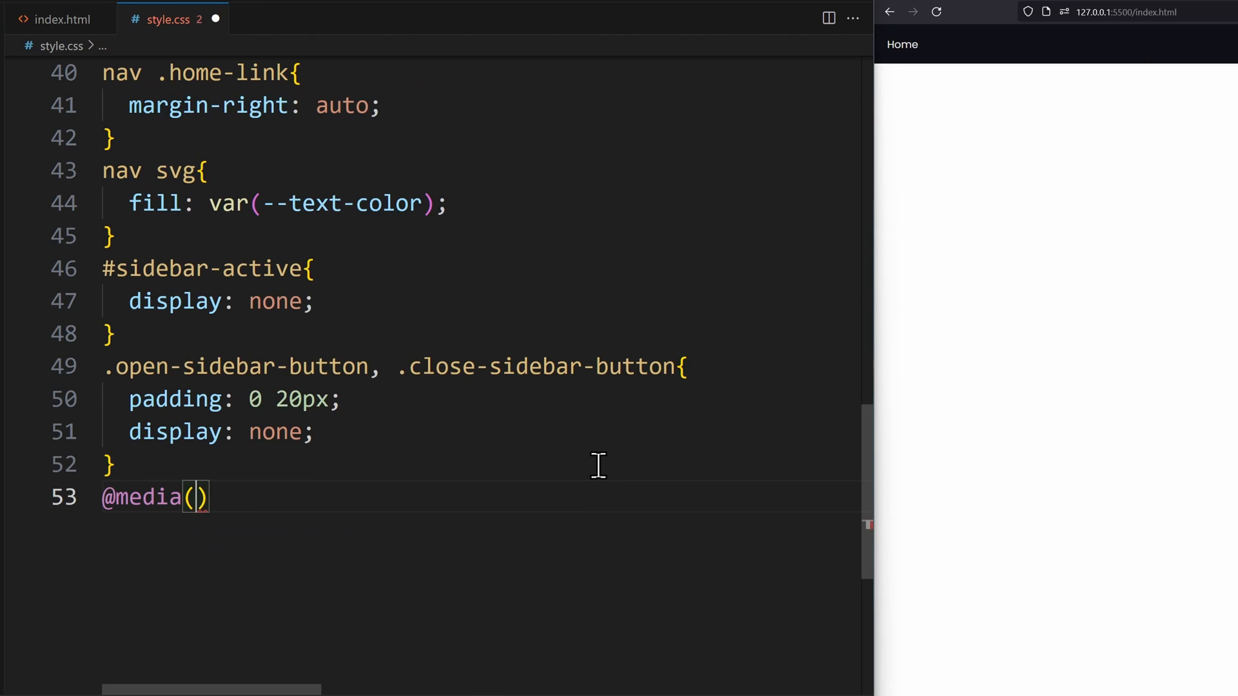
Start the query's max-width and narrow the Firefox preview to find where the nav links overflow
type("max-width:")
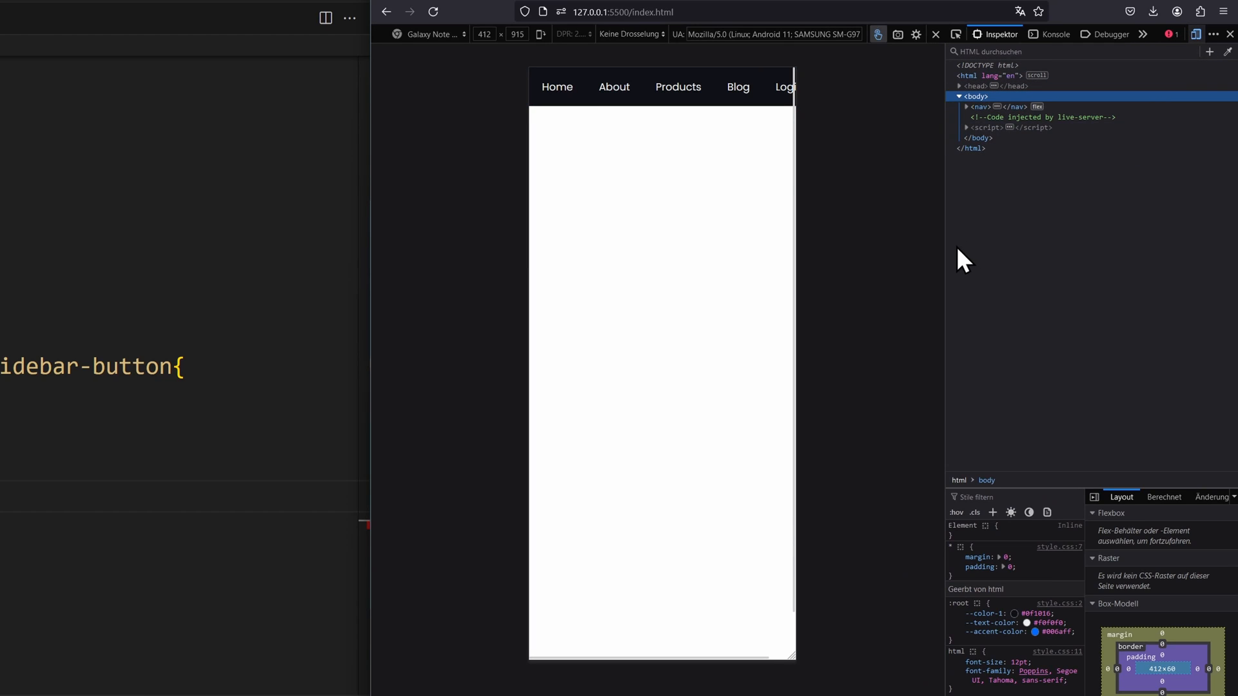
mouse_move(805, 331)
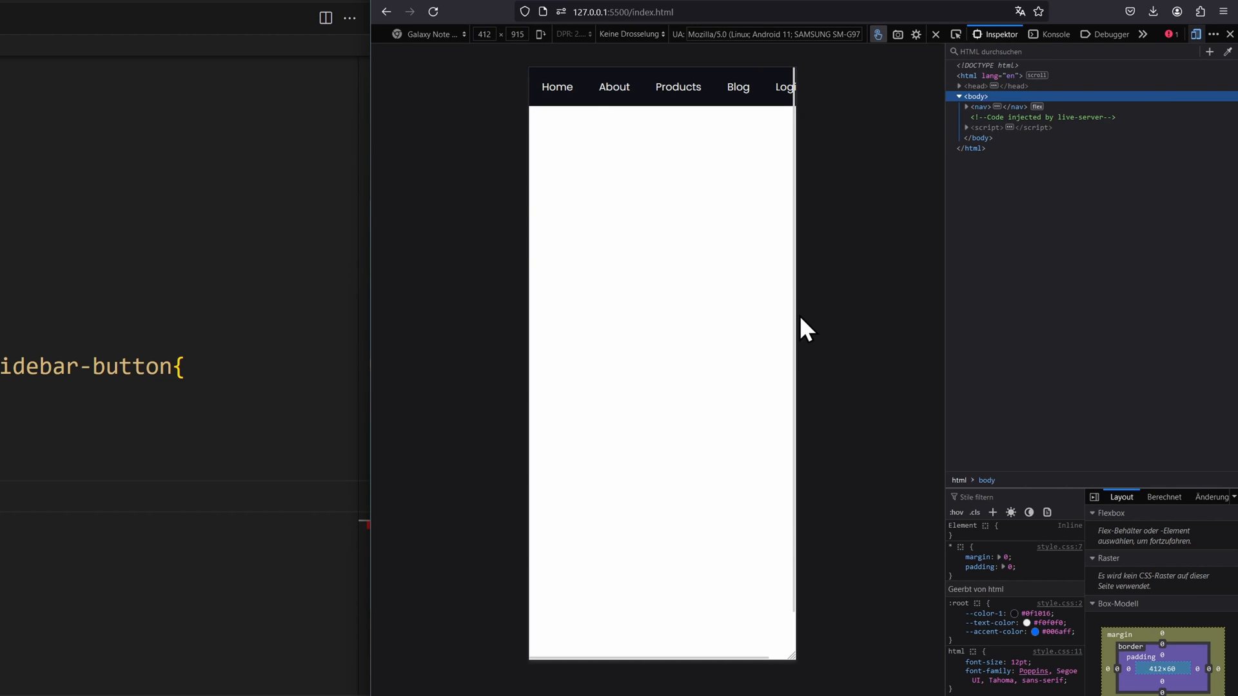
left_click_drag(794, 327, 916, 314)
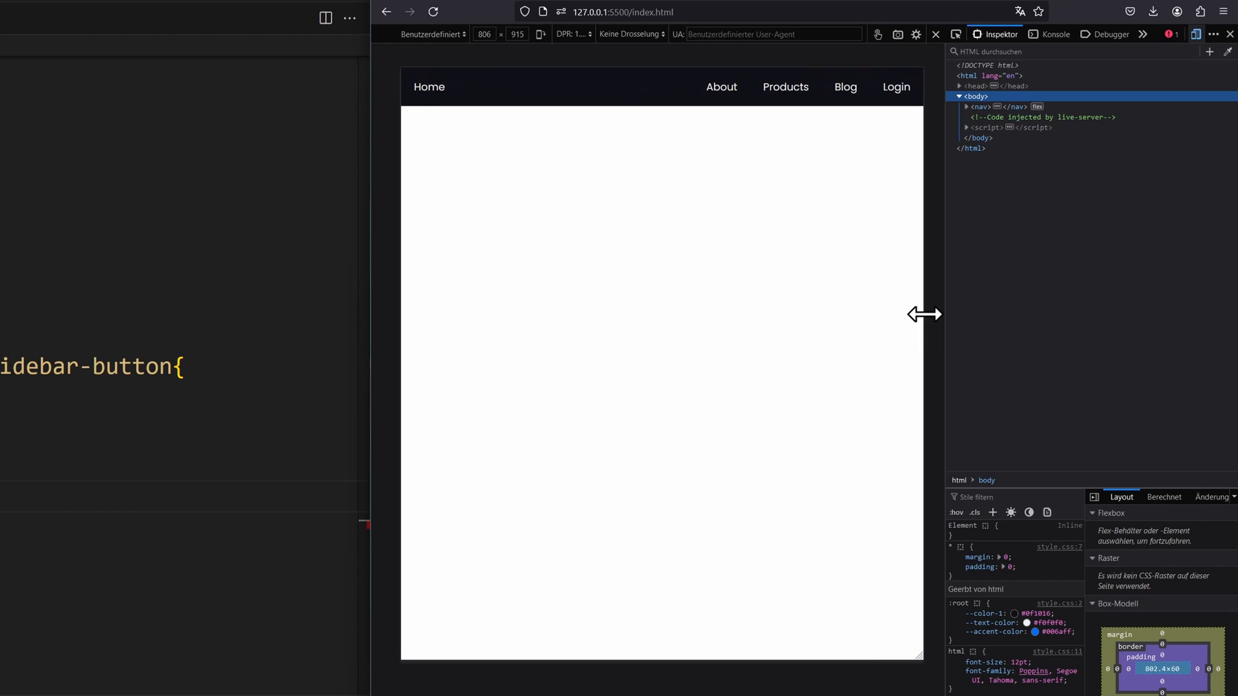
left_click_drag(923, 315, 863, 310)
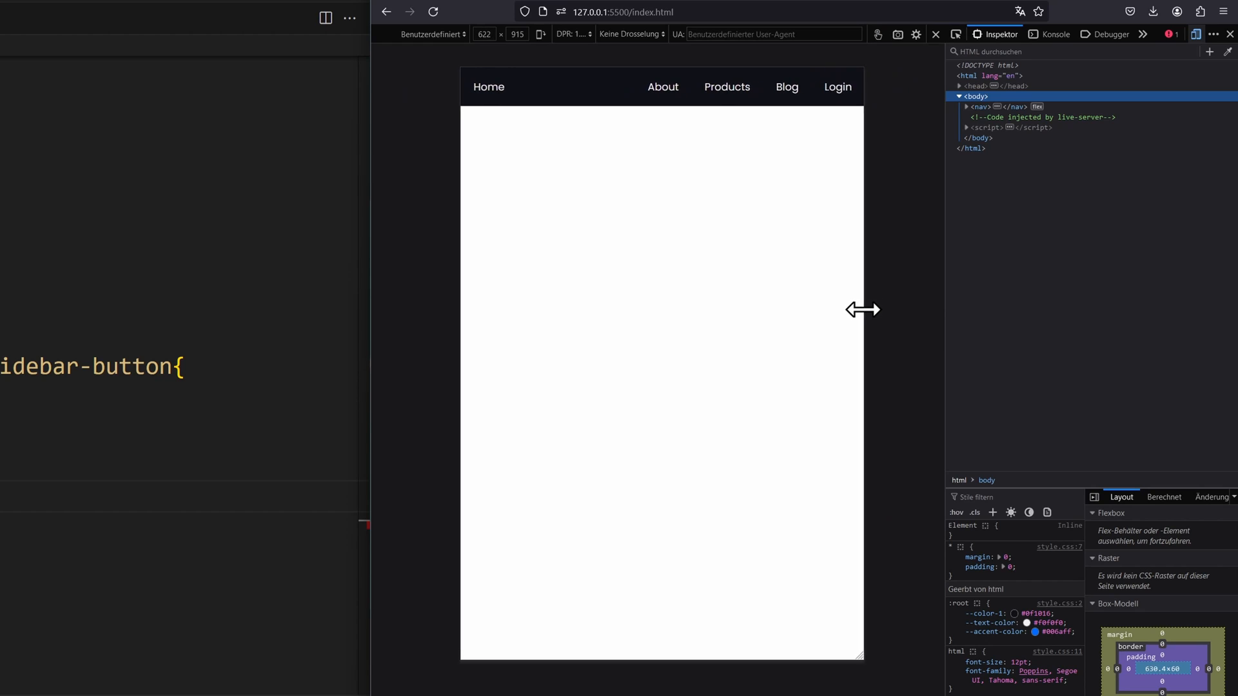
left_click_drag(863, 308, 826, 308)
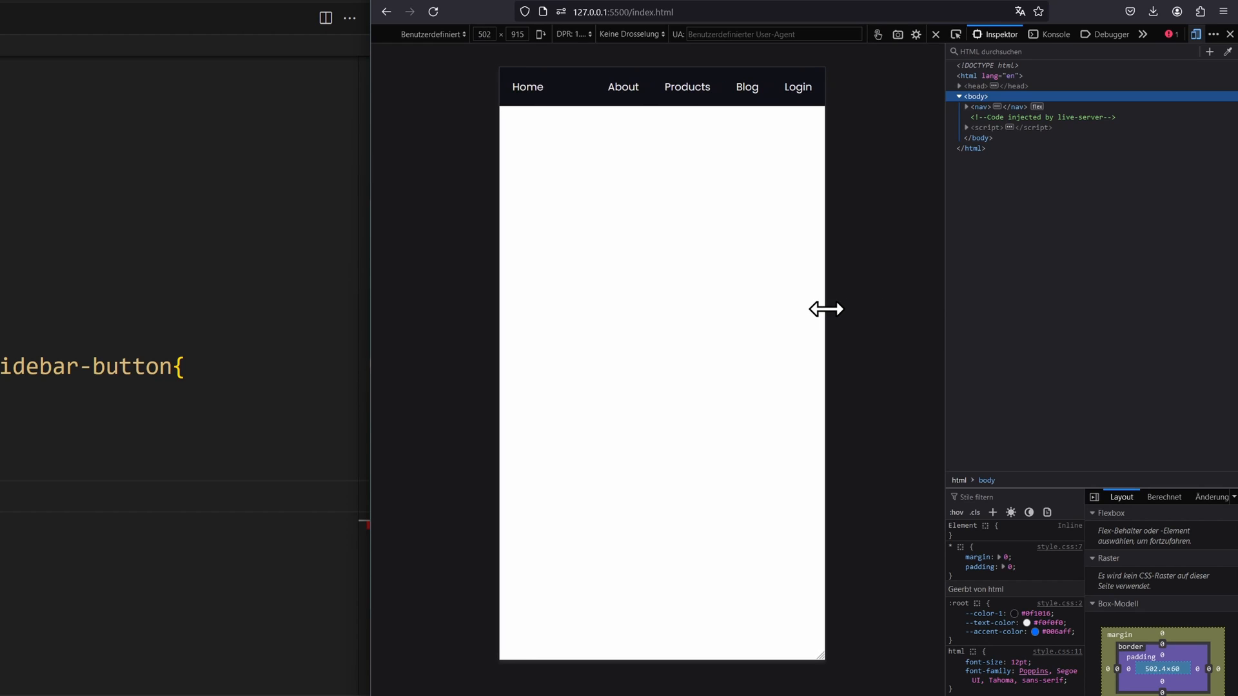
left_click_drag(824, 308, 814, 308)
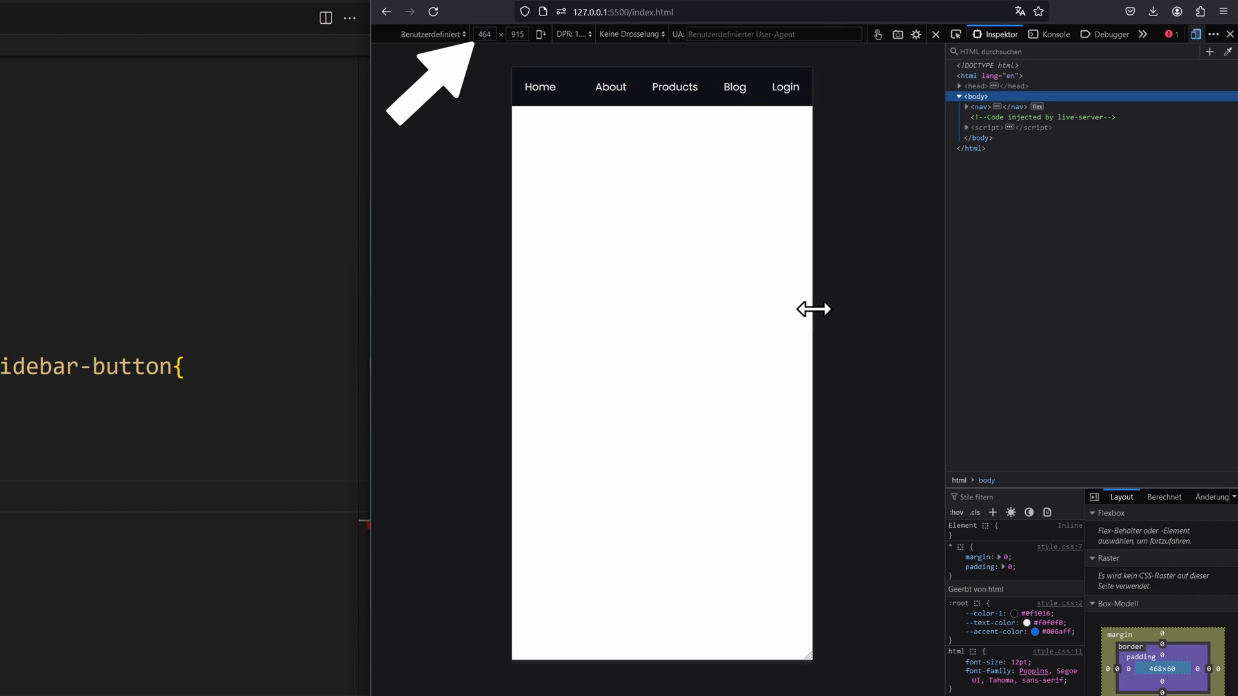
left_click_drag(813, 308, 807, 308)
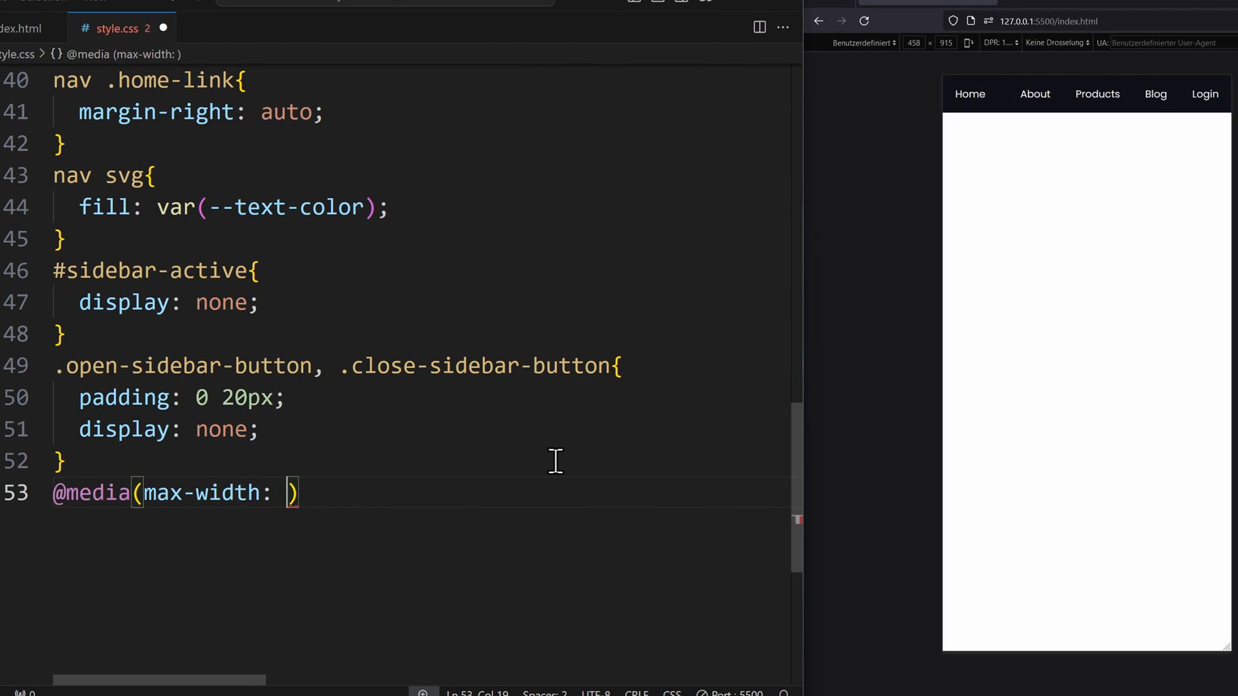
At max-width 450px make .links-container a column with align-items flex-start
type("450px")
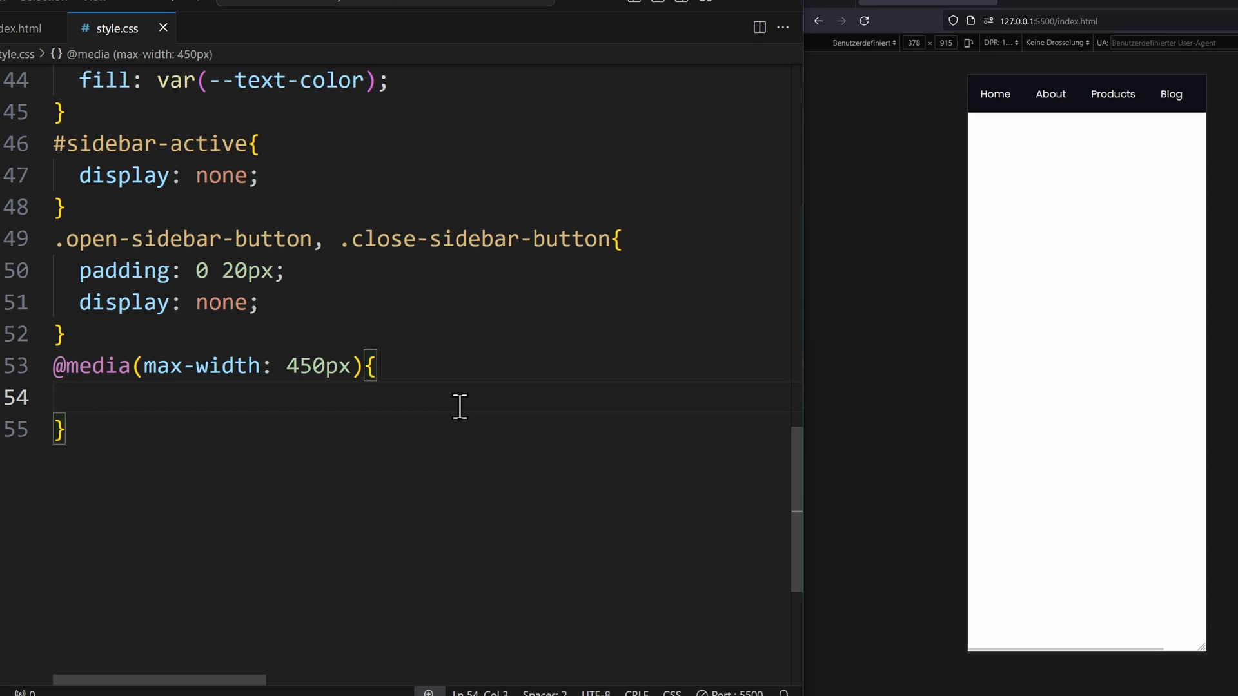
type(".links-container")
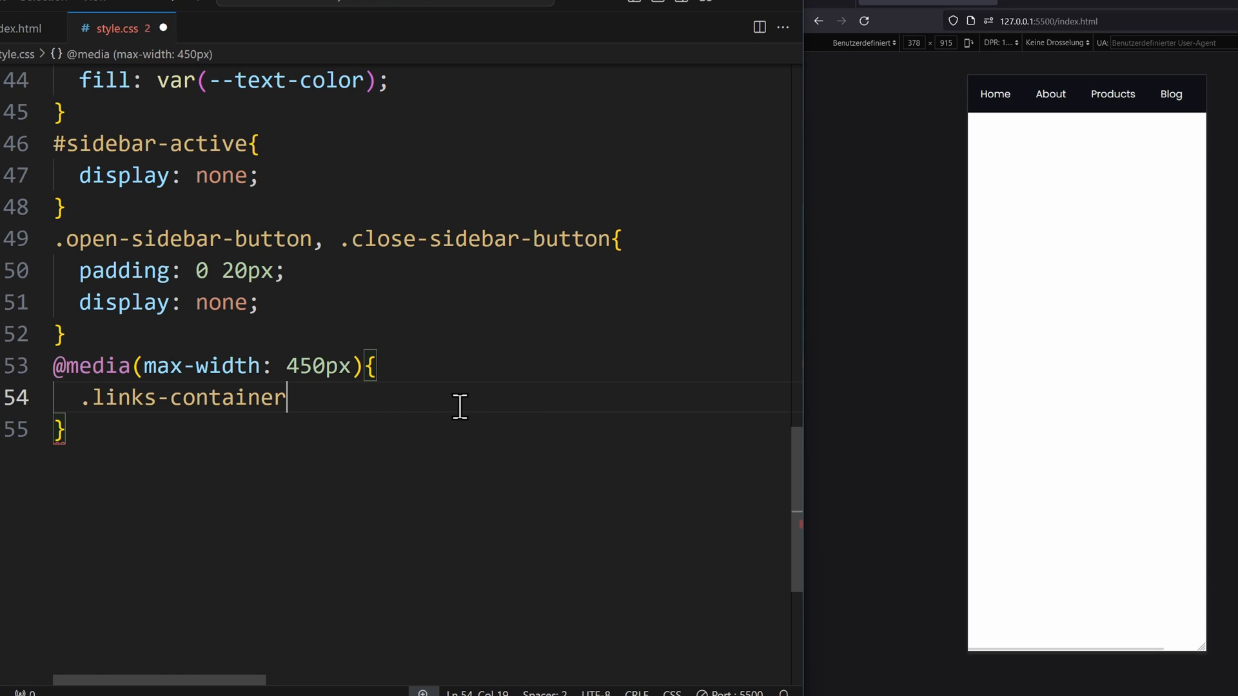
type("{")
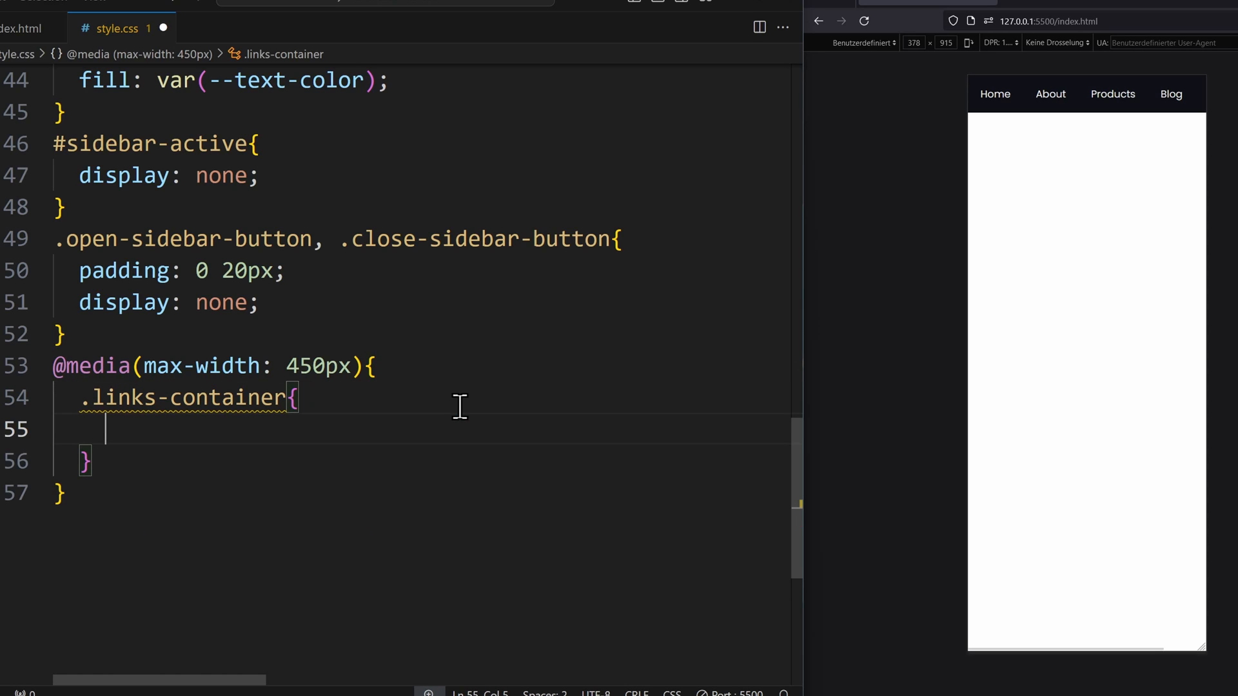
type("flex-direction: colum;")
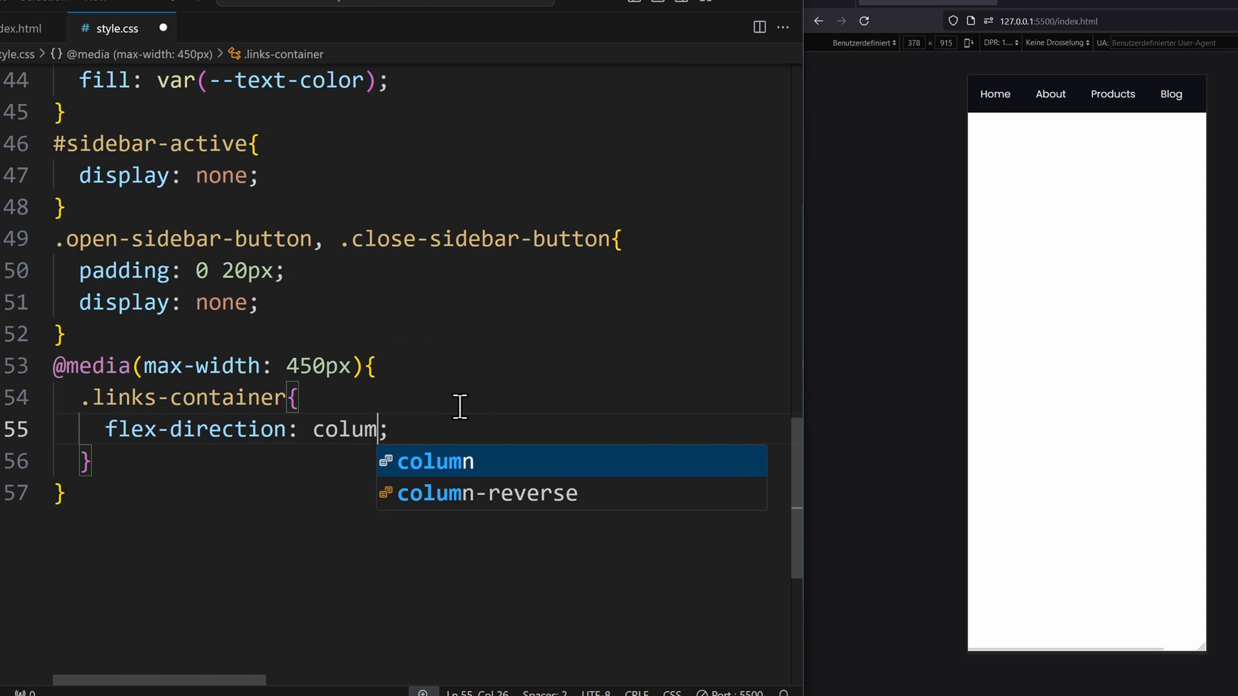
type("align-items: flex-start;")
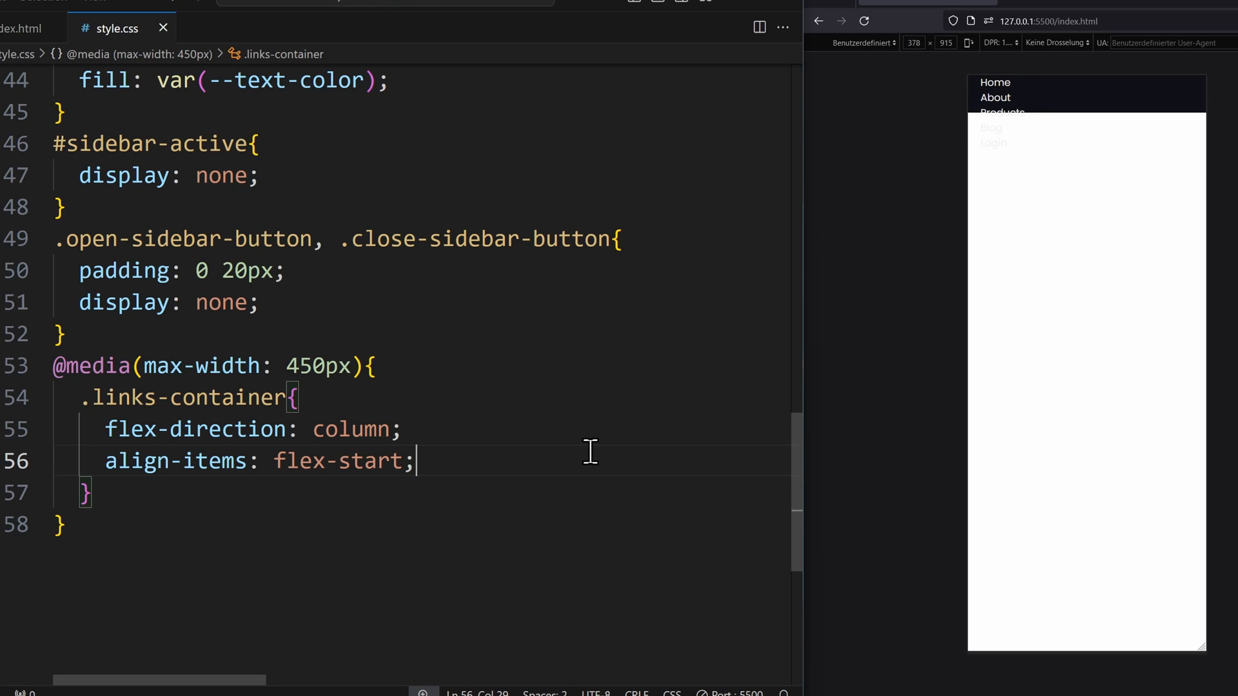
Pin the links container fixed at top 0 right 0, z-index 10, width 300px, background var(--color-1)
key("Enter")
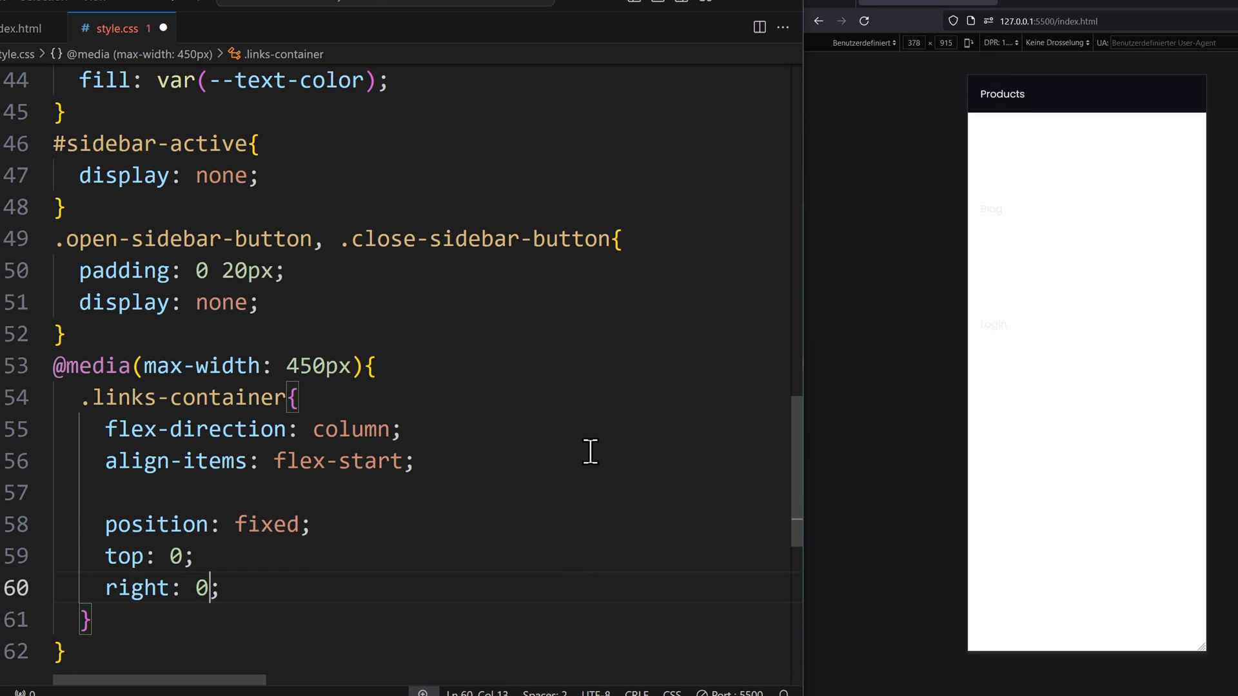
key("ctrl+s")
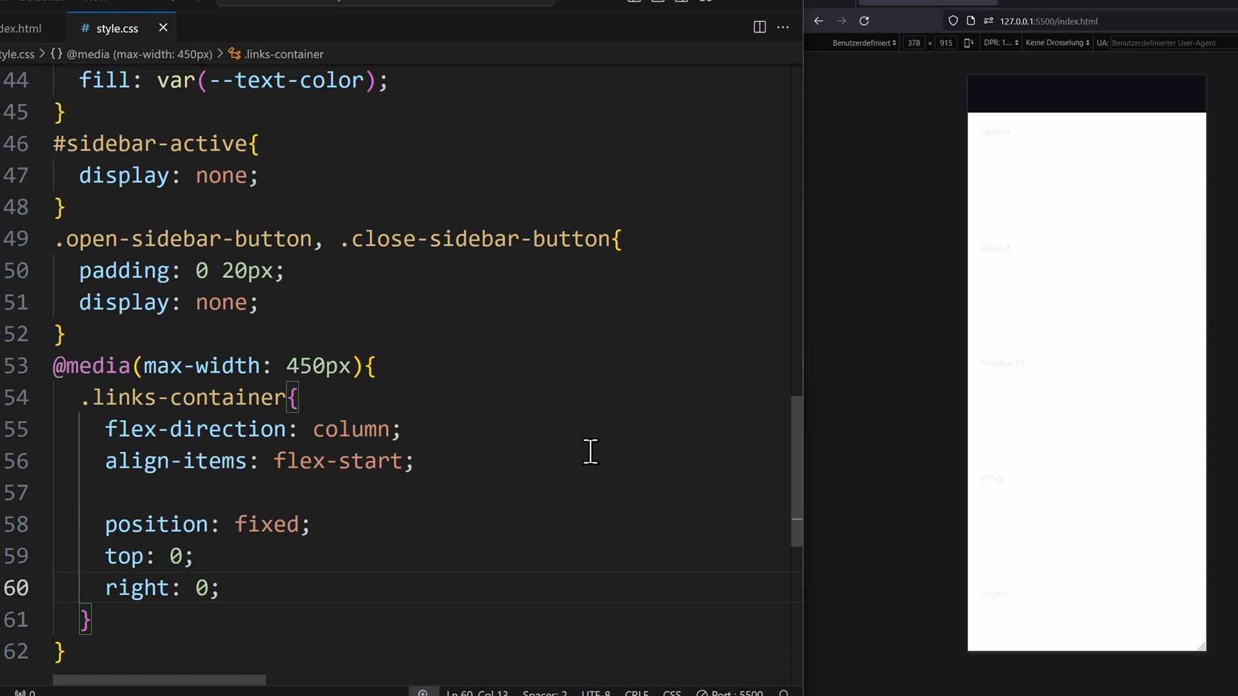
type("z-index: 10;")
type("w")
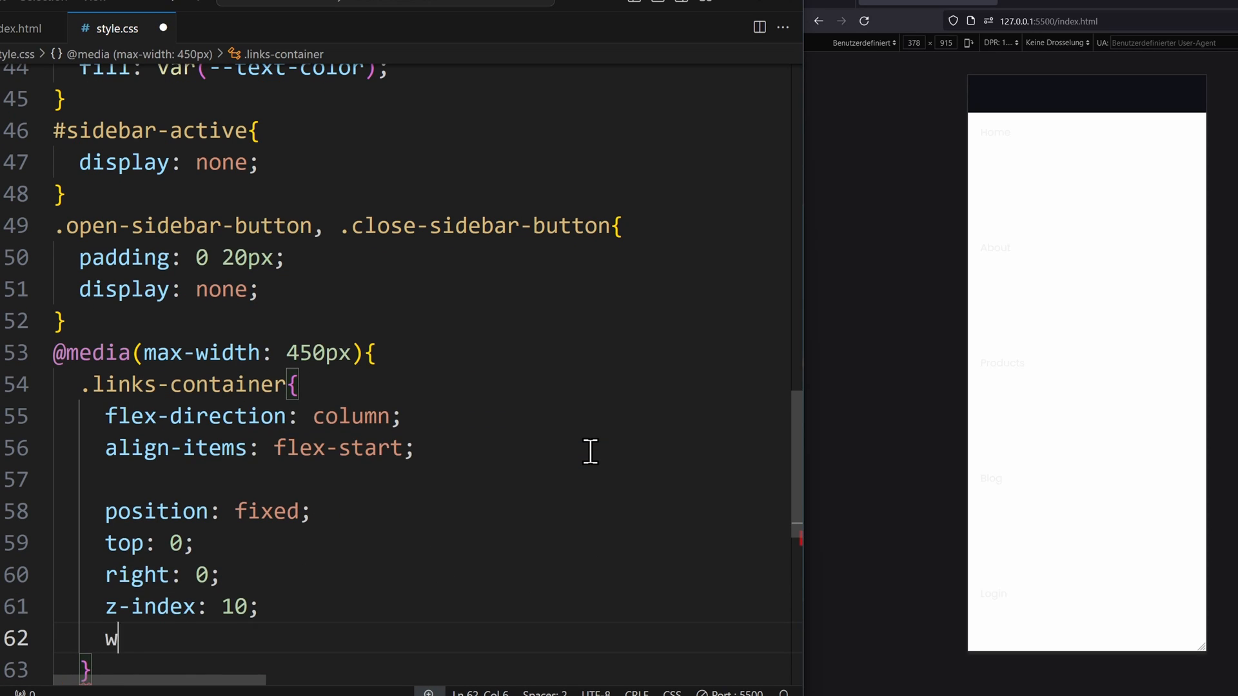
type("idth: 300px;")
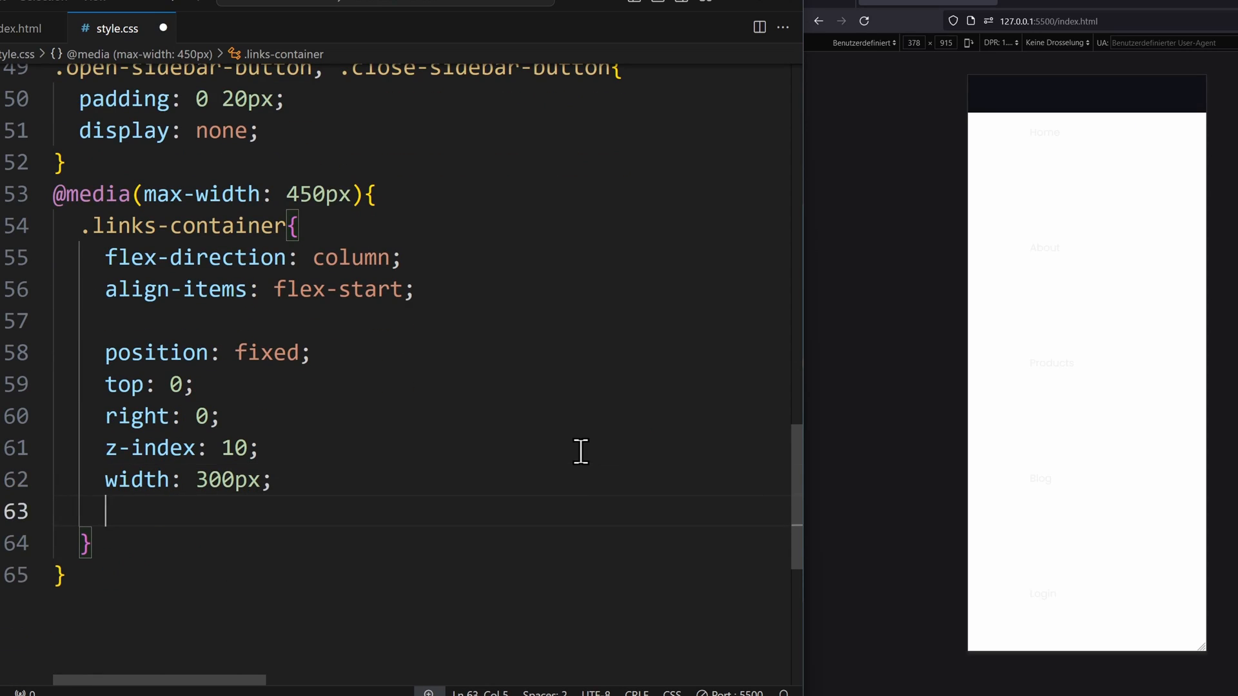
type("background-color:")
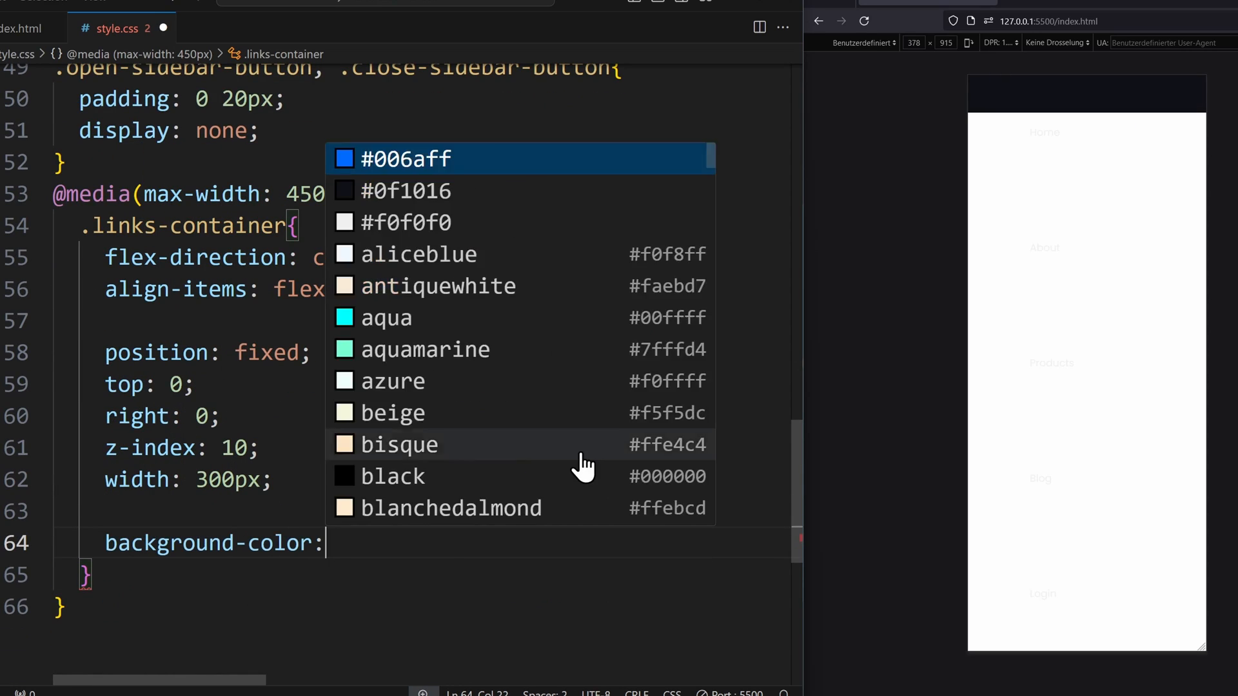
type("var(--color-1)")
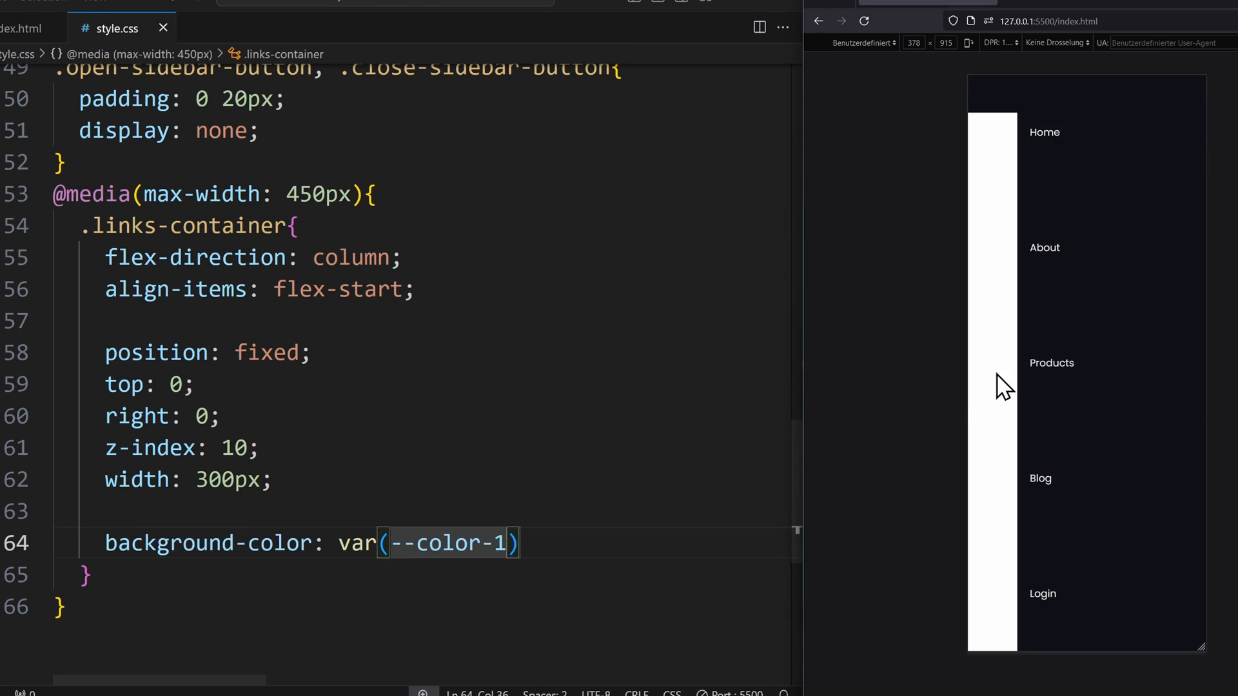
double_click(227, 480)
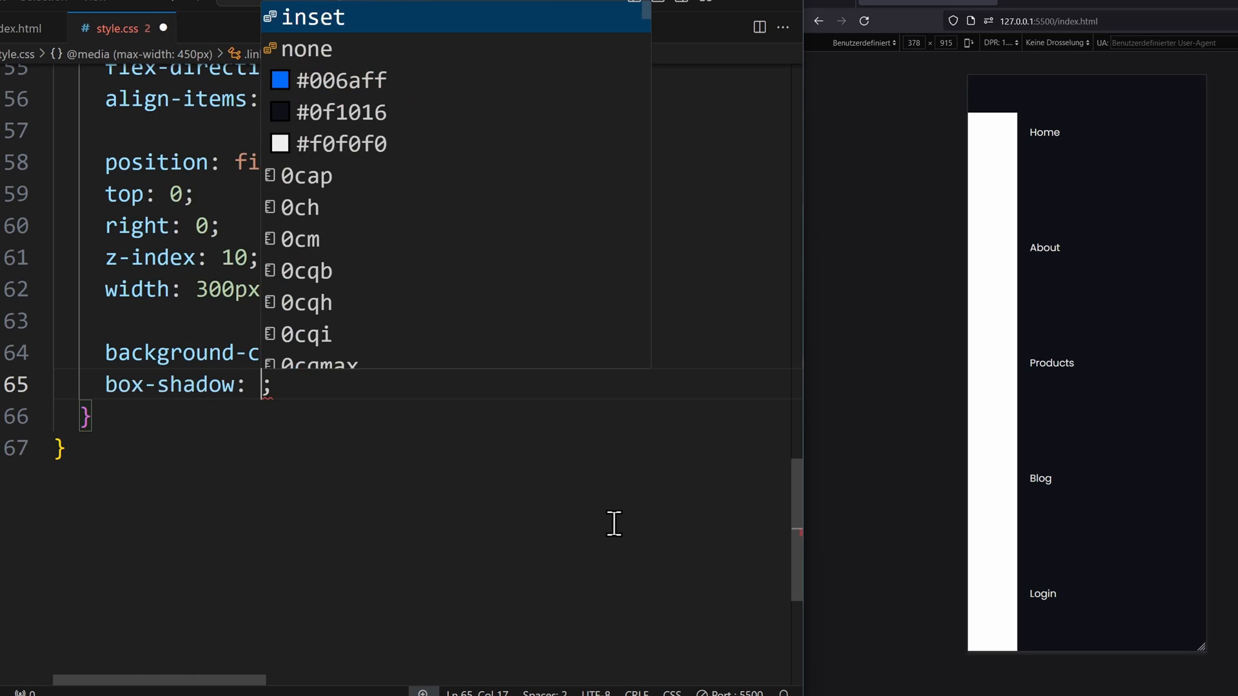
Give the sidebar a -5px 0 5px rgba(0, 0, 0, 0.25) box shadow
type("-5px")
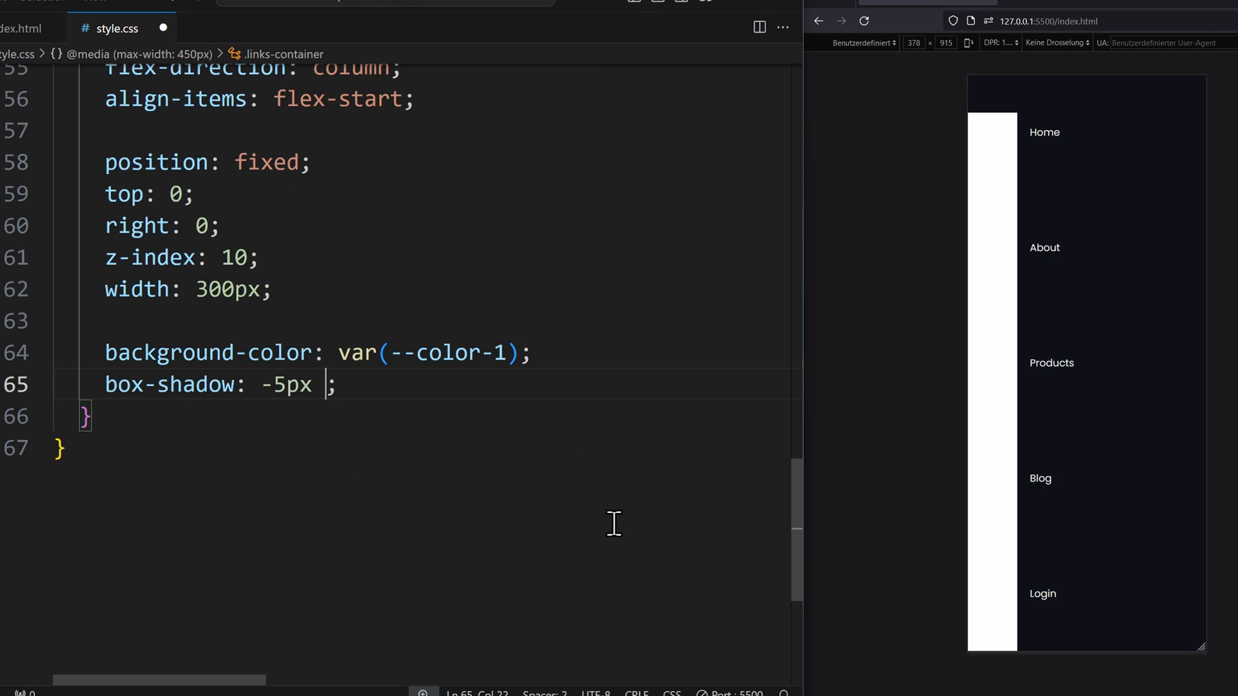
type("0 5px rgba(0, 0, blue, alpha)")
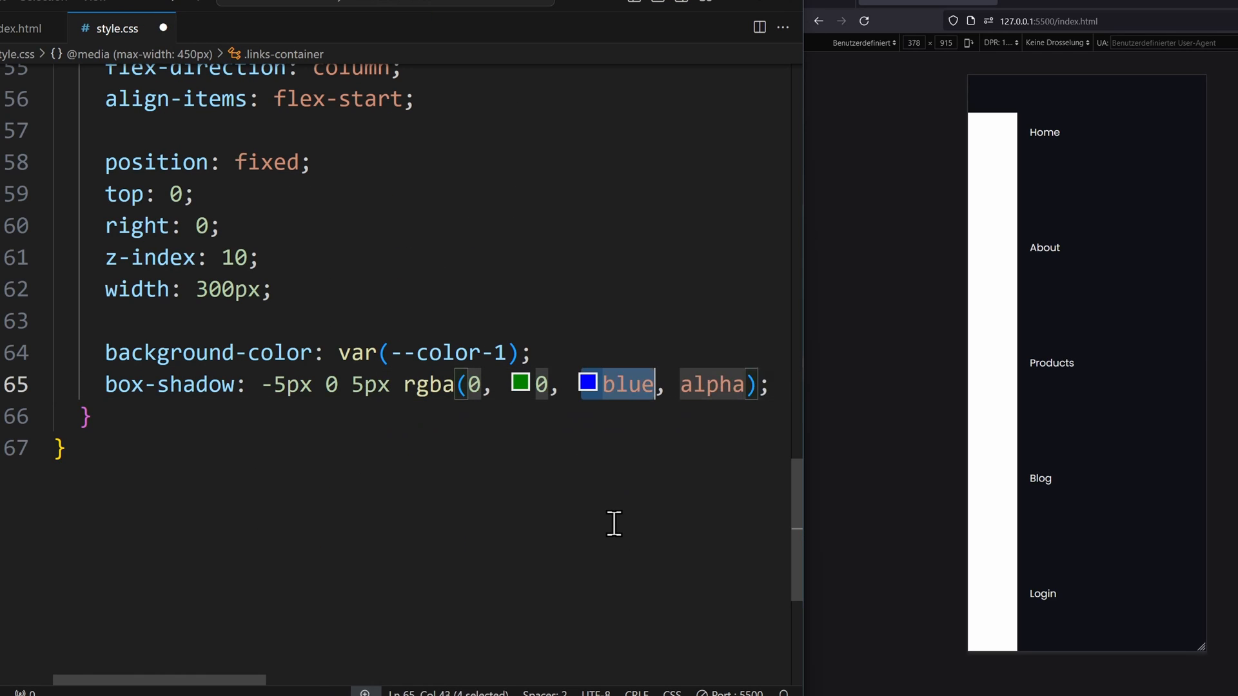
type("0, 0.25")
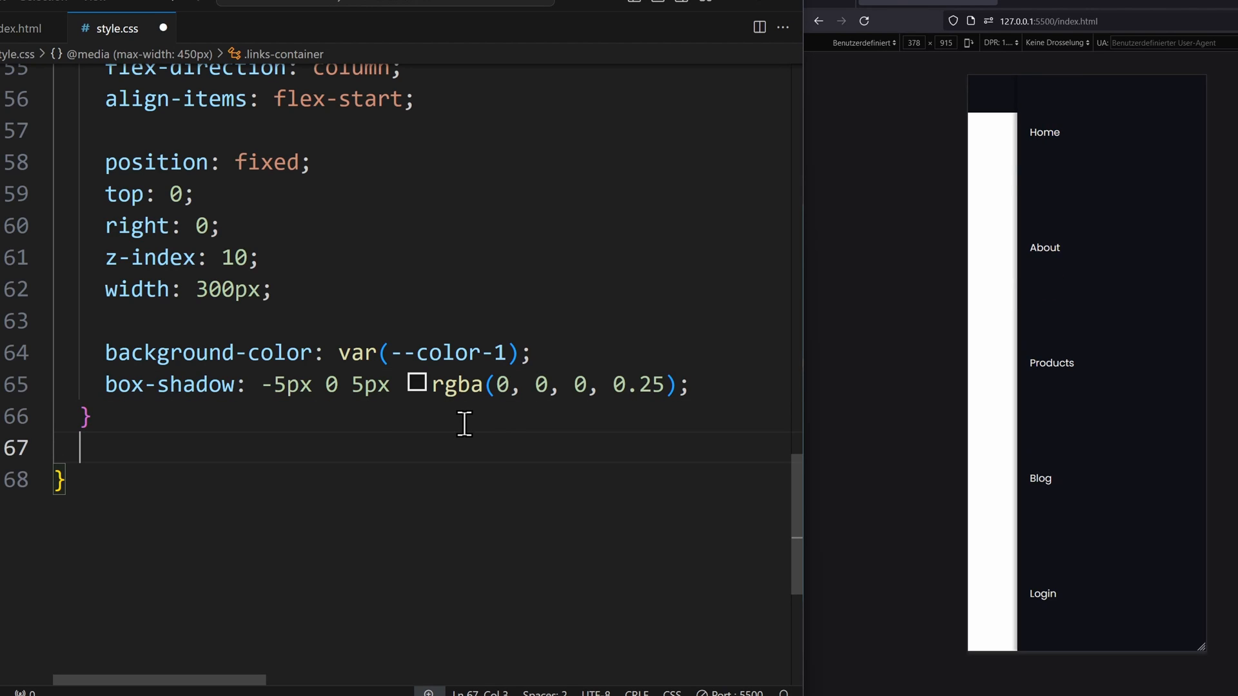
Make nav a border-box, full width, padding 20px 30px, justify-content flex-start
type("nav a{")
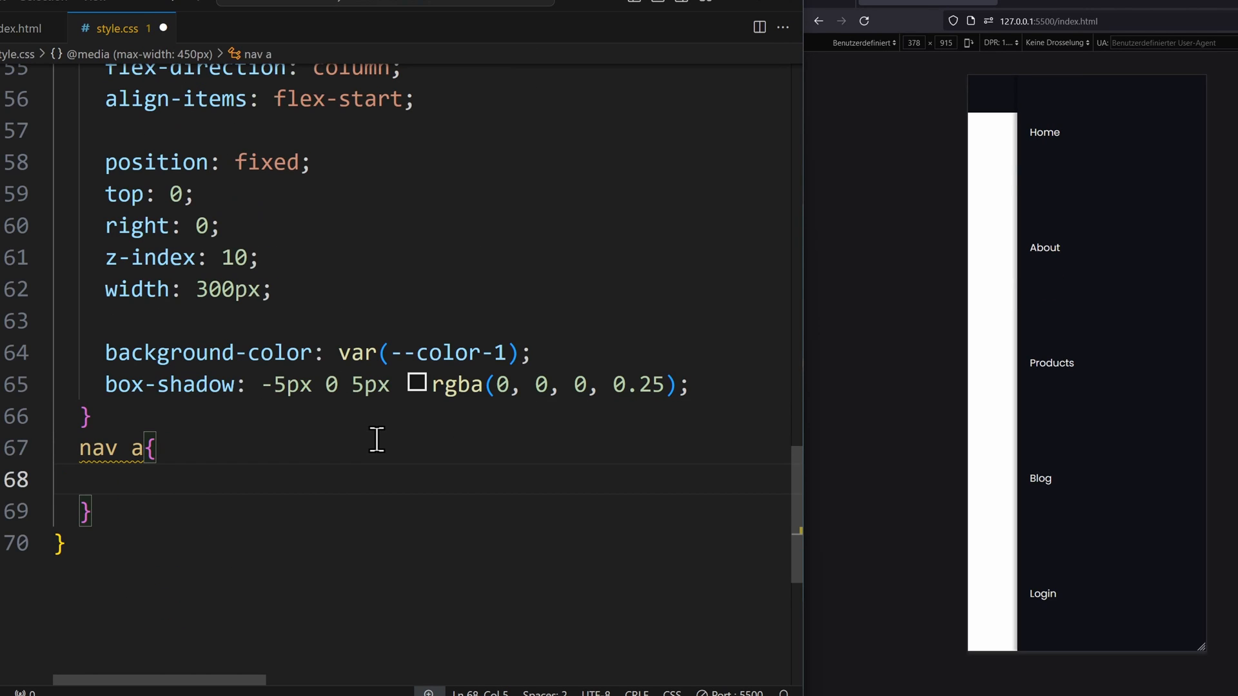
type("box-sizing: border-box;")
type("height: auto;")
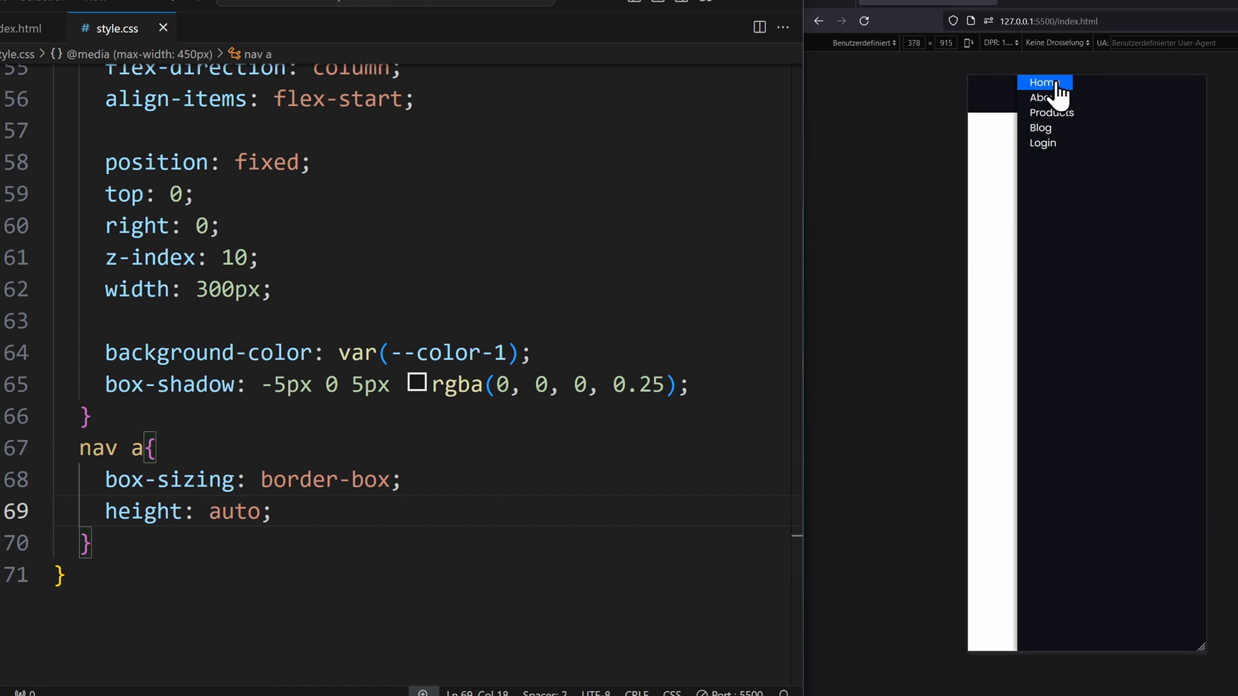
key("enter")
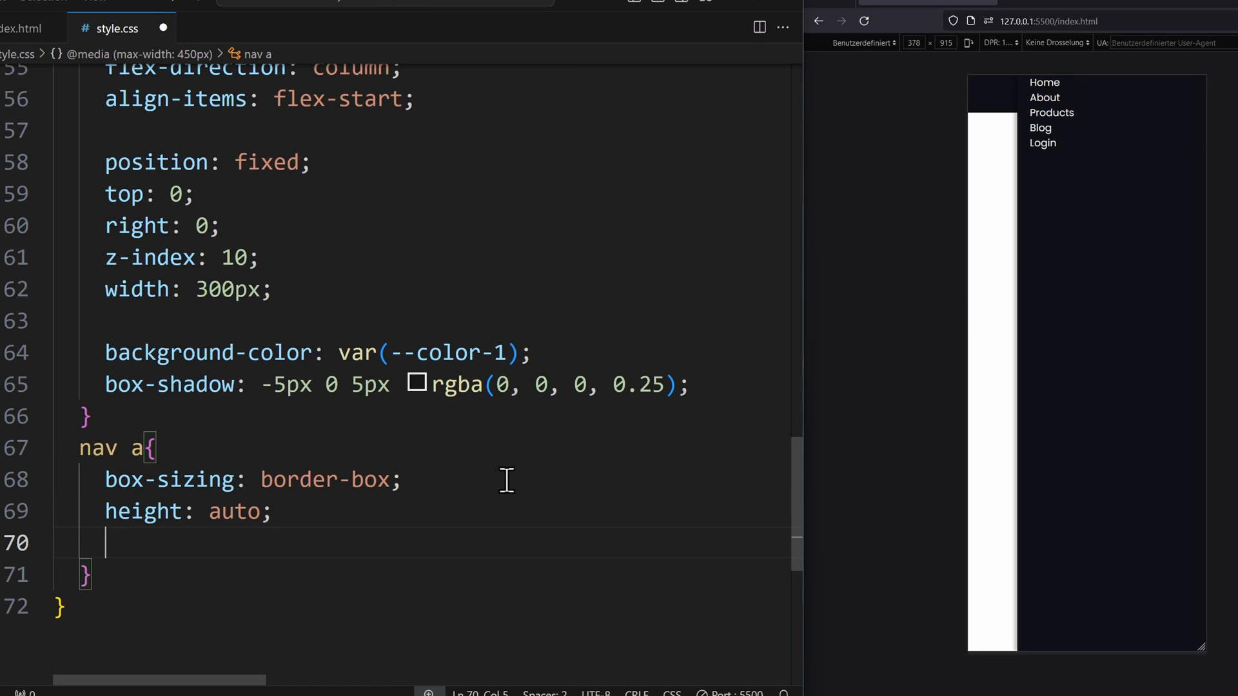
type("padding: 20px 30px;")
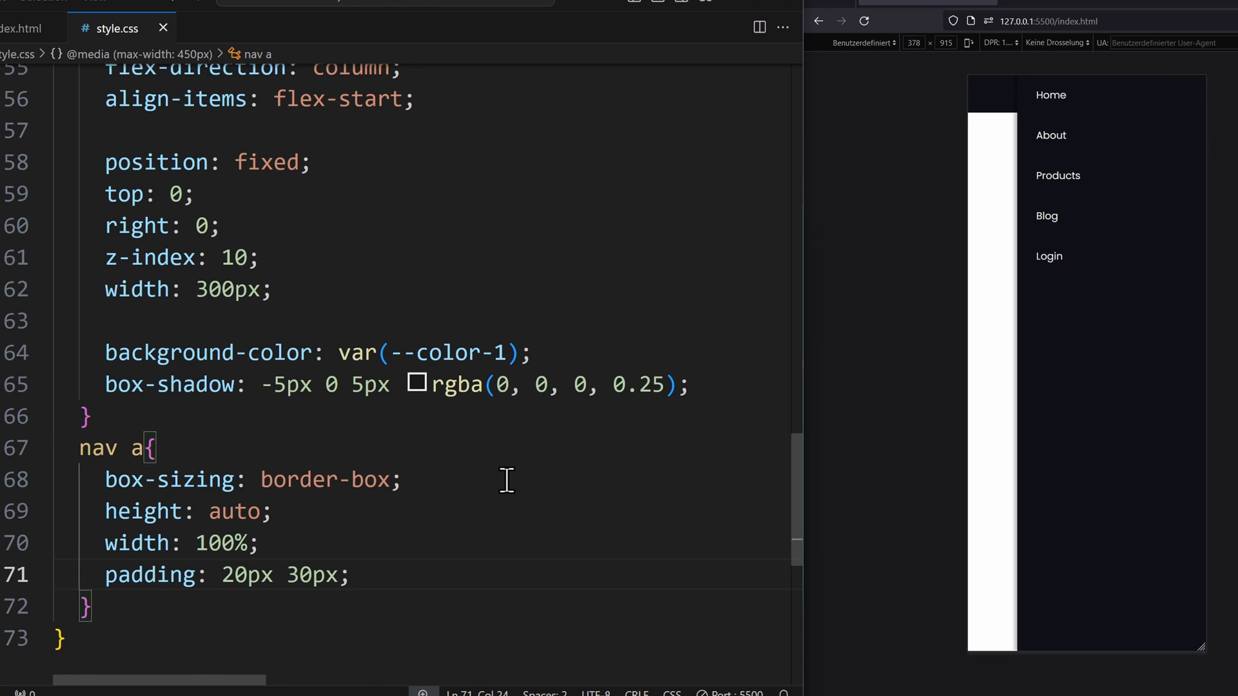
type("justify-content: flex-start;")
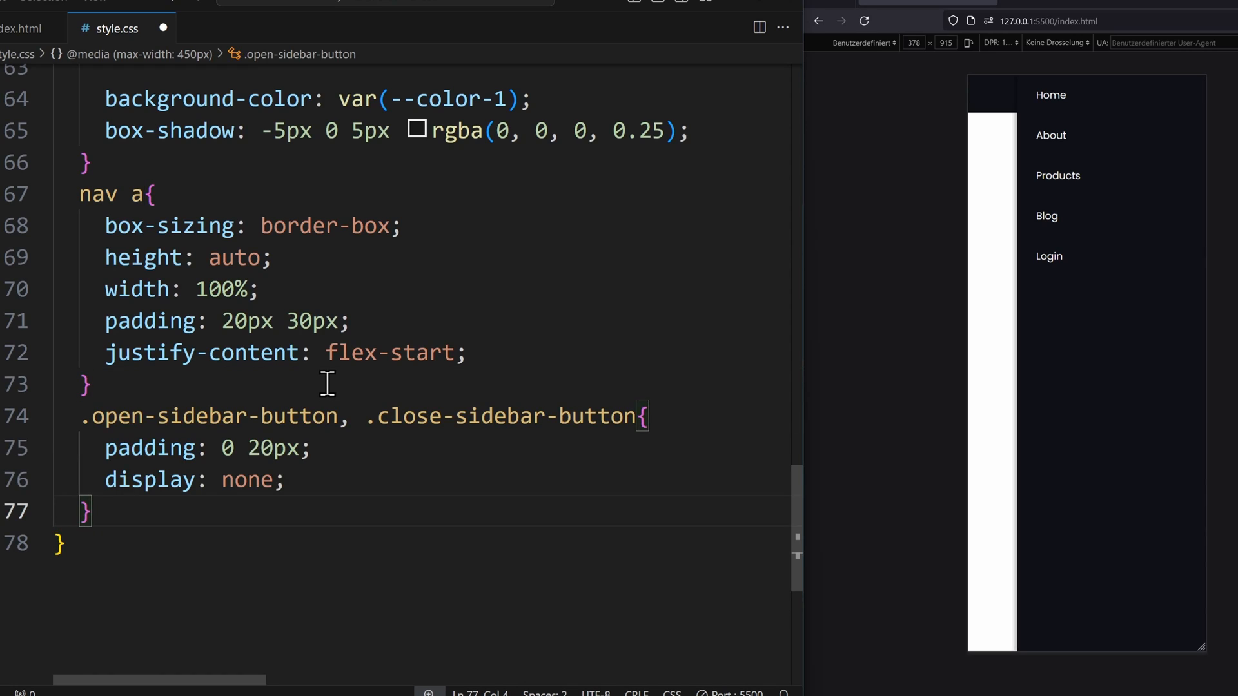
Drop the button padding line and set the open/close buttons to display: block in the media query
left_click_drag(118, 447, 311, 448)
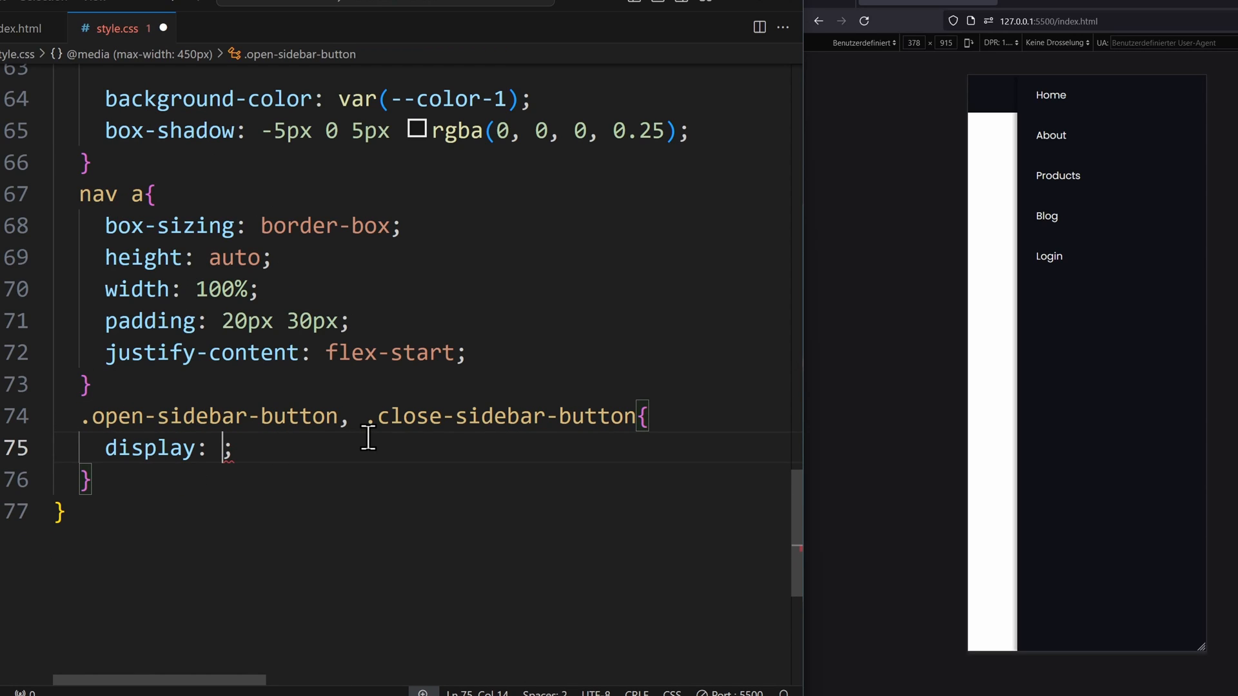
type("block")
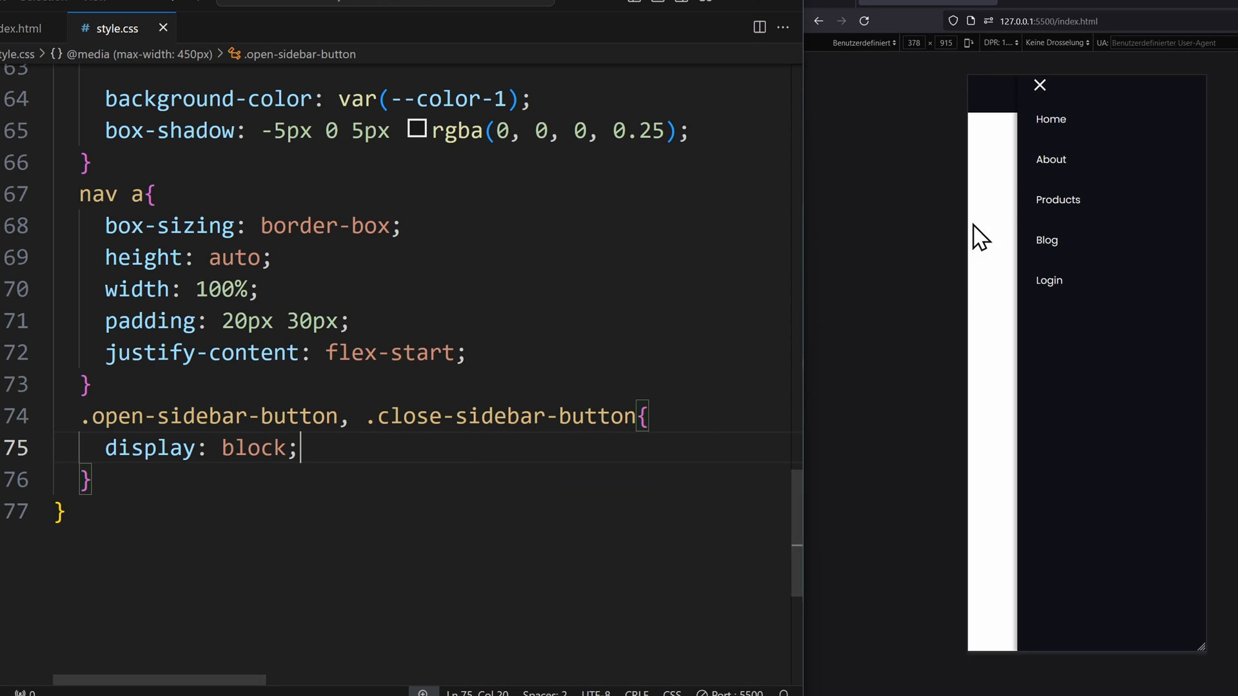
mouse_move(1040, 85)
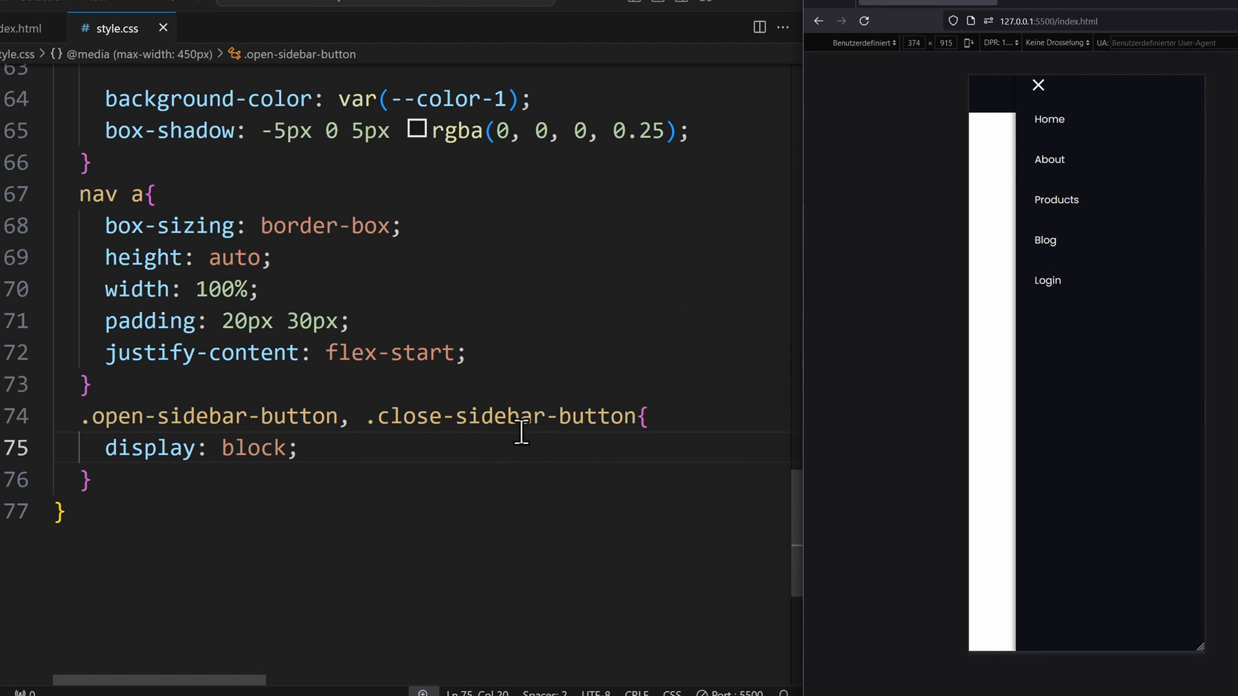
left_click(89, 480)
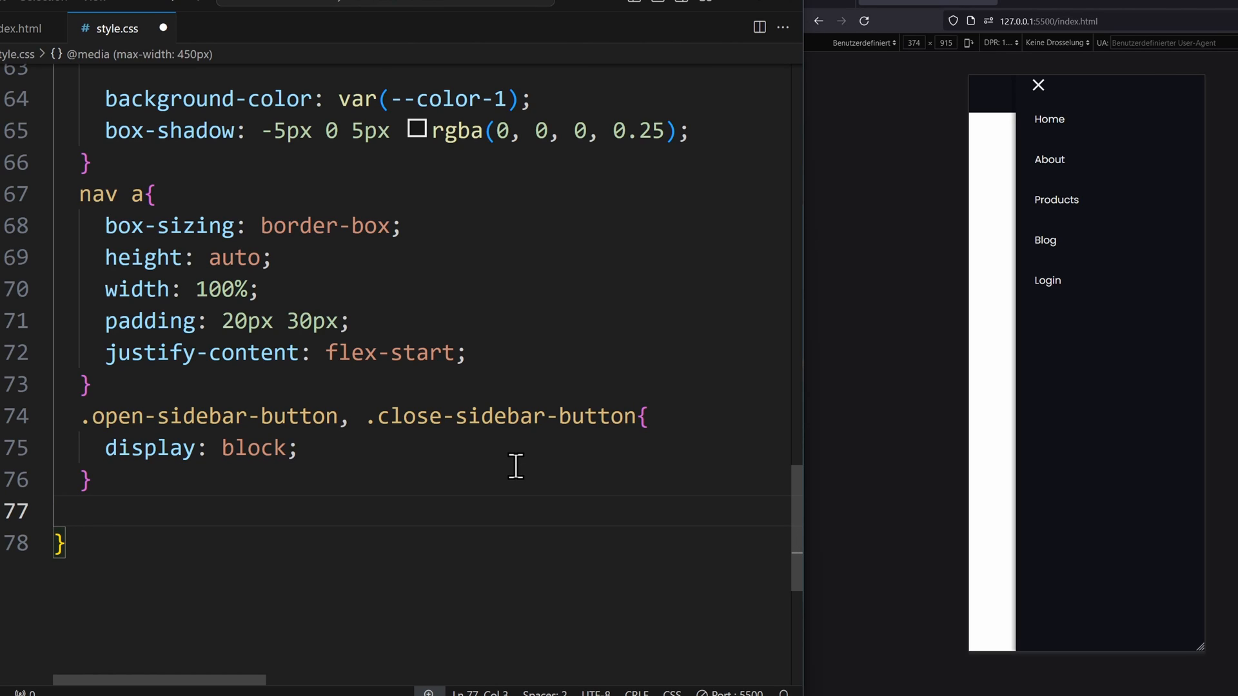
Add #sidebar-active:checked ~ .links-container { display: flex } to reveal the sidebar when checked
type("#sidebar-")
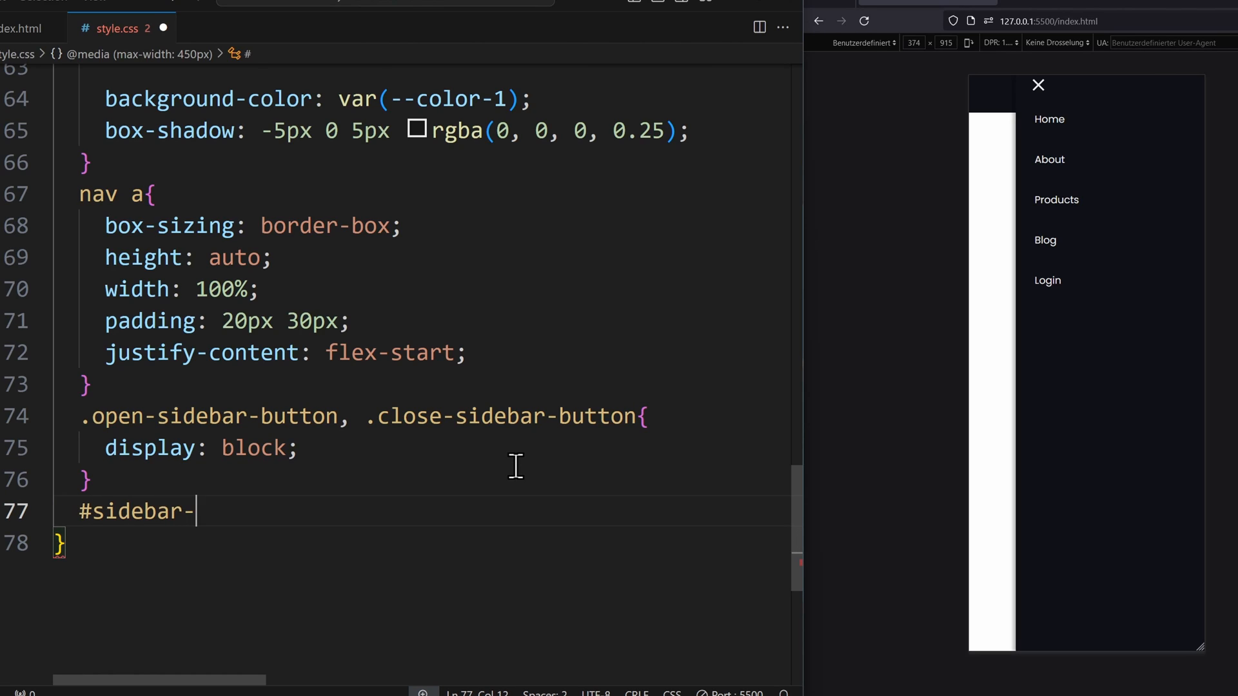
type("active:checked ~ .links")
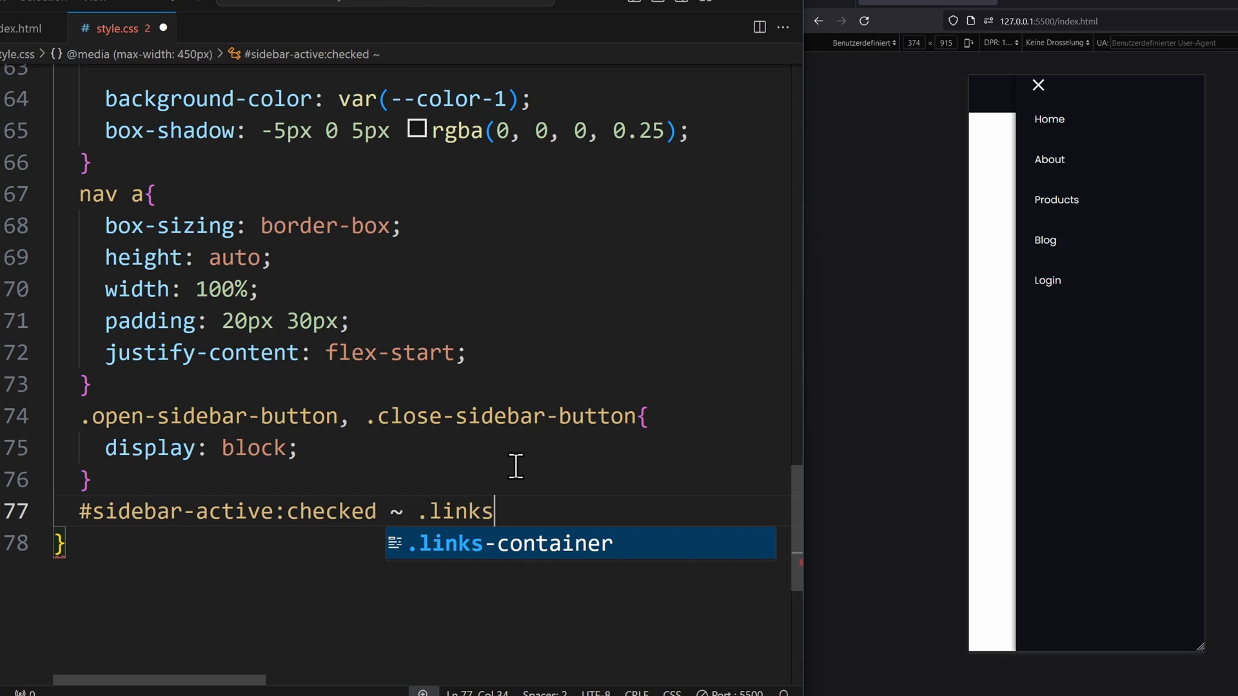
key("Tab")
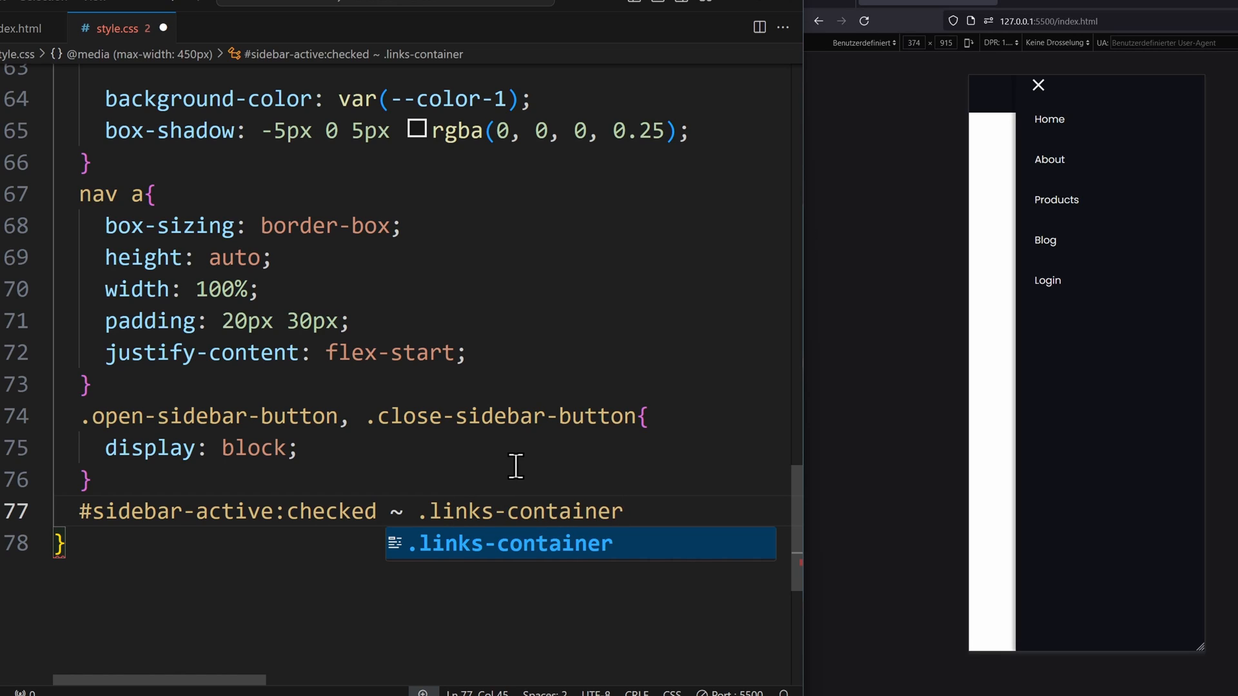
type("{")
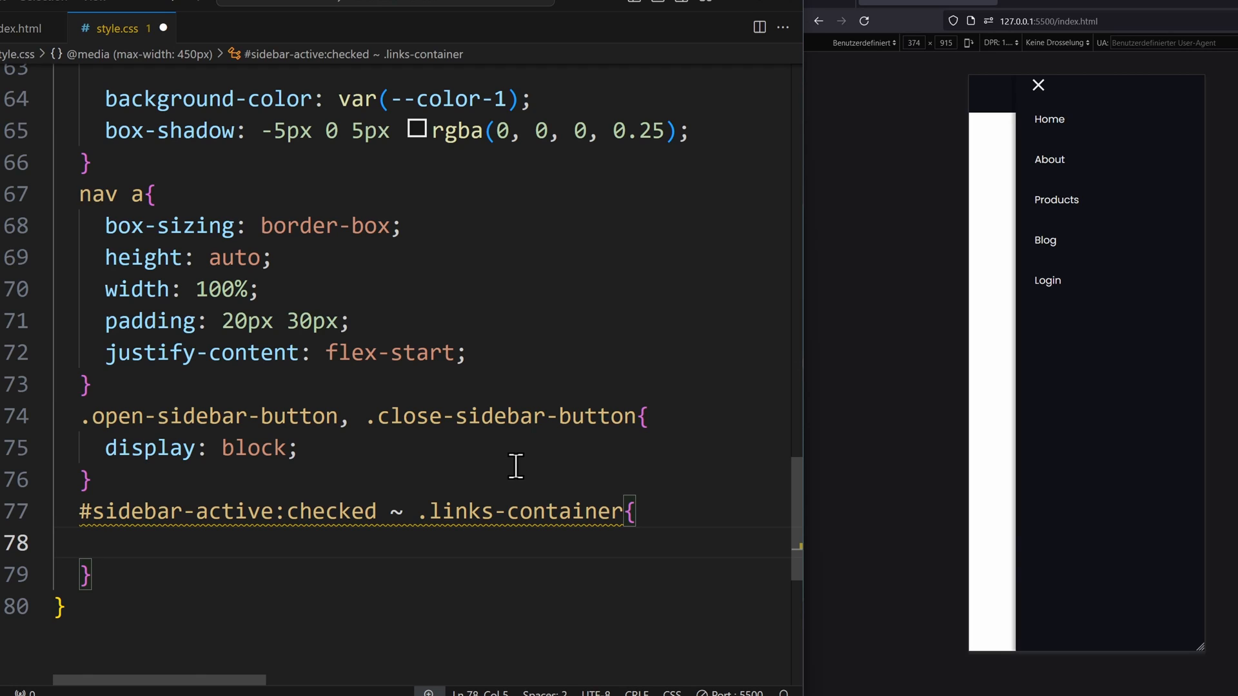
type("display: flex")
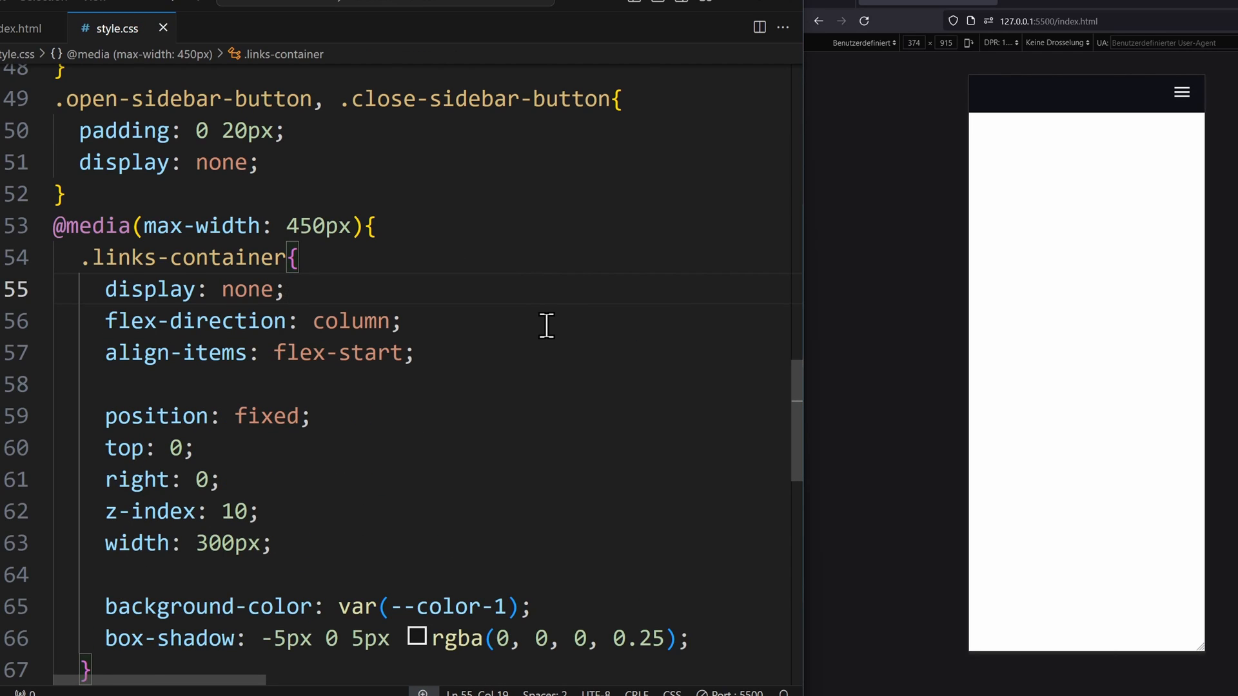
scroll("down", 3)
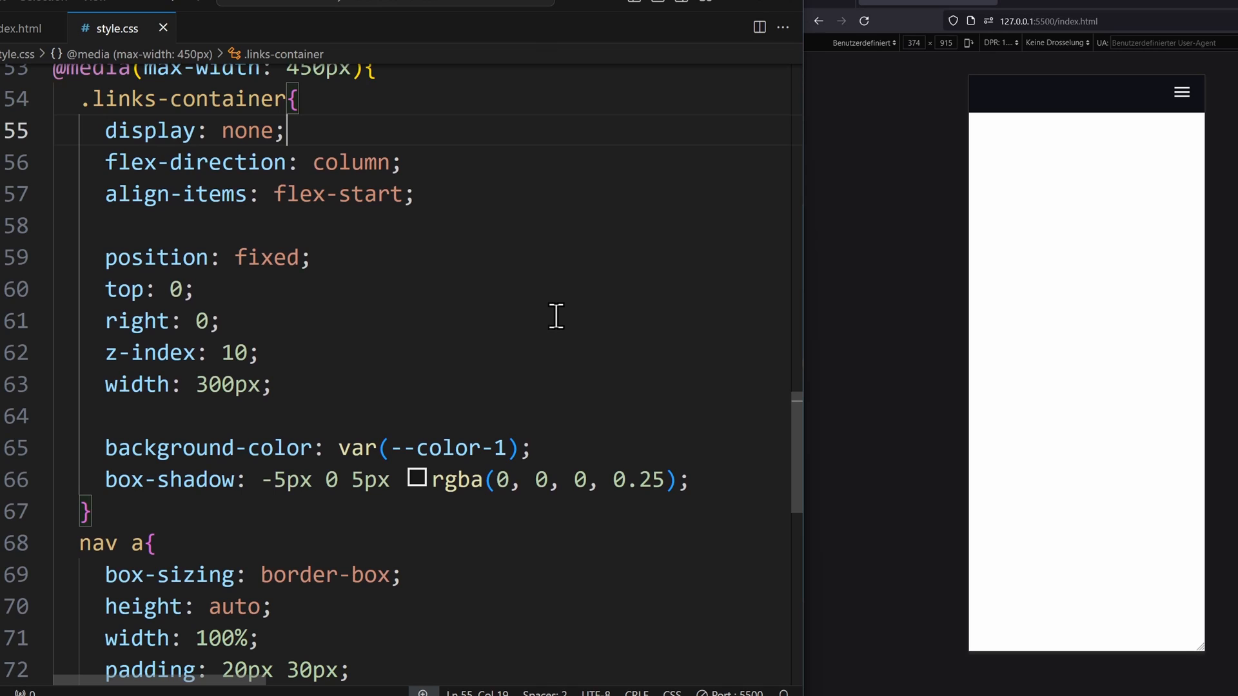
mouse_move(1192, 115)
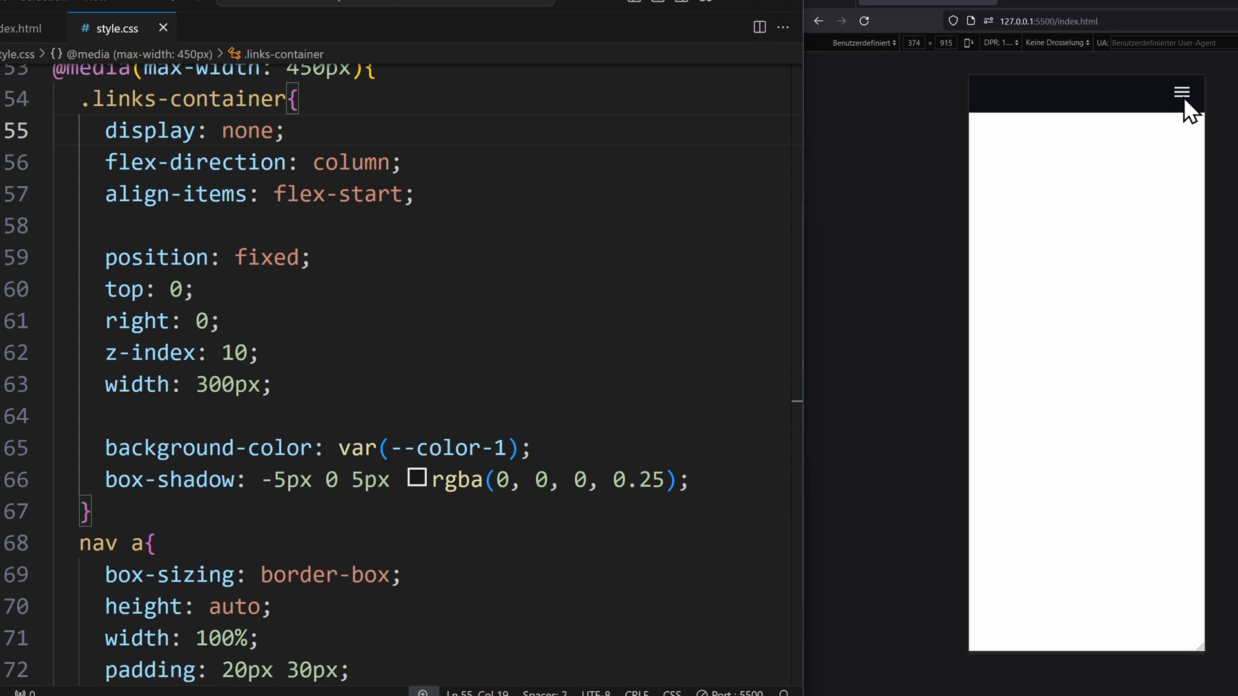
mouse_move(1049, 101)
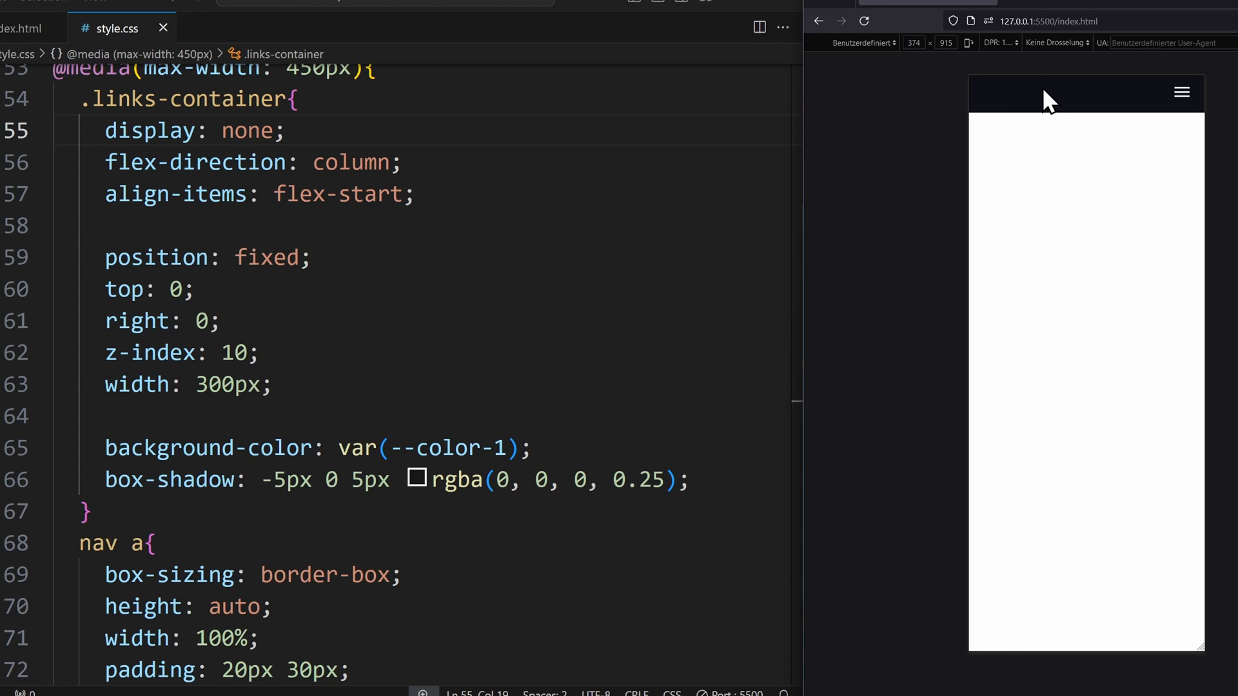
Restore 20px padding on the toggle buttons and test the hamburger opening and X closing the sidebar
left_click(1181, 93)
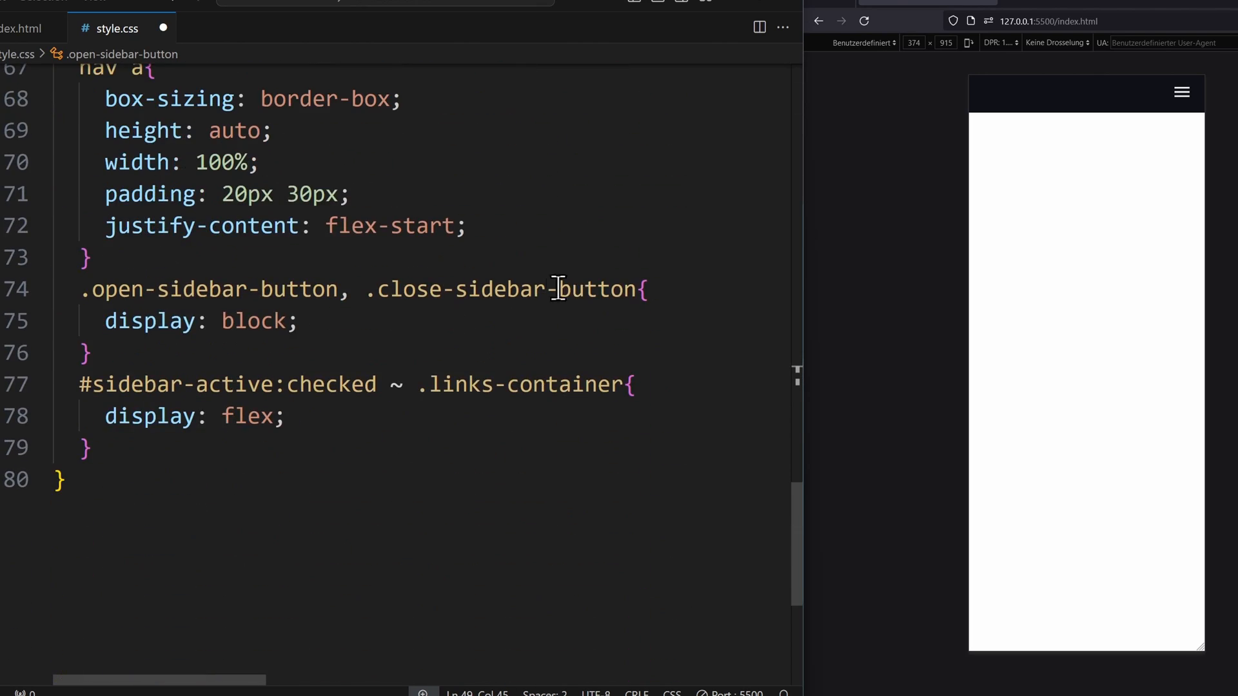
type("padding: 0 20px;")
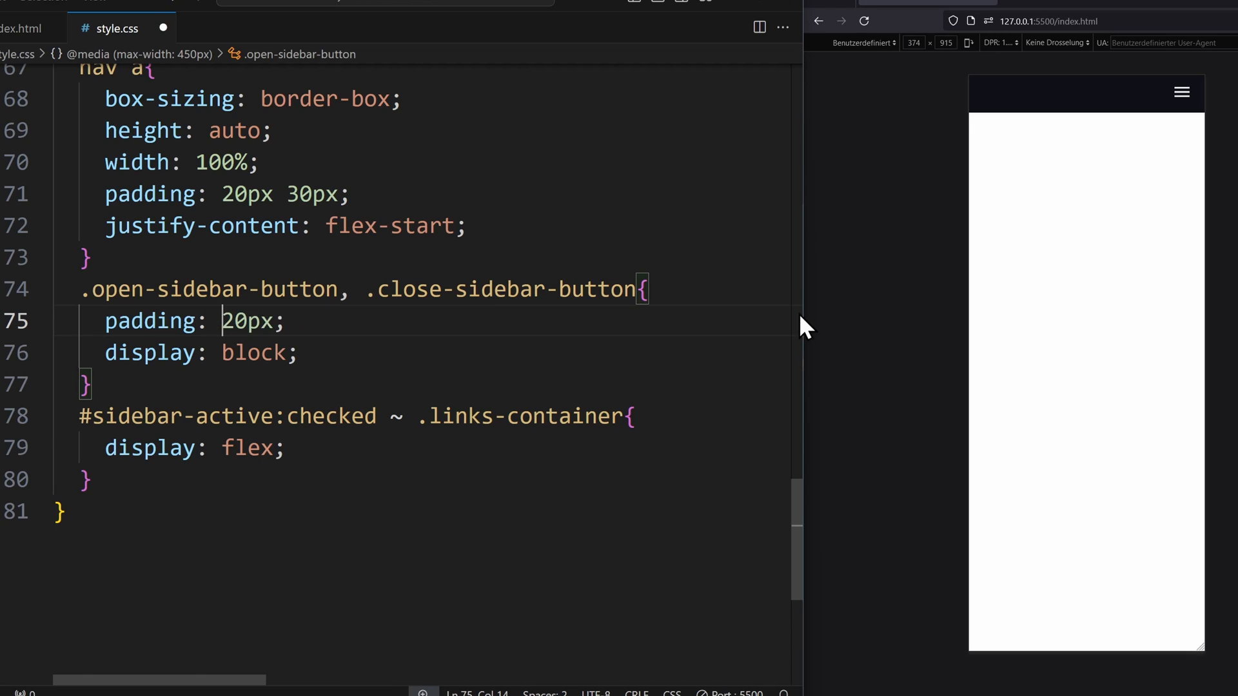
left_click(1181, 93)
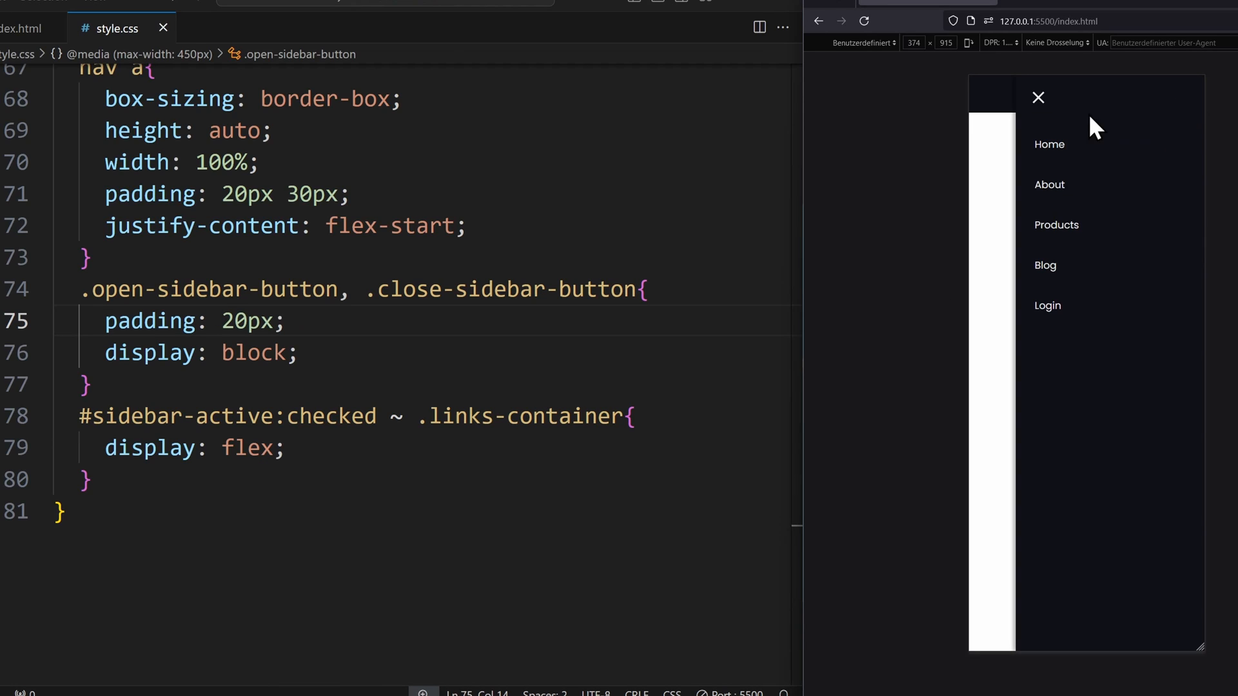
left_click(1037, 97)
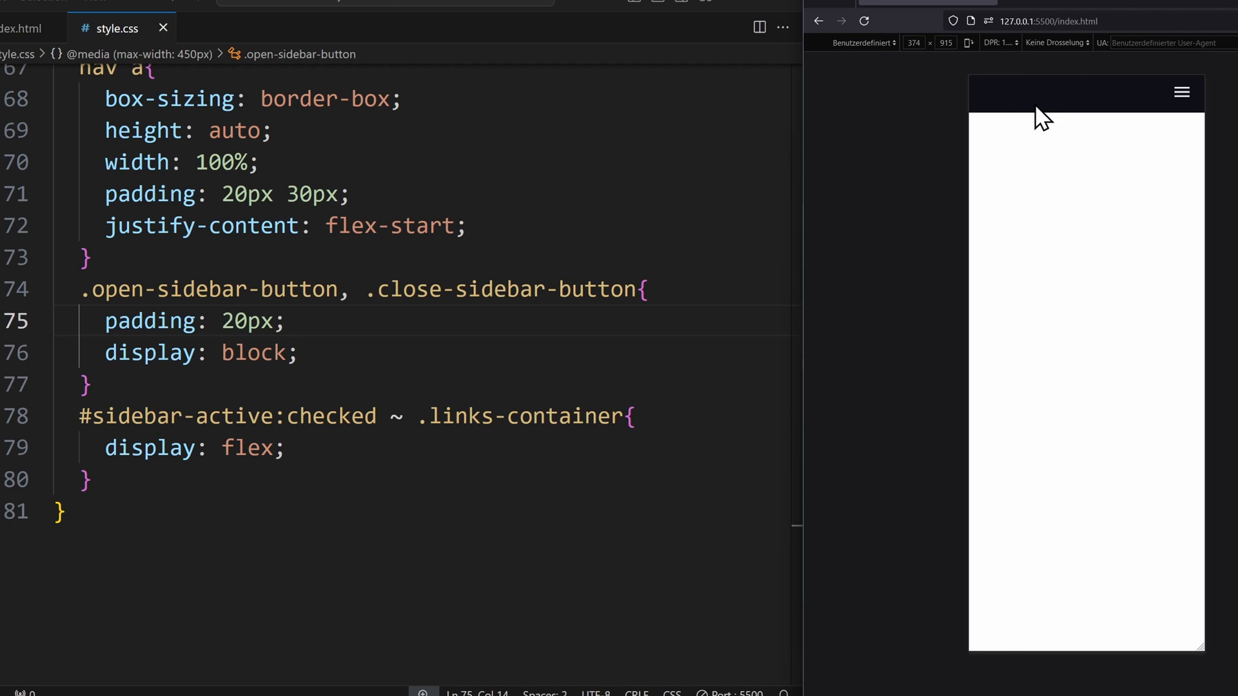
left_click(1181, 92)
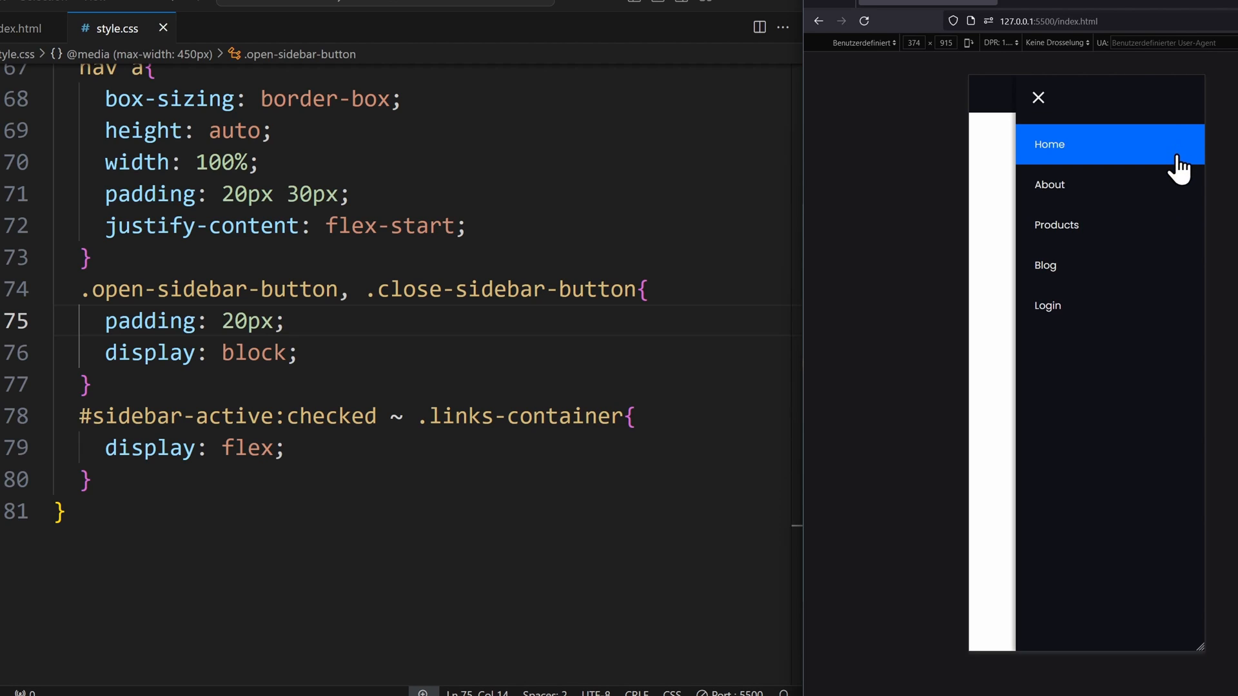
left_click(1038, 97)
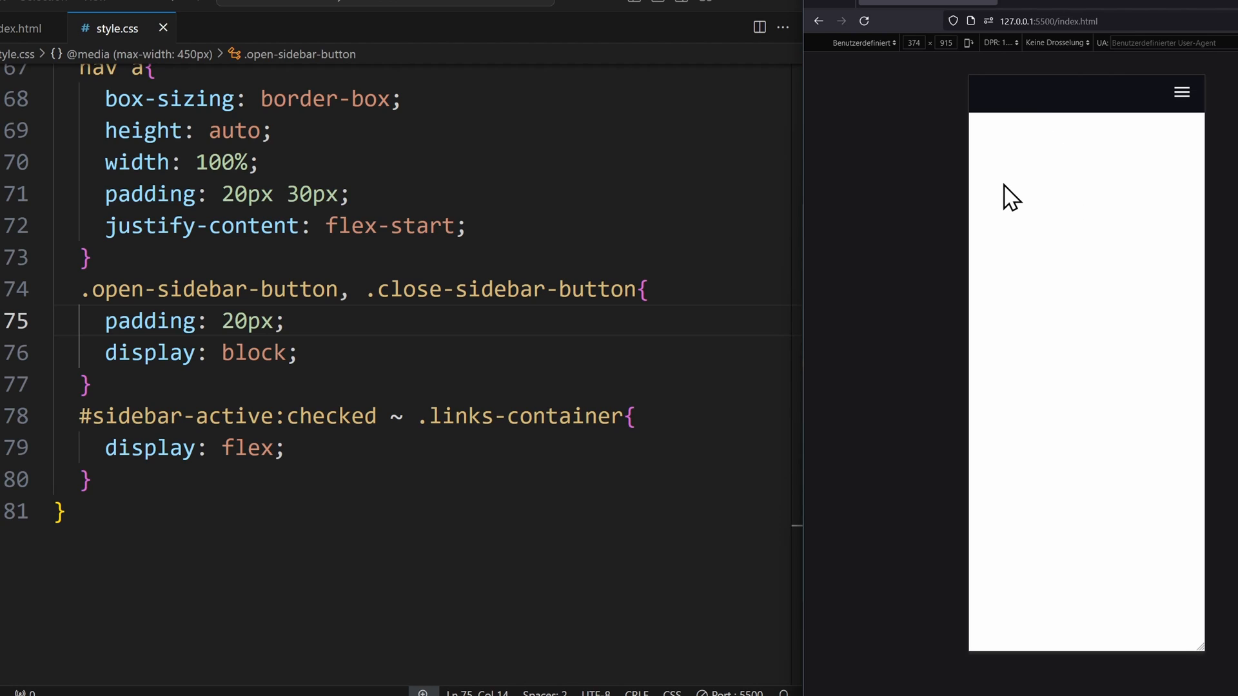
left_click(1182, 92)
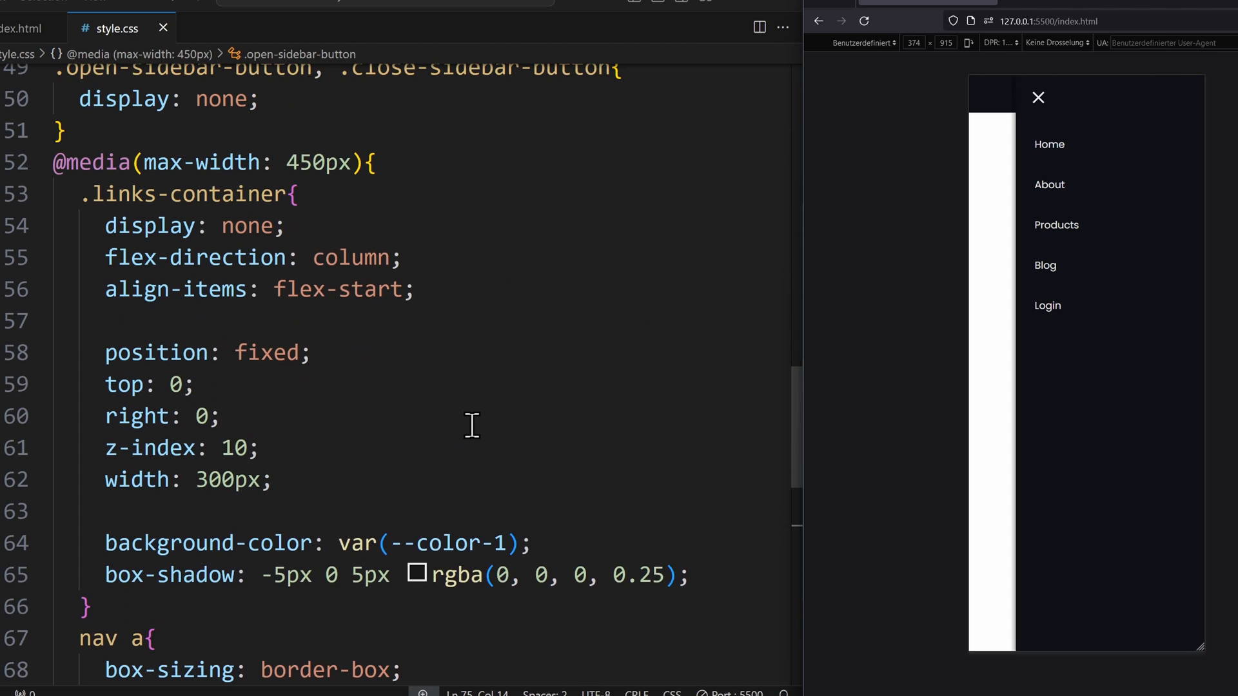
Park .links-container at right: -100% and set right: 0 in the checked rule instead of display
double_click(245, 224)
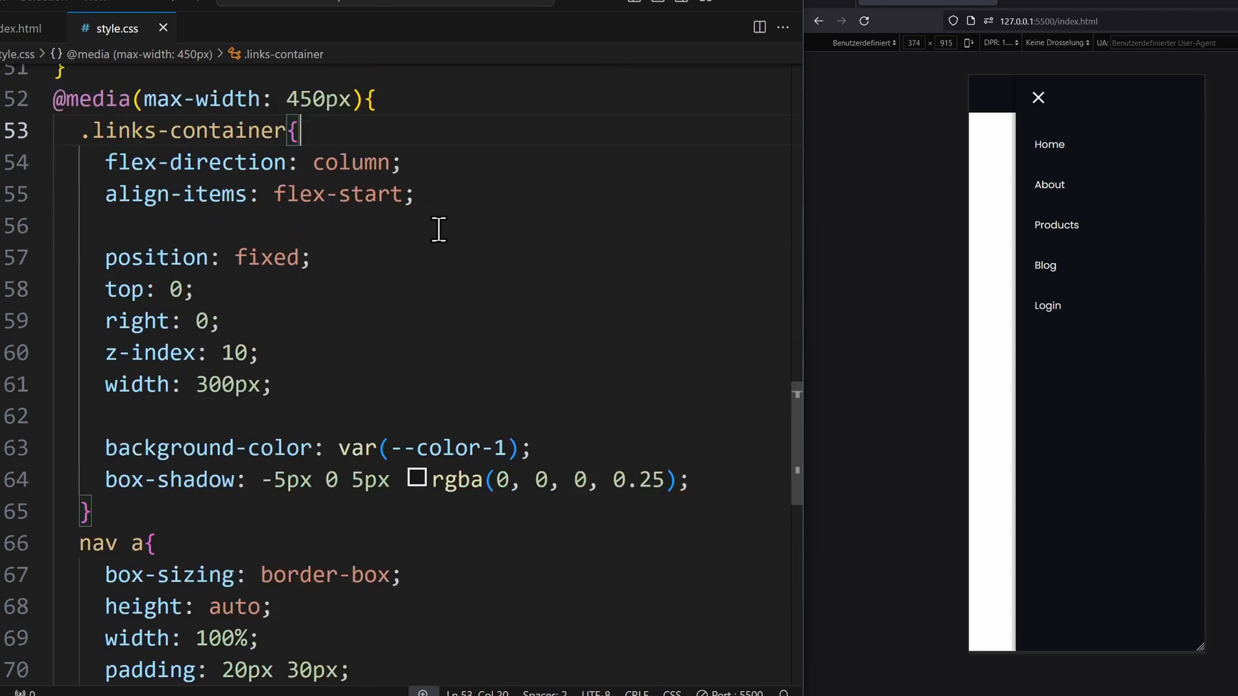
type("-100%;")
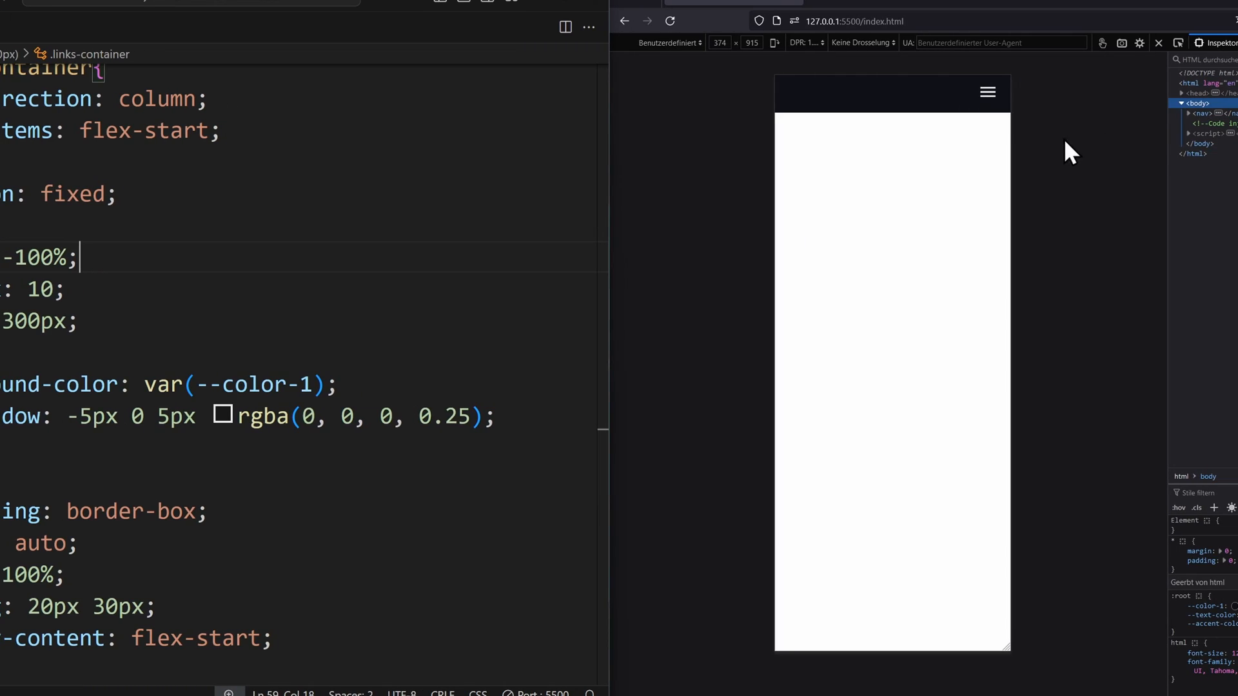
mouse_move(1098, 198)
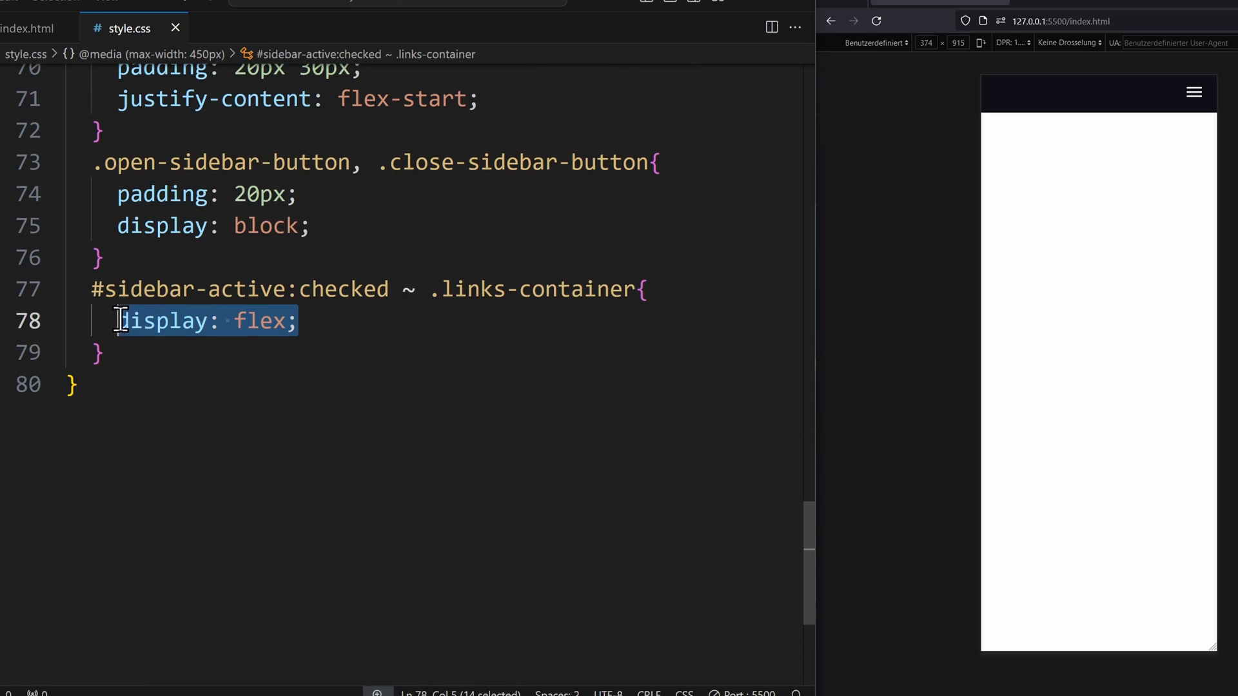
type("right: 0;")
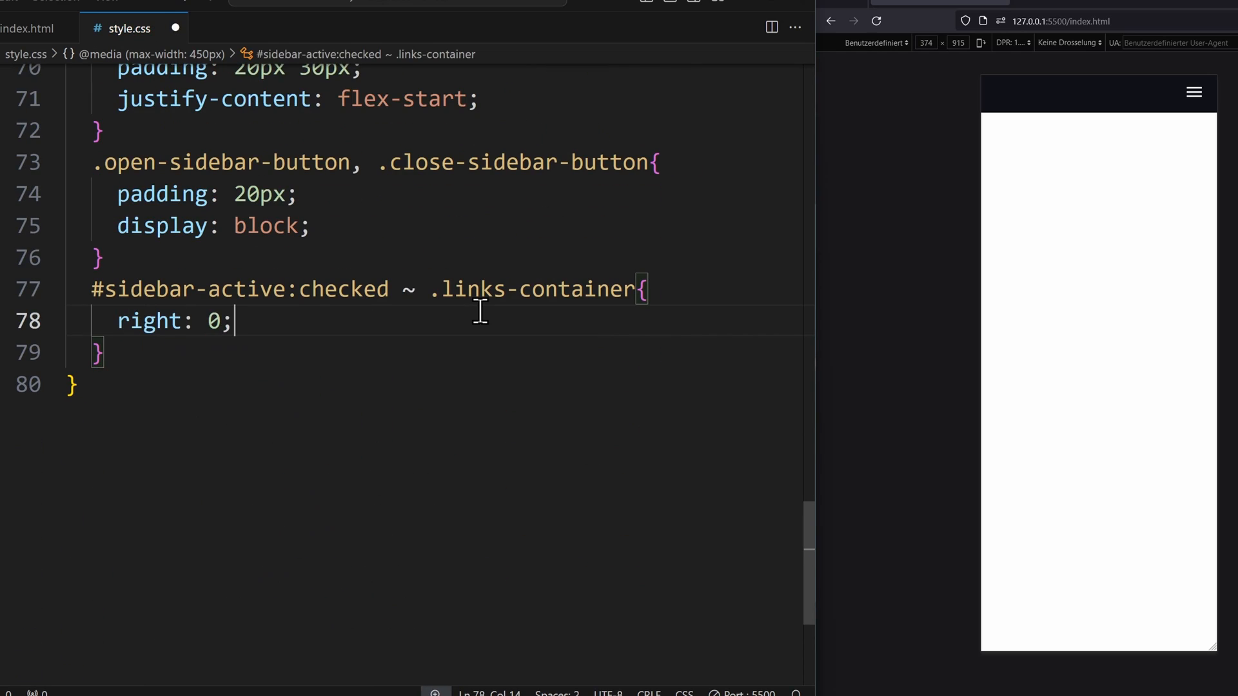
Toggle the sidebar in the preview to check it slides in from off-screen
left_click(1192, 93)
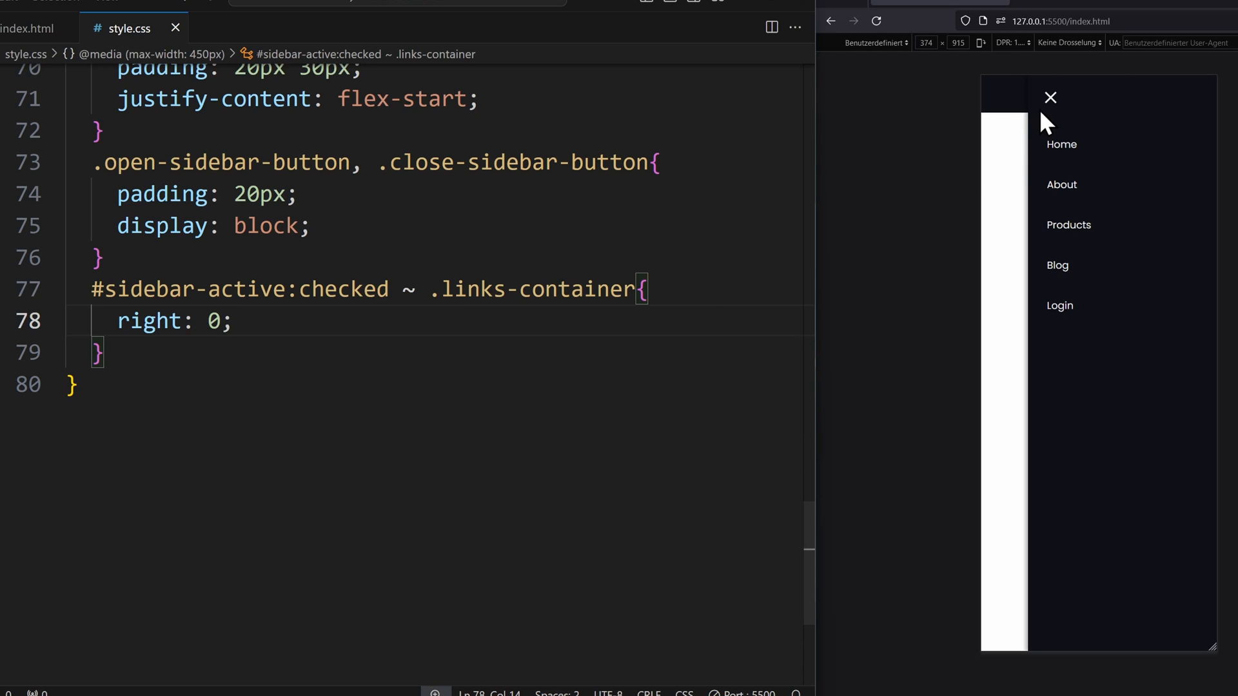
left_click(1050, 97)
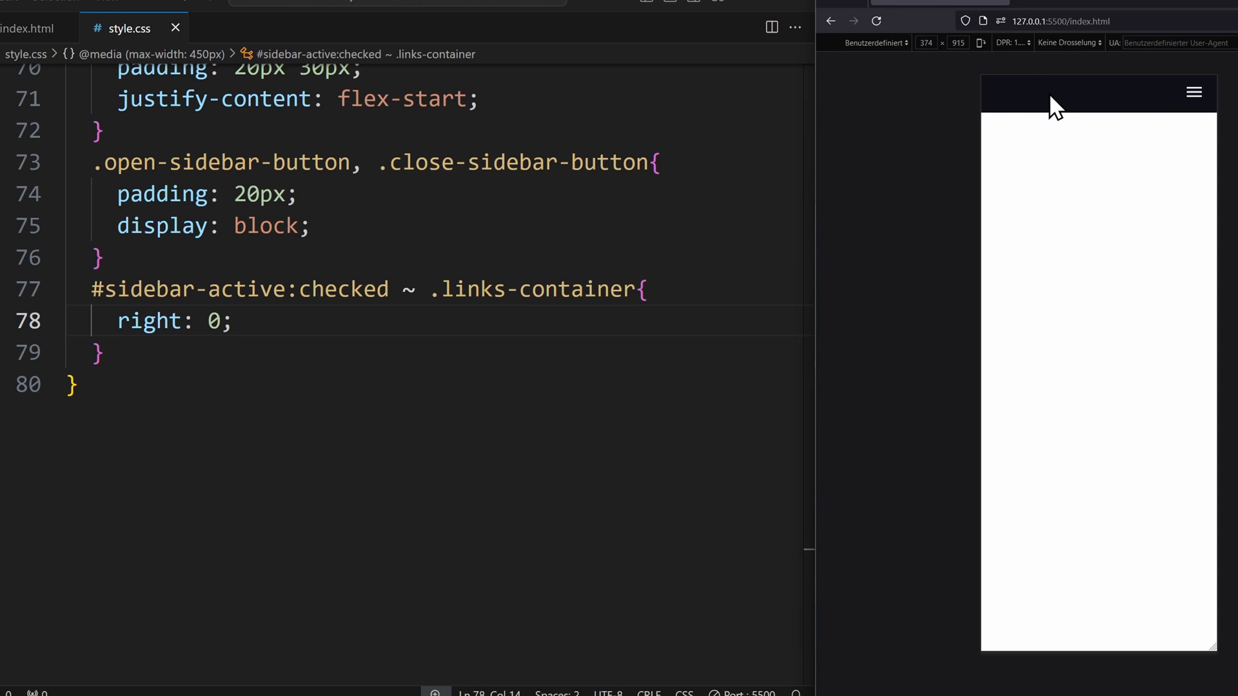
left_click(1193, 93)
type("transition: 1s ;")
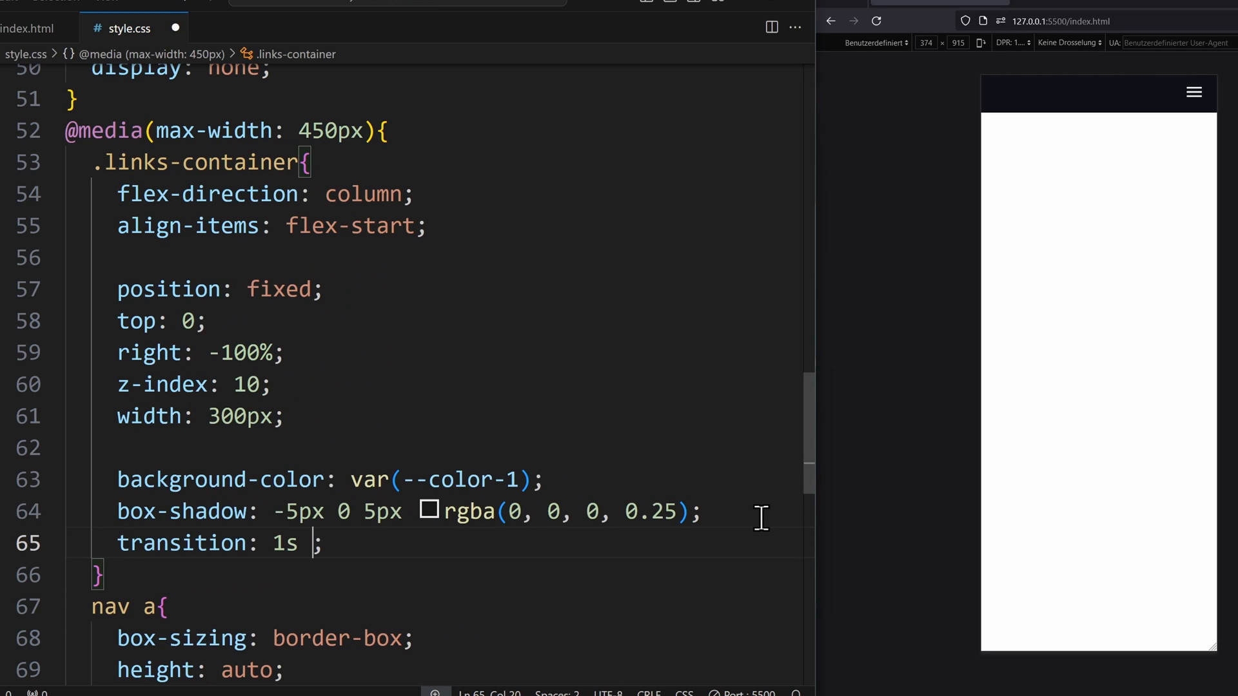
Make the sidebar transition 1s ease-out and watch it slide in and out in the preview
type("ease-out")
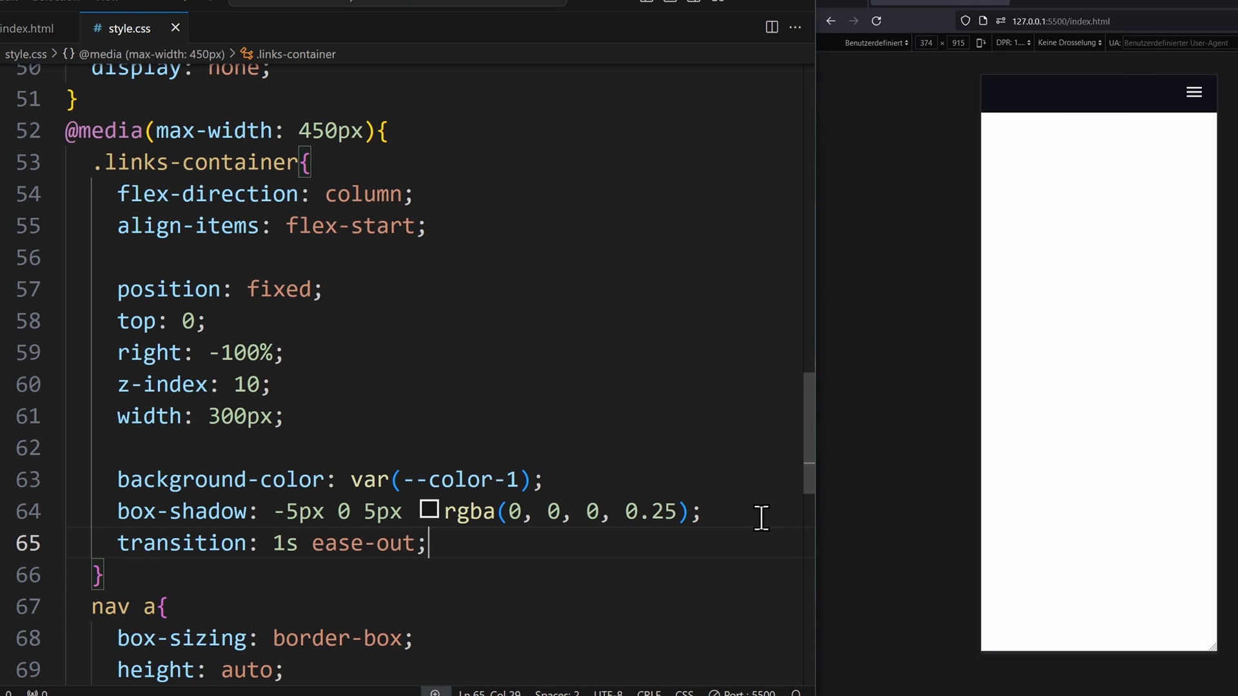
left_click(1193, 91)
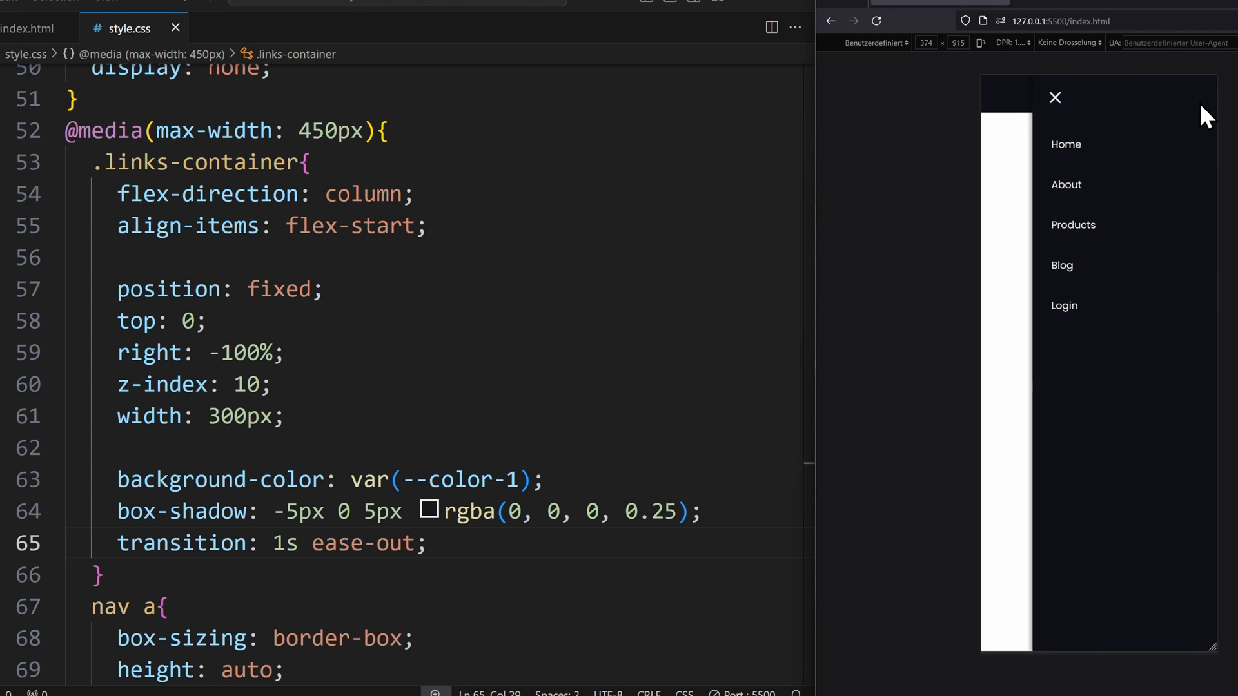
left_click(1055, 97)
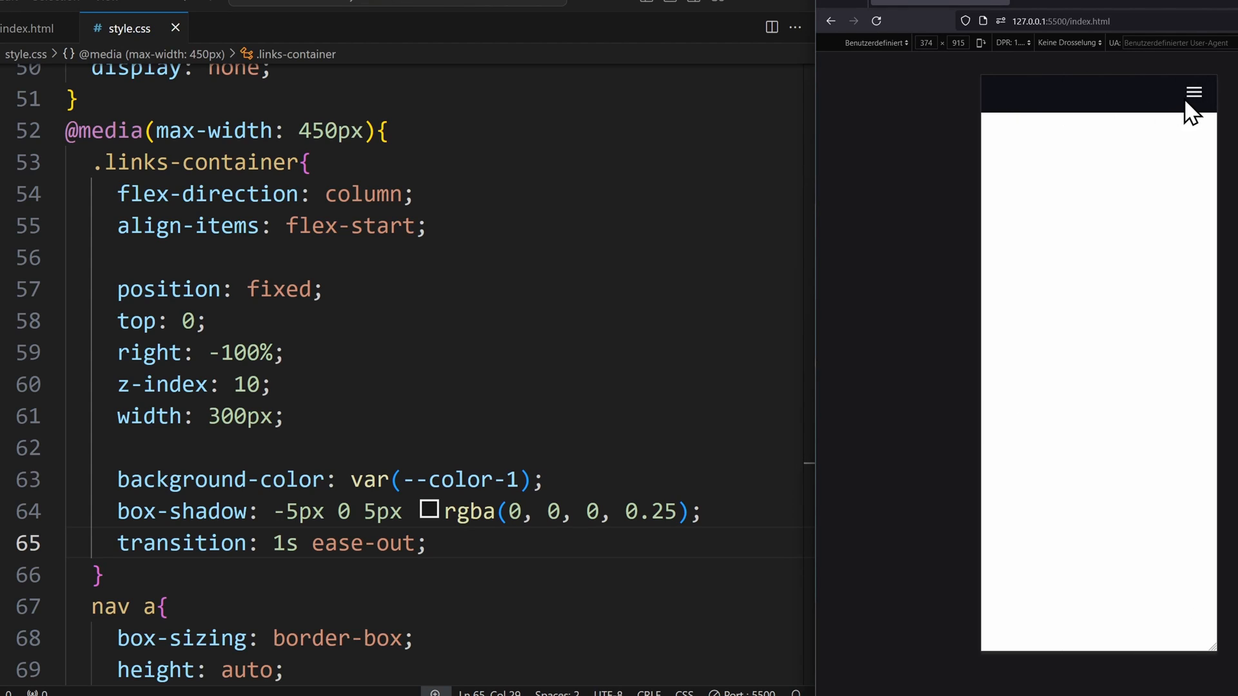
left_click(1193, 93)
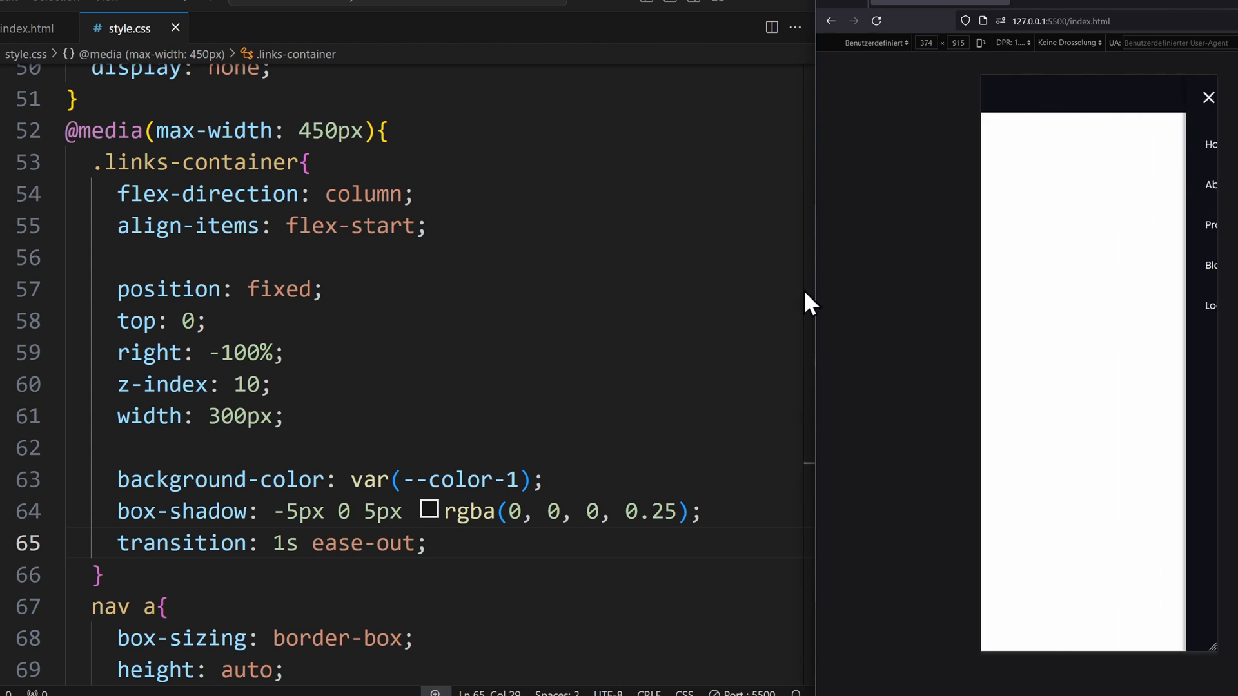
Shorten the transition to 0.75s and retest the slide-in
type(".")
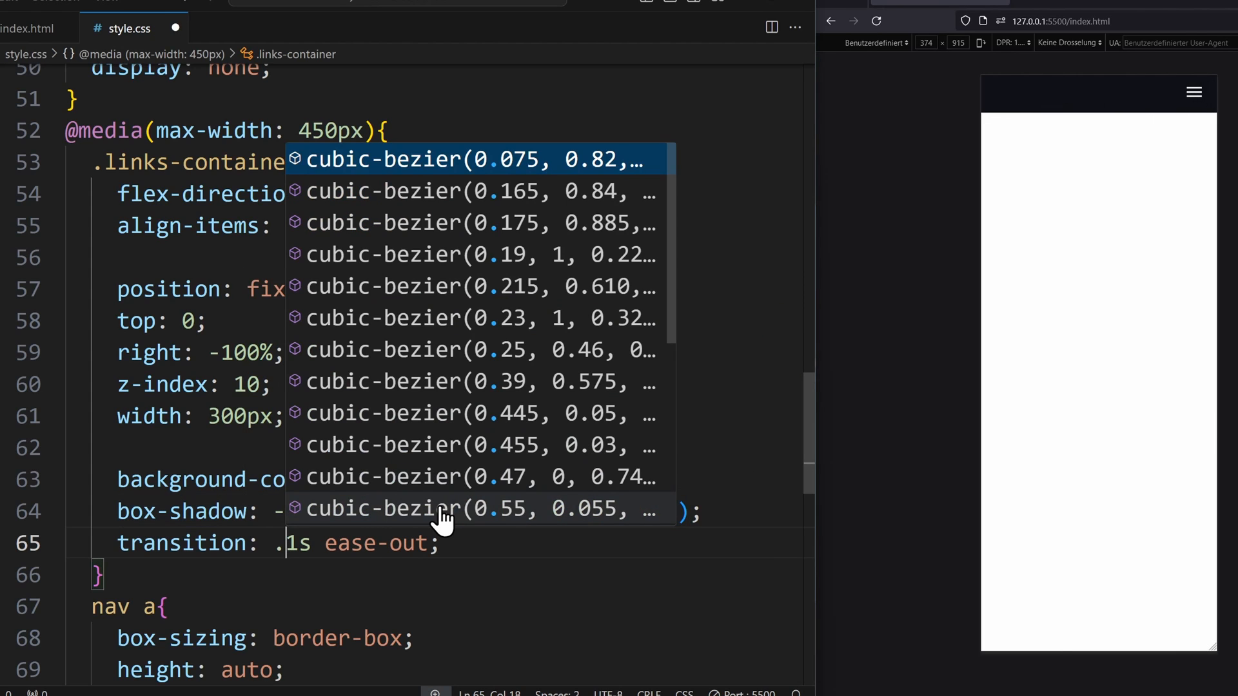
left_click(1192, 93)
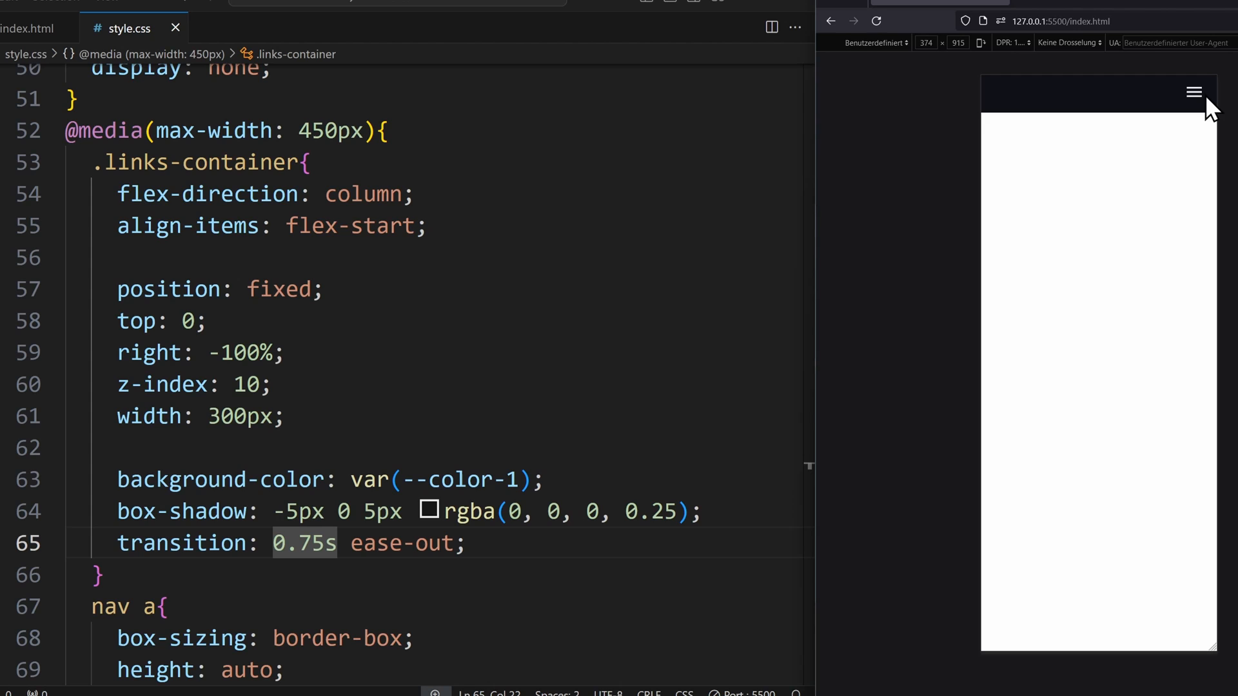
scroll("down", 3)
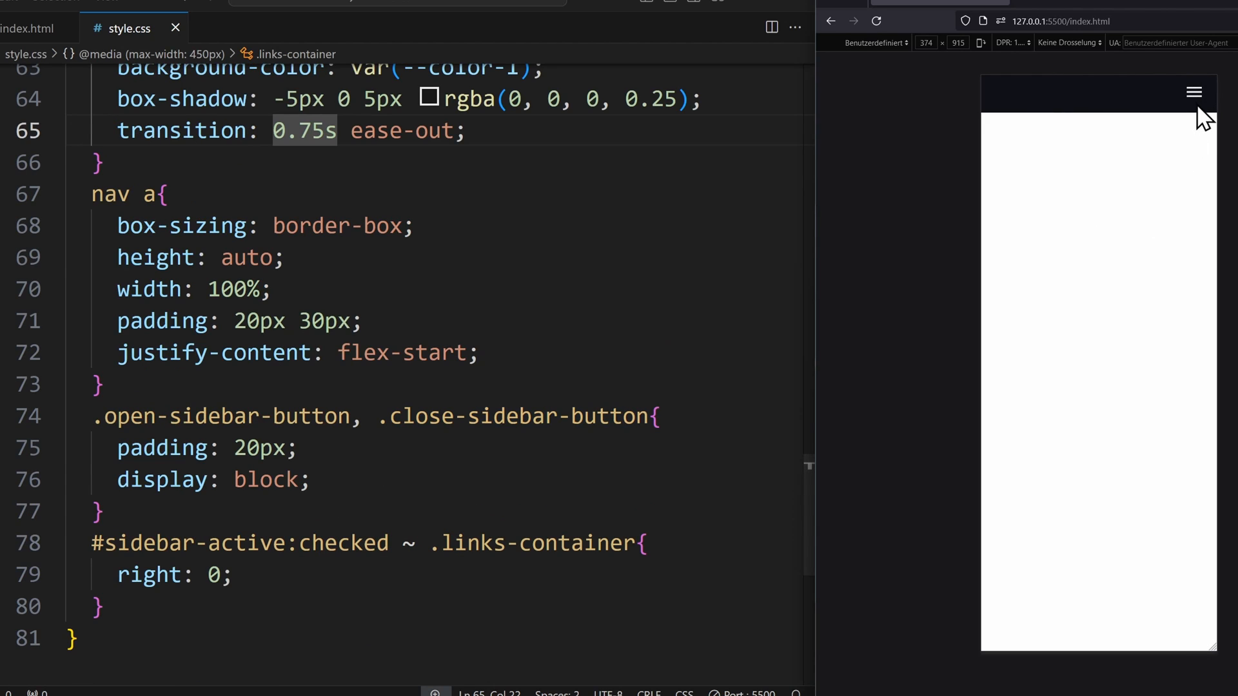
left_click(1193, 92)
type("l")
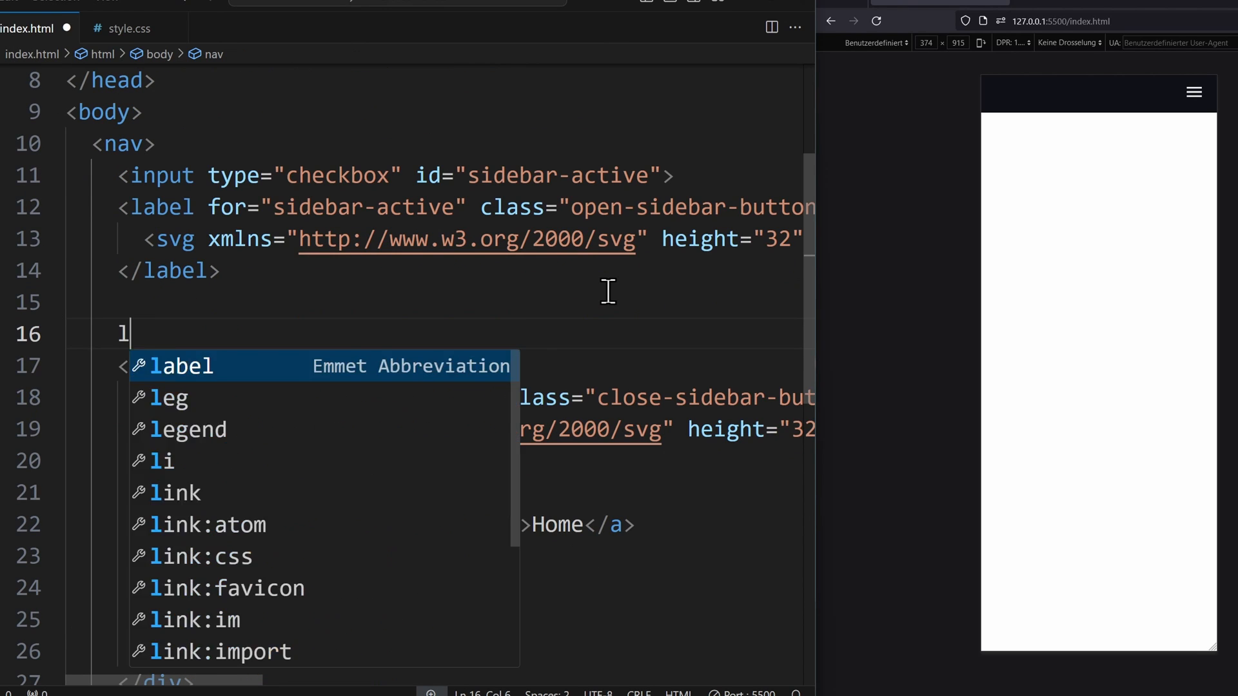
Insert an empty <label for="sidebar-active" id="overlay"> before the links container in index.html
key("Tab")
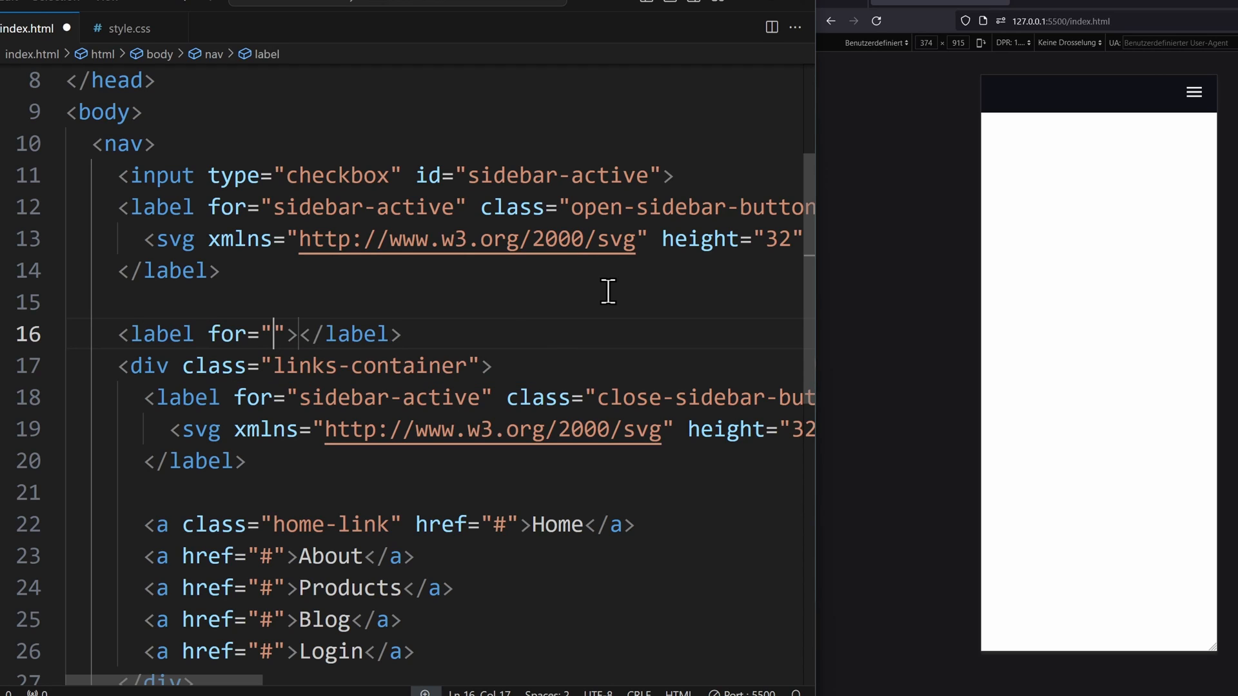
type("sidebar-active")
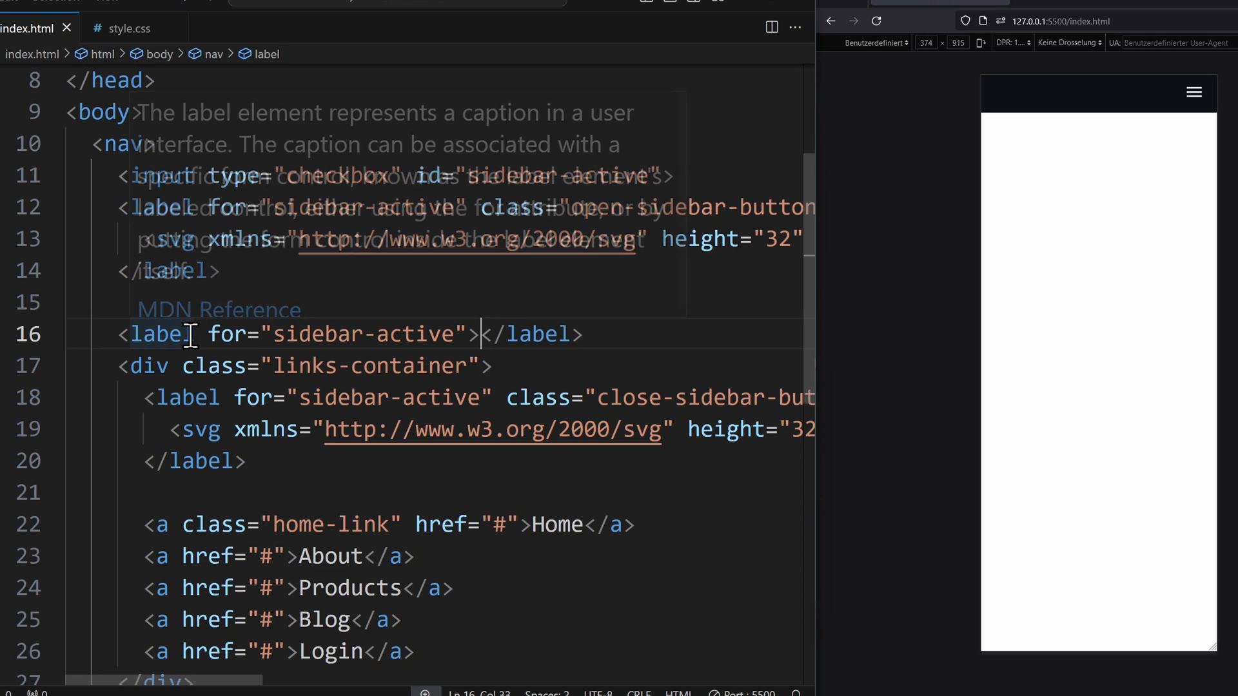
type("id=\"\"")
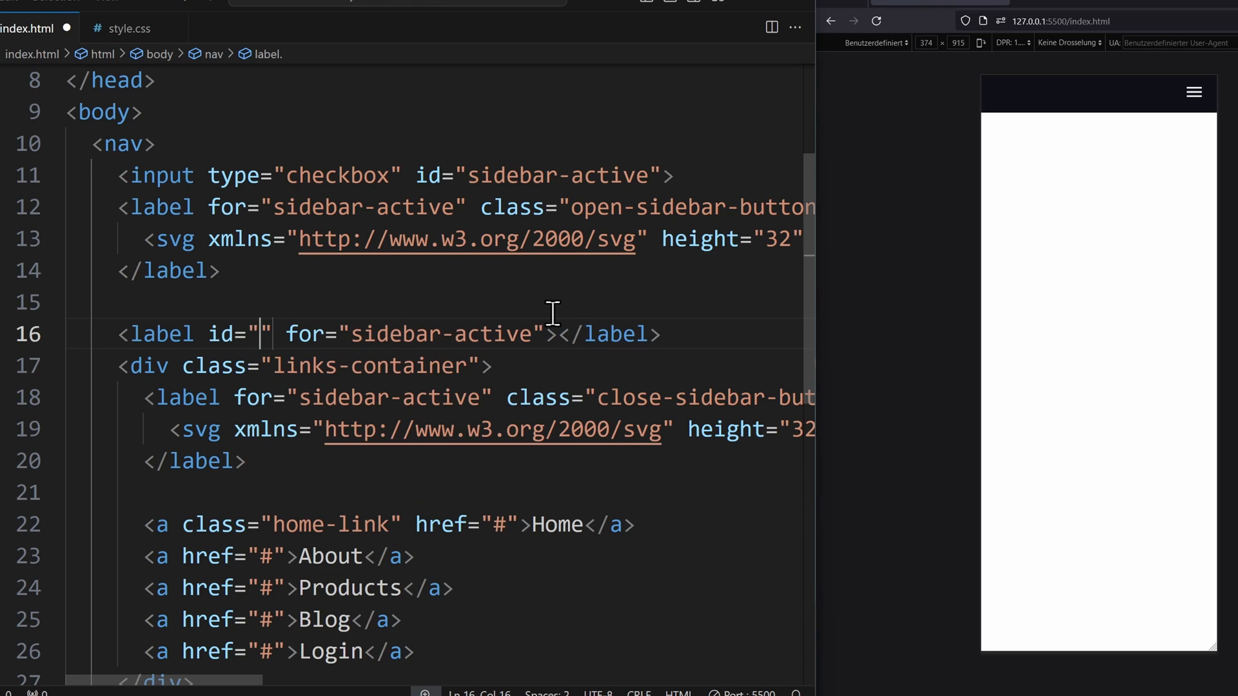
type("overlay")
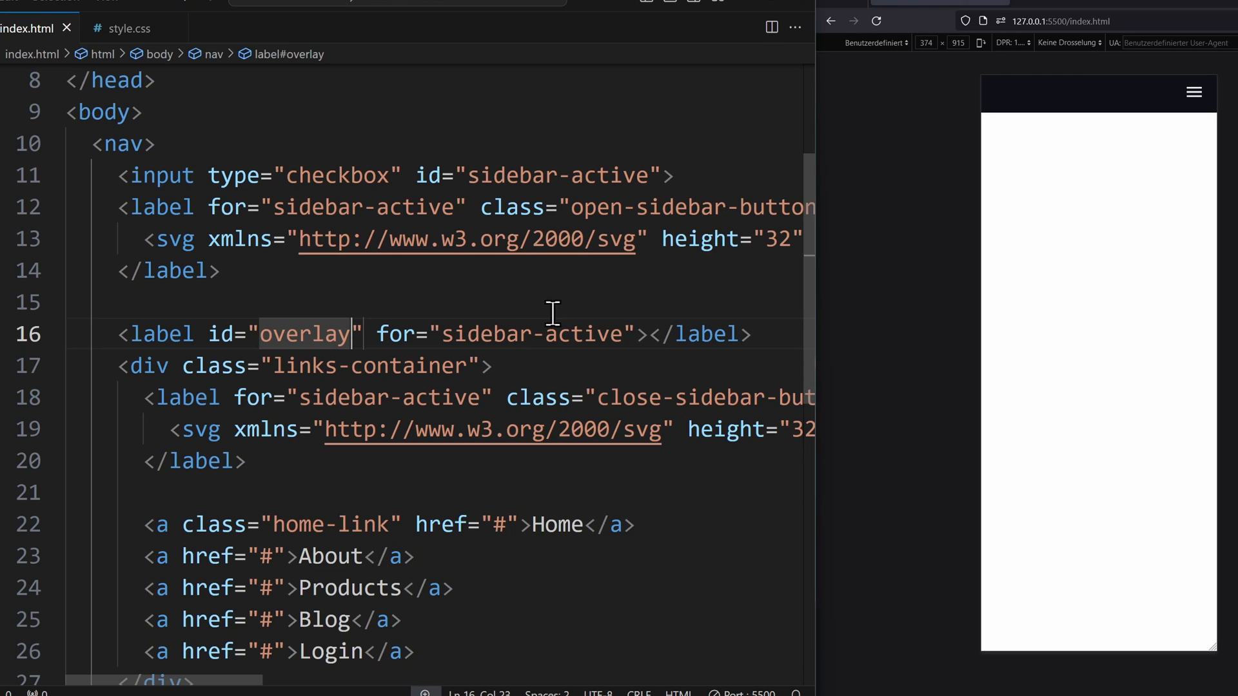
left_click(129, 27)
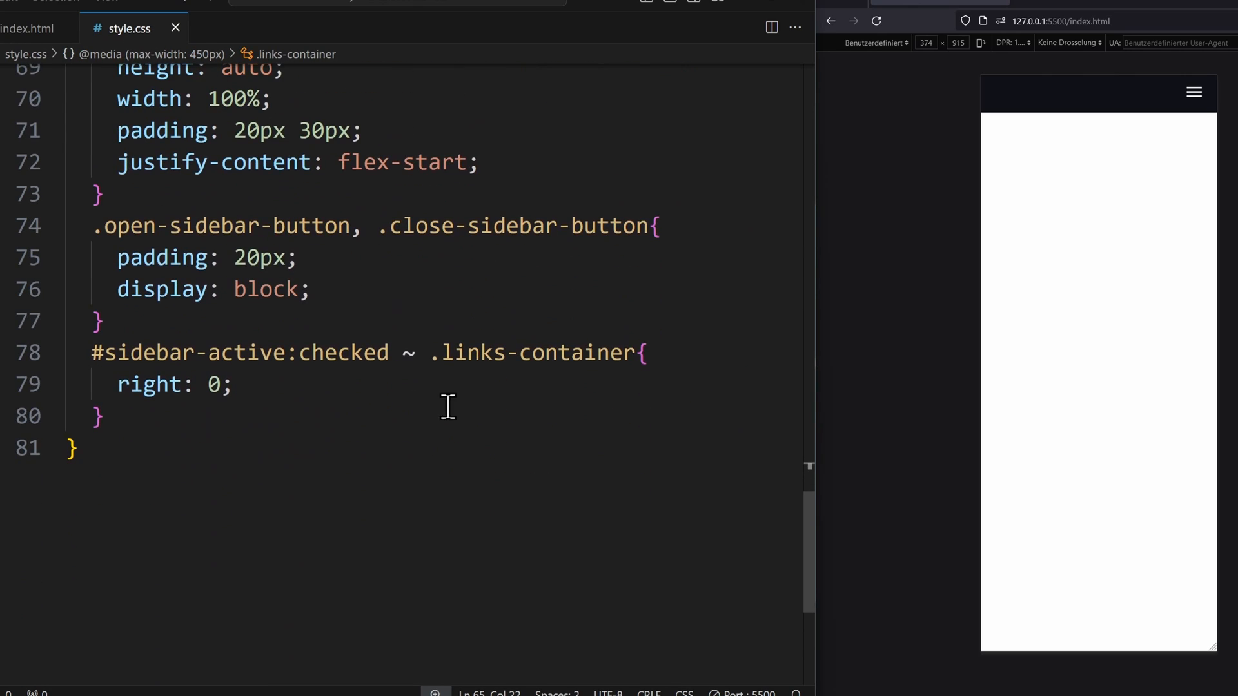
Add a #sidebar-active:checked ~ #overlay rule with a red background
key("enter")
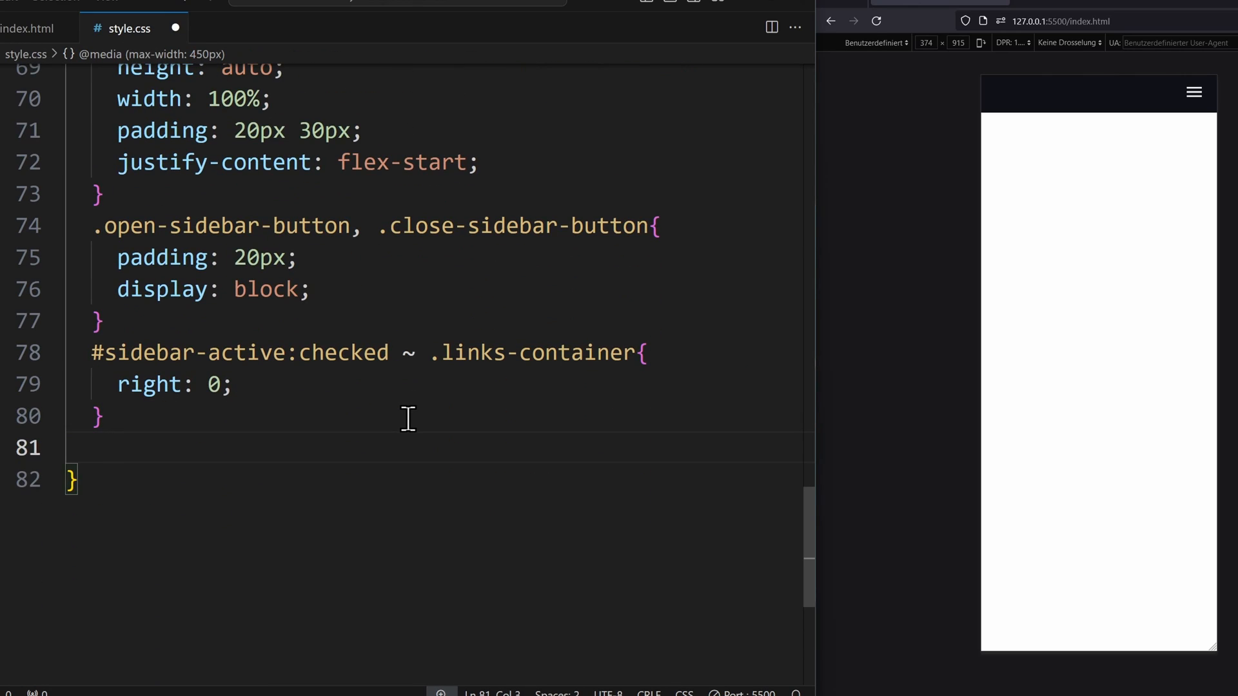
type("#sideb")
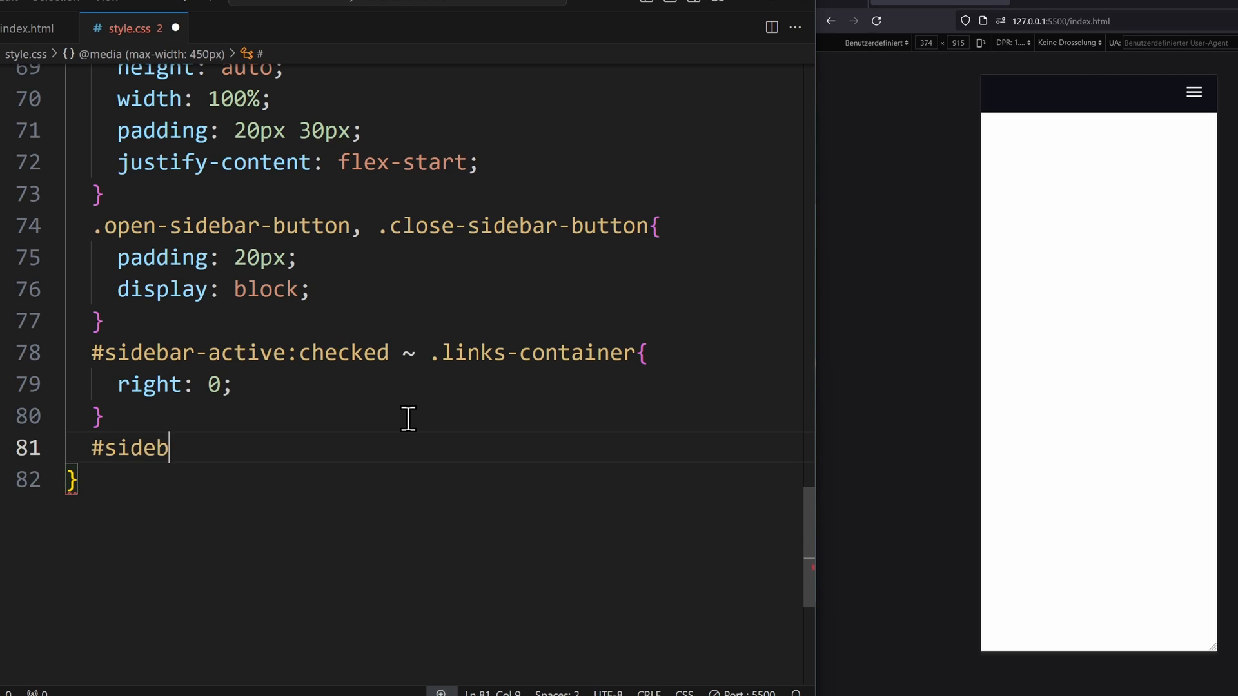
type("ar-active")
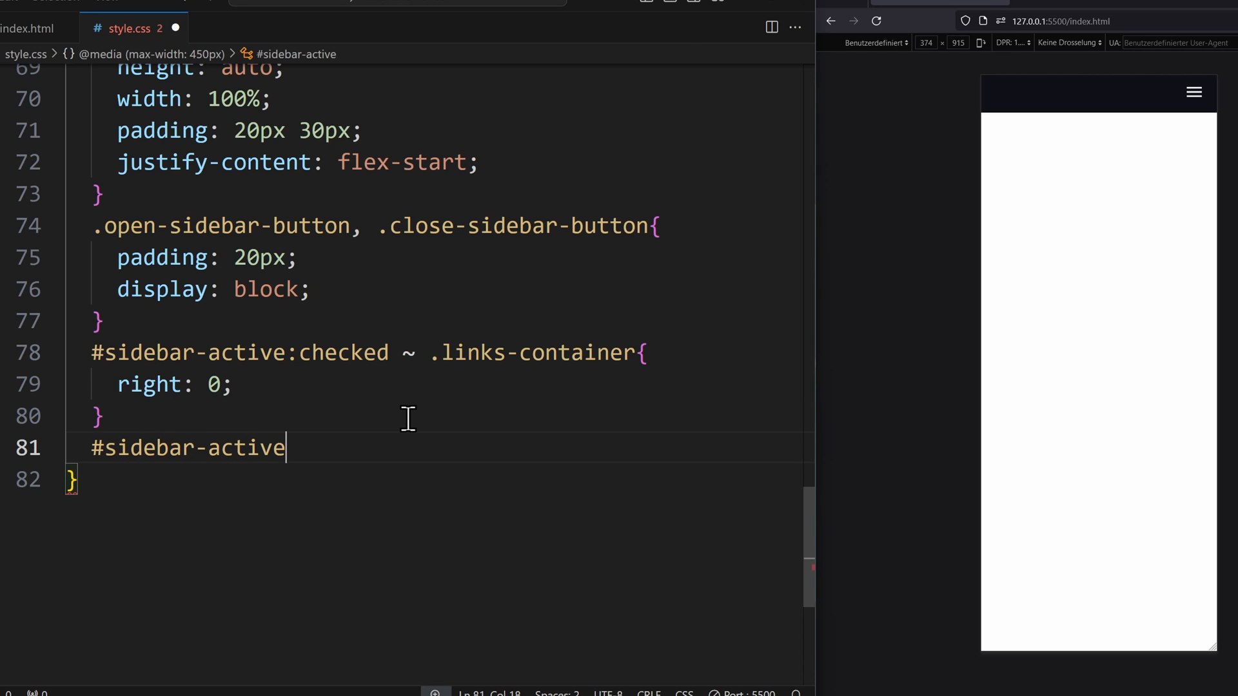
type(":checked ~ #overla")
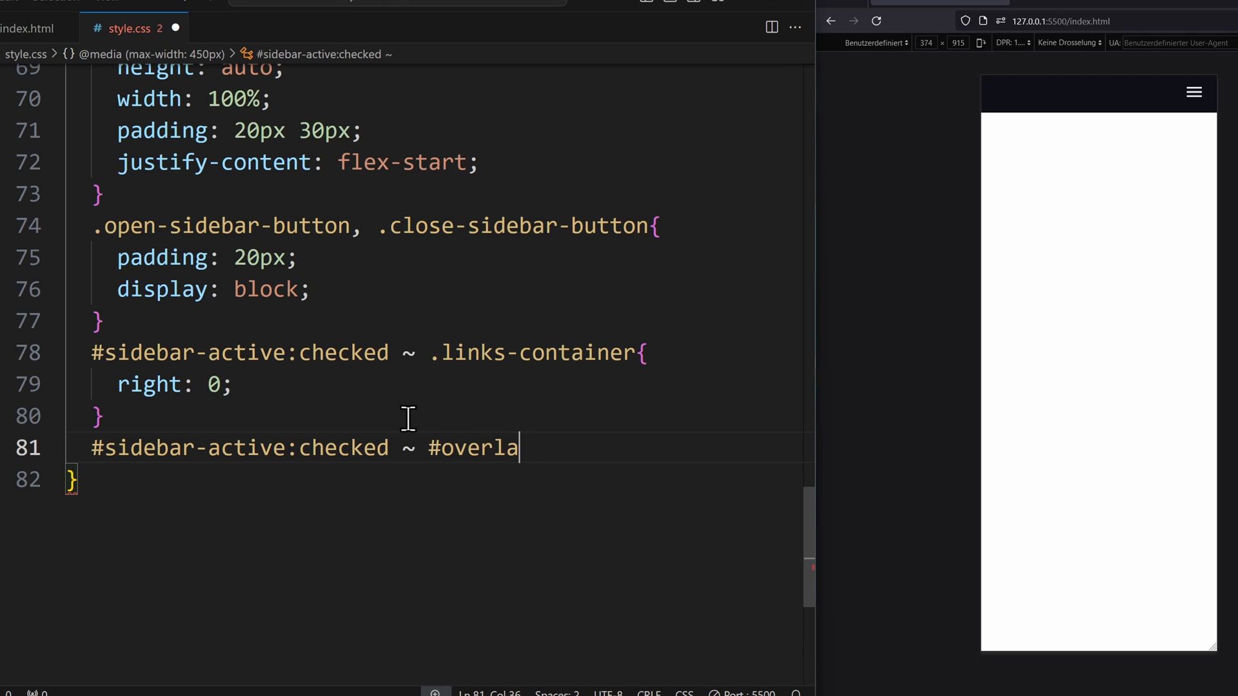
type("y{")
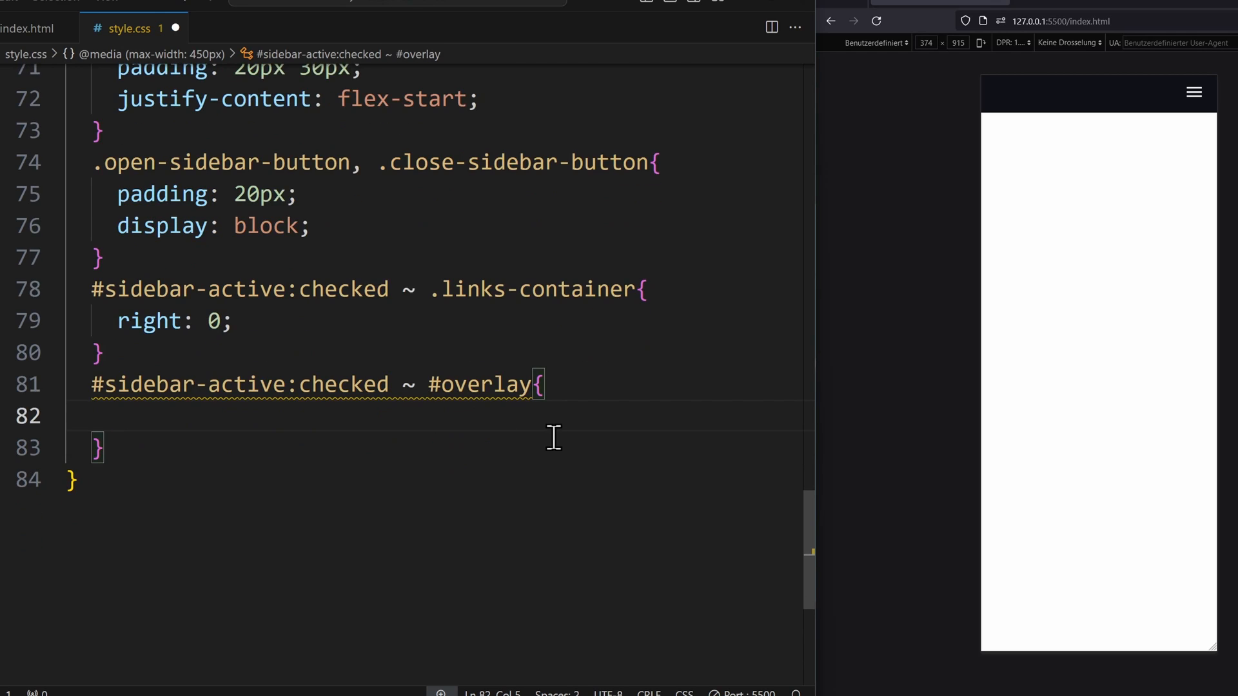
type("background-")
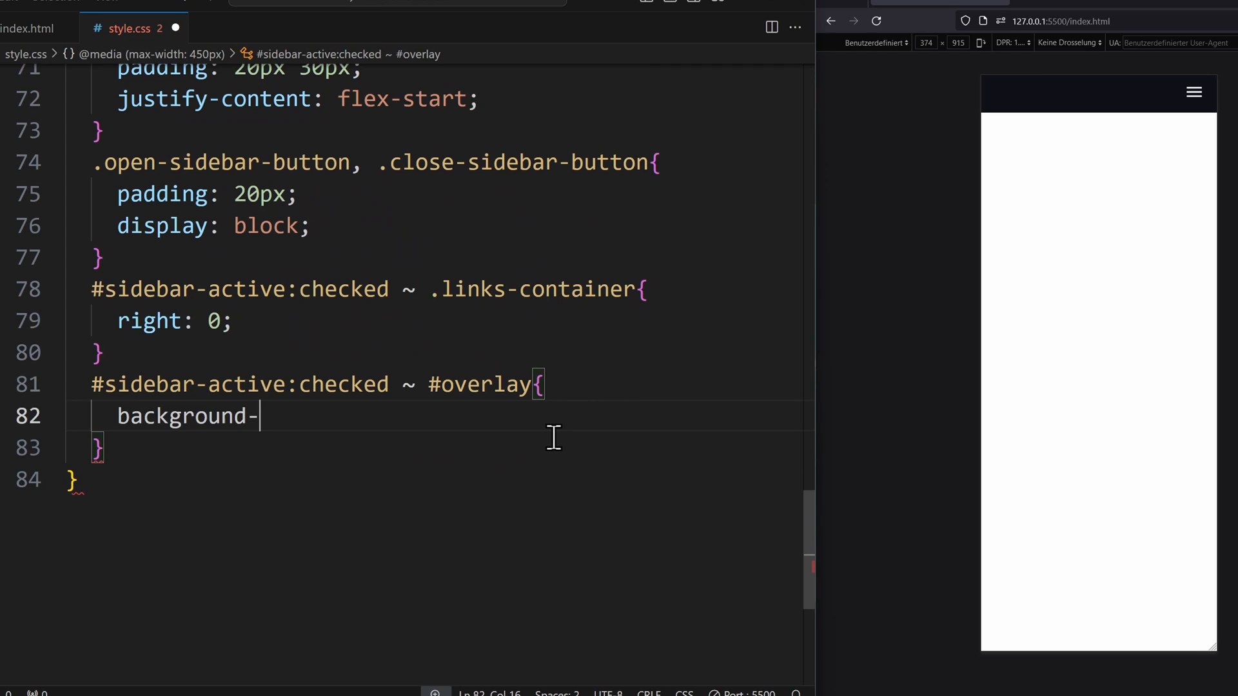
type(": red;")
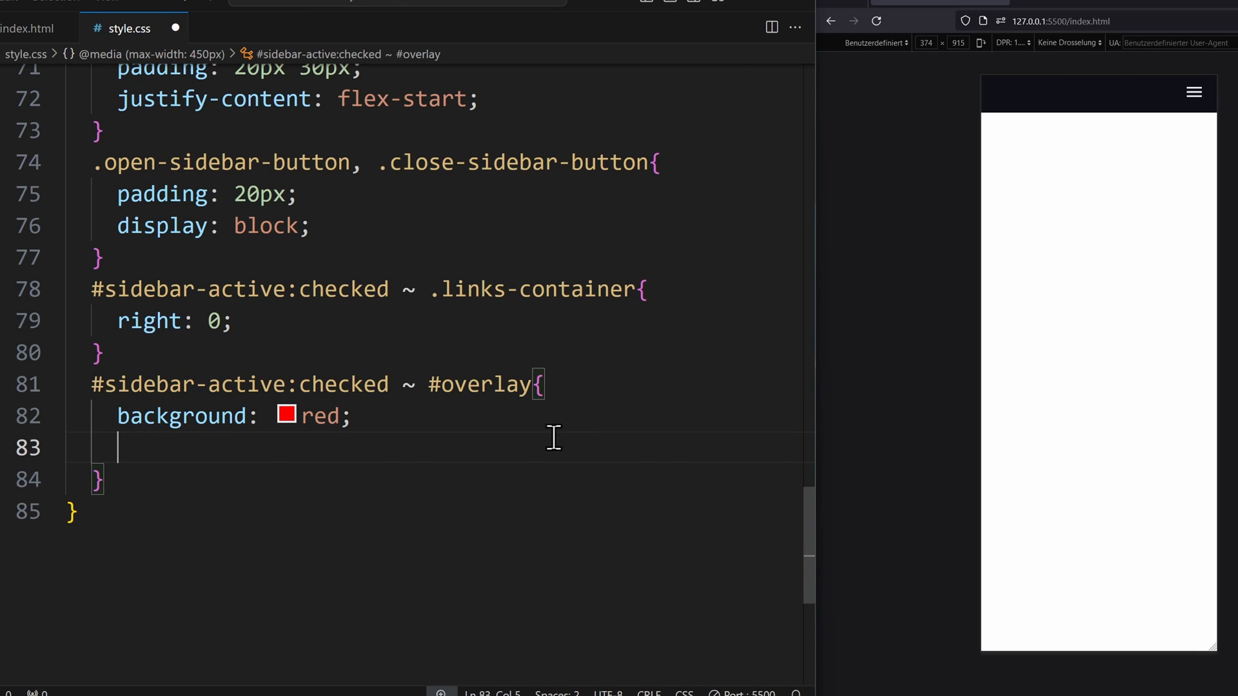
Make the overlay 100% by 100%, fixed at top 0 left 0, and begin its z-index
type("height: 100%;")
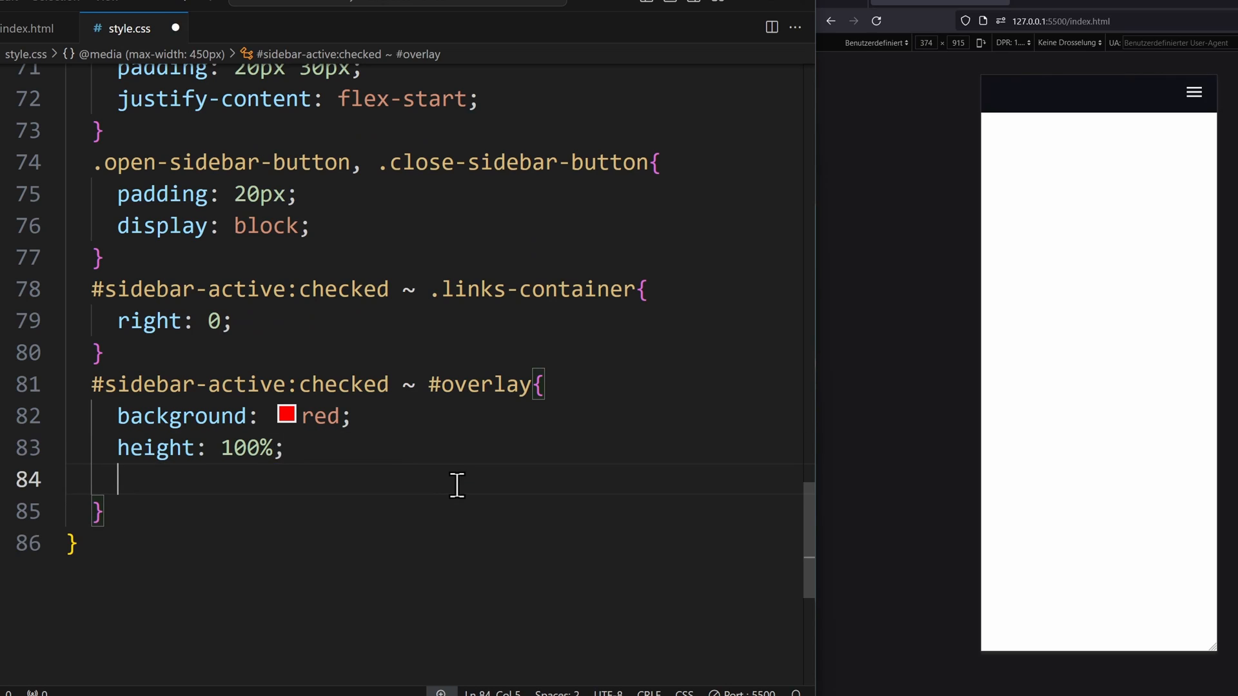
type("width: 100%;")
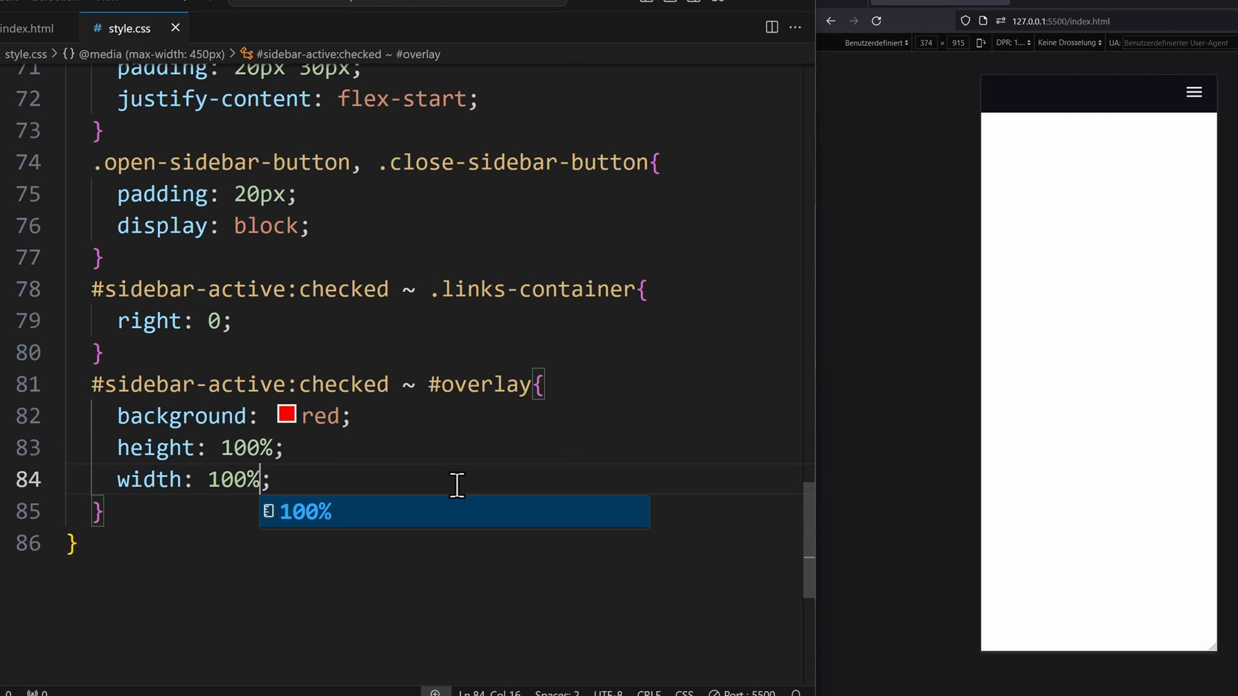
type("position: fixed;")
type("top: 0;")
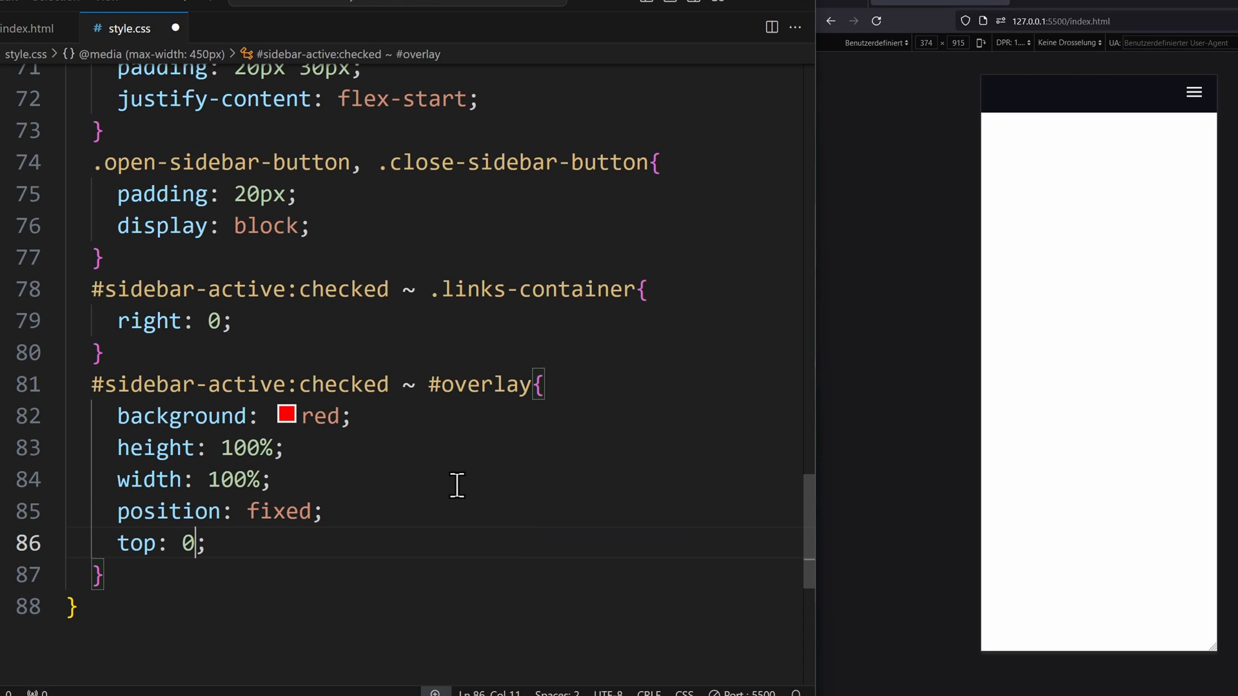
type("left: 0;")
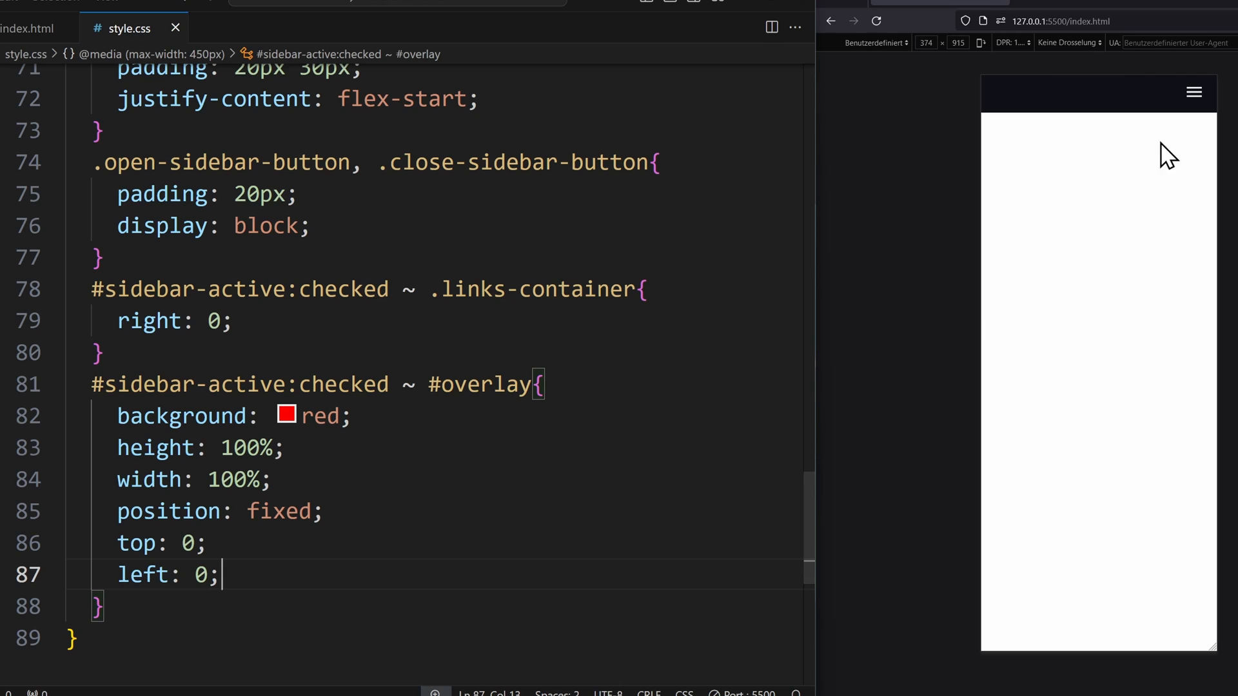
left_click(1192, 91)
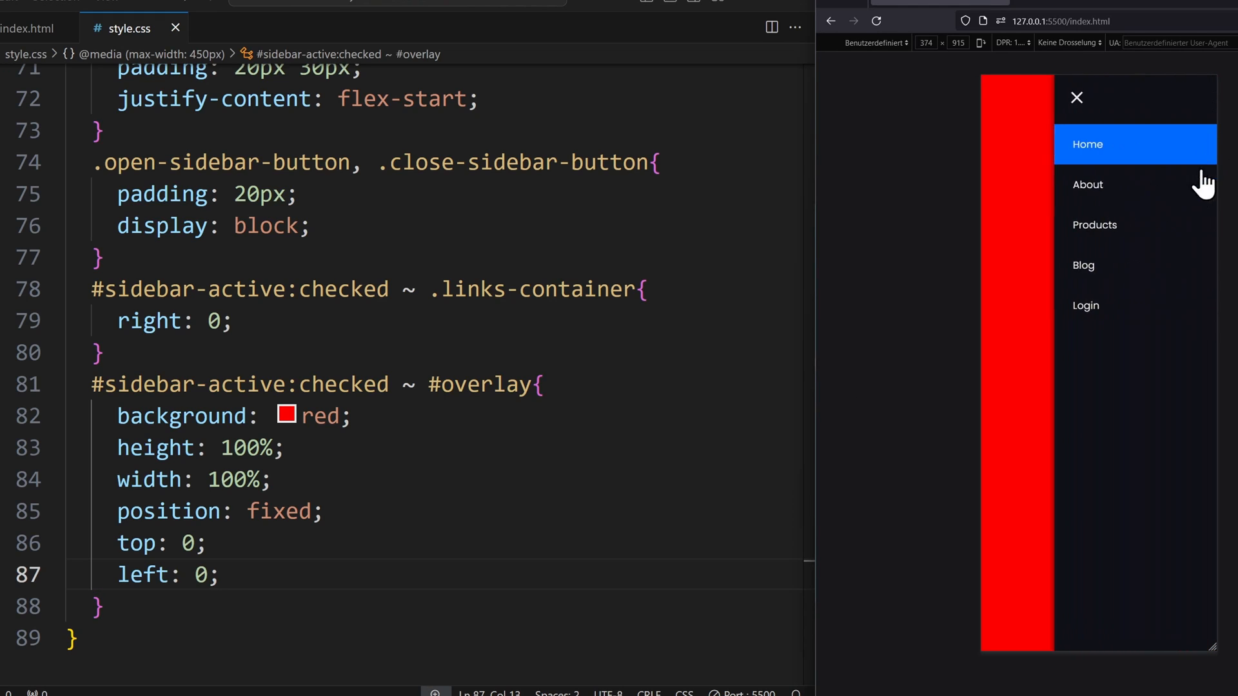
left_click(1076, 97)
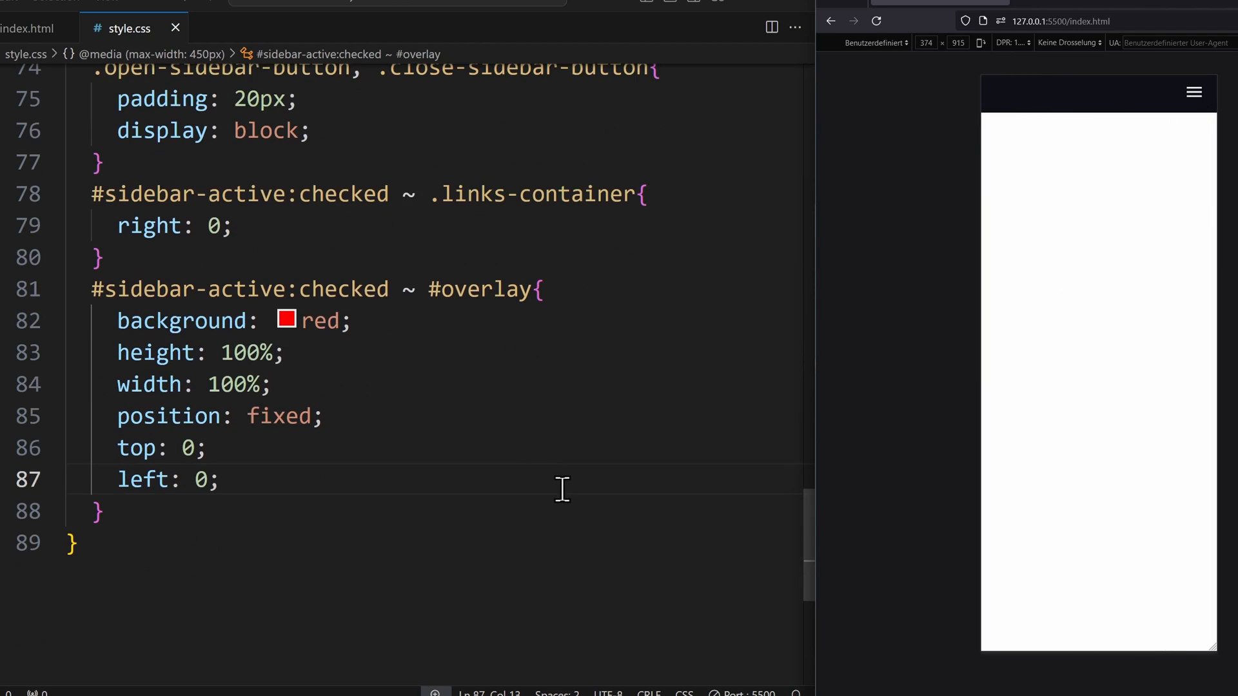
type("z-index: 9;")
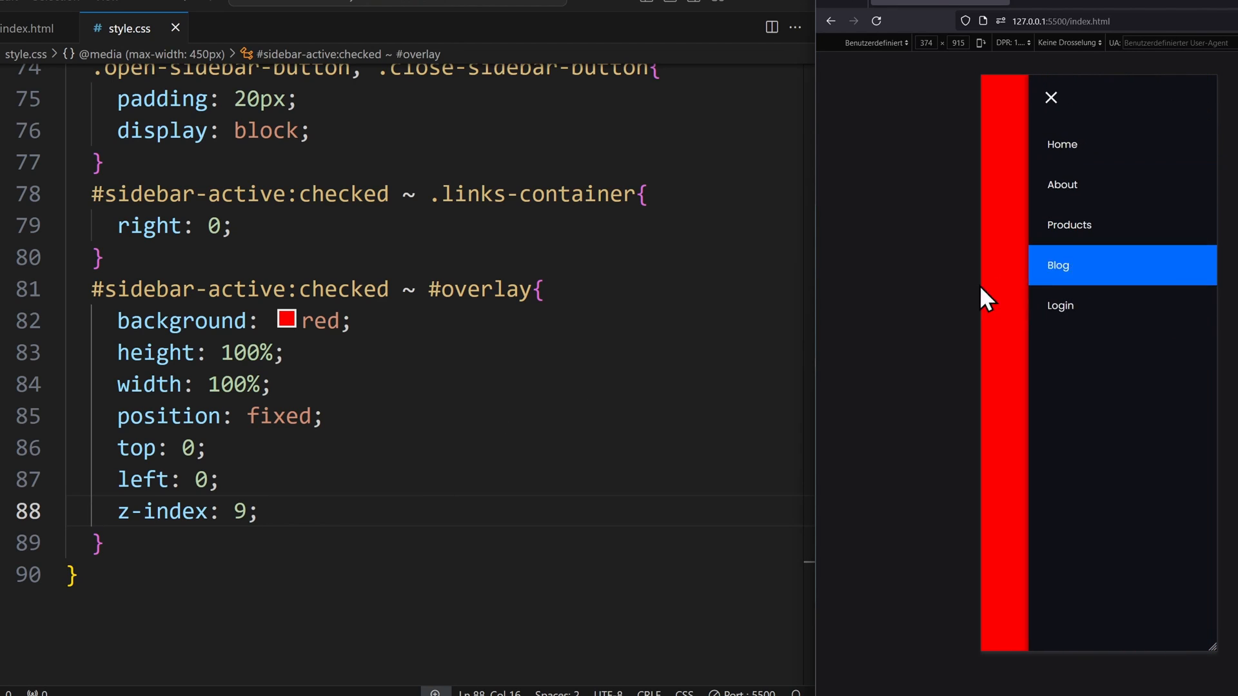
Set z-index 9 on the overlay and toggle the sidebar to confirm it stays beneath
left_click(1050, 97)
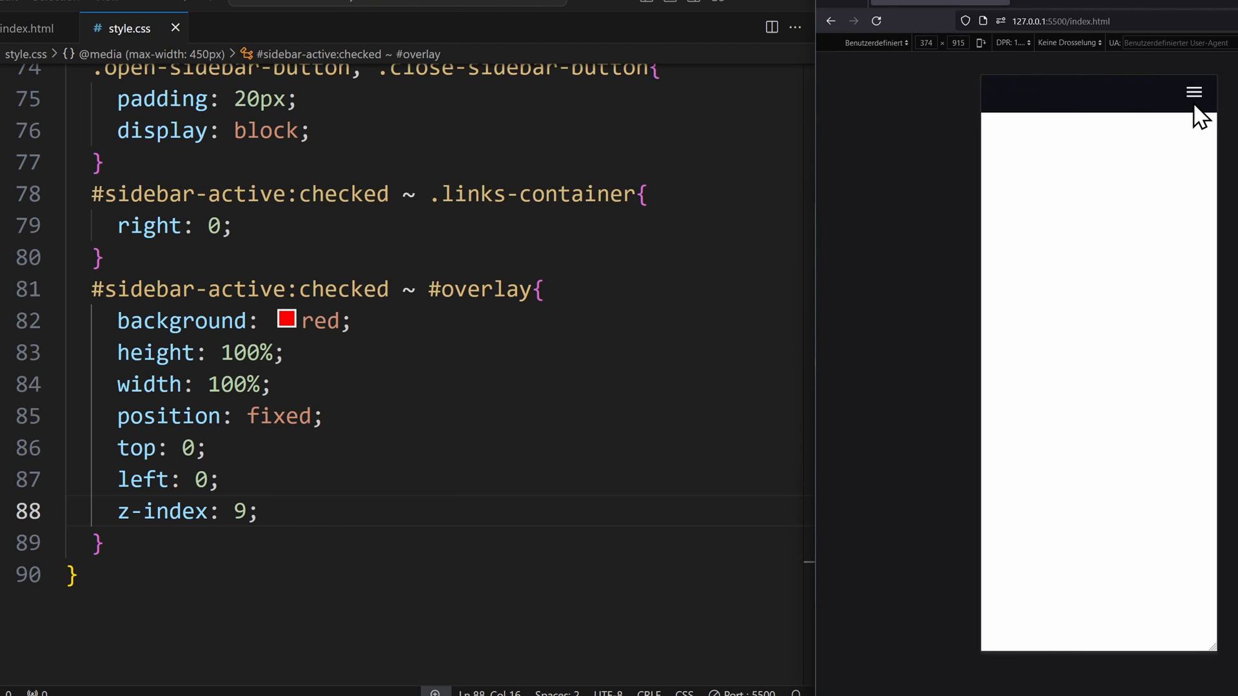
left_click(1193, 92)
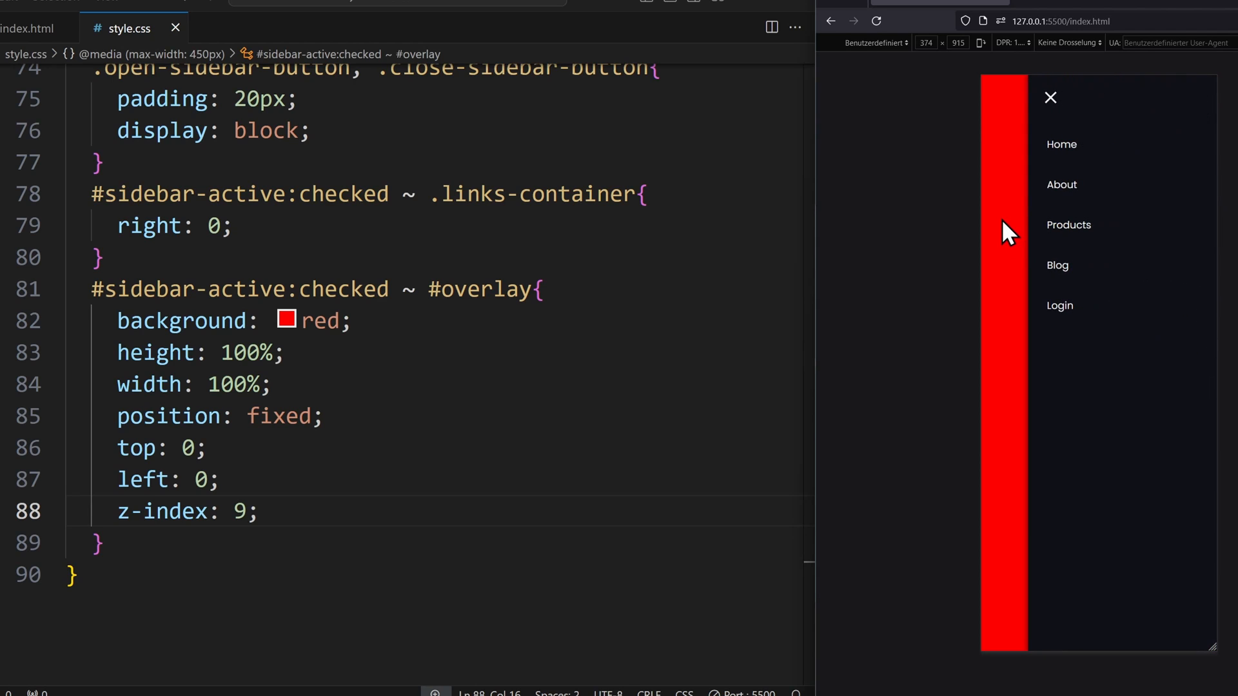